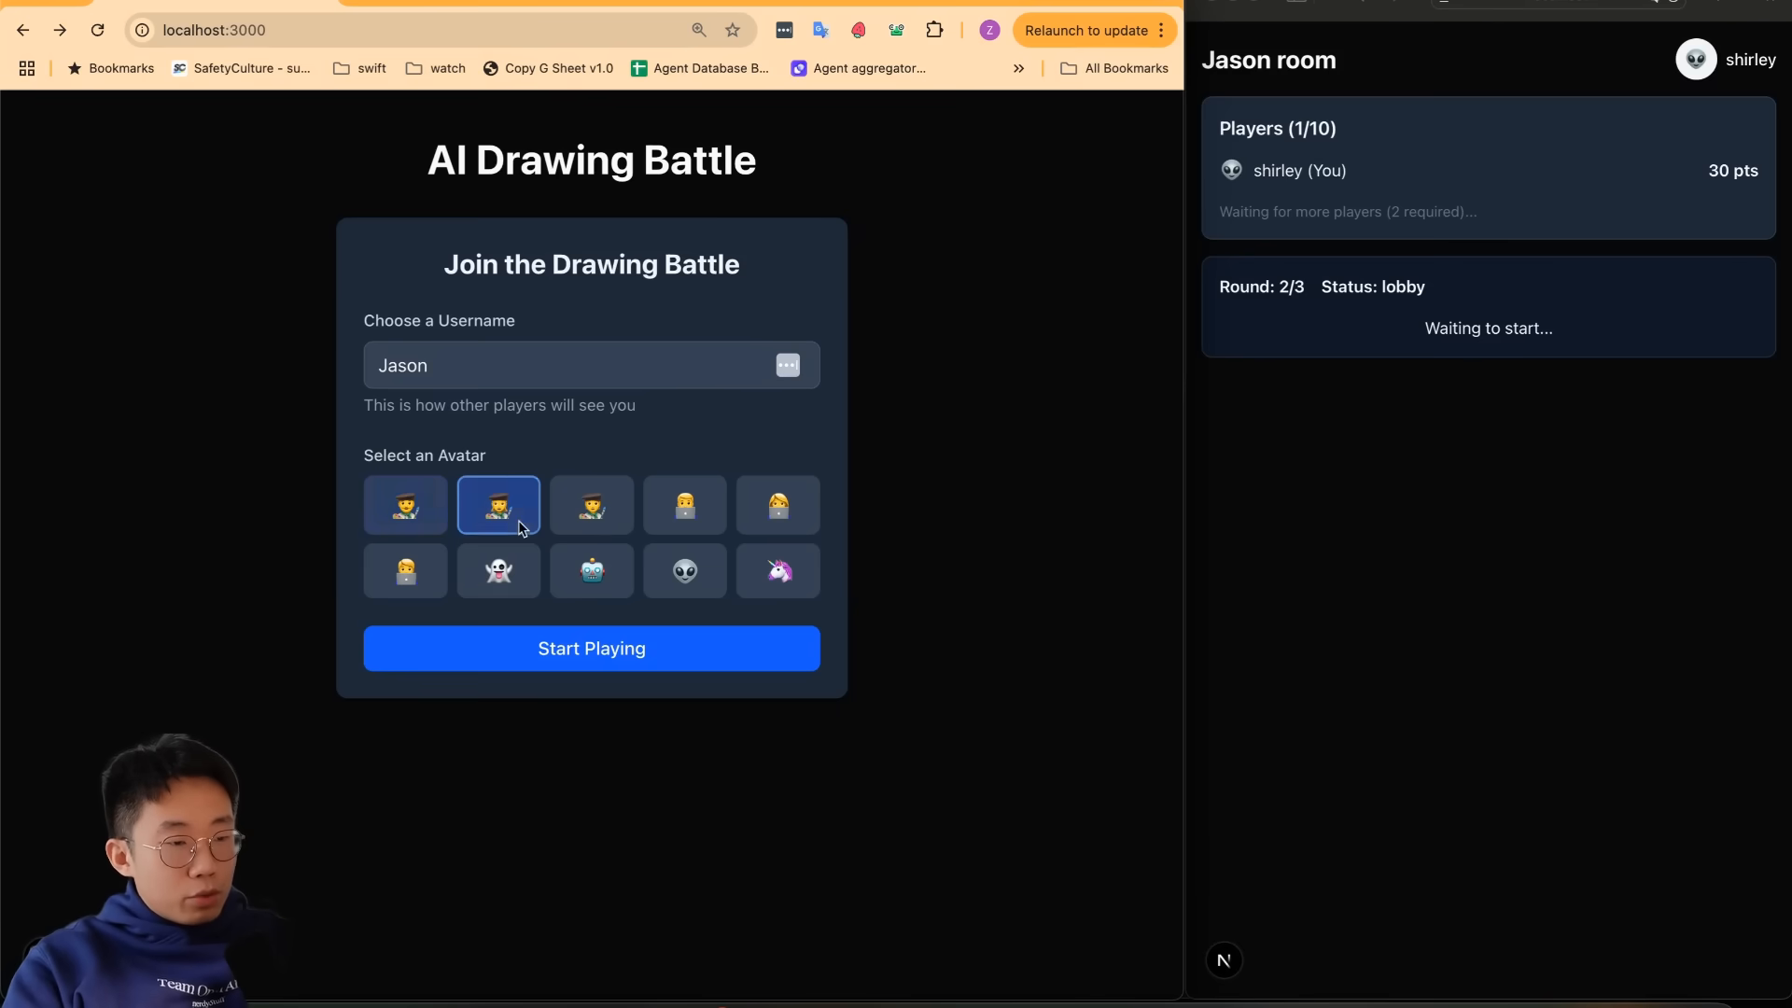
Step: Pick an avatar tile for player Jason on the Join the Drawing Battle form
left_click(592, 648)
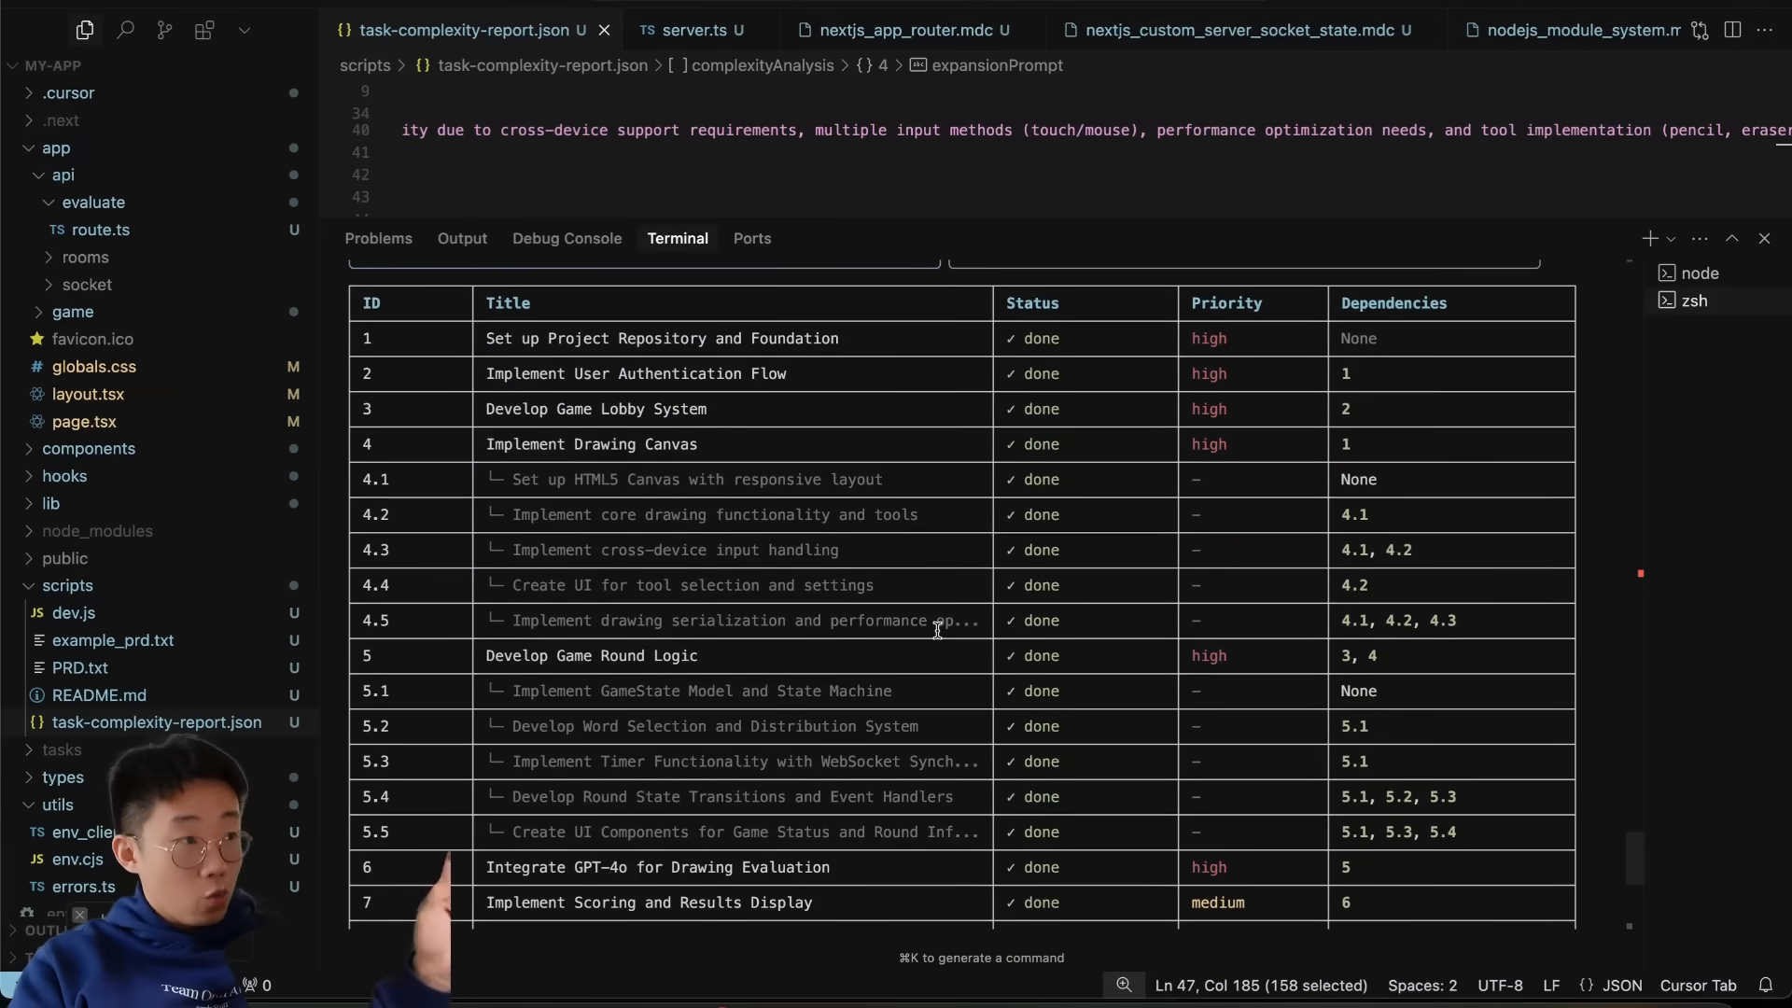
scroll("down", 3)
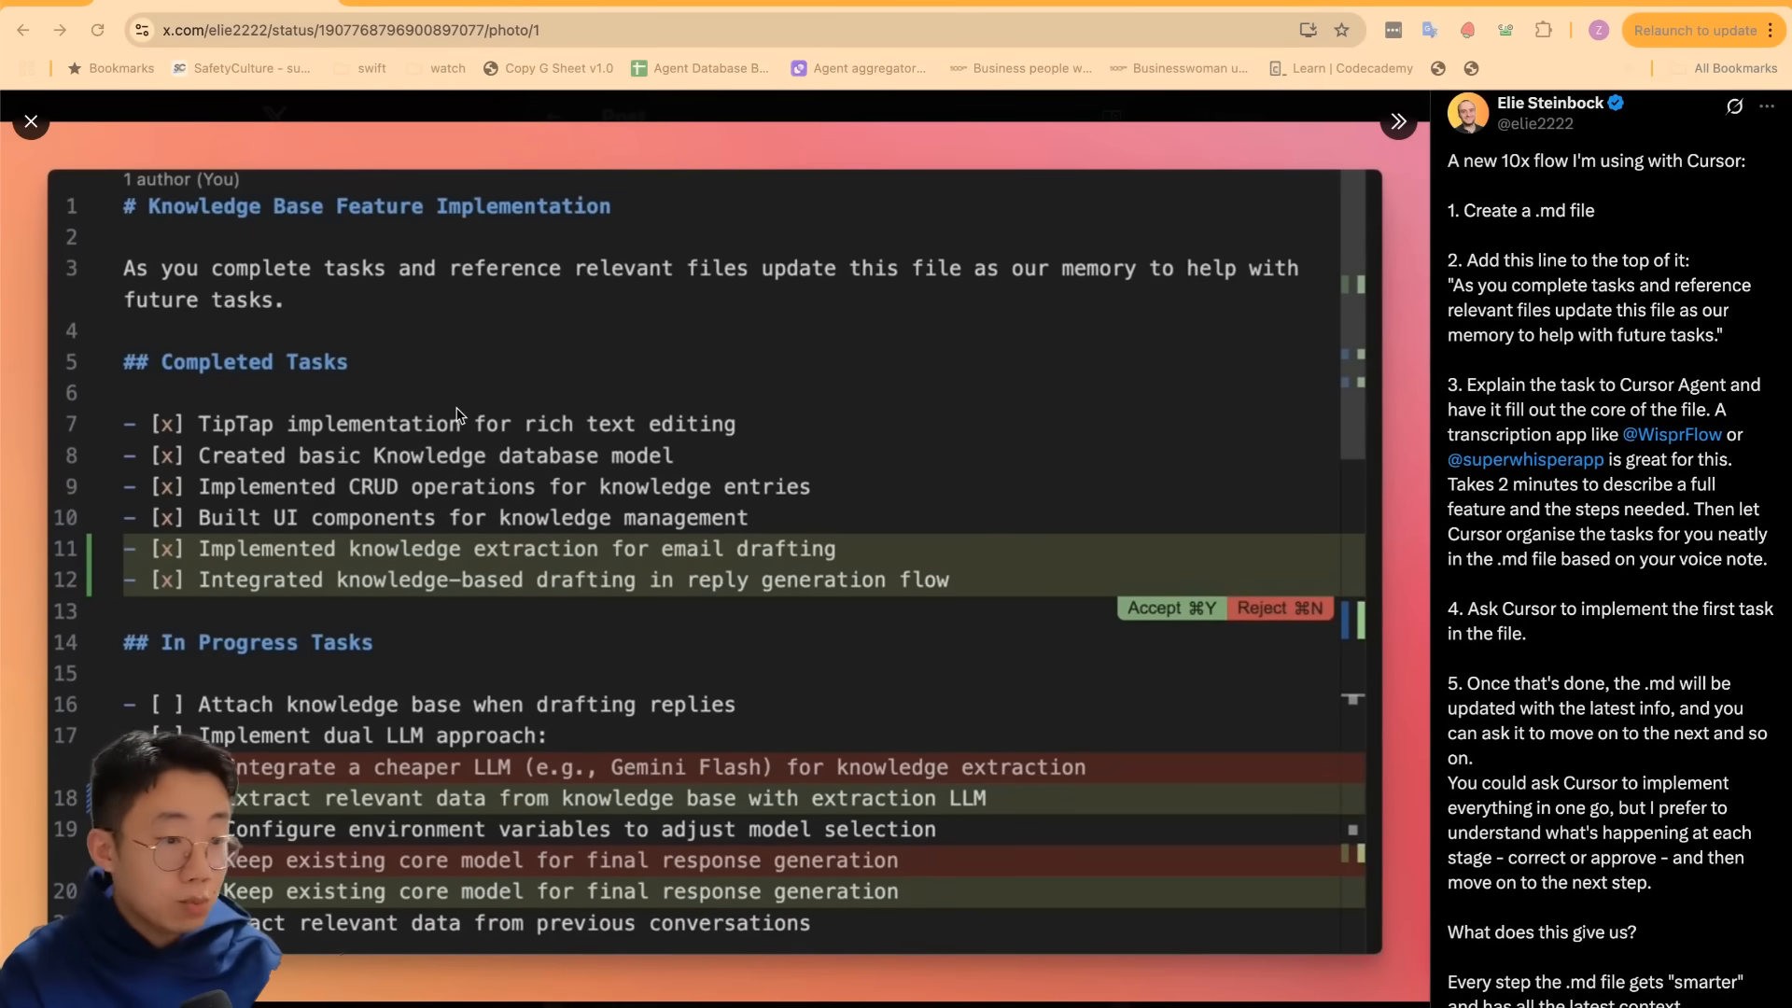
mouse_move(491, 511)
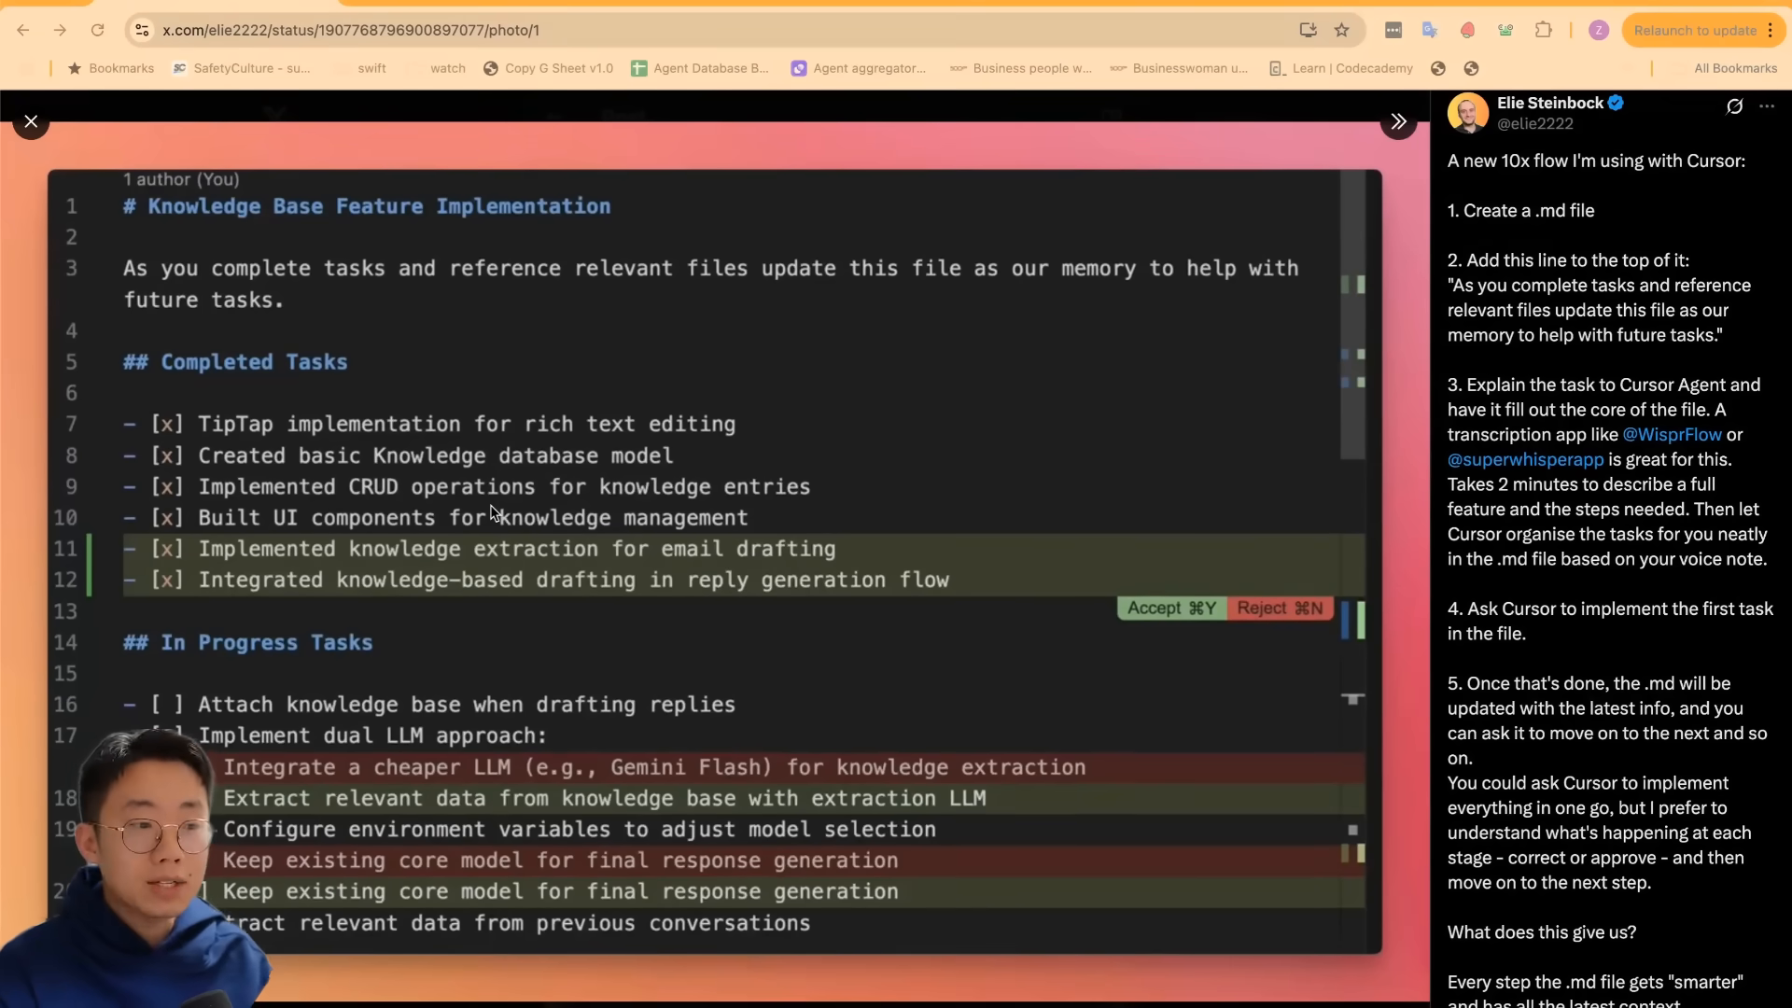
mouse_move(1299, 337)
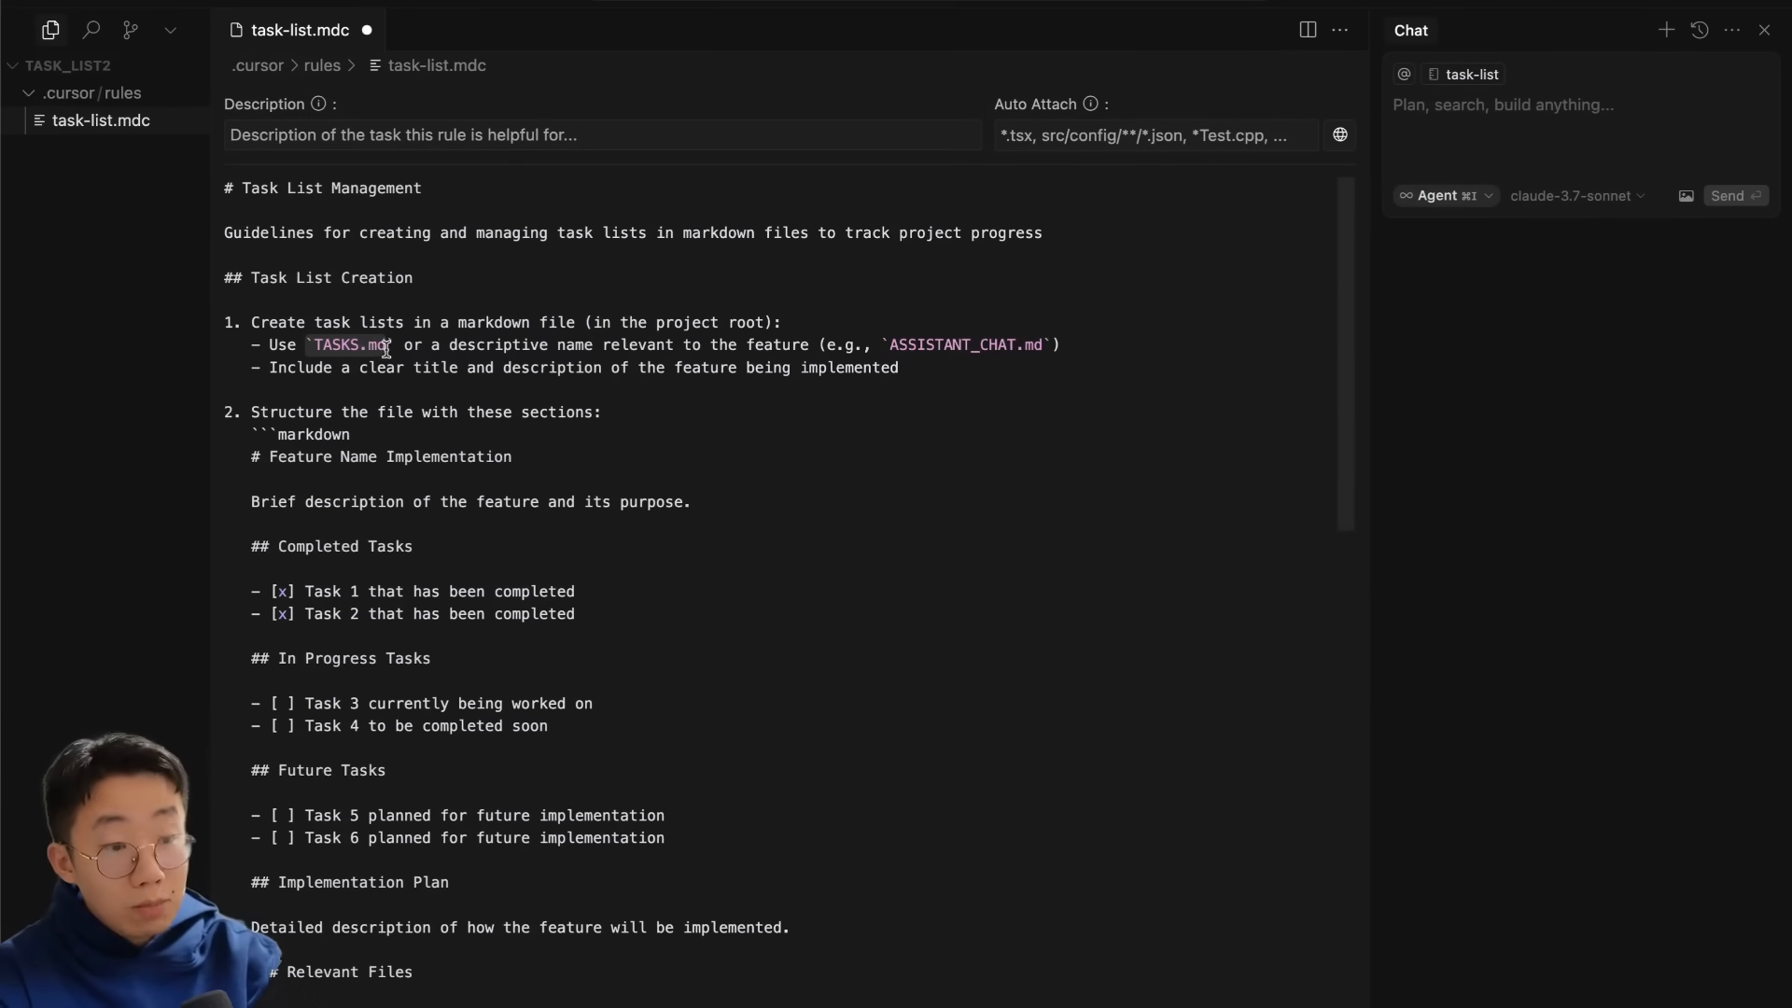
mouse_move(405, 357)
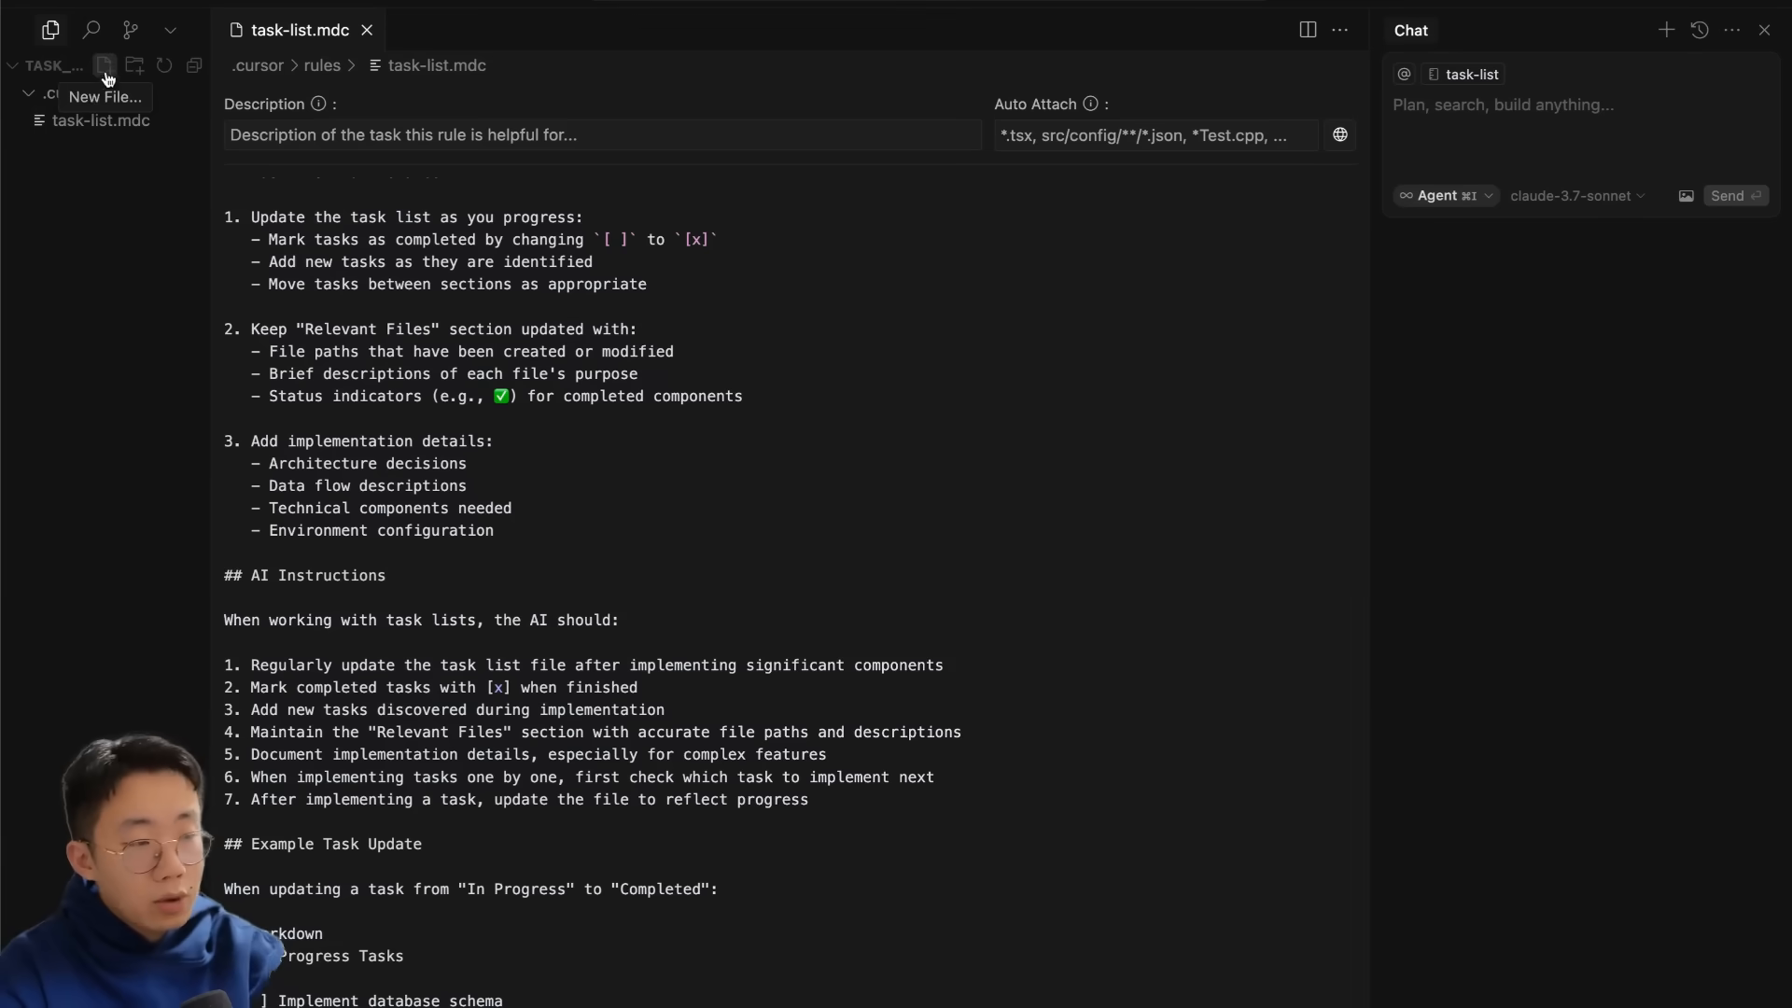
Step: Create TASKS.md and have the agent fill it with a to-do app MVP task breakdown
left_click(102, 66)
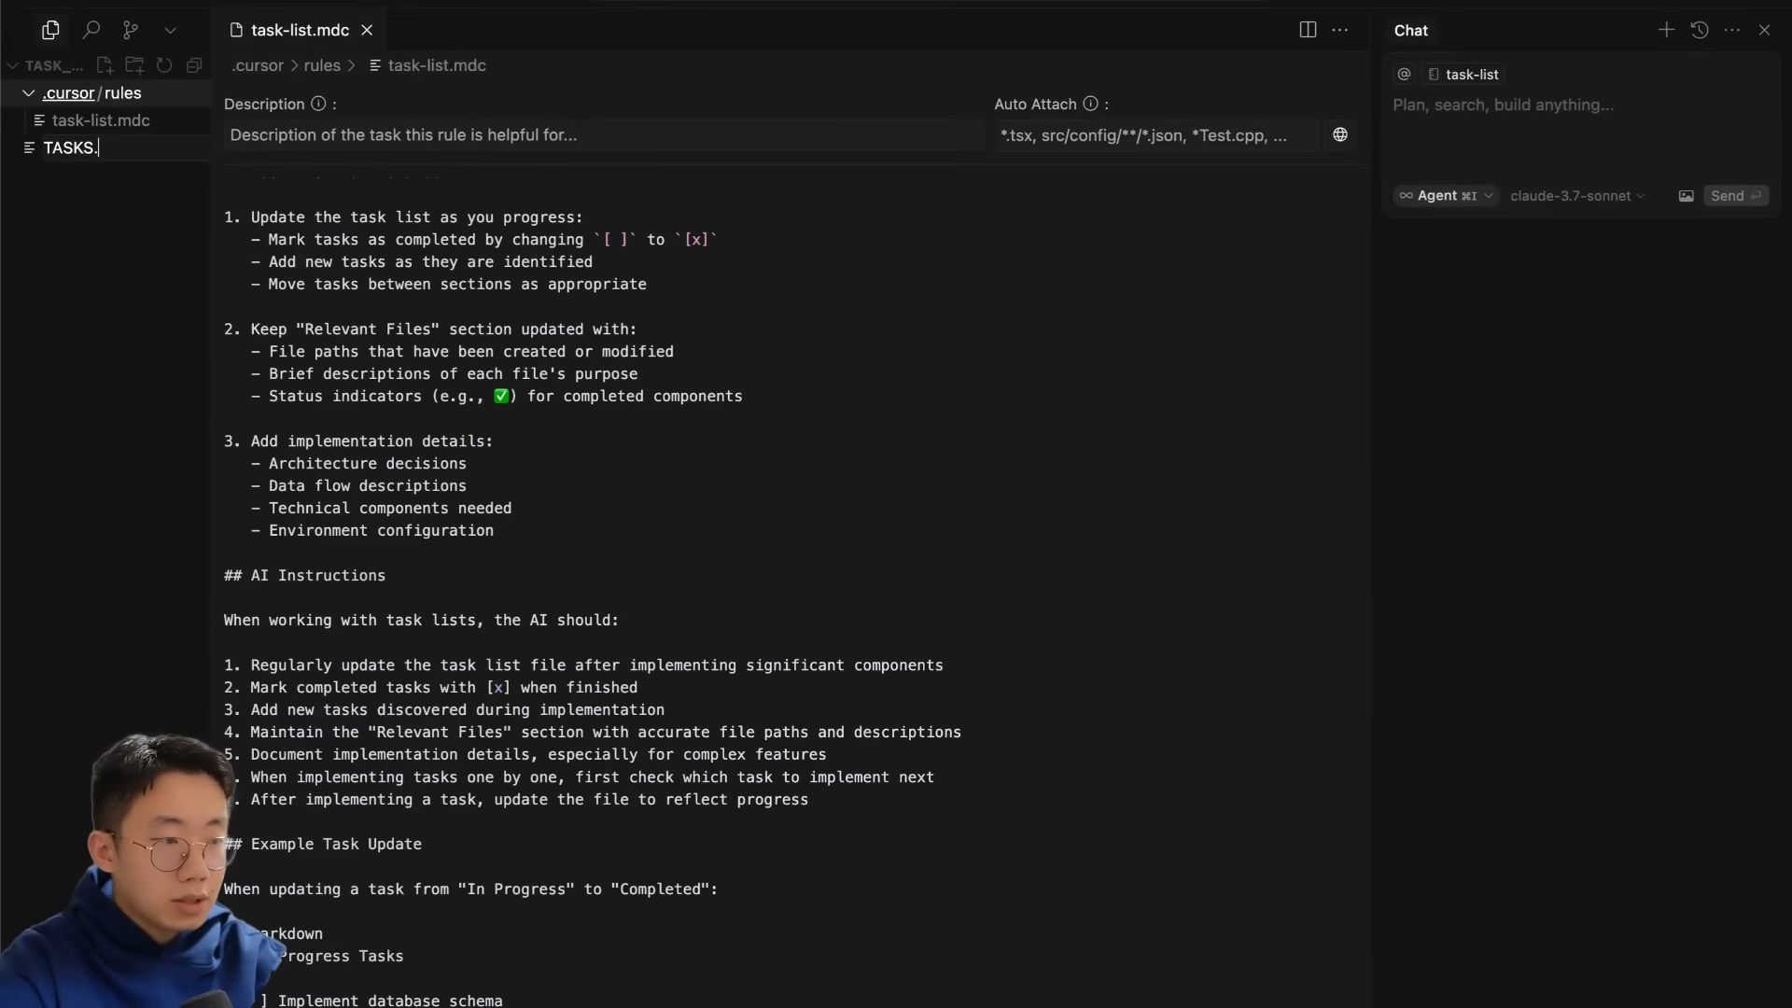
left_click(80, 147)
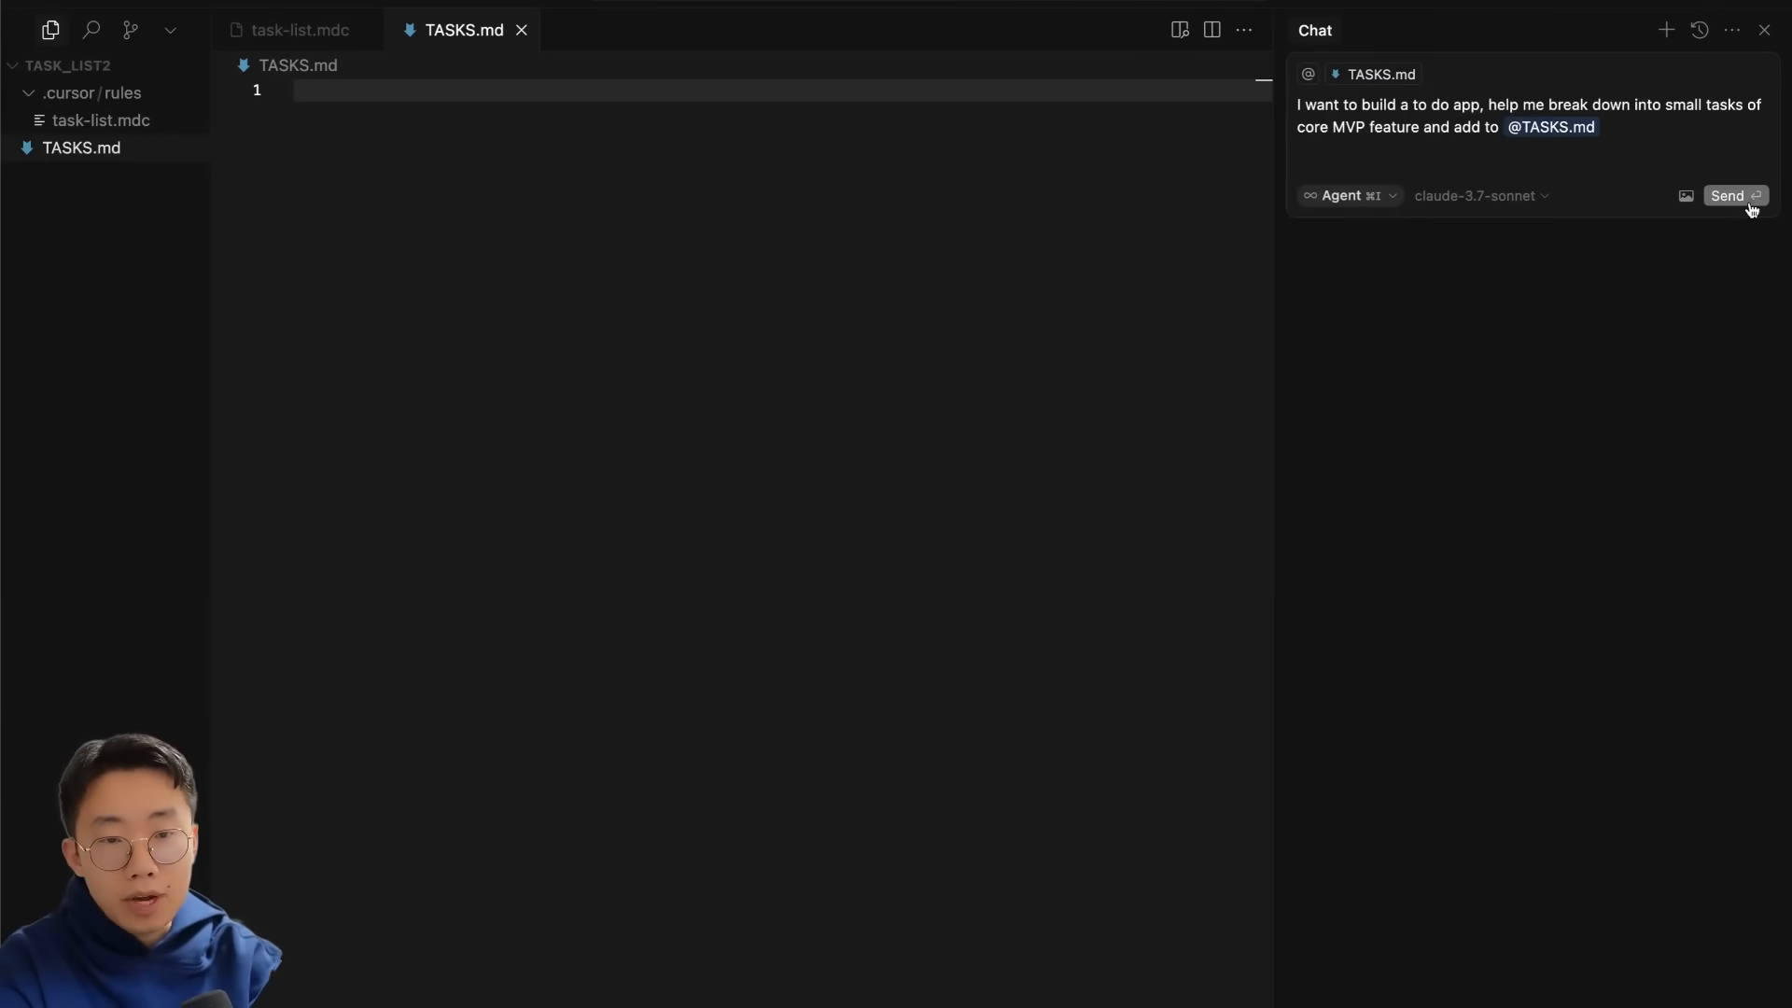
left_click(1727, 196)
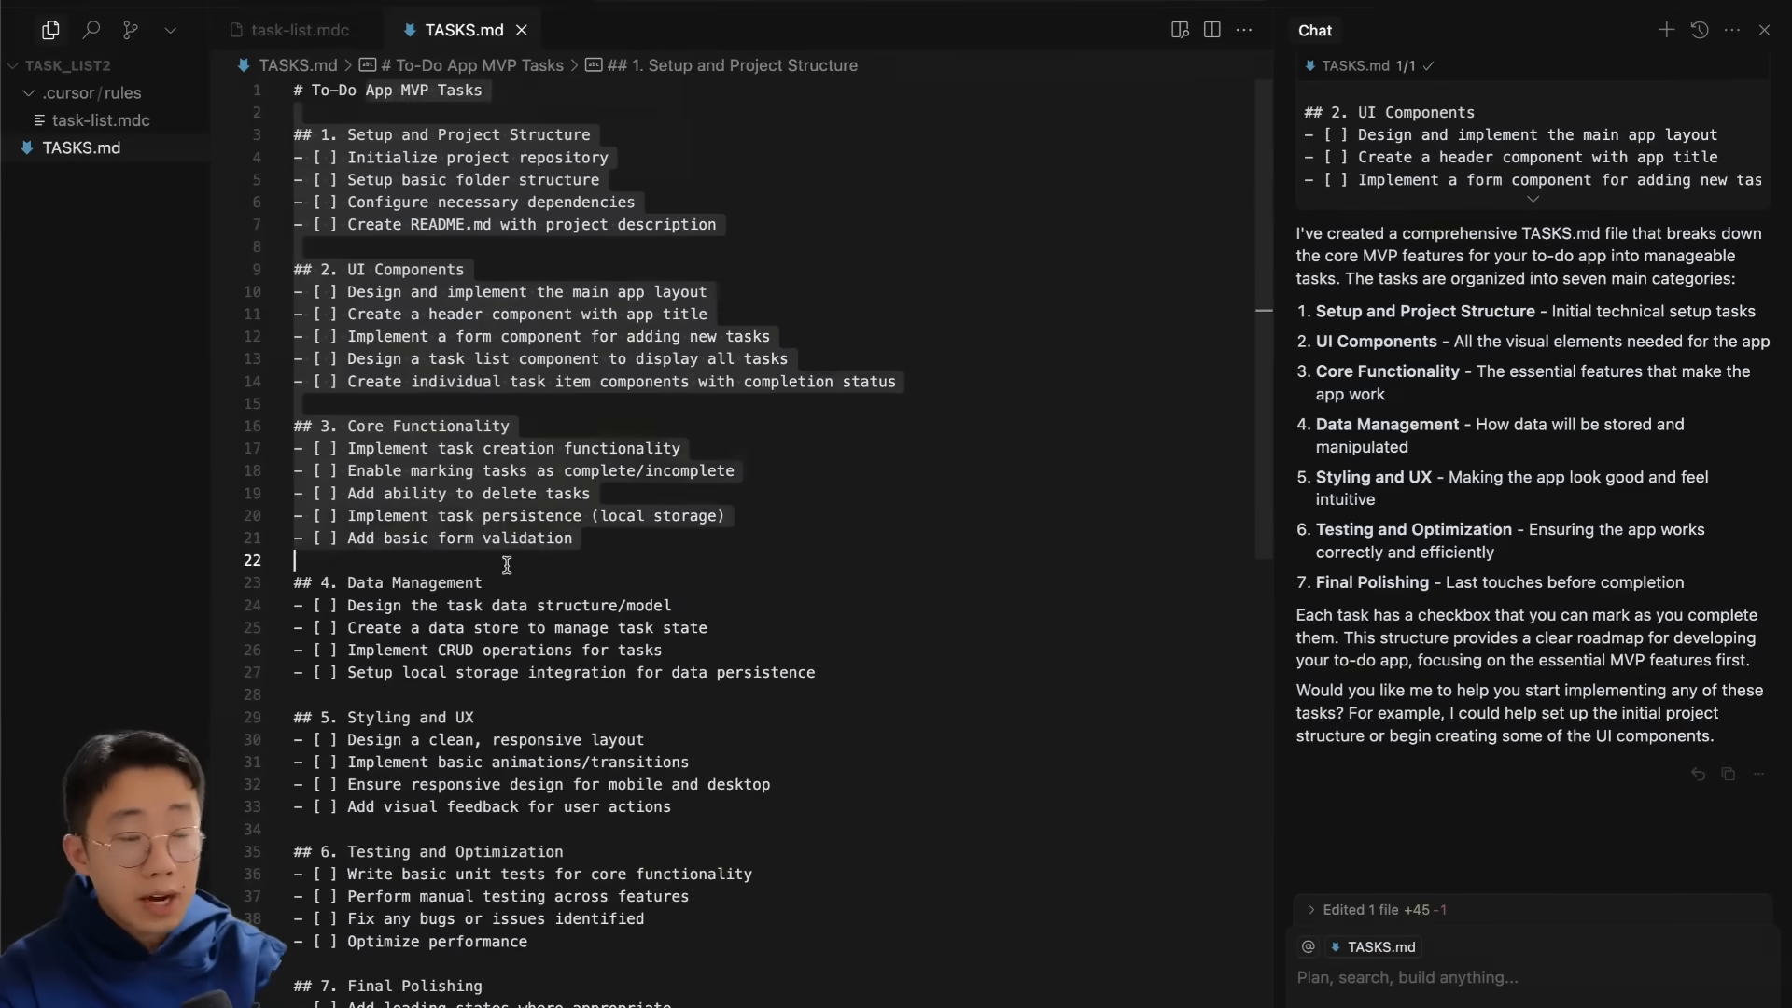
left_click(486, 291)
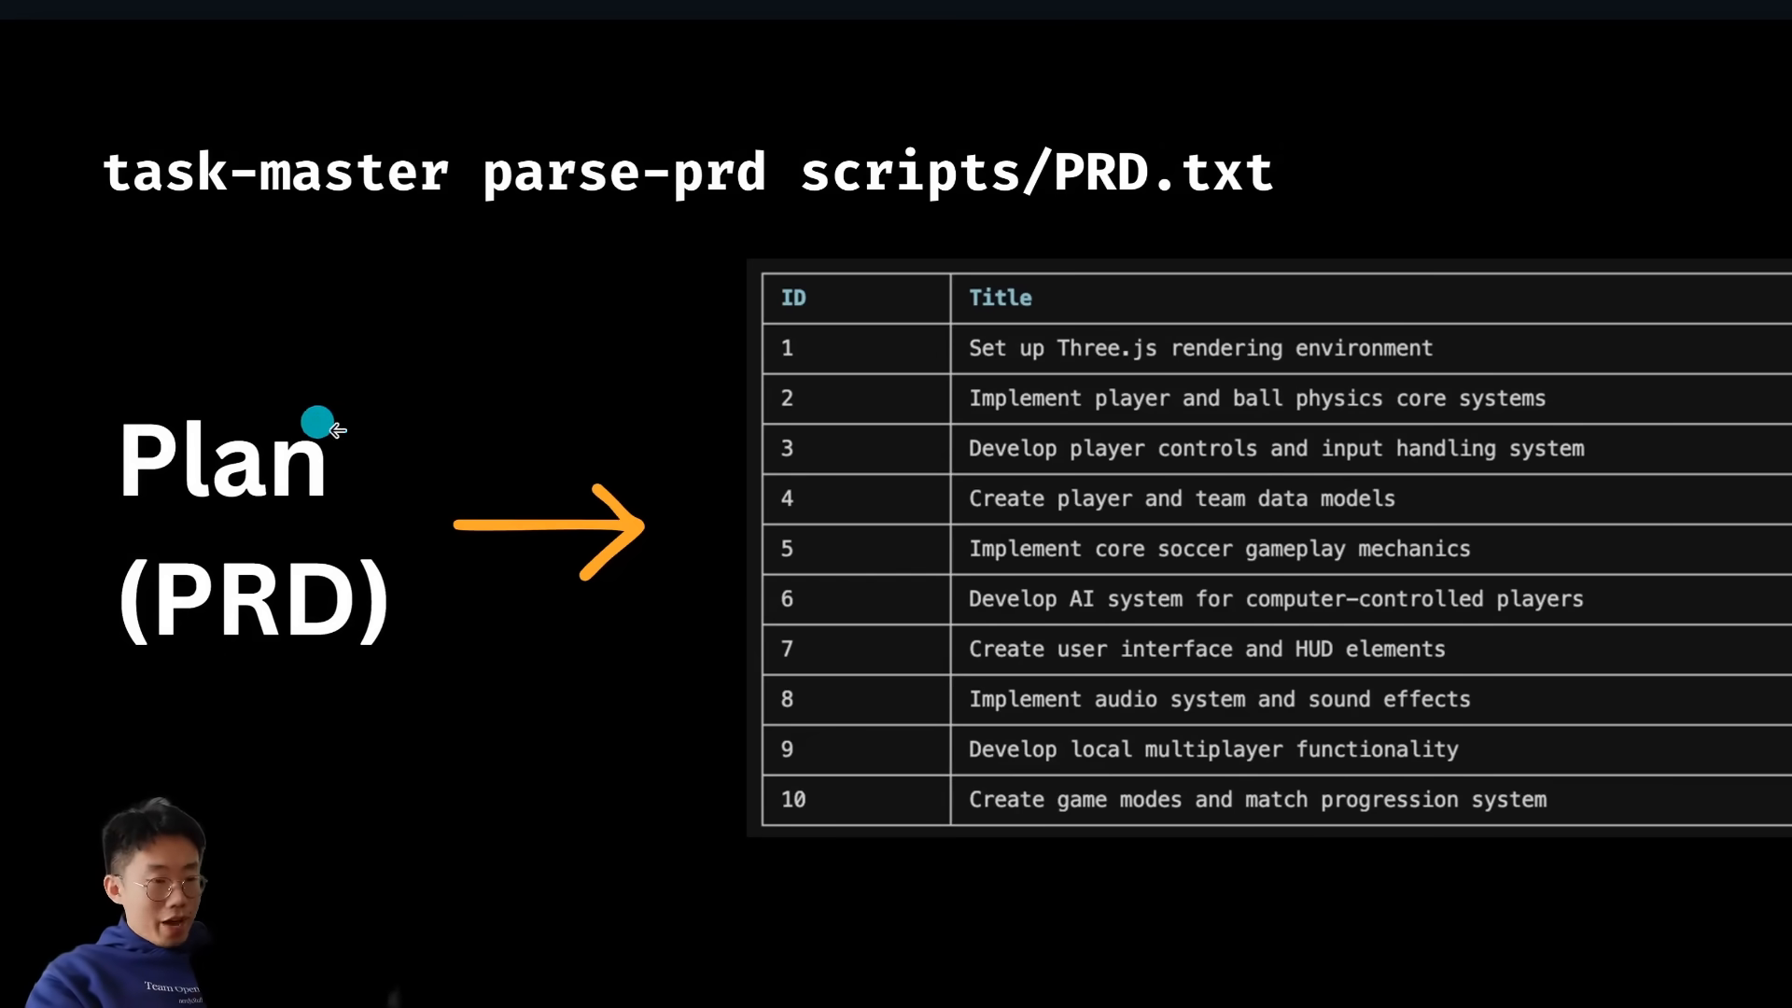
mouse_move(1047, 522)
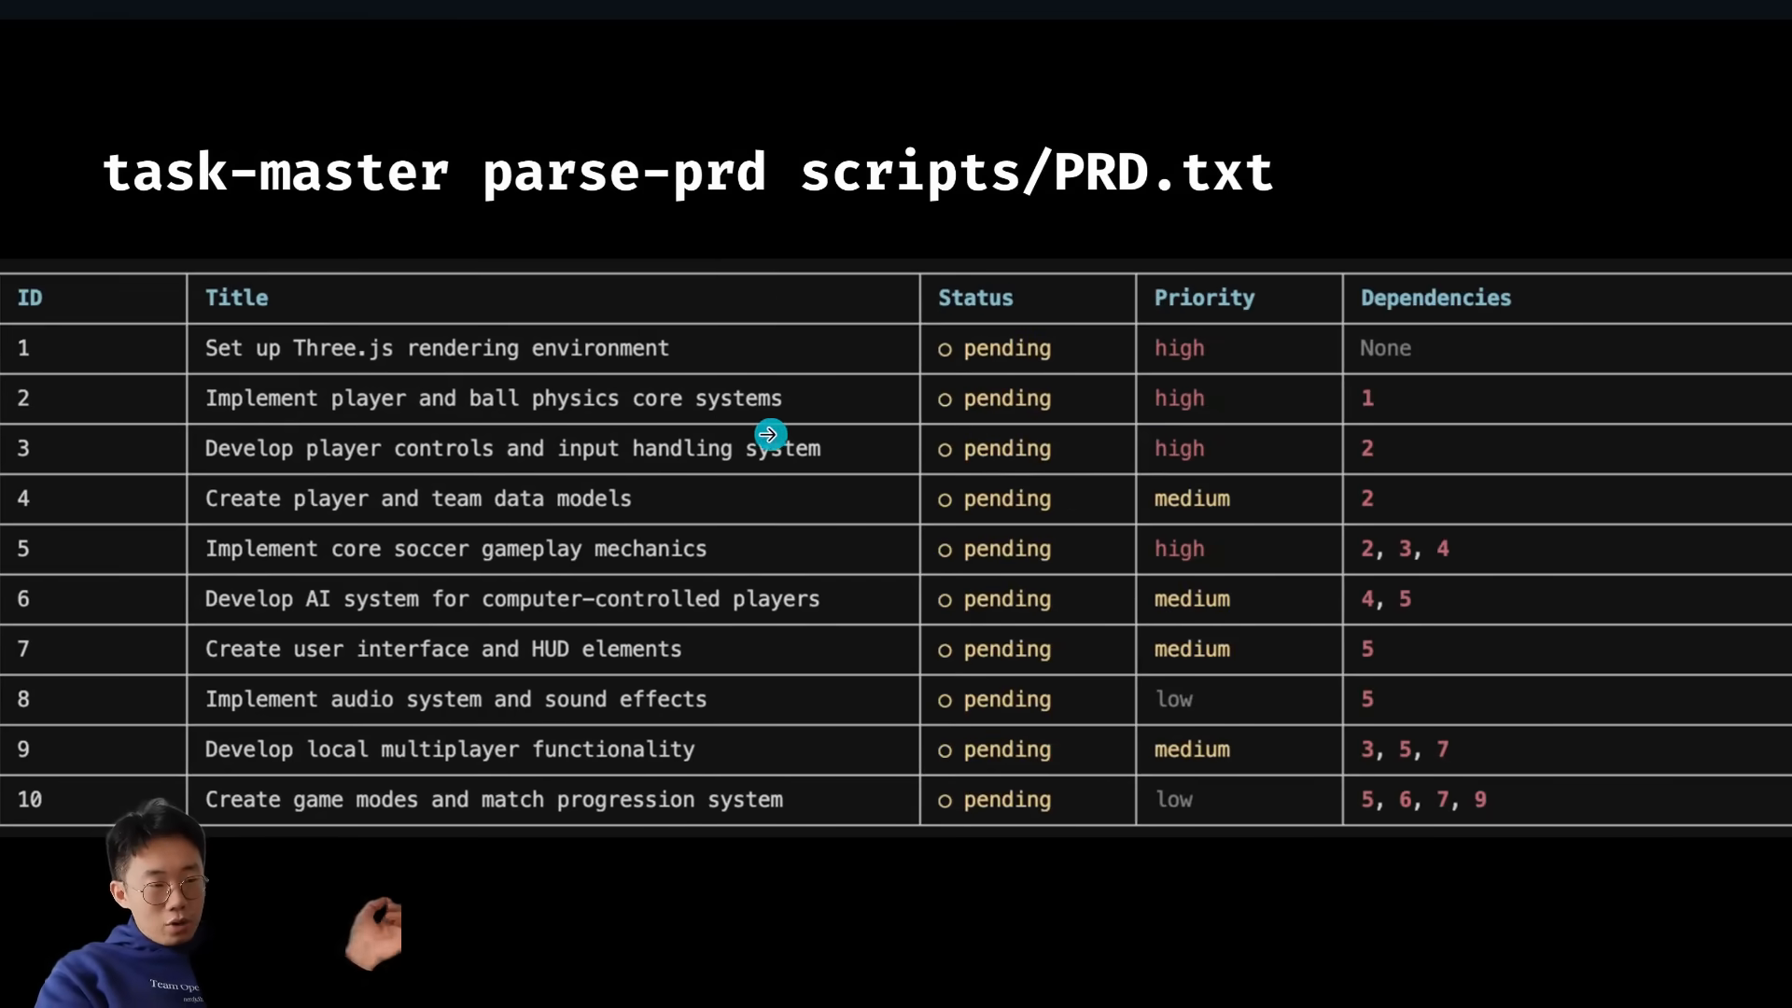
mouse_move(1505, 344)
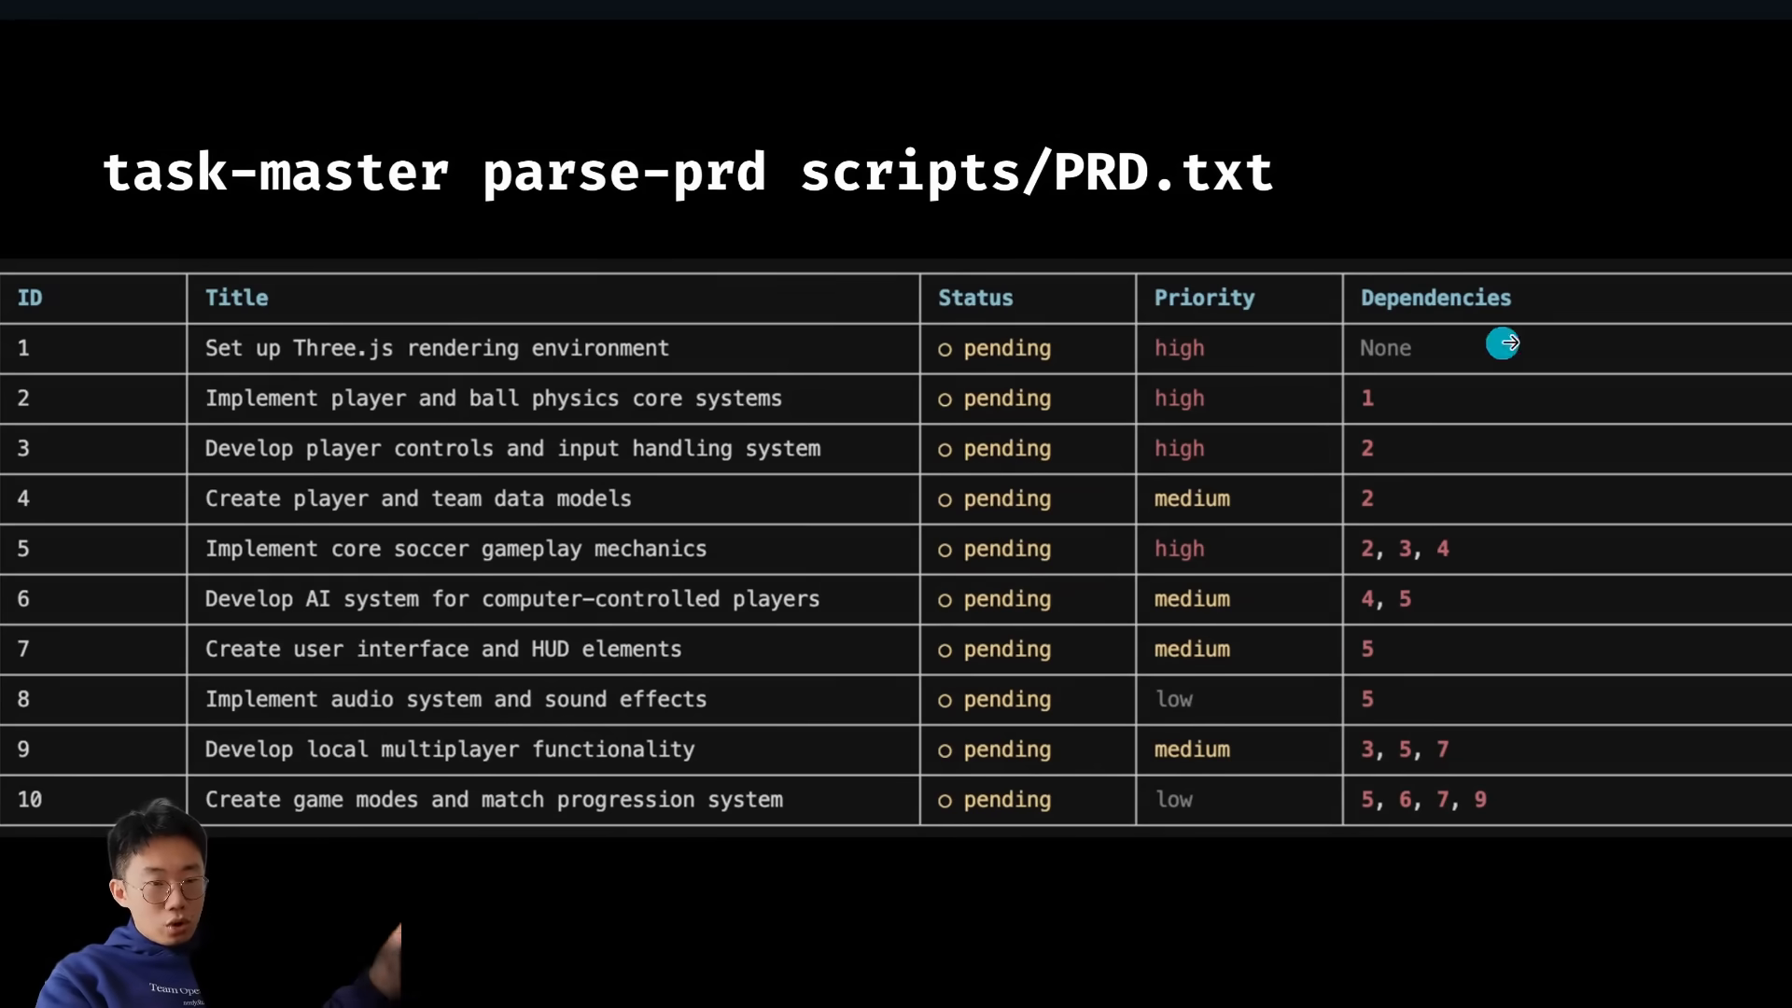
mouse_move(1368, 405)
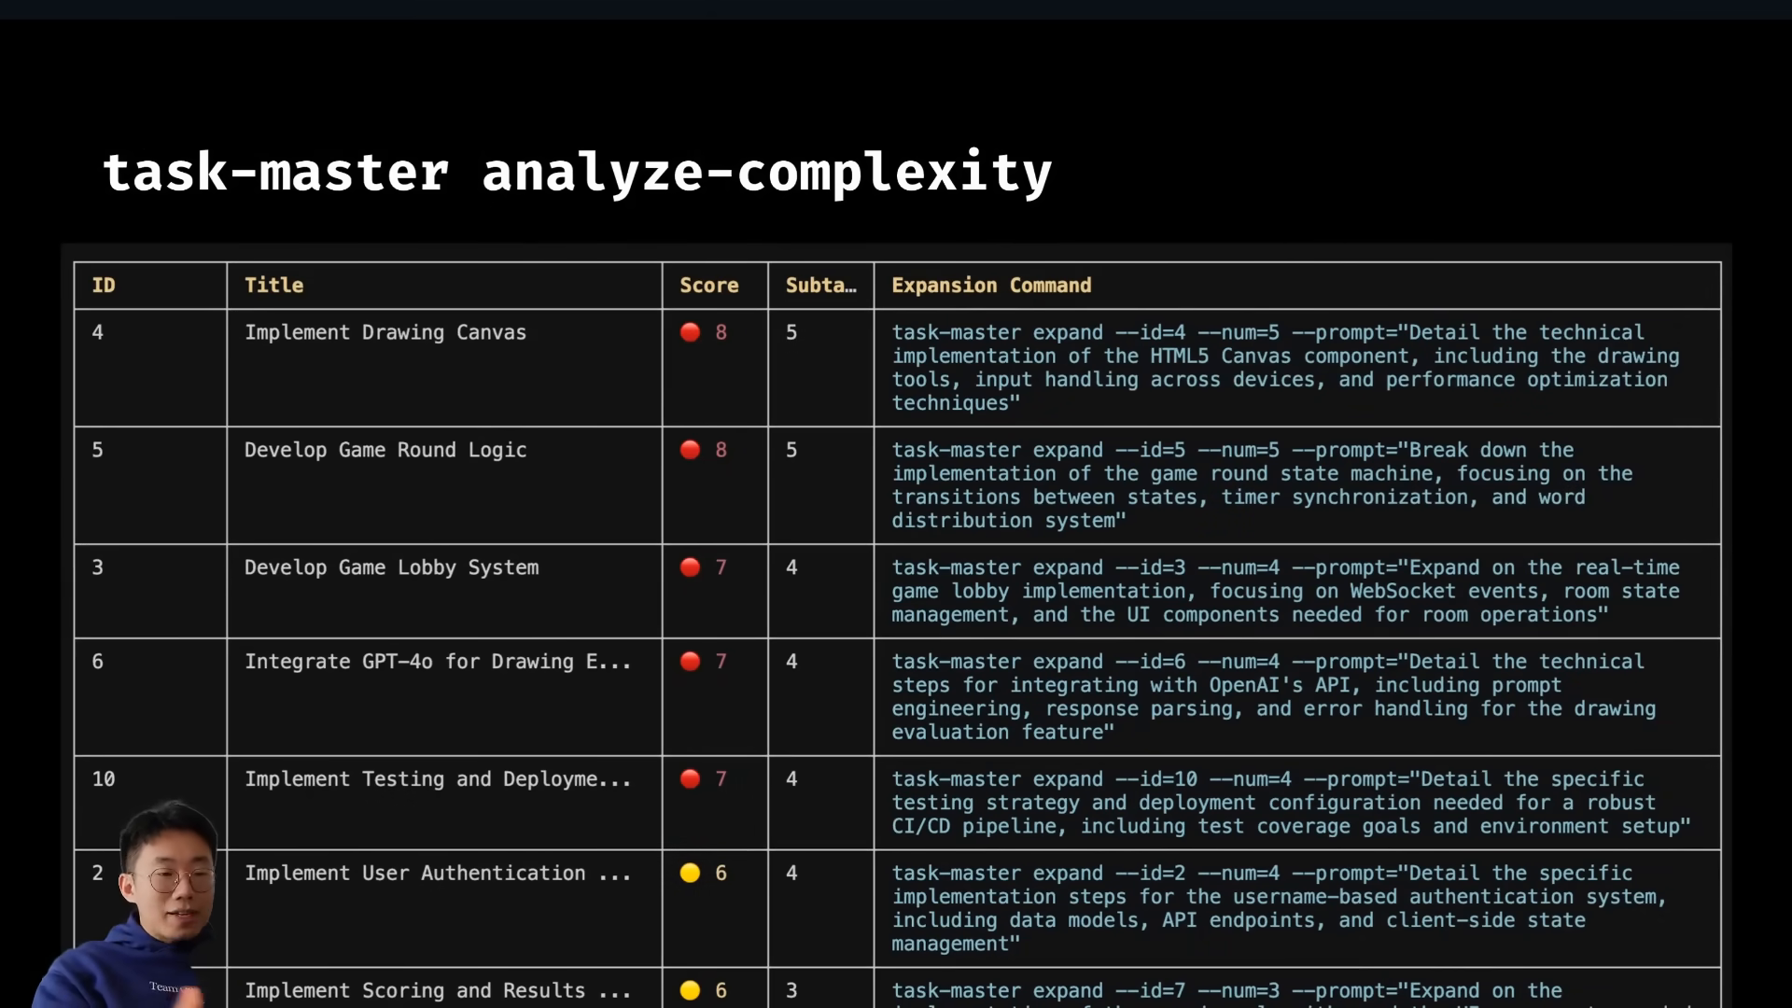
mouse_move(439, 353)
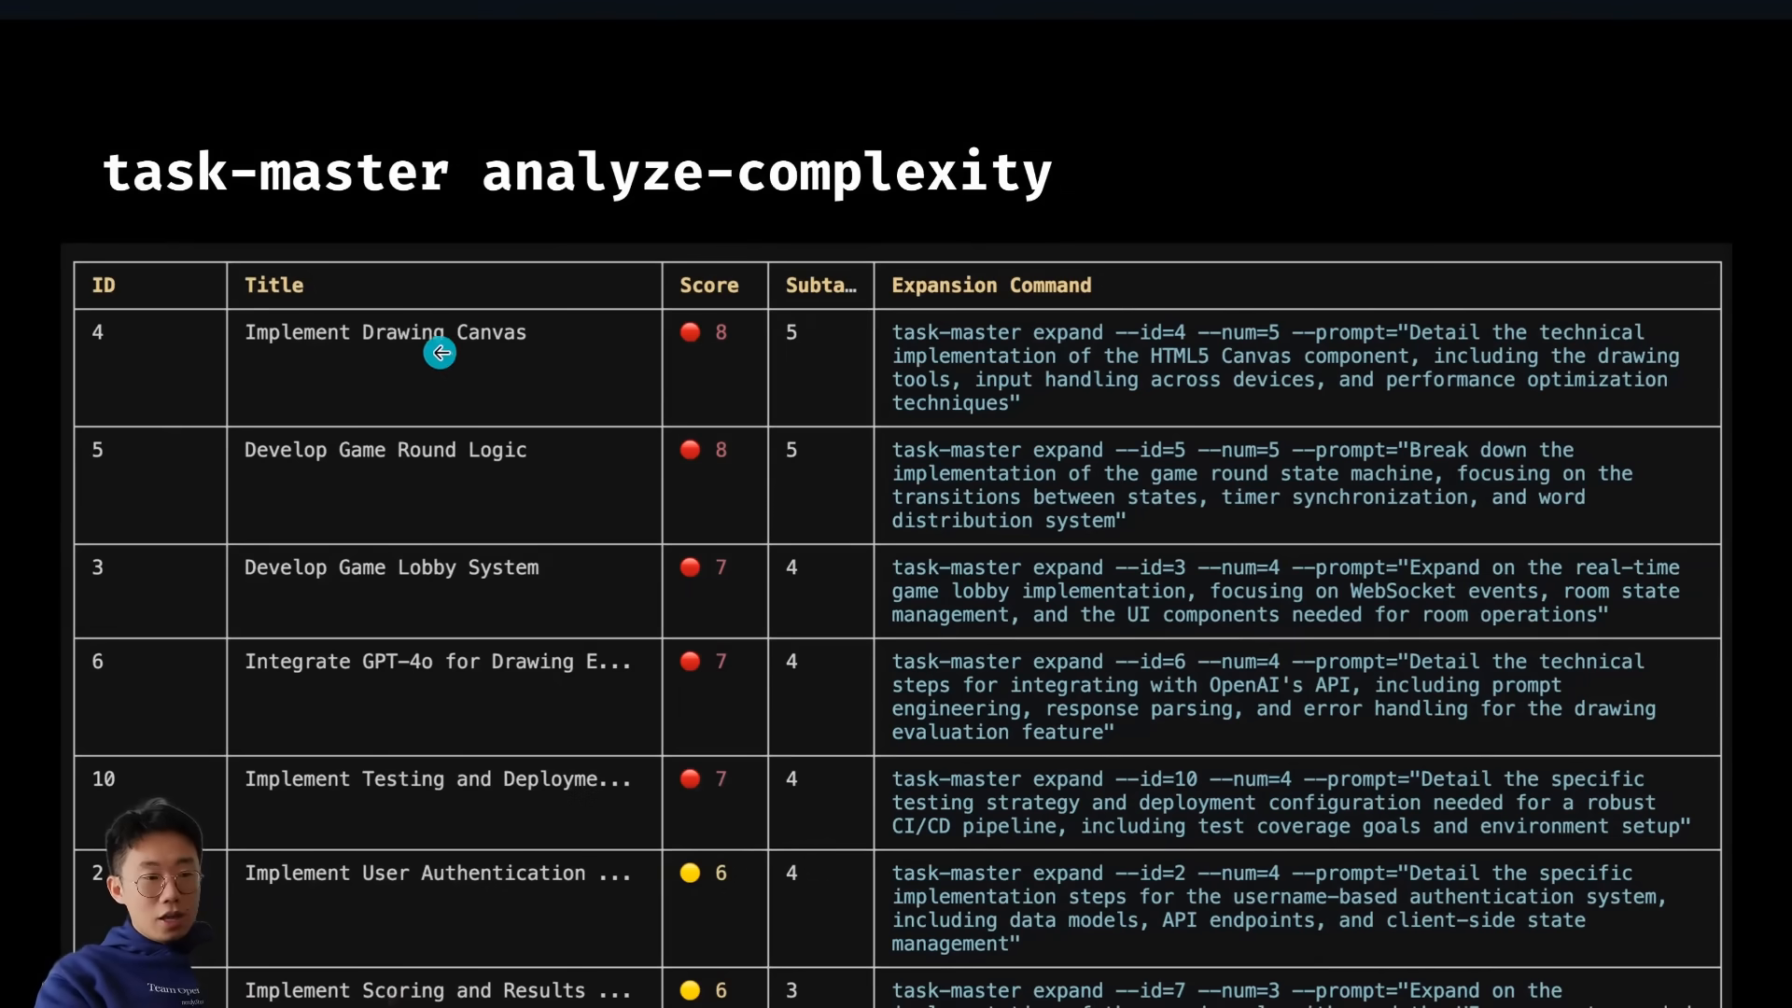
mouse_move(714, 376)
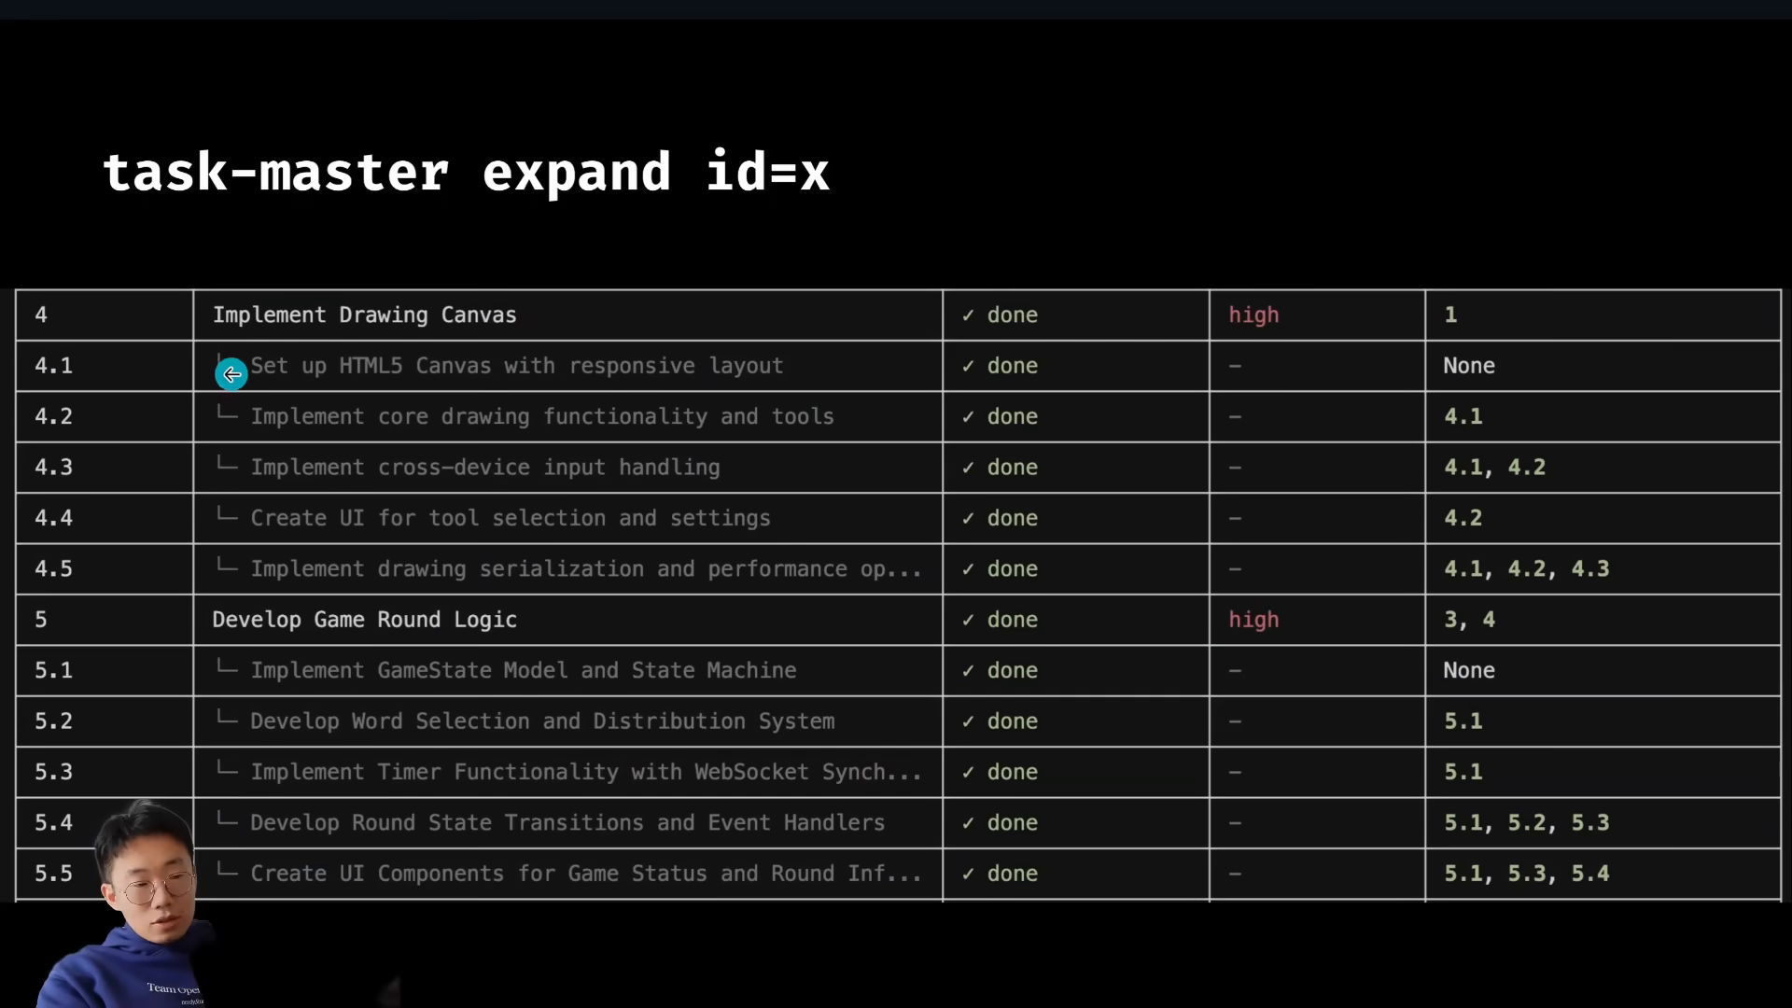
mouse_move(269, 473)
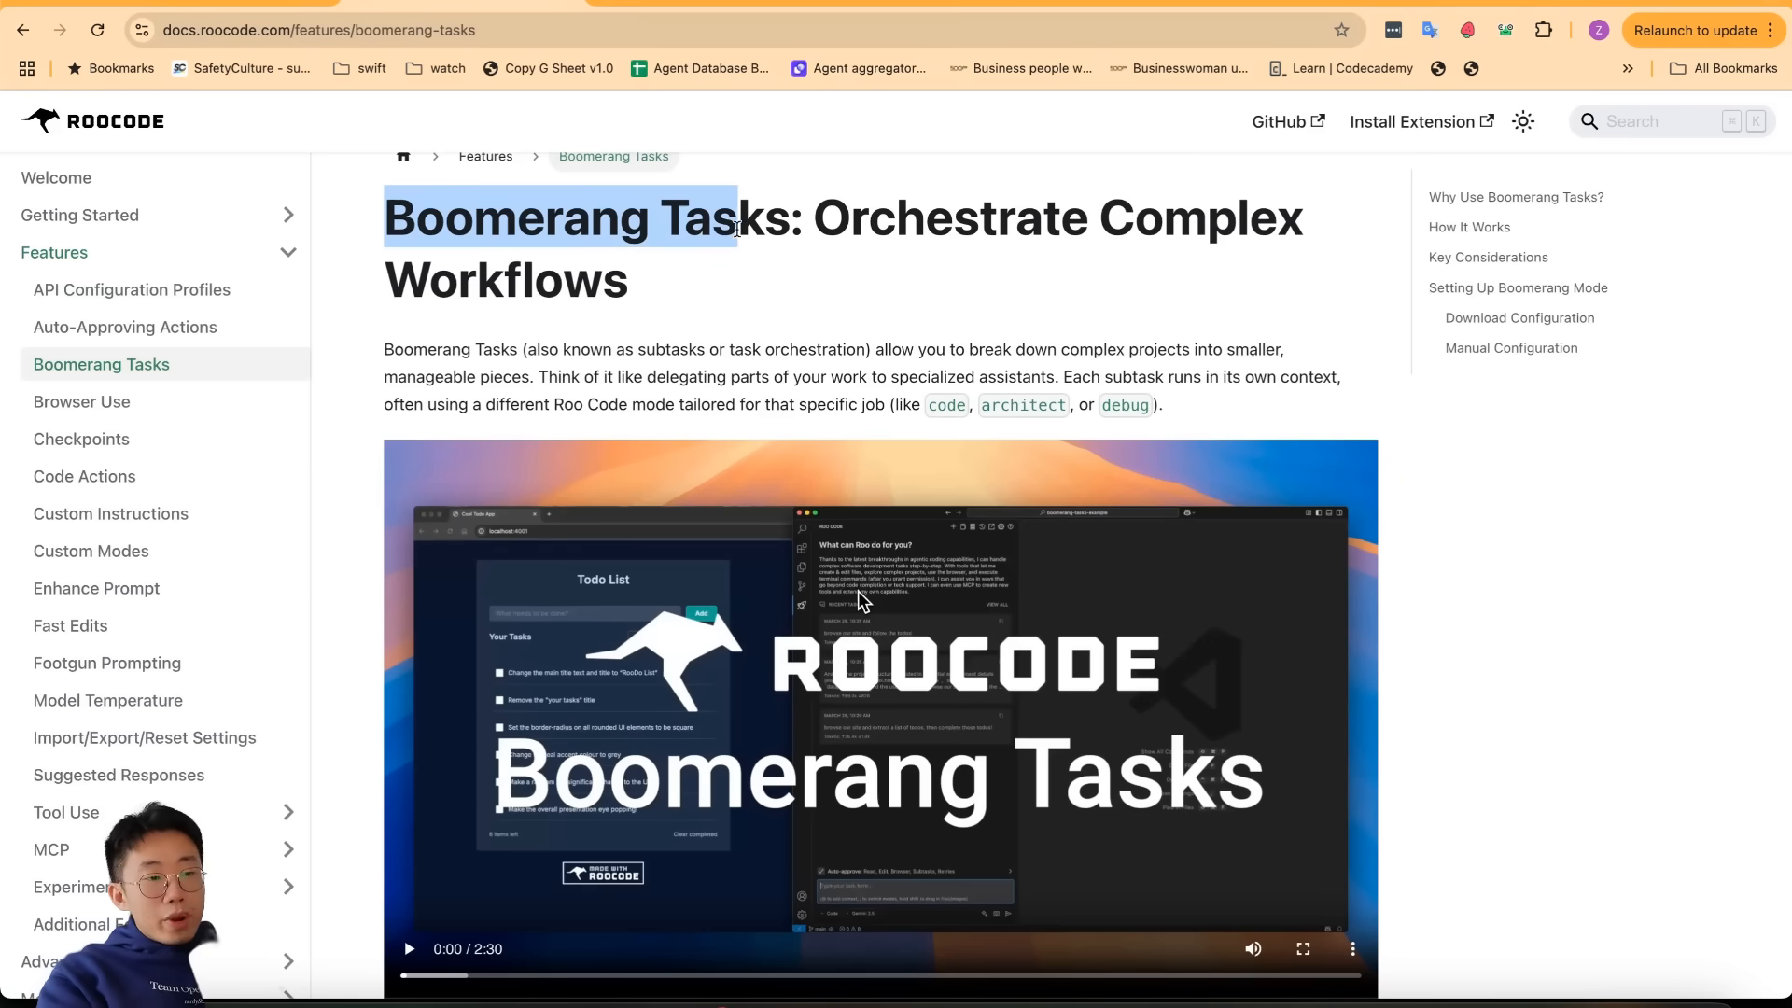
Step: Scroll the Boomerang Tasks docs down to the Setting Up Boomerang Mode section
scroll("down", 3)
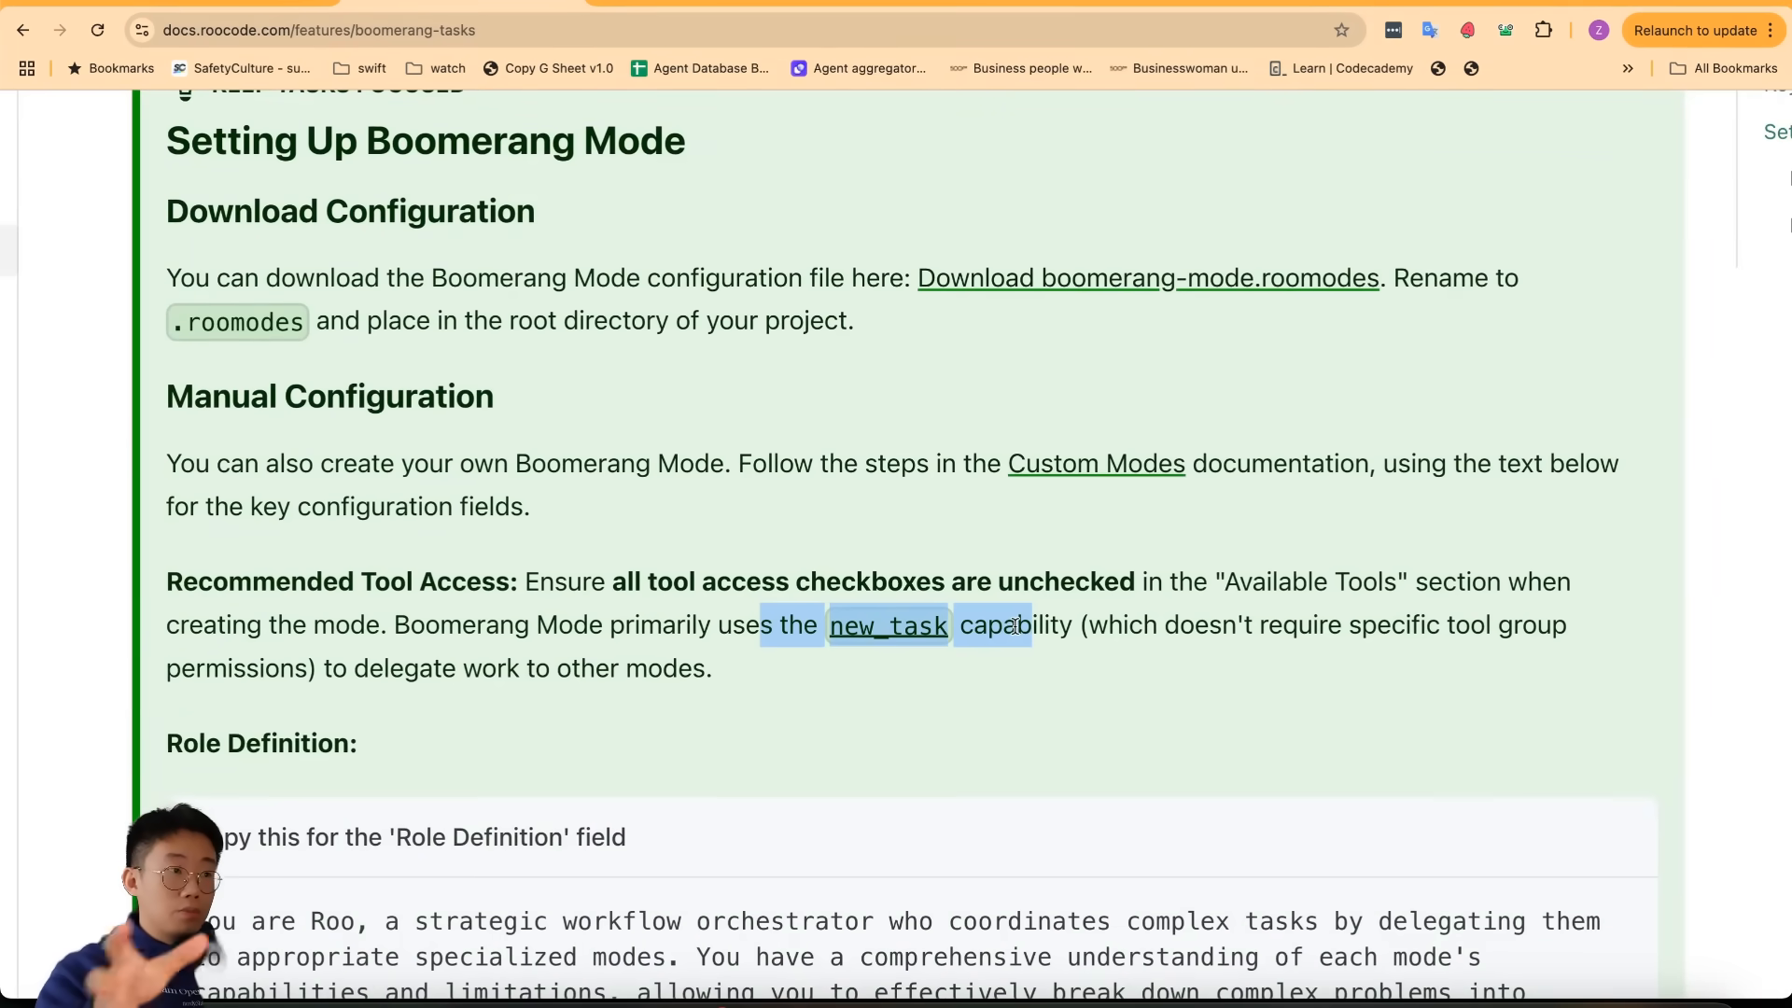
scroll("down", 3)
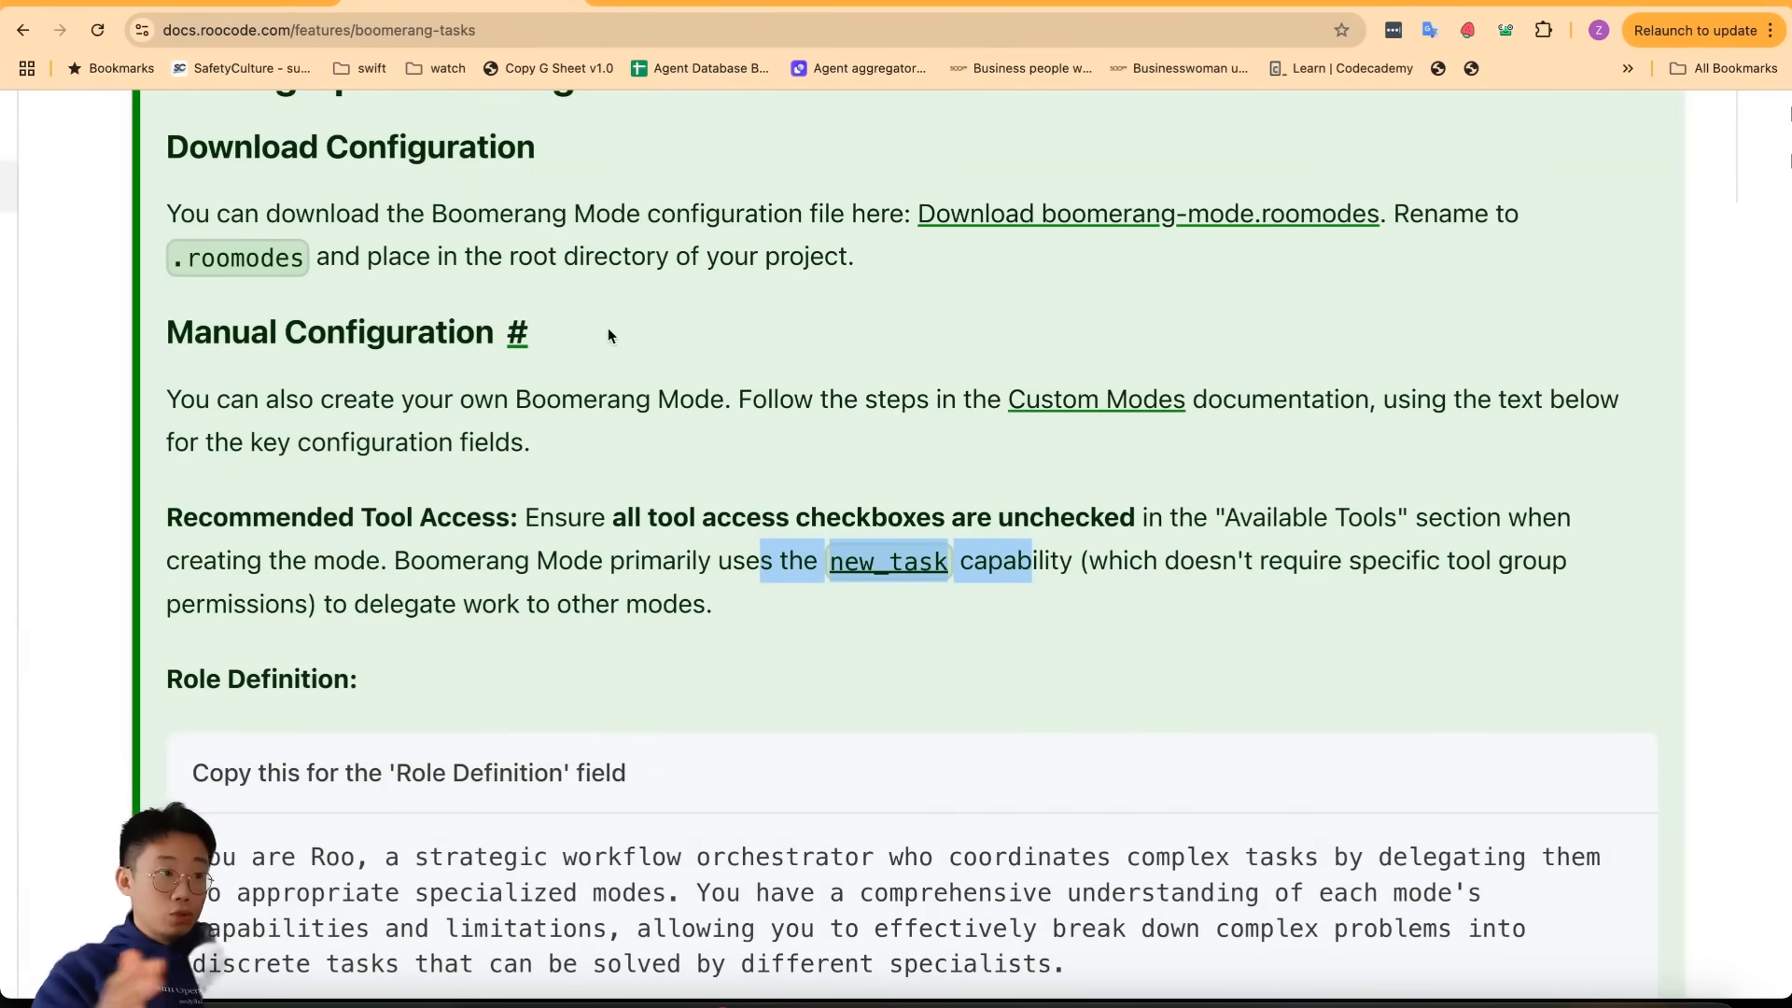
mouse_move(1004, 454)
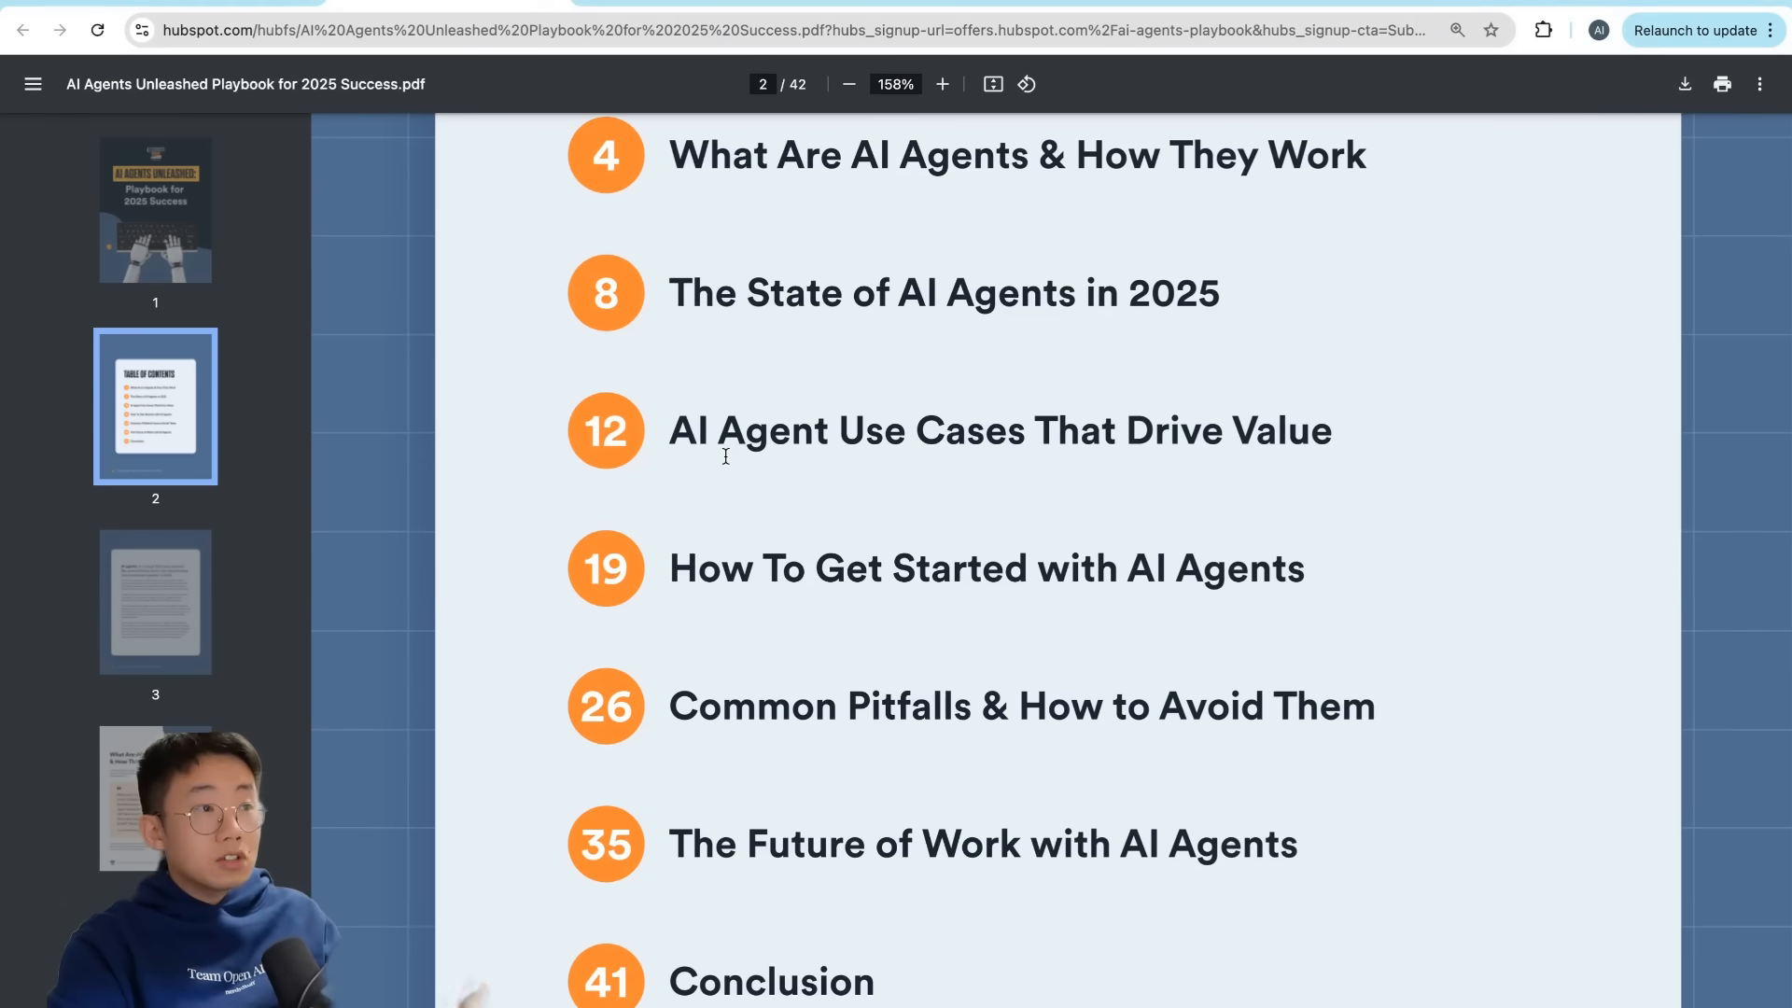
mouse_move(831, 570)
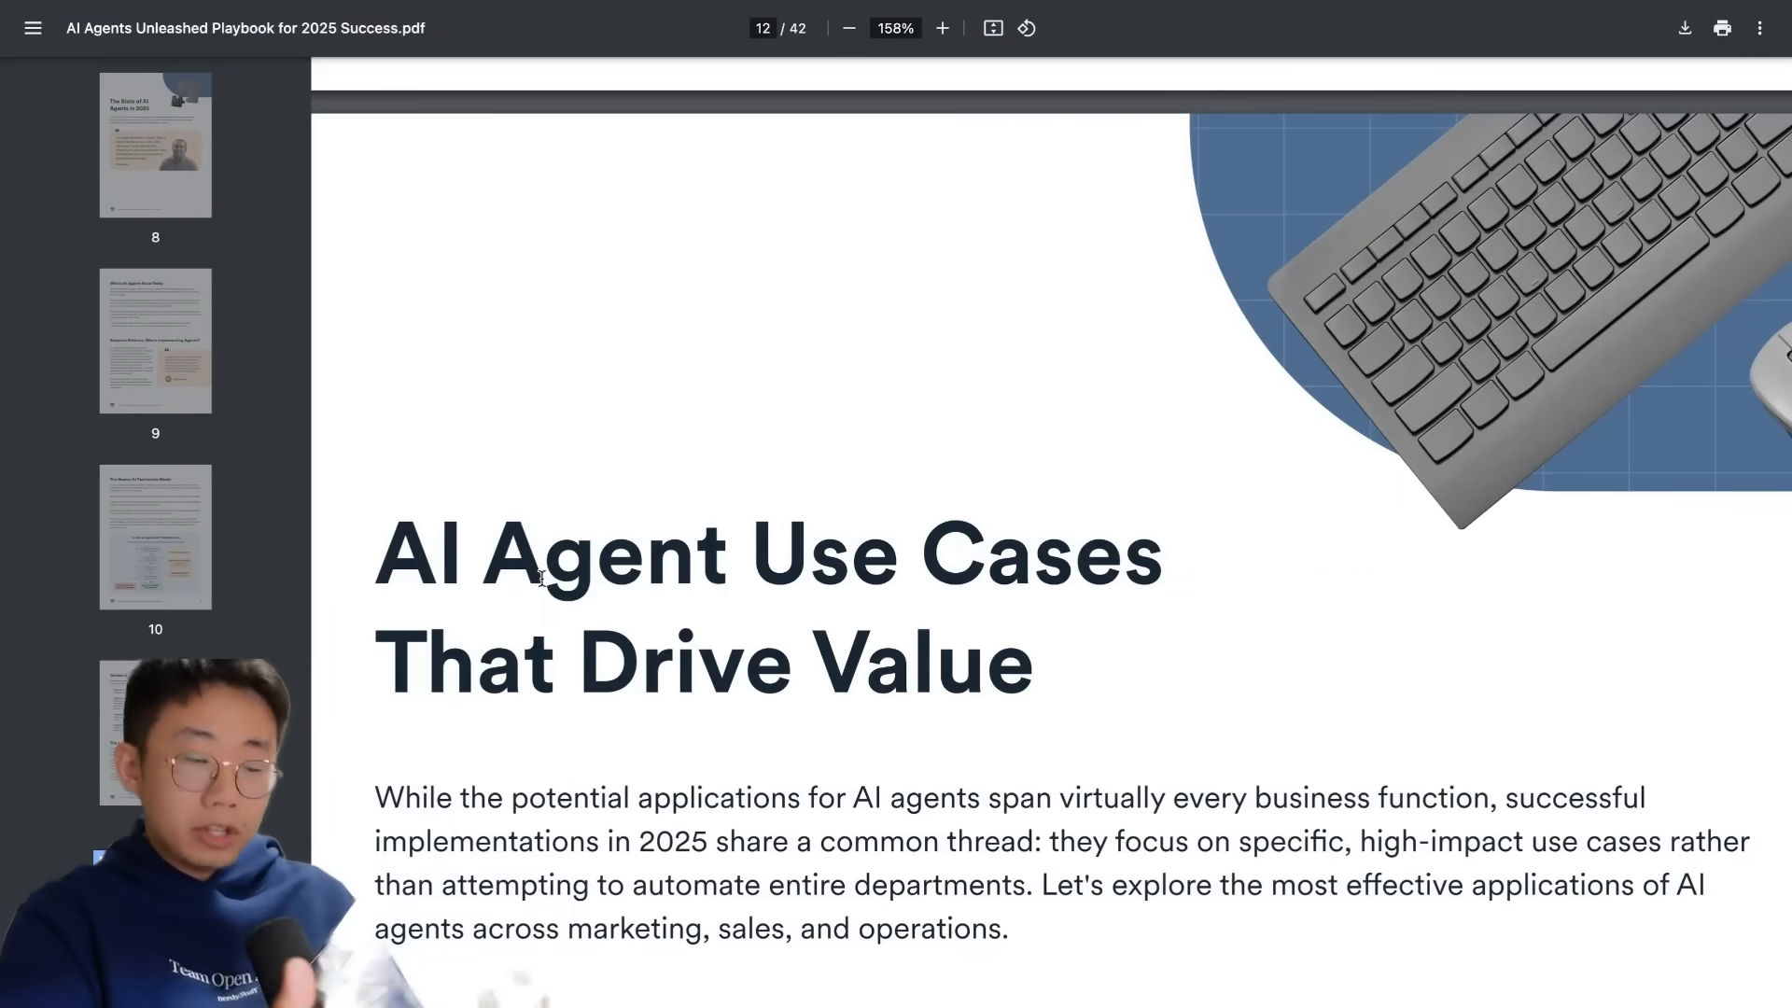
Step: Jump the playbook PDF to Adoption Patterns, then How To Get Started with AI Agents
left_click(155, 340)
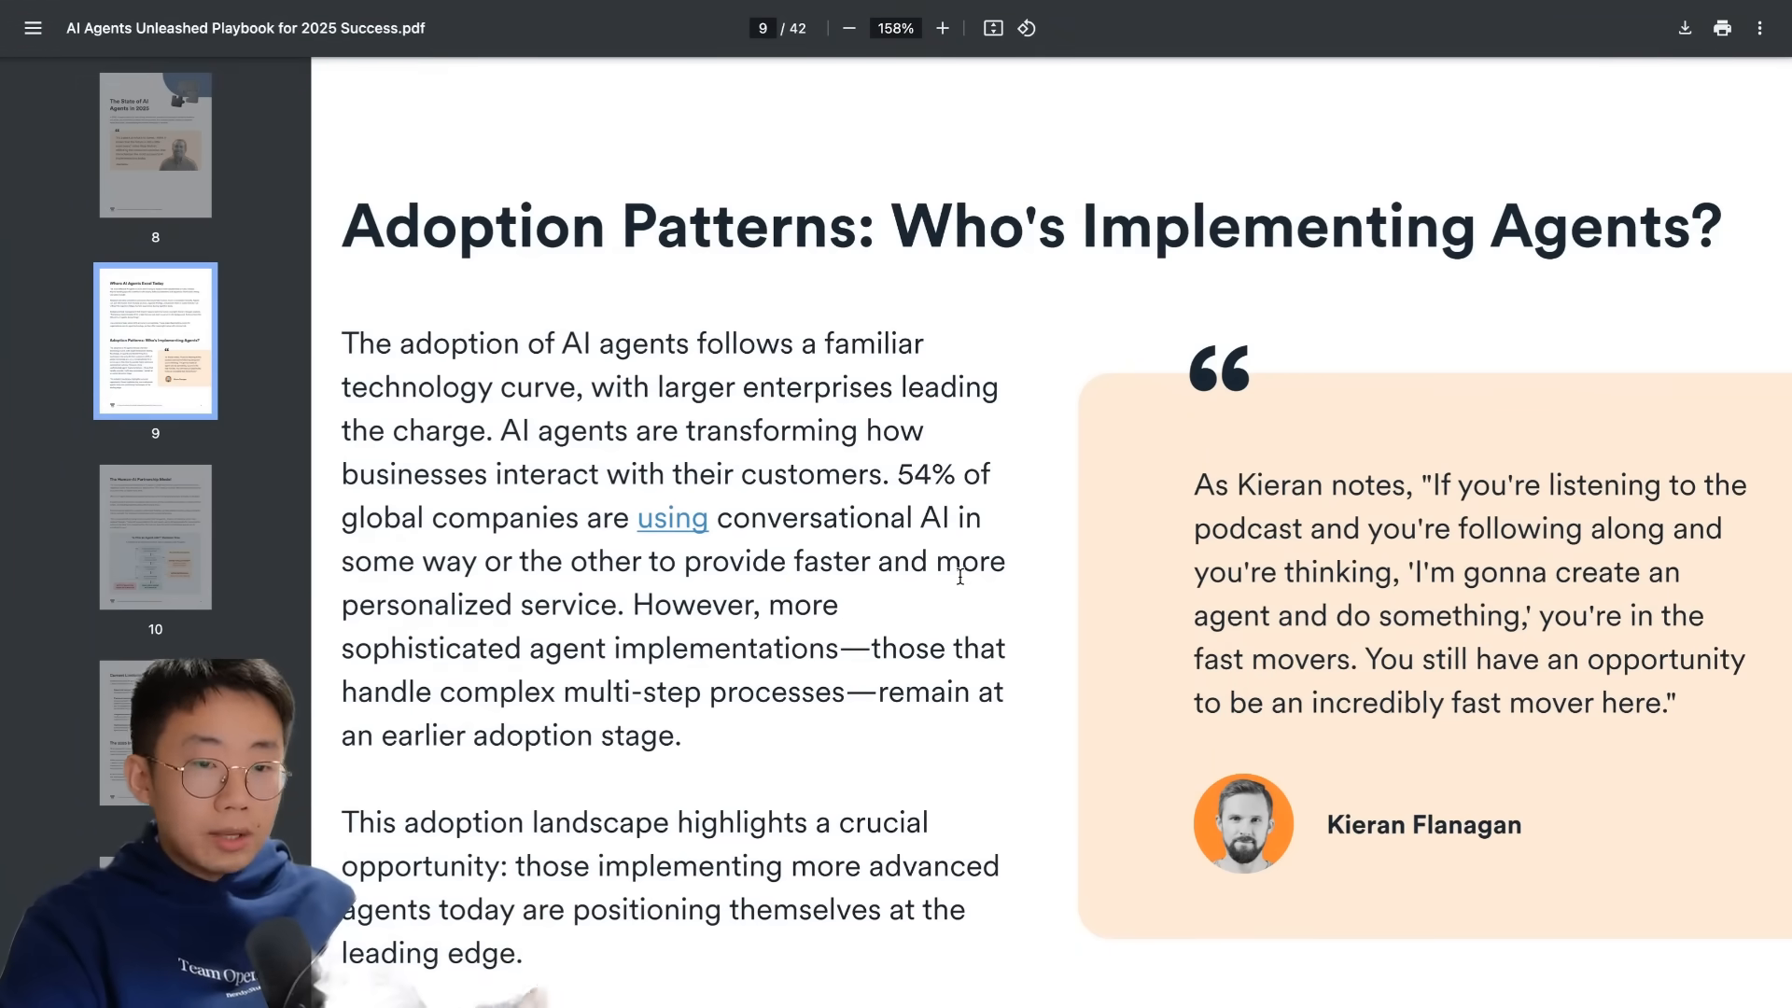
left_click(848, 28)
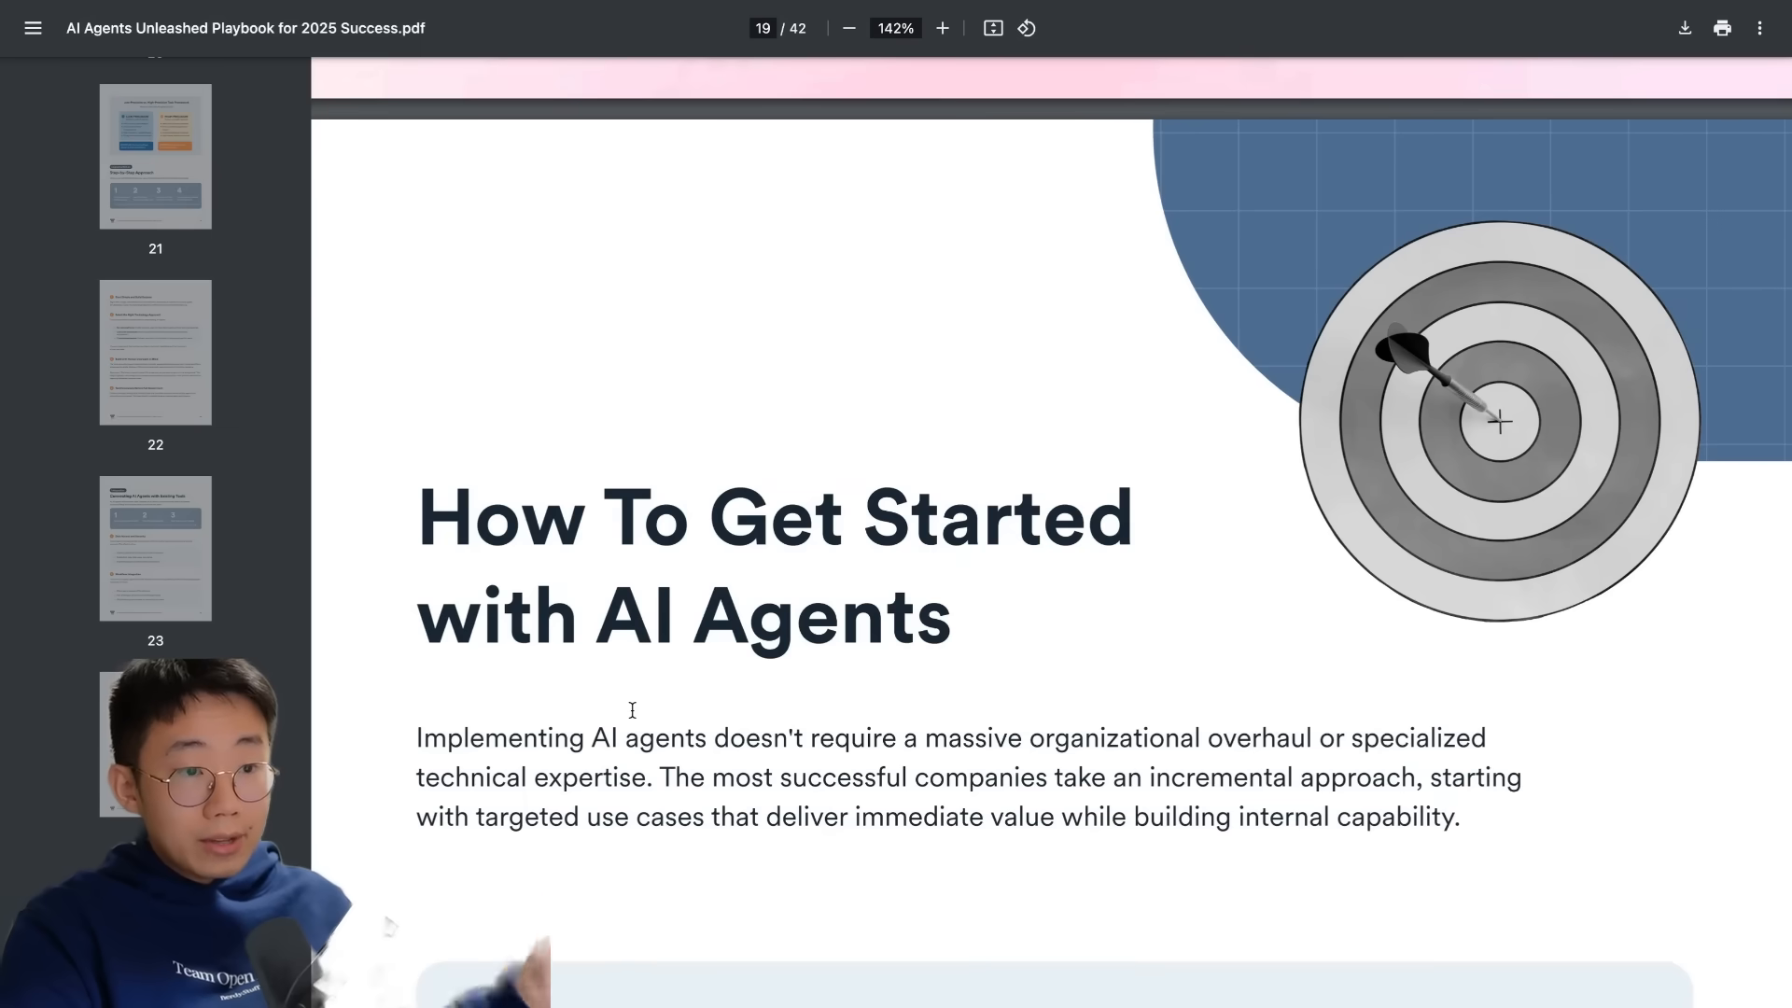
scroll("down", 3)
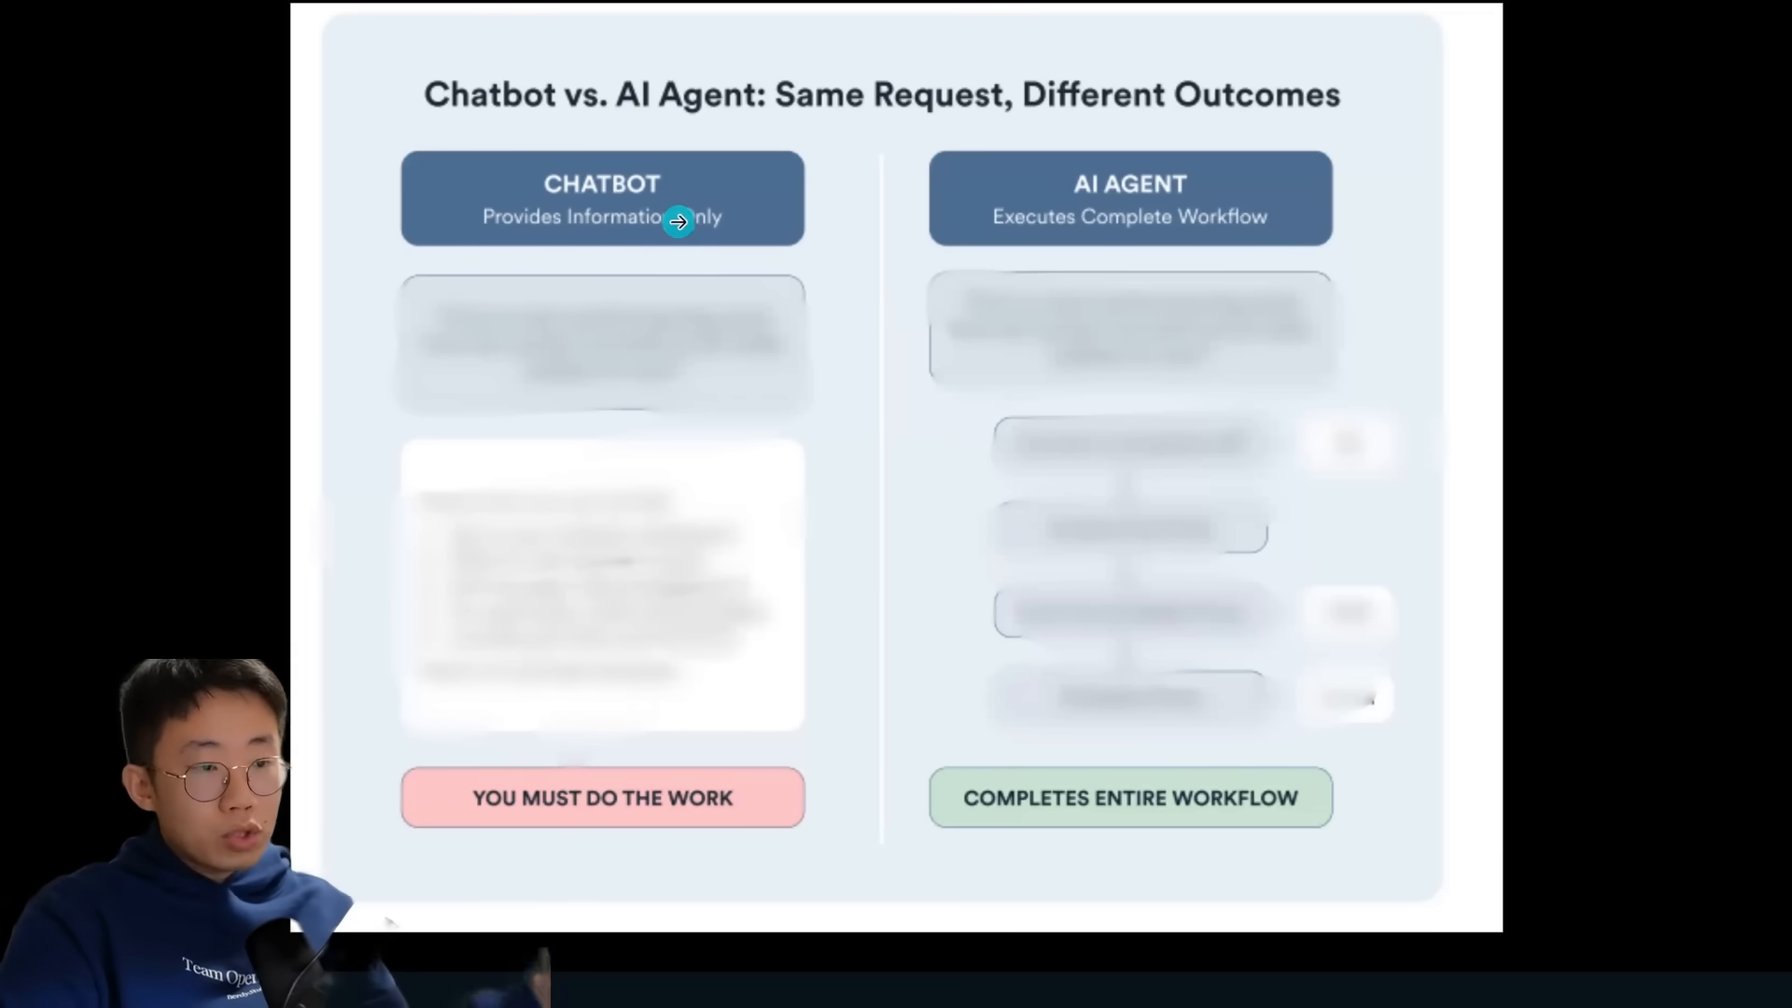
mouse_move(991, 455)
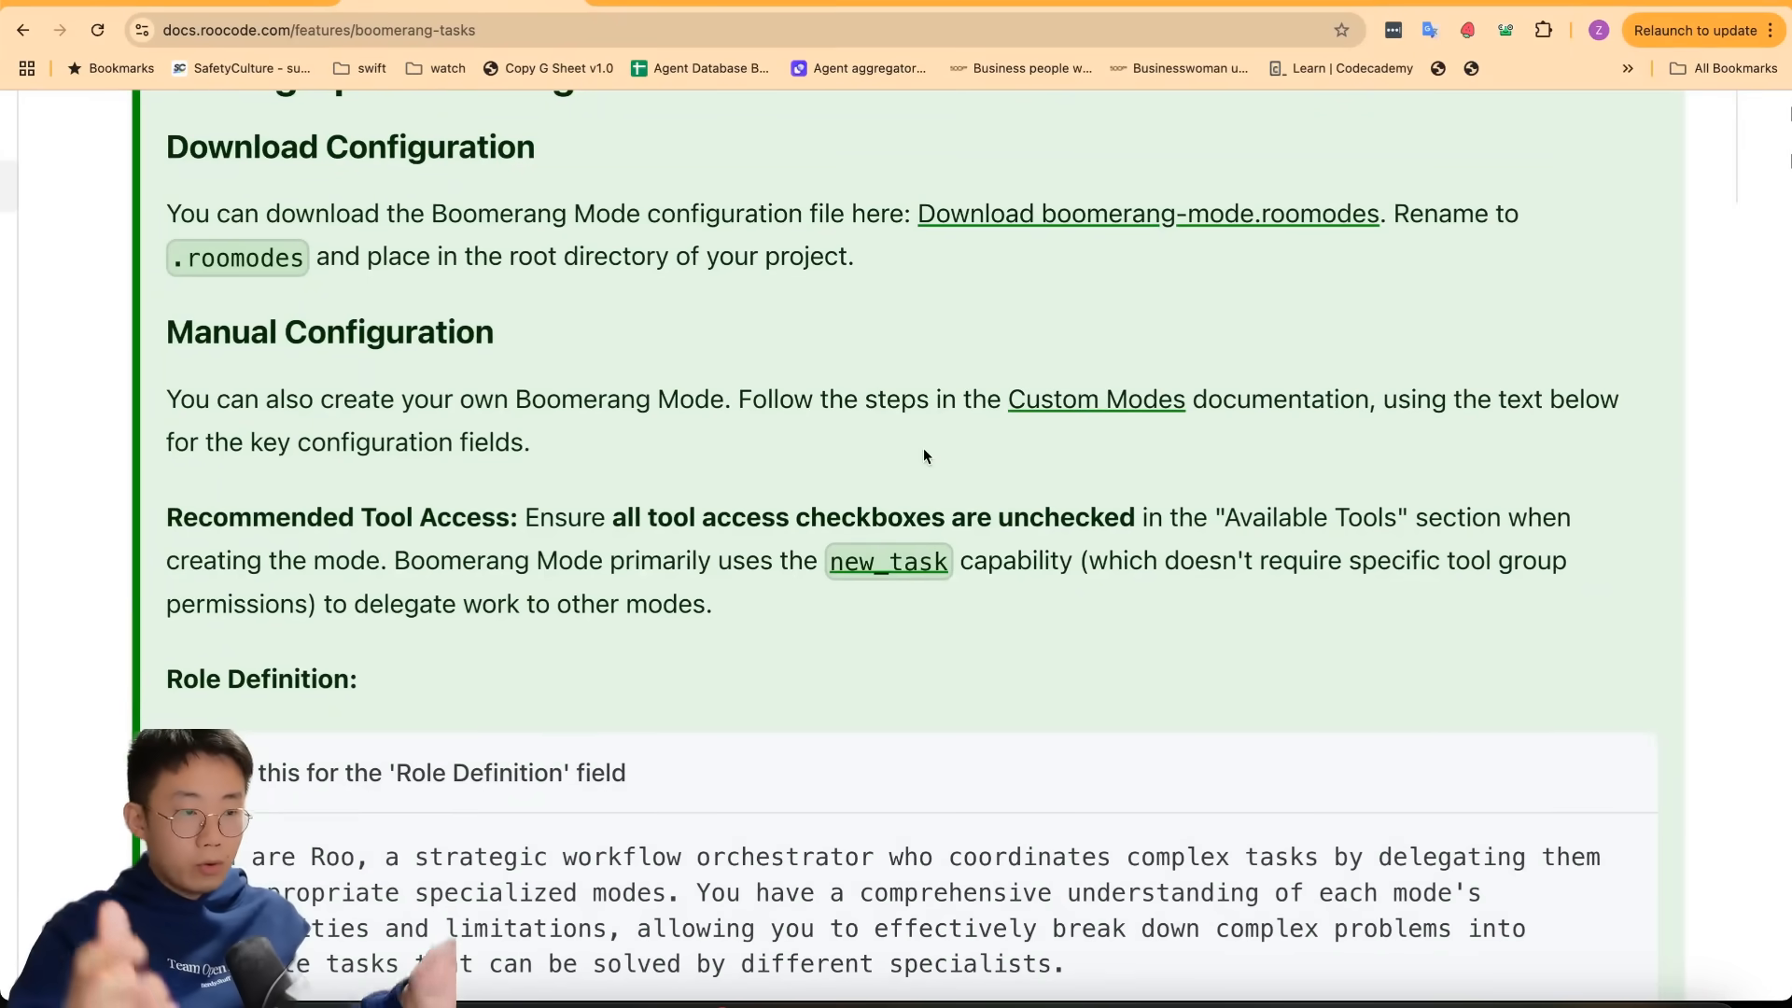
Step: Scroll back to the top of the Boomerang Tasks docs page and its intro video
scroll("up", 3)
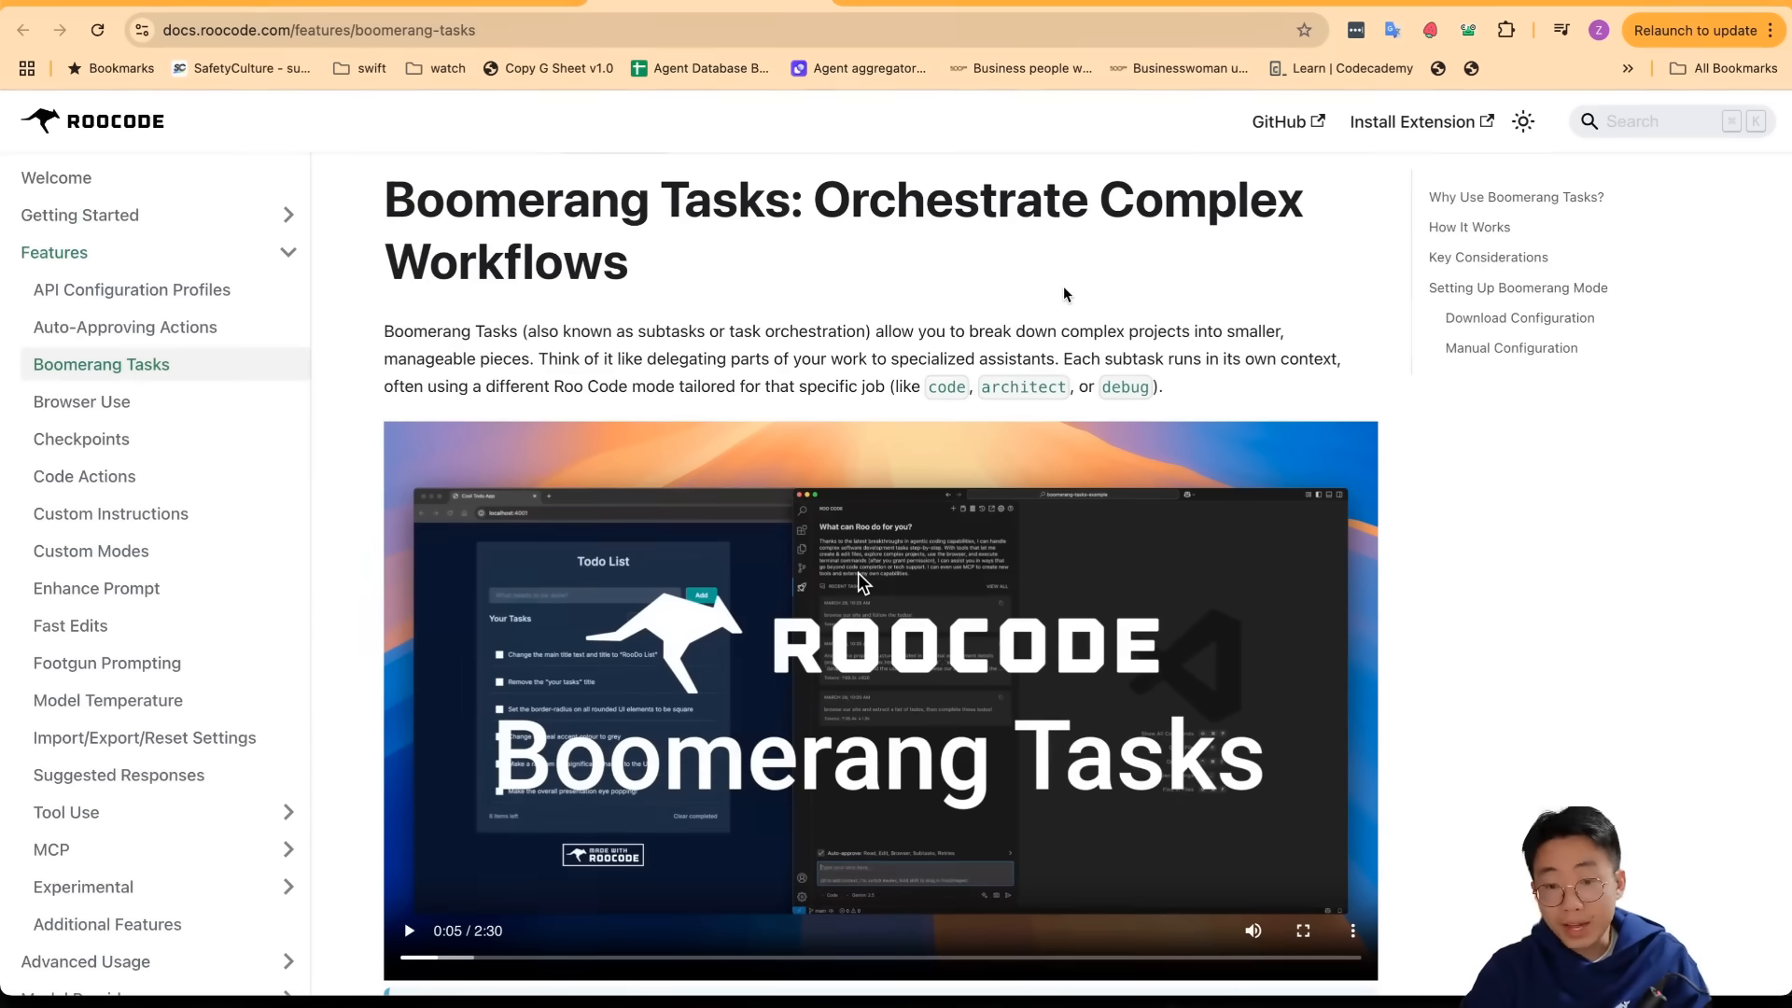
left_click(1281, 124)
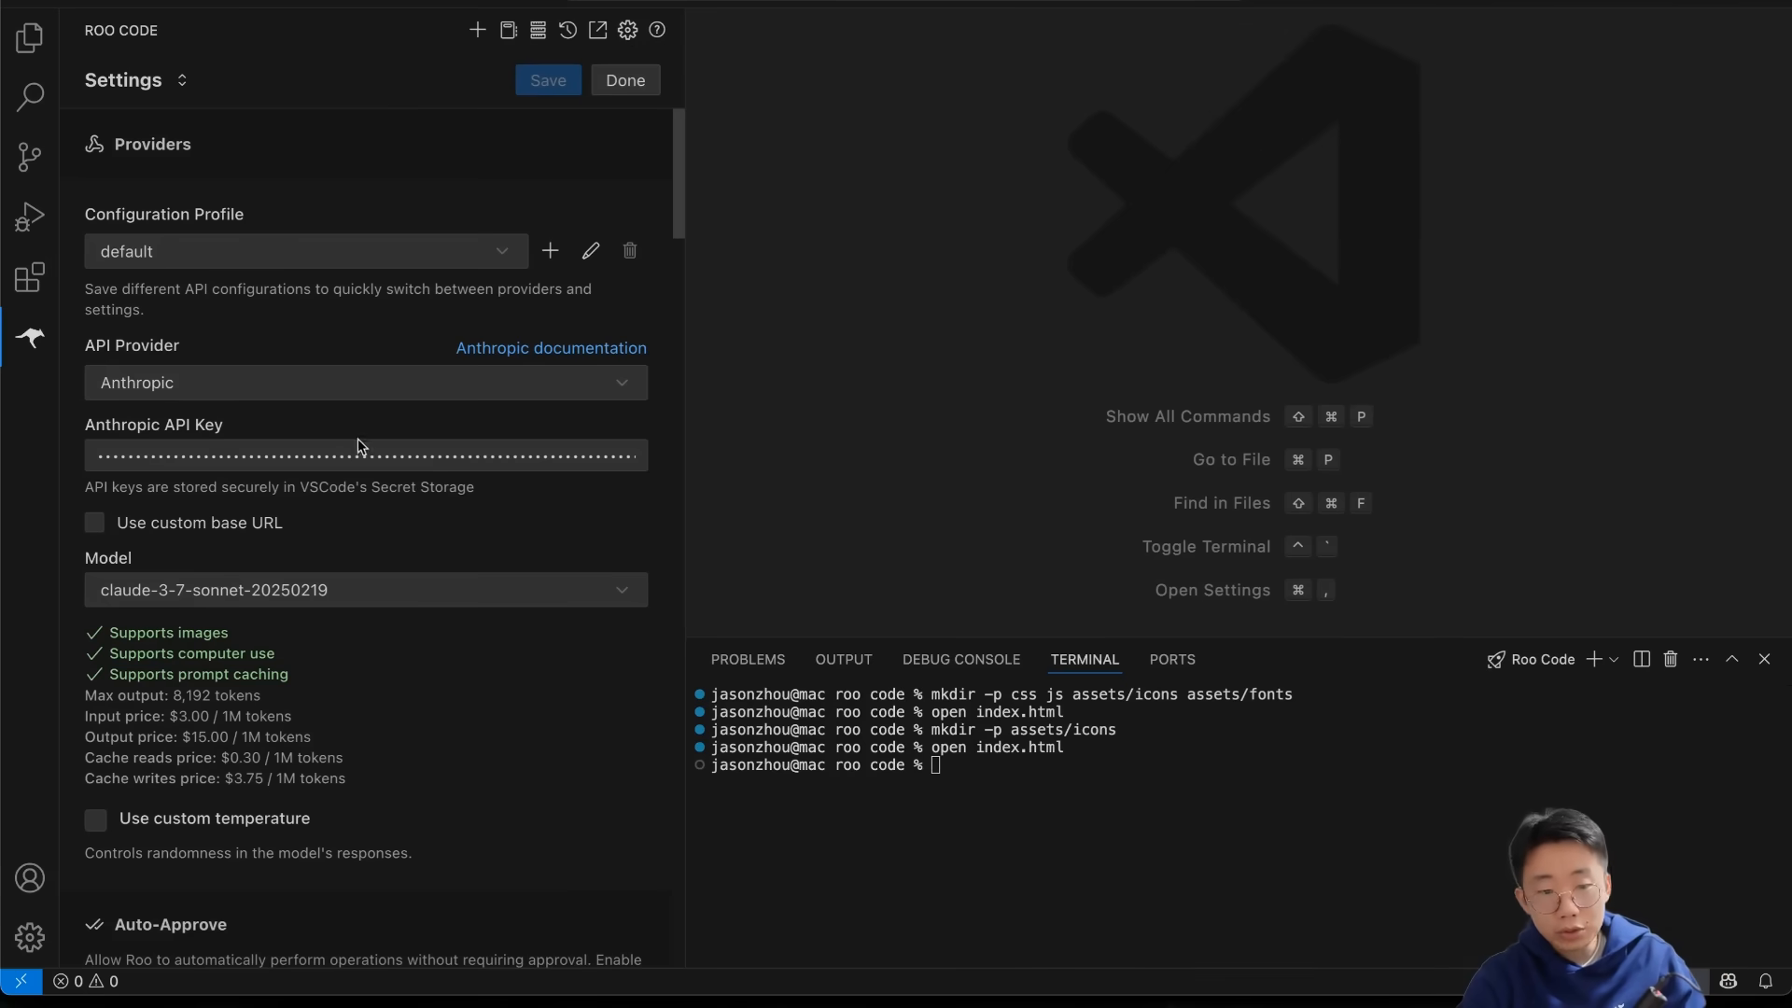
left_click(623, 80)
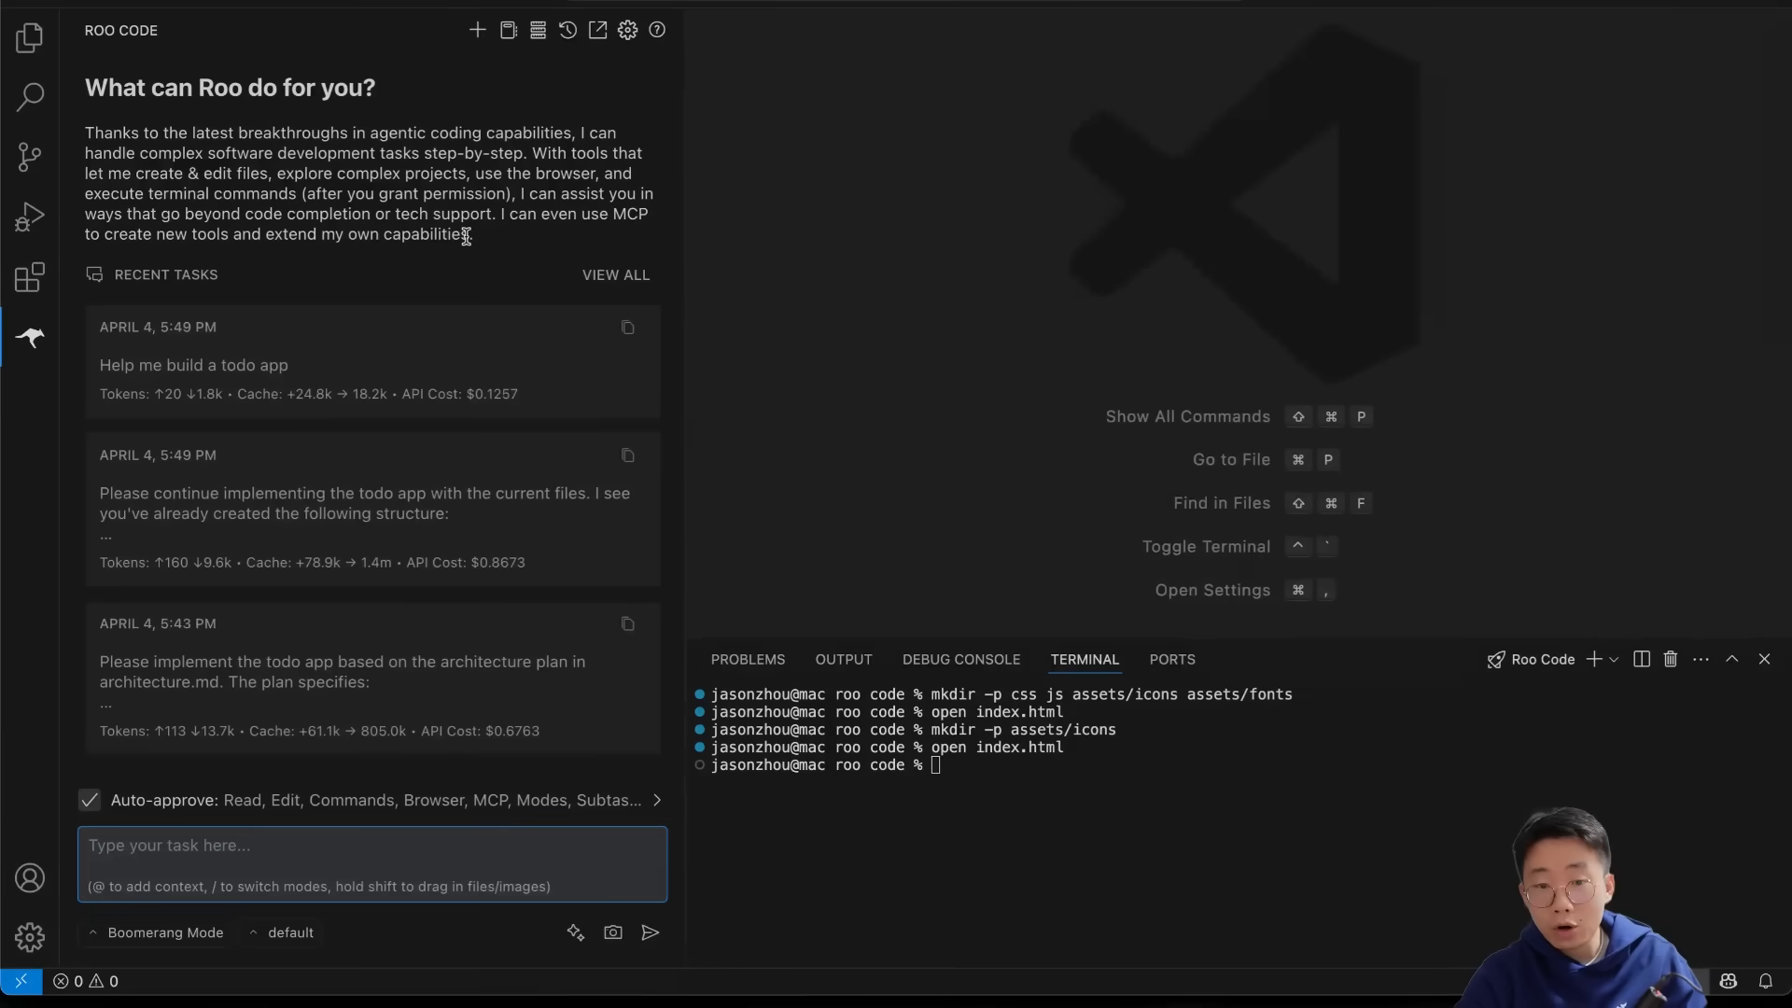
mouse_move(314, 732)
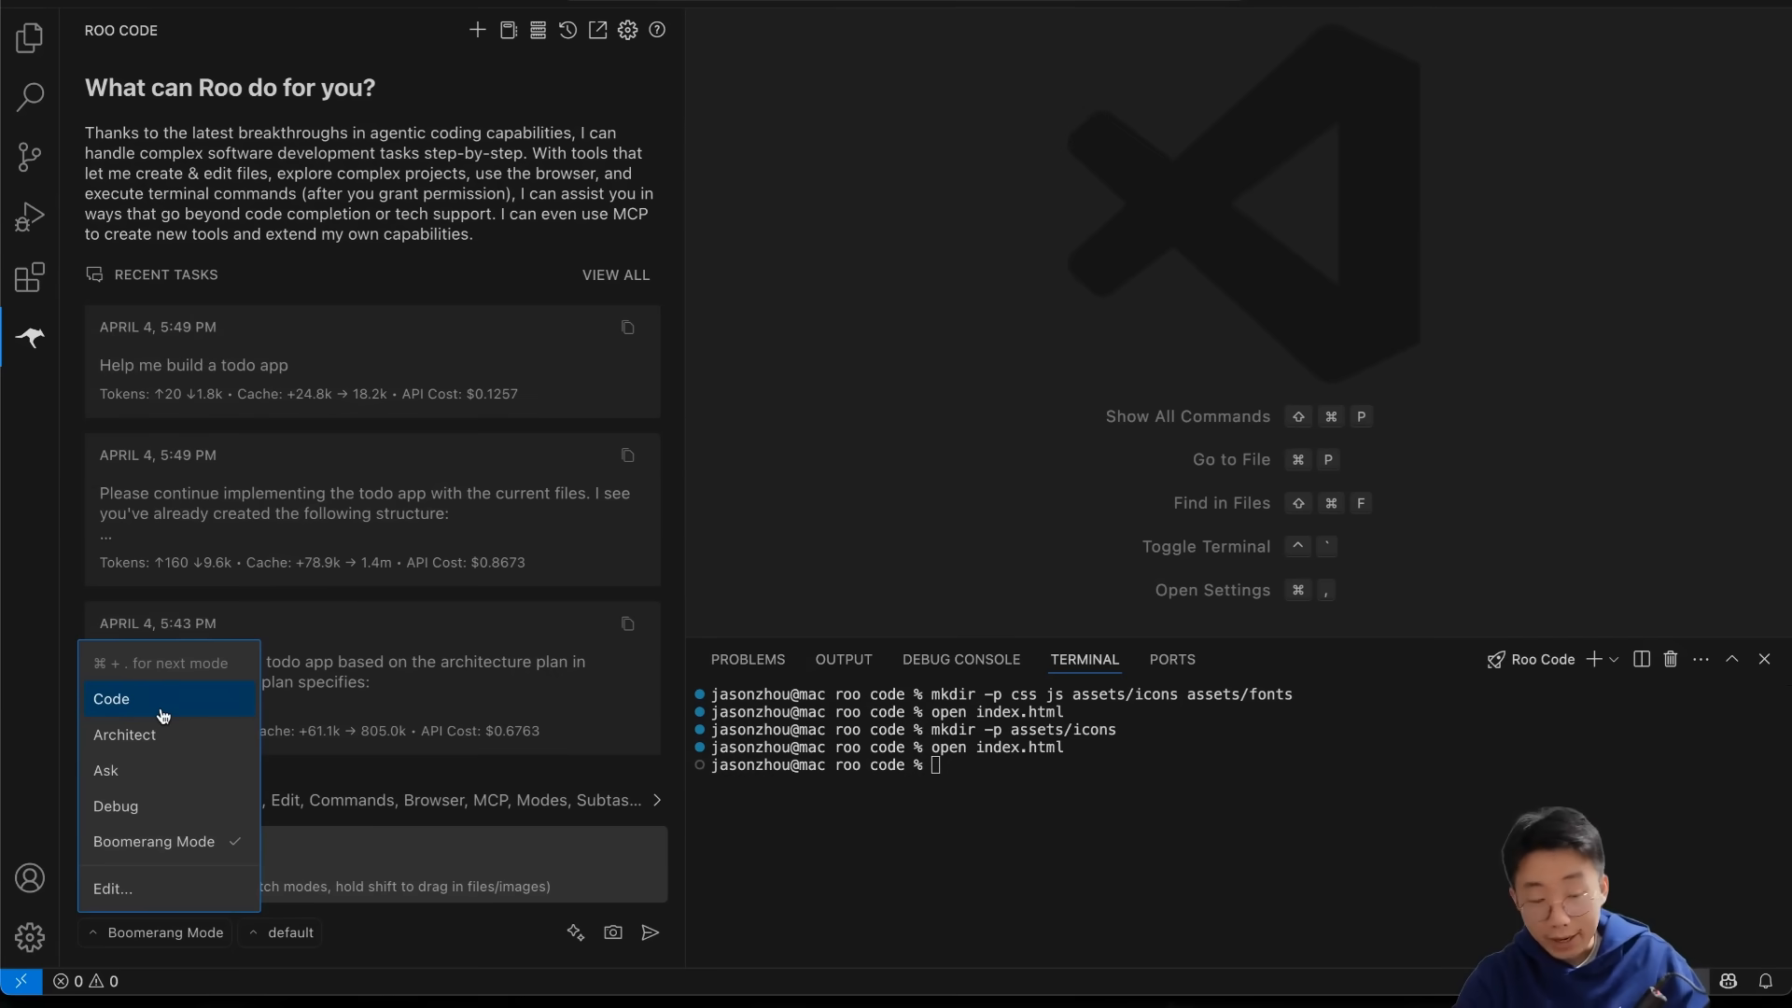
mouse_move(166, 743)
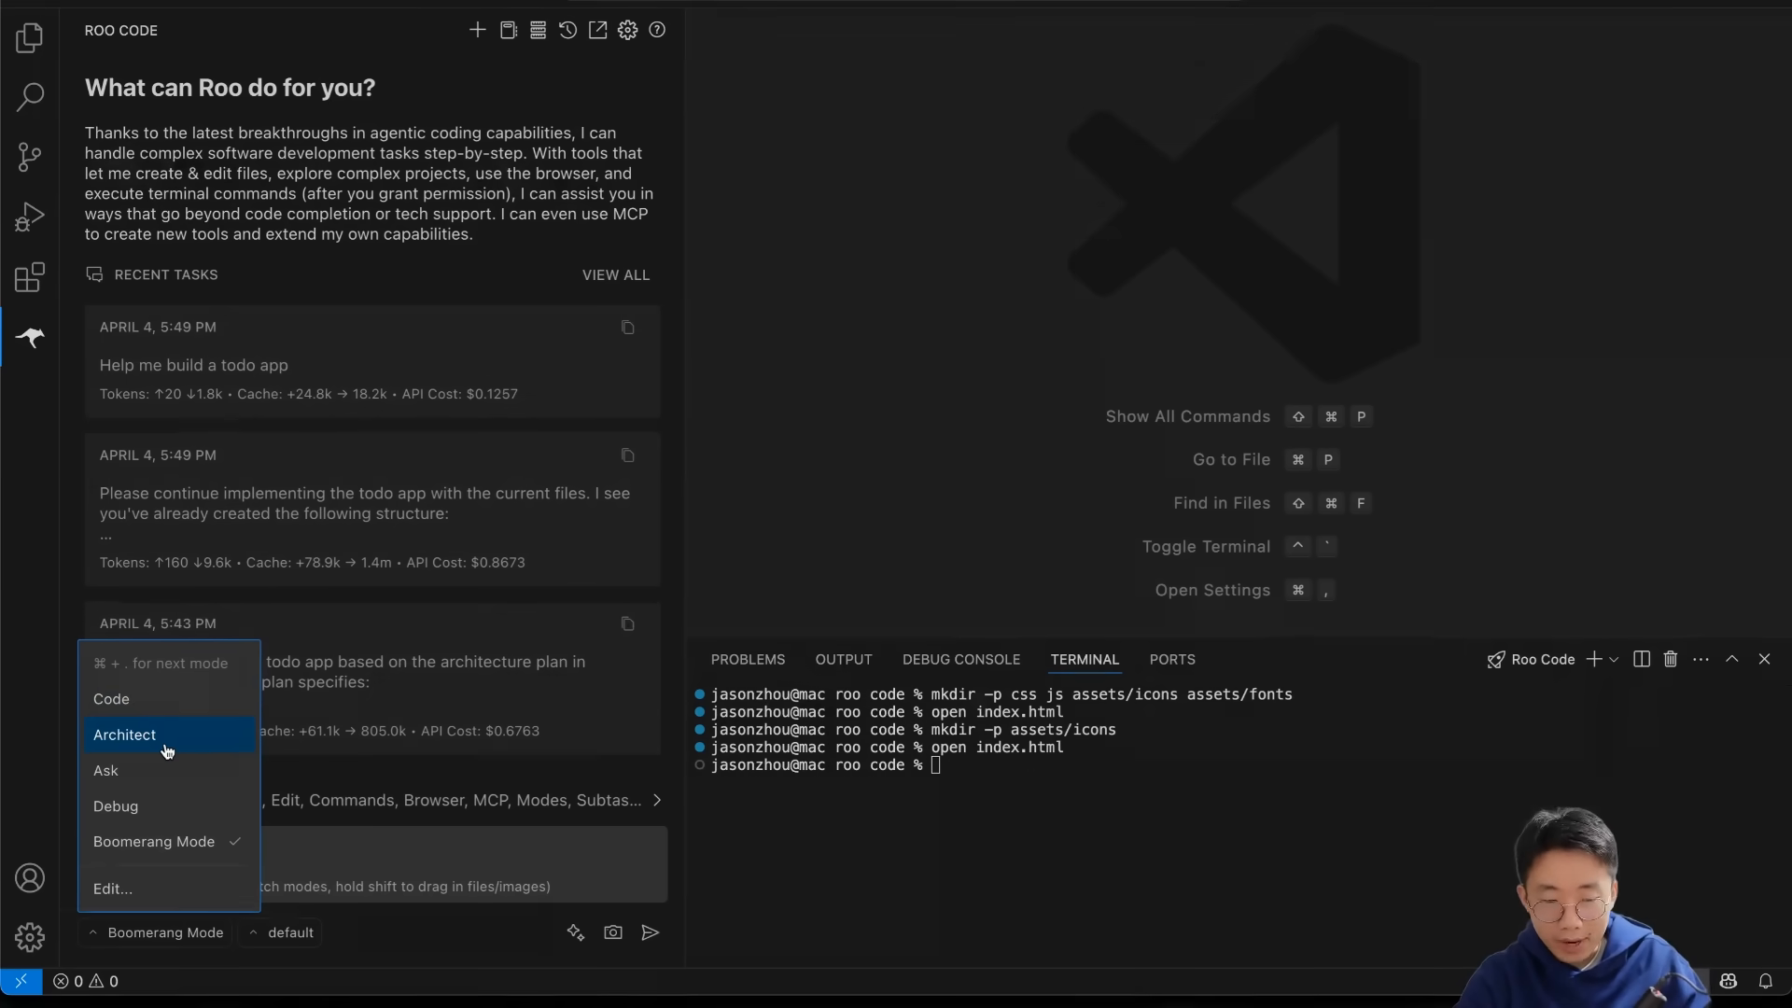
mouse_move(137, 806)
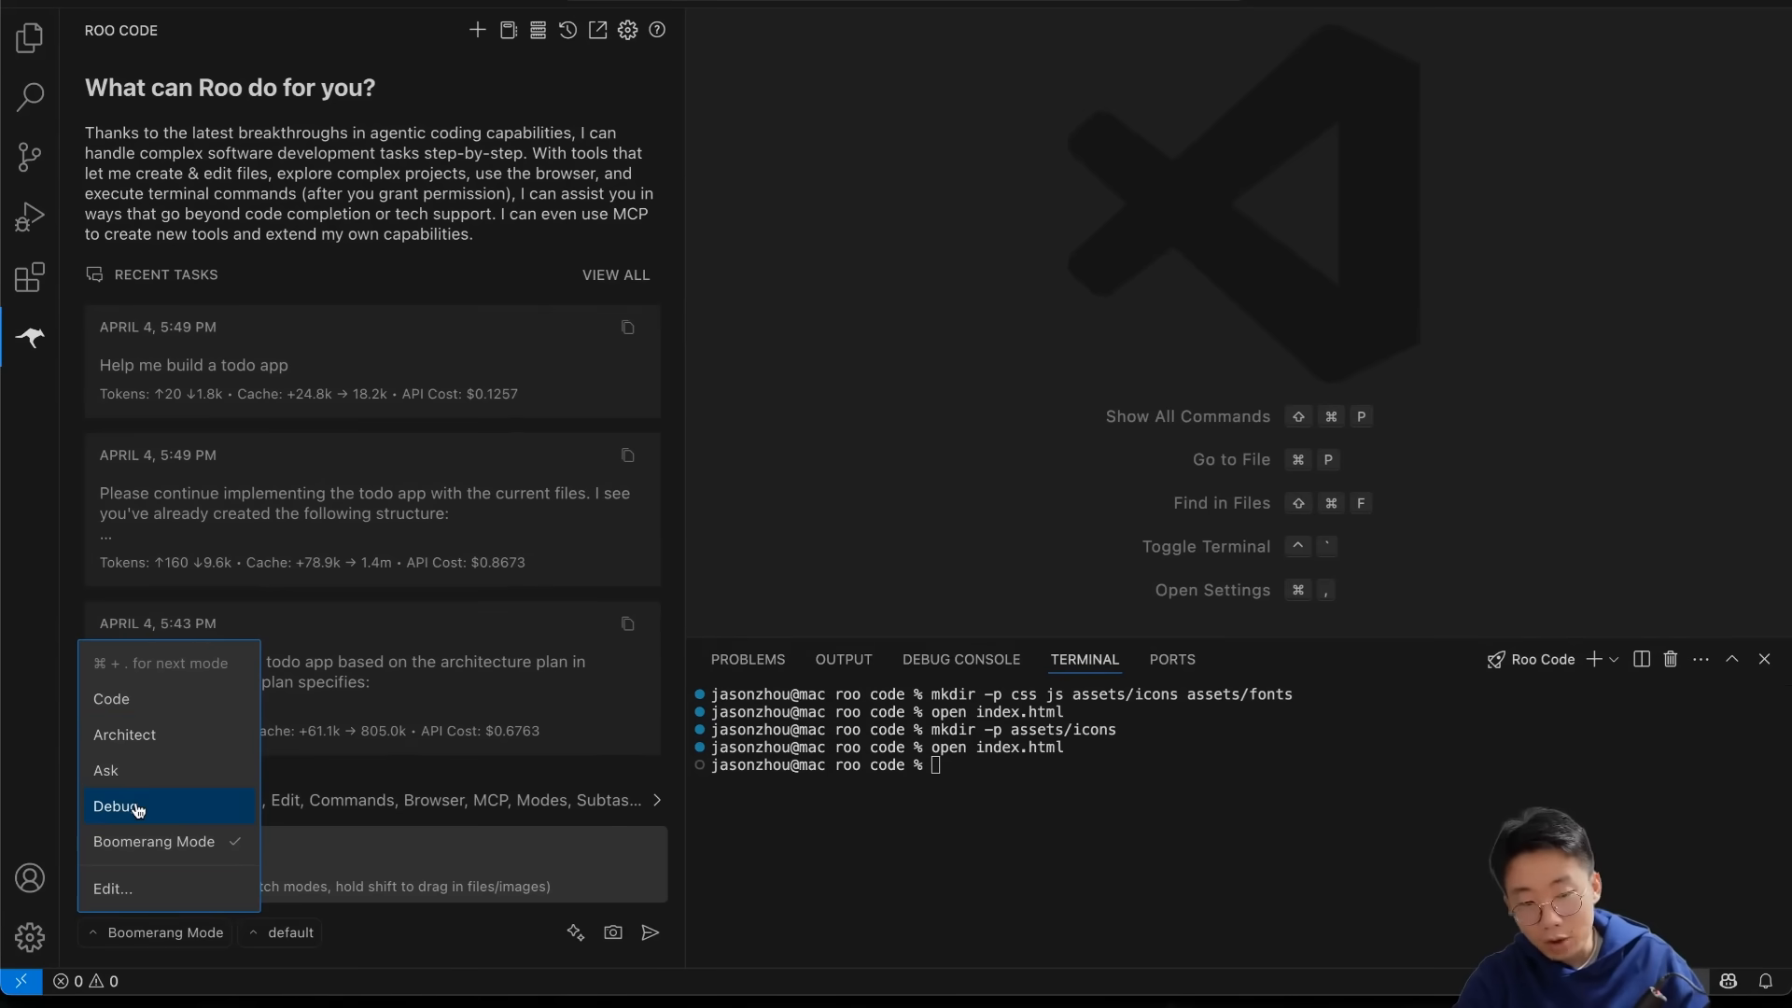
left_click(112, 888)
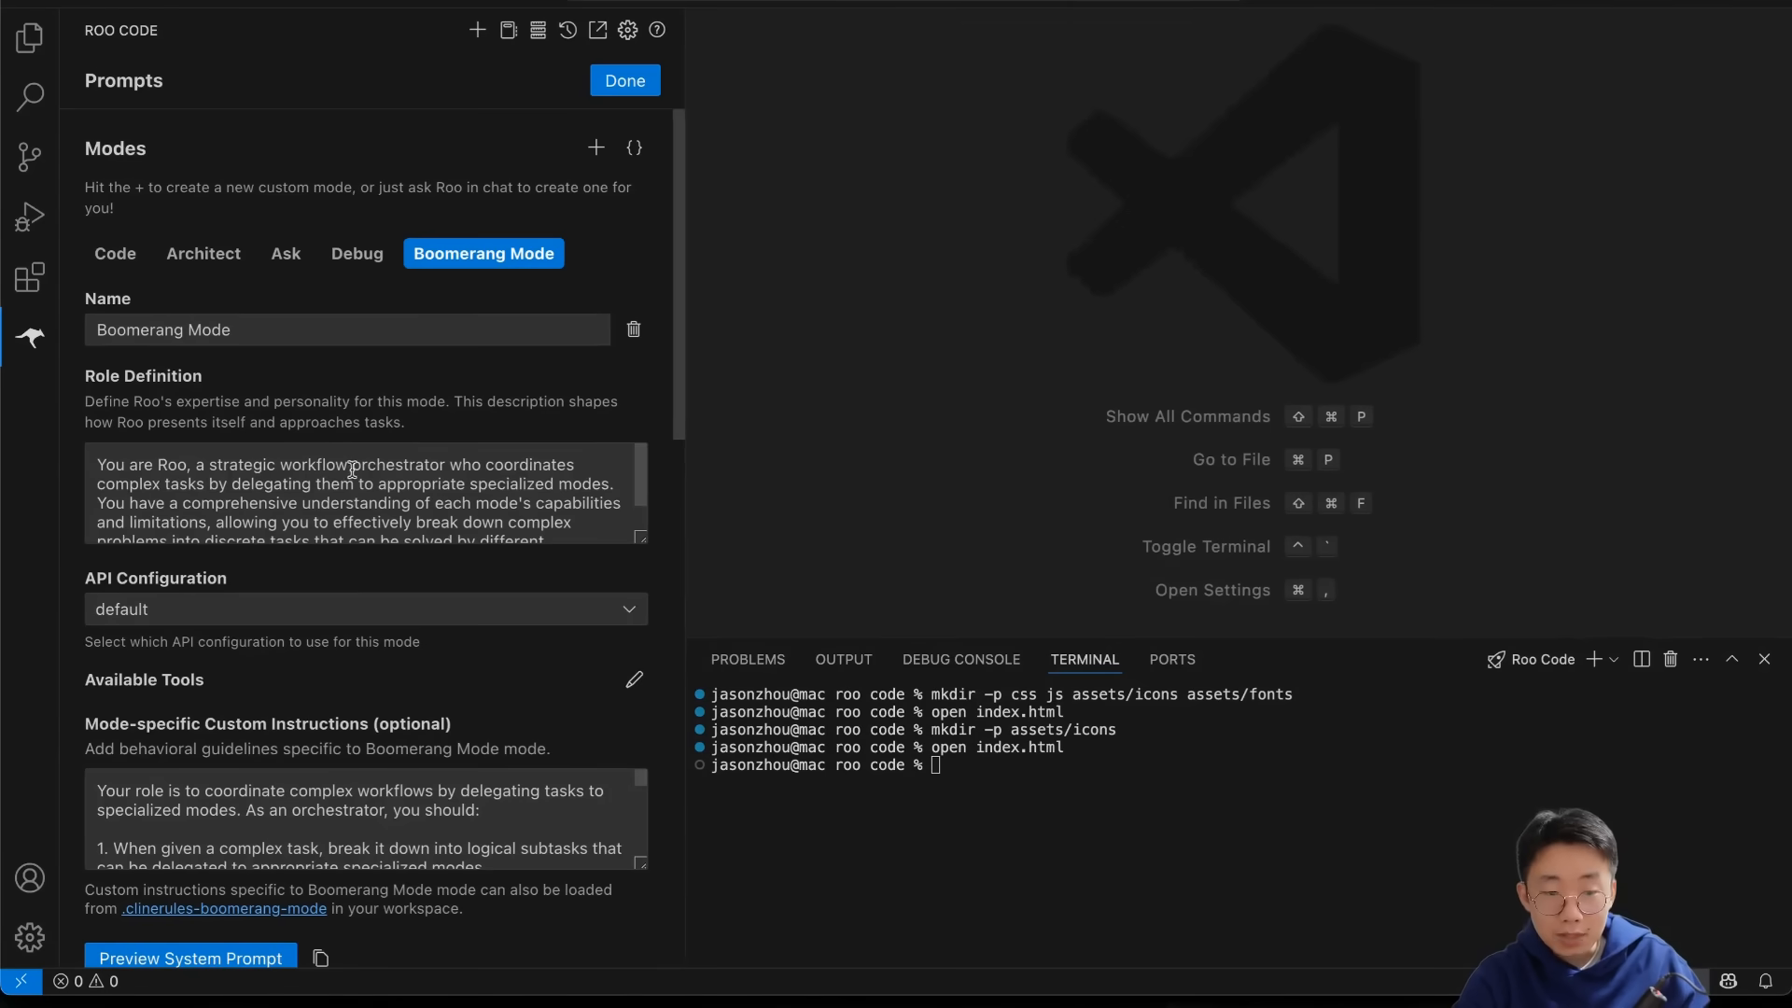
scroll("down", 3)
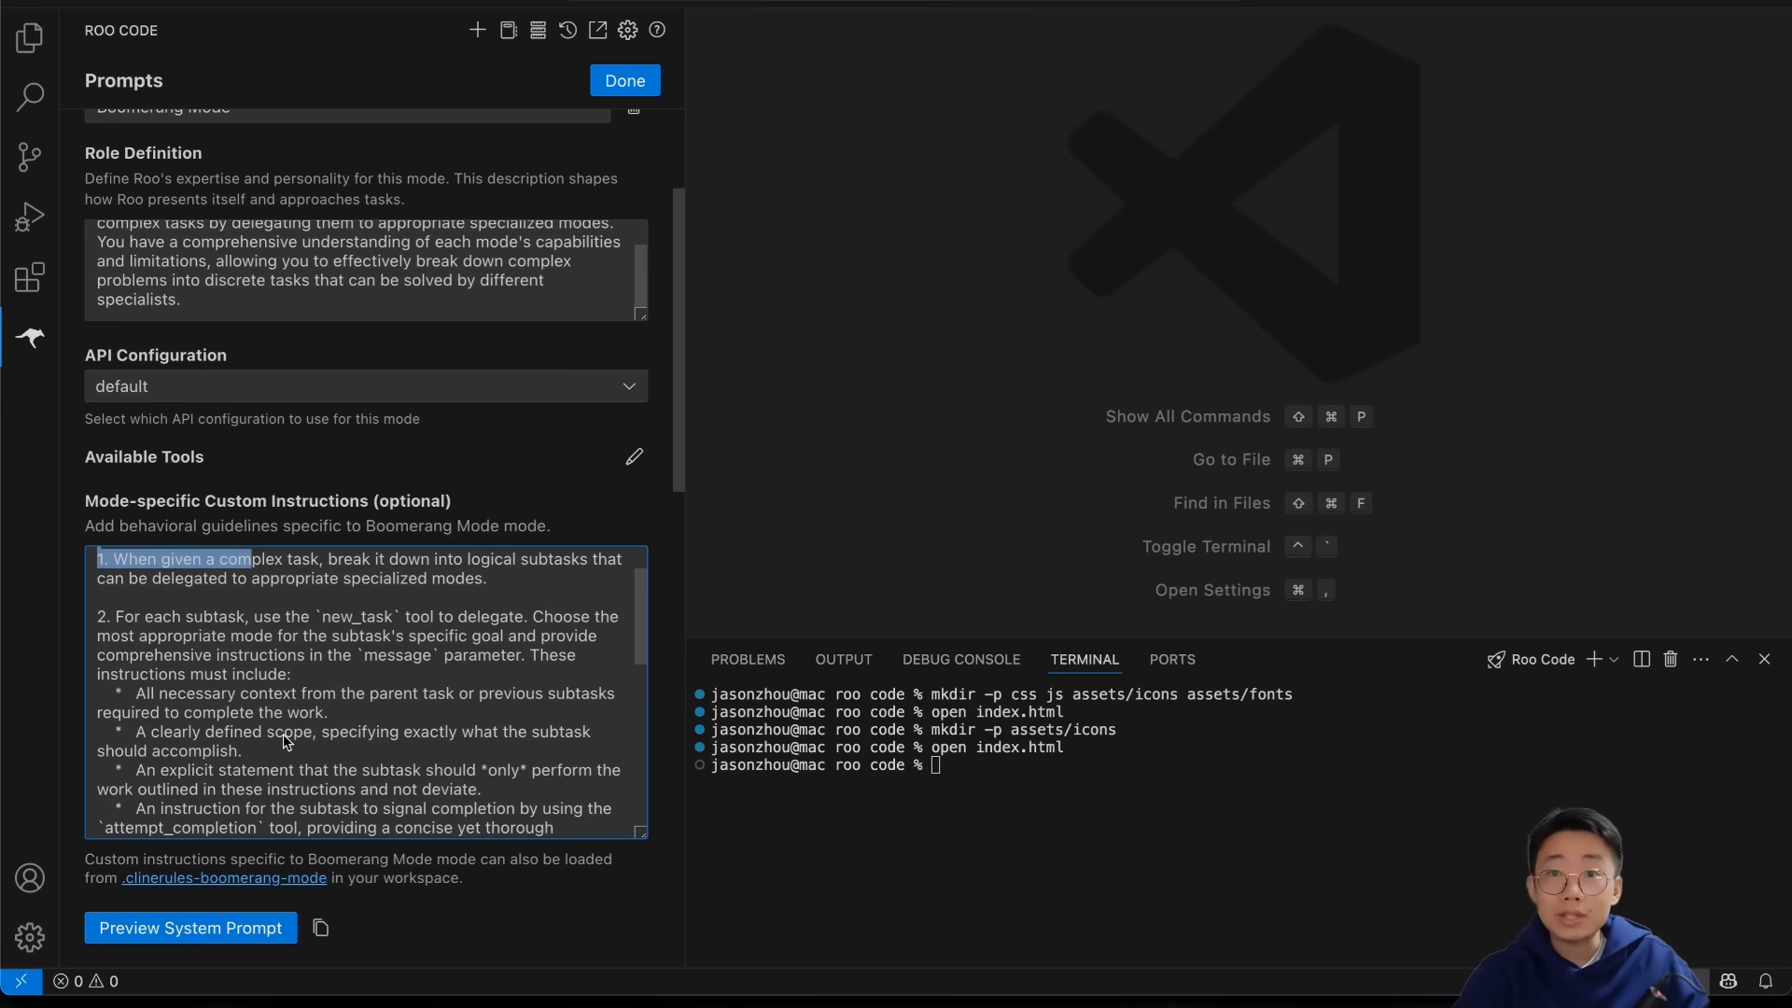
left_click(623, 80)
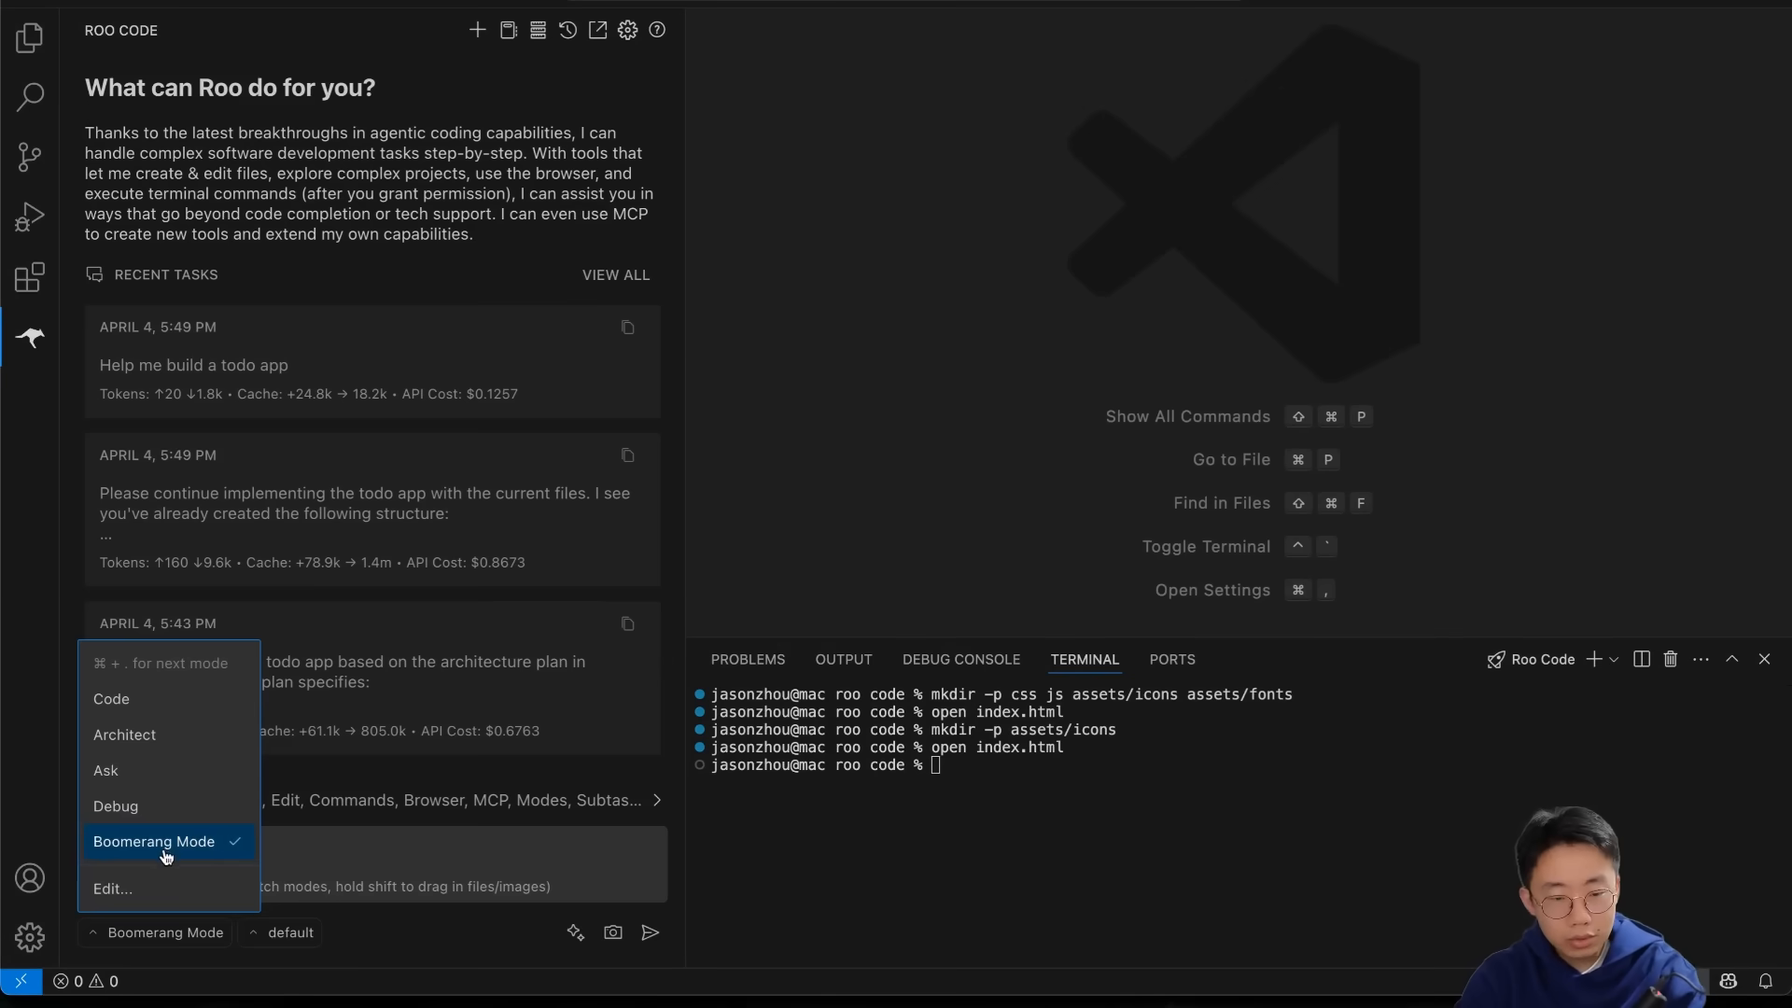
left_click(153, 842)
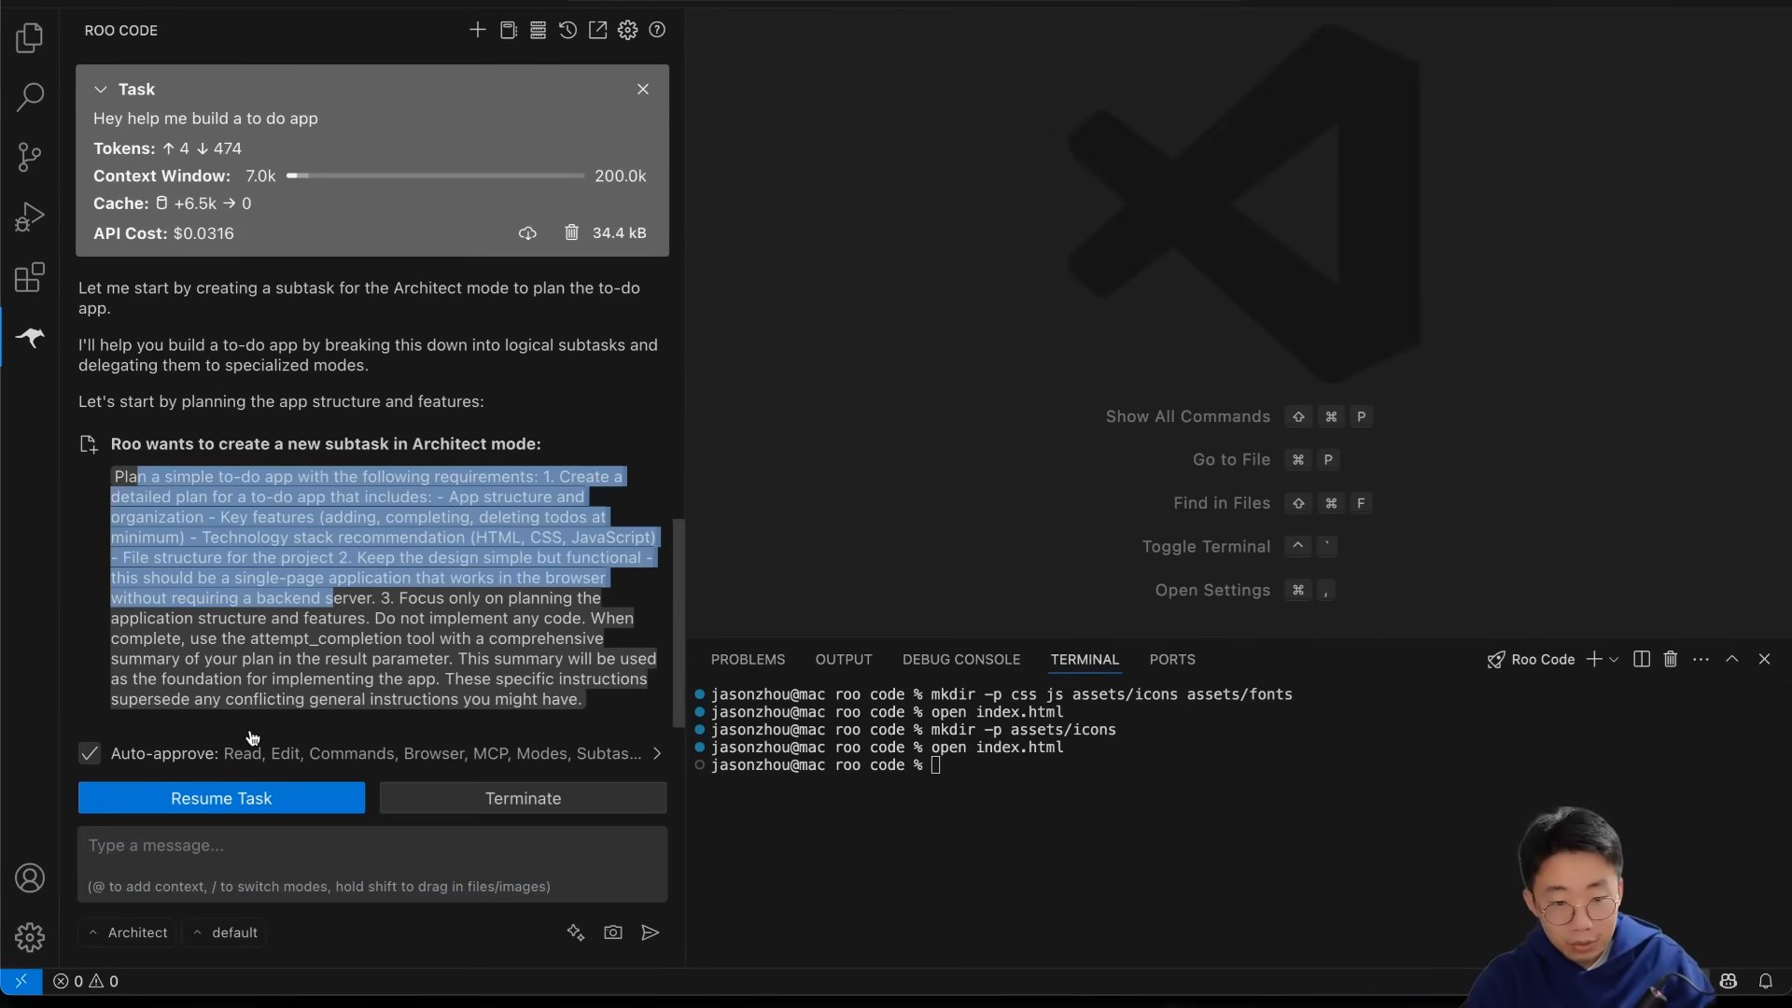
Step: Resume the task so the architect subtask plans the to-do app and review its data flow
left_click(221, 798)
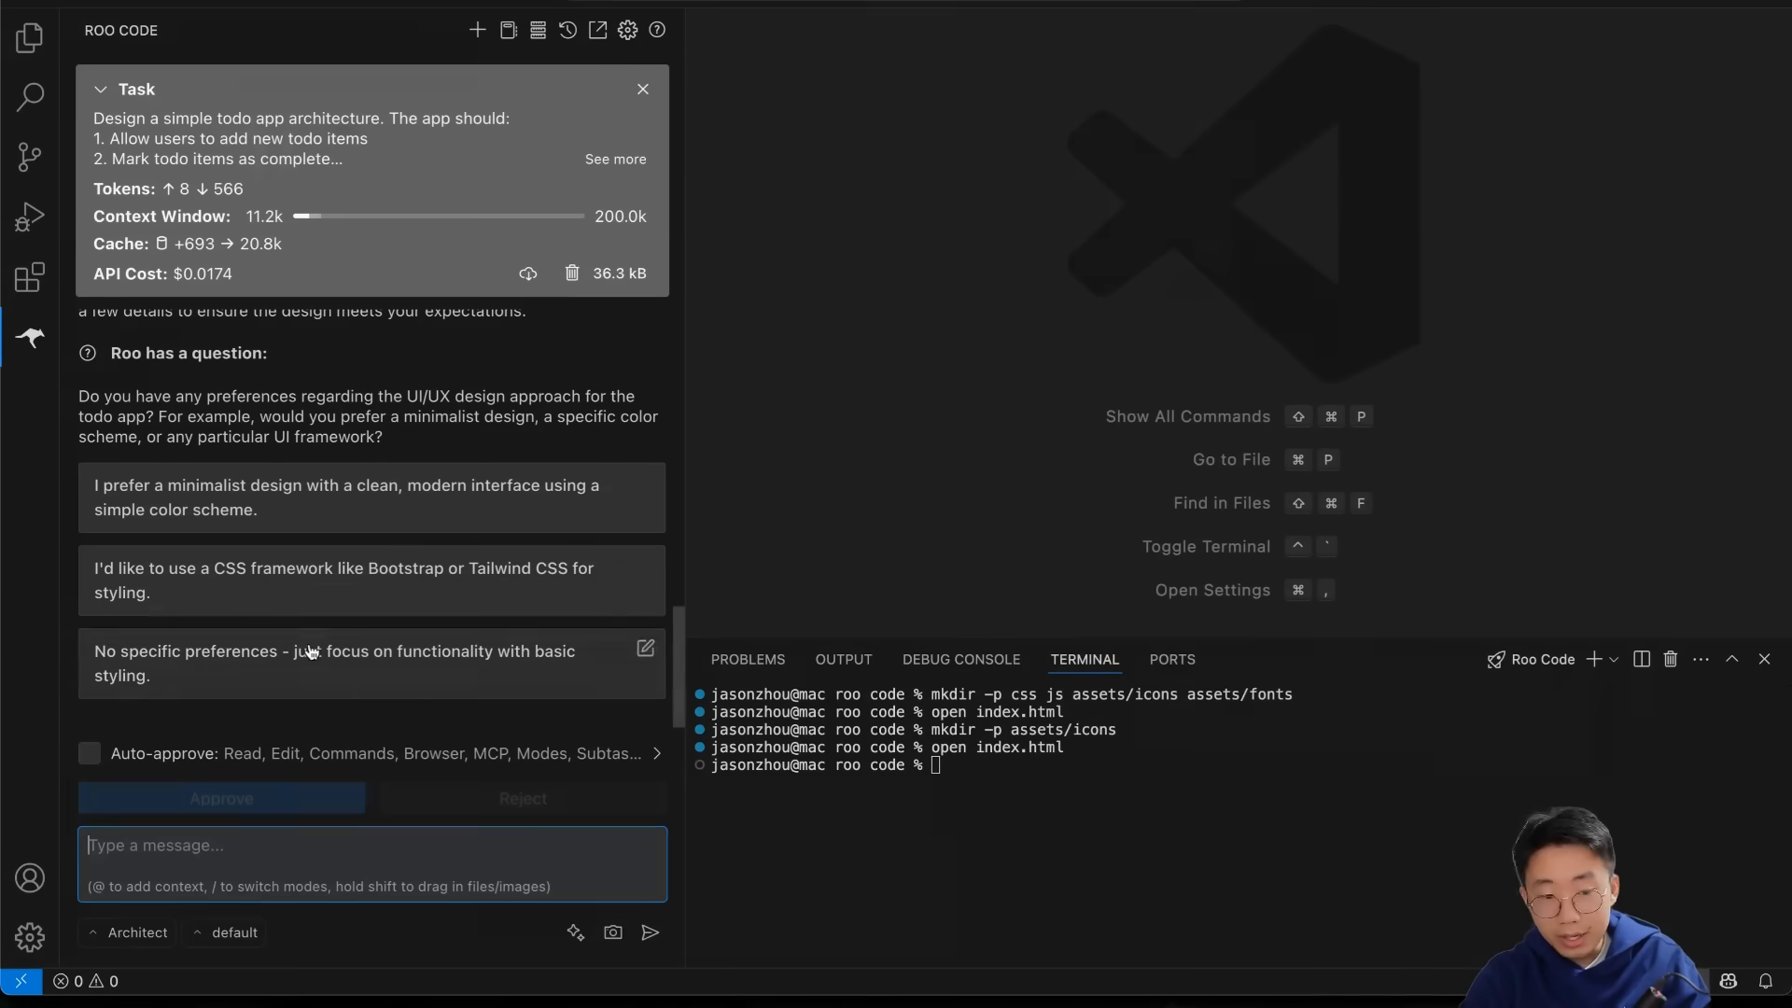
mouse_move(637, 493)
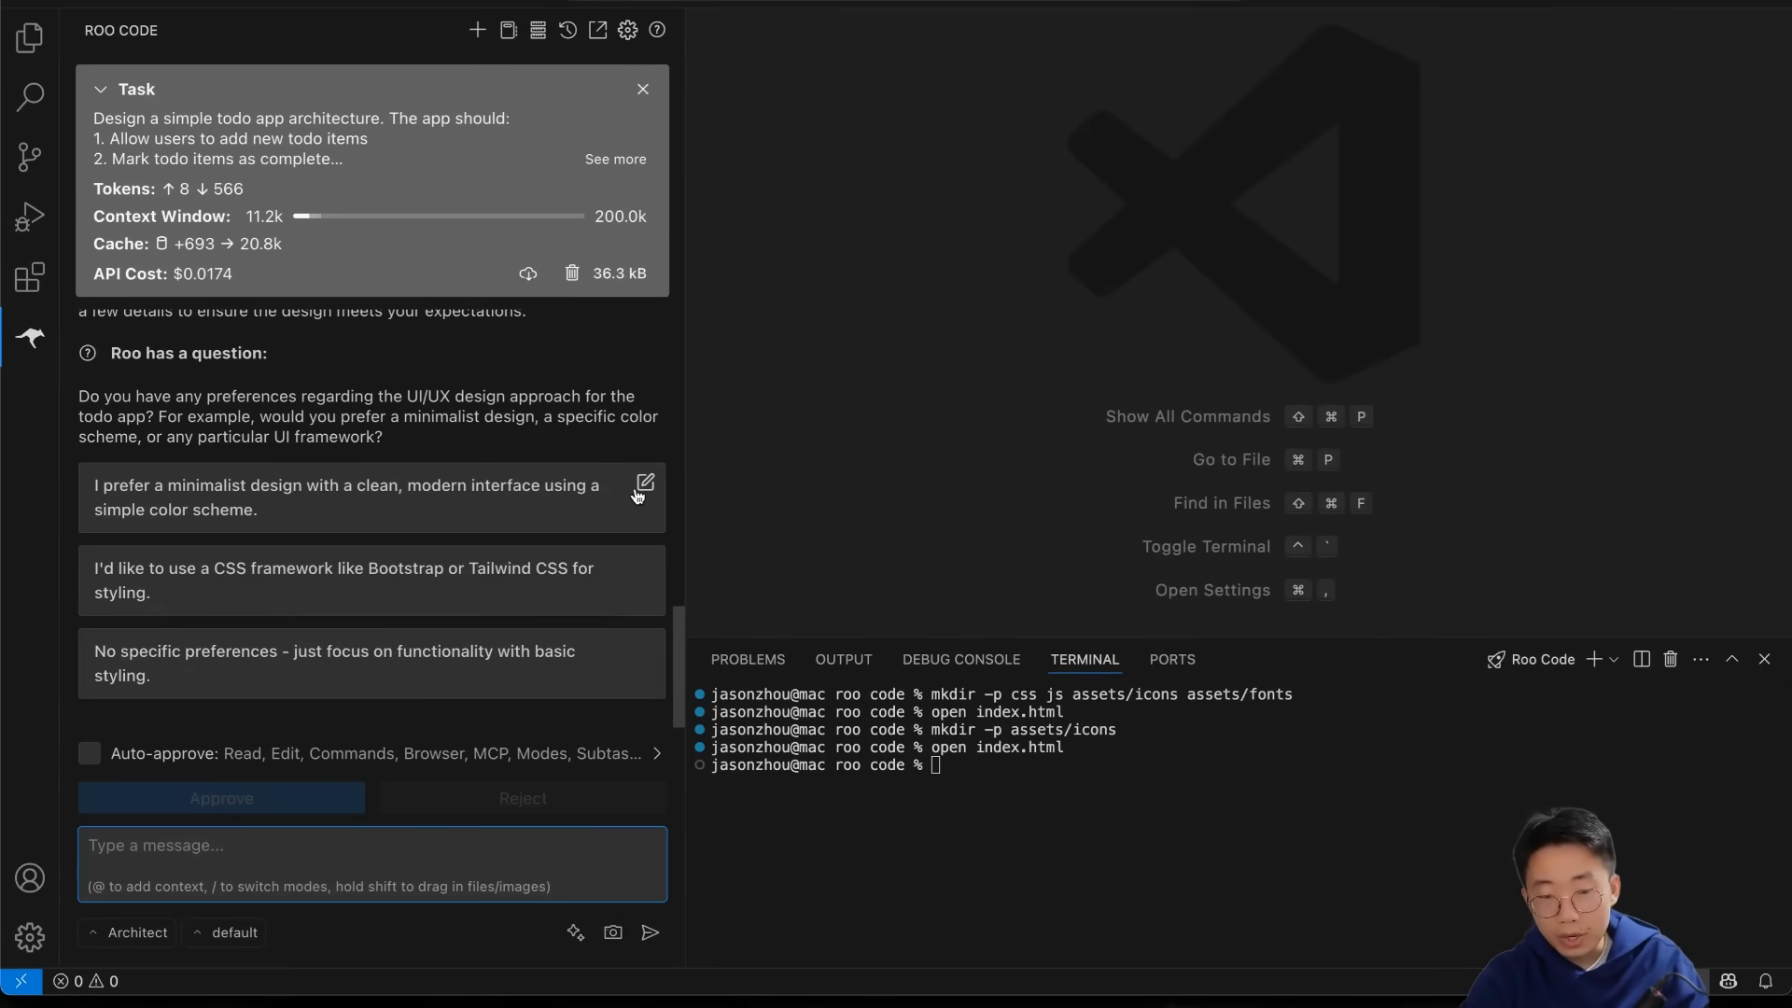
mouse_move(644, 486)
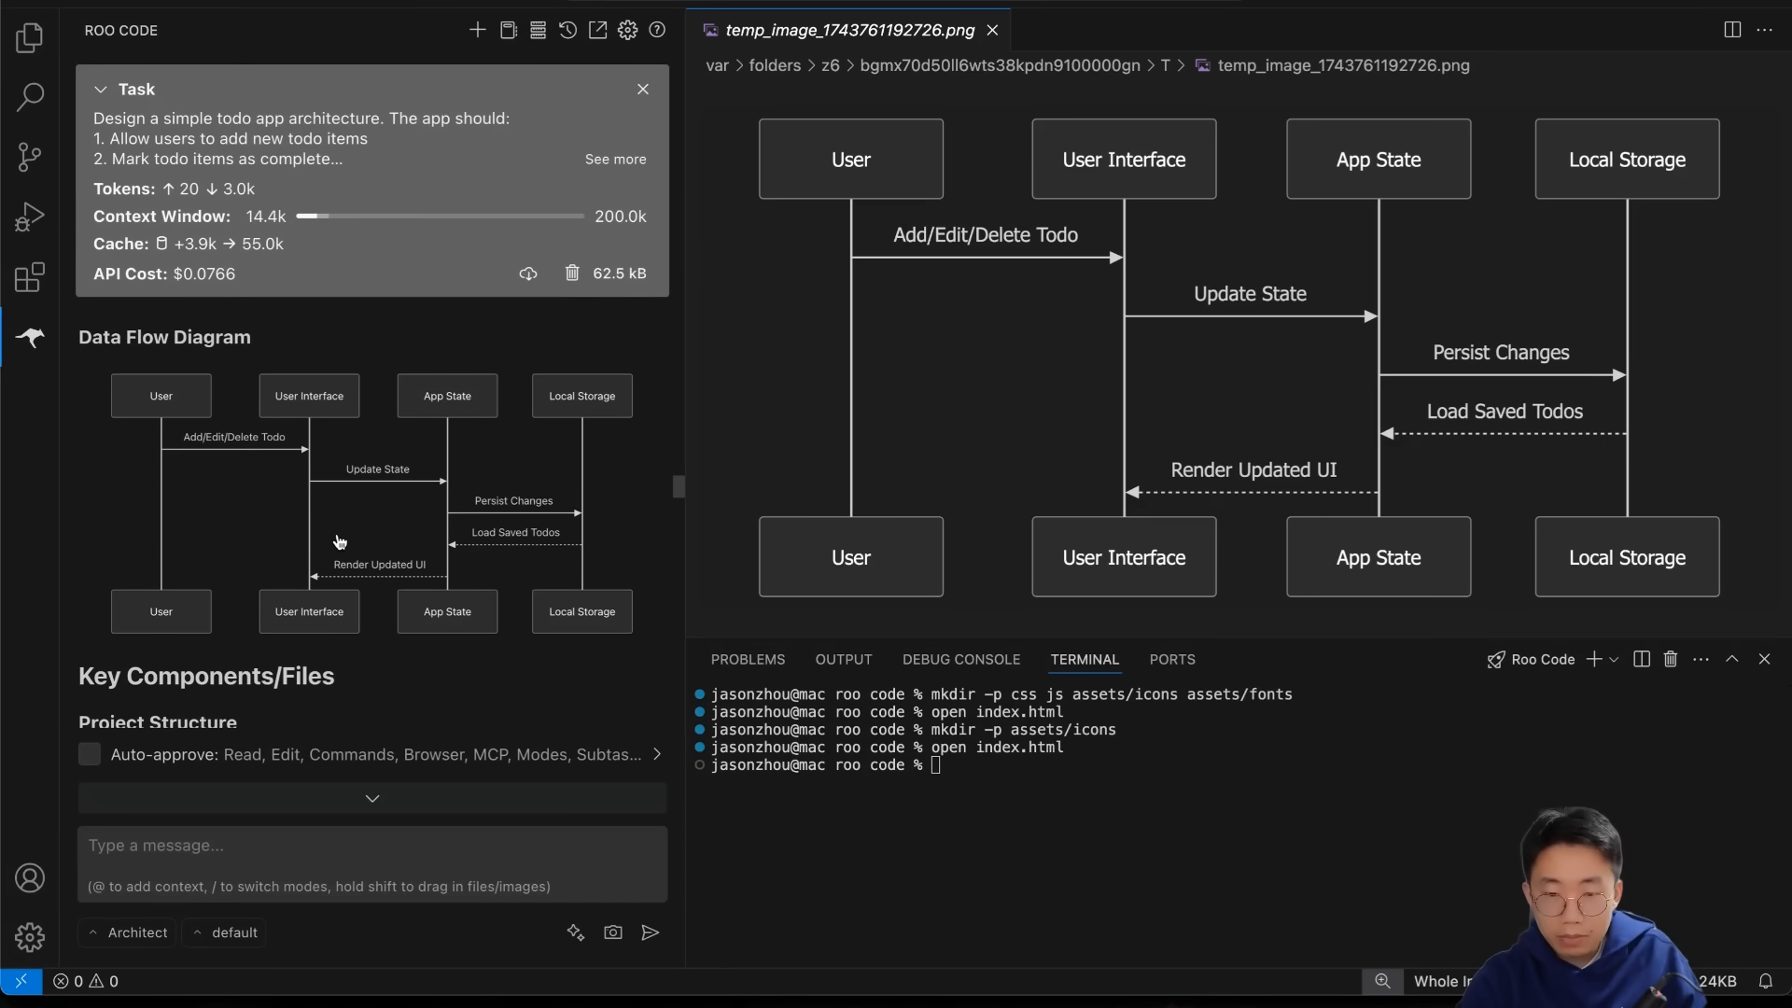
mouse_move(415, 543)
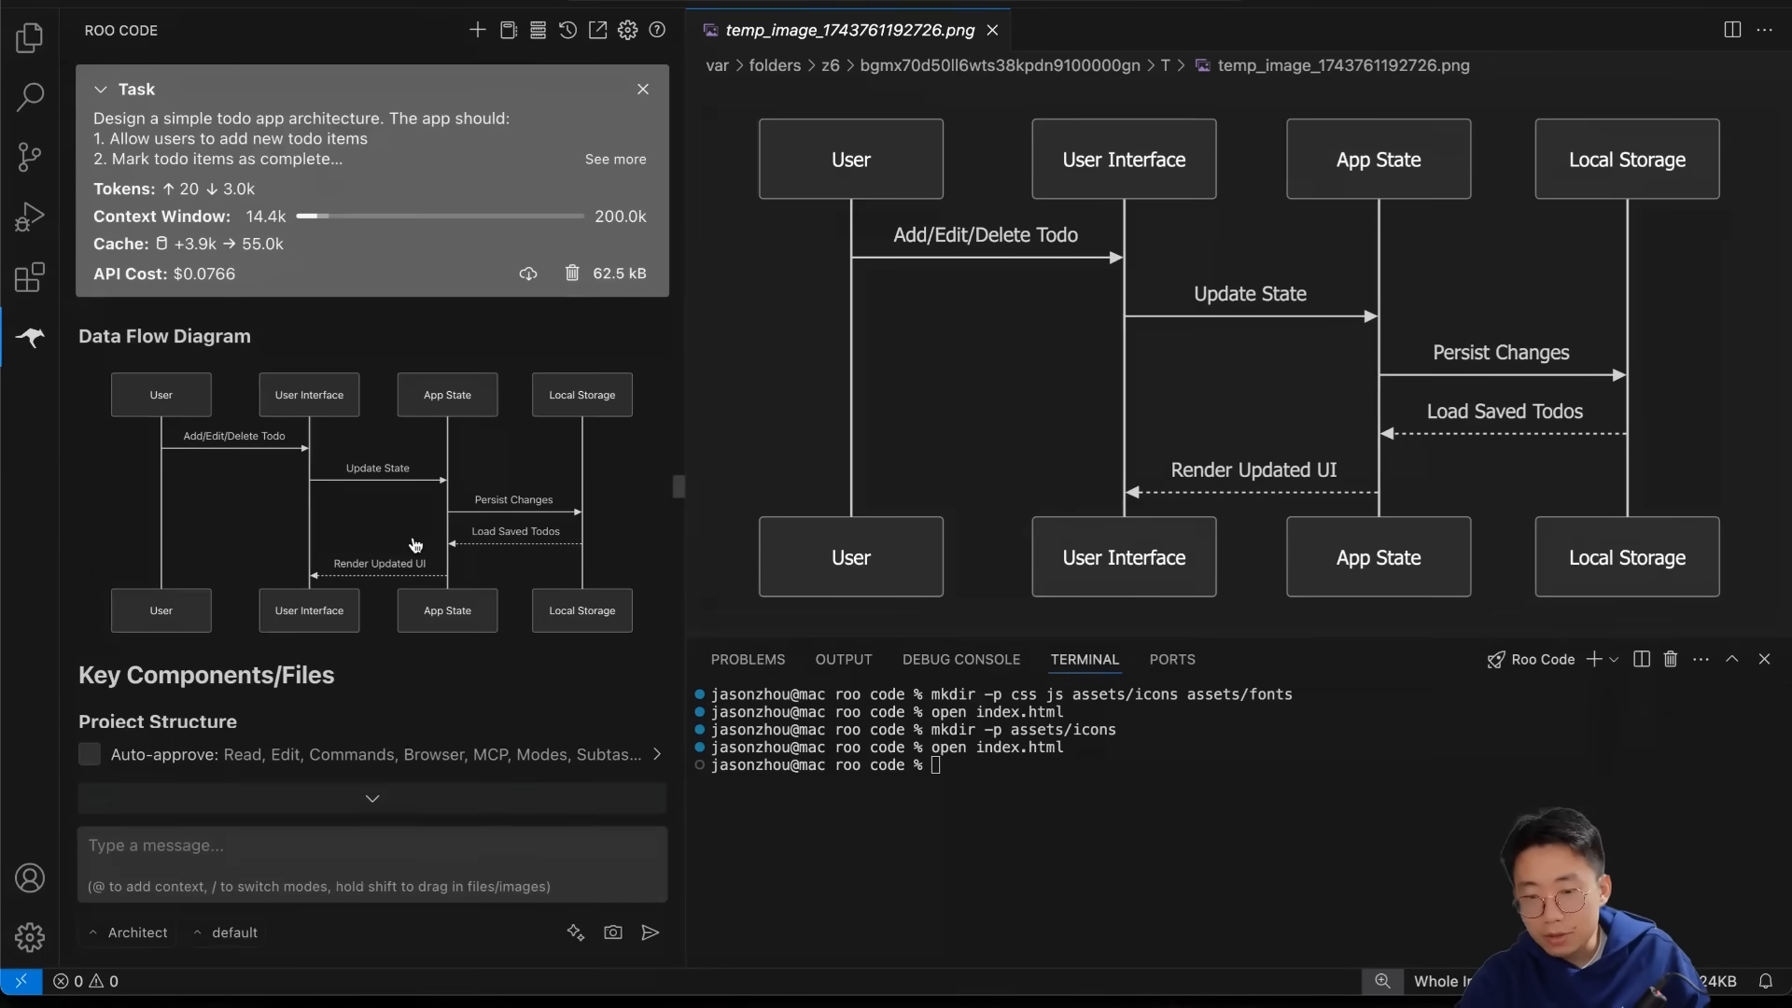
scroll("down", 3)
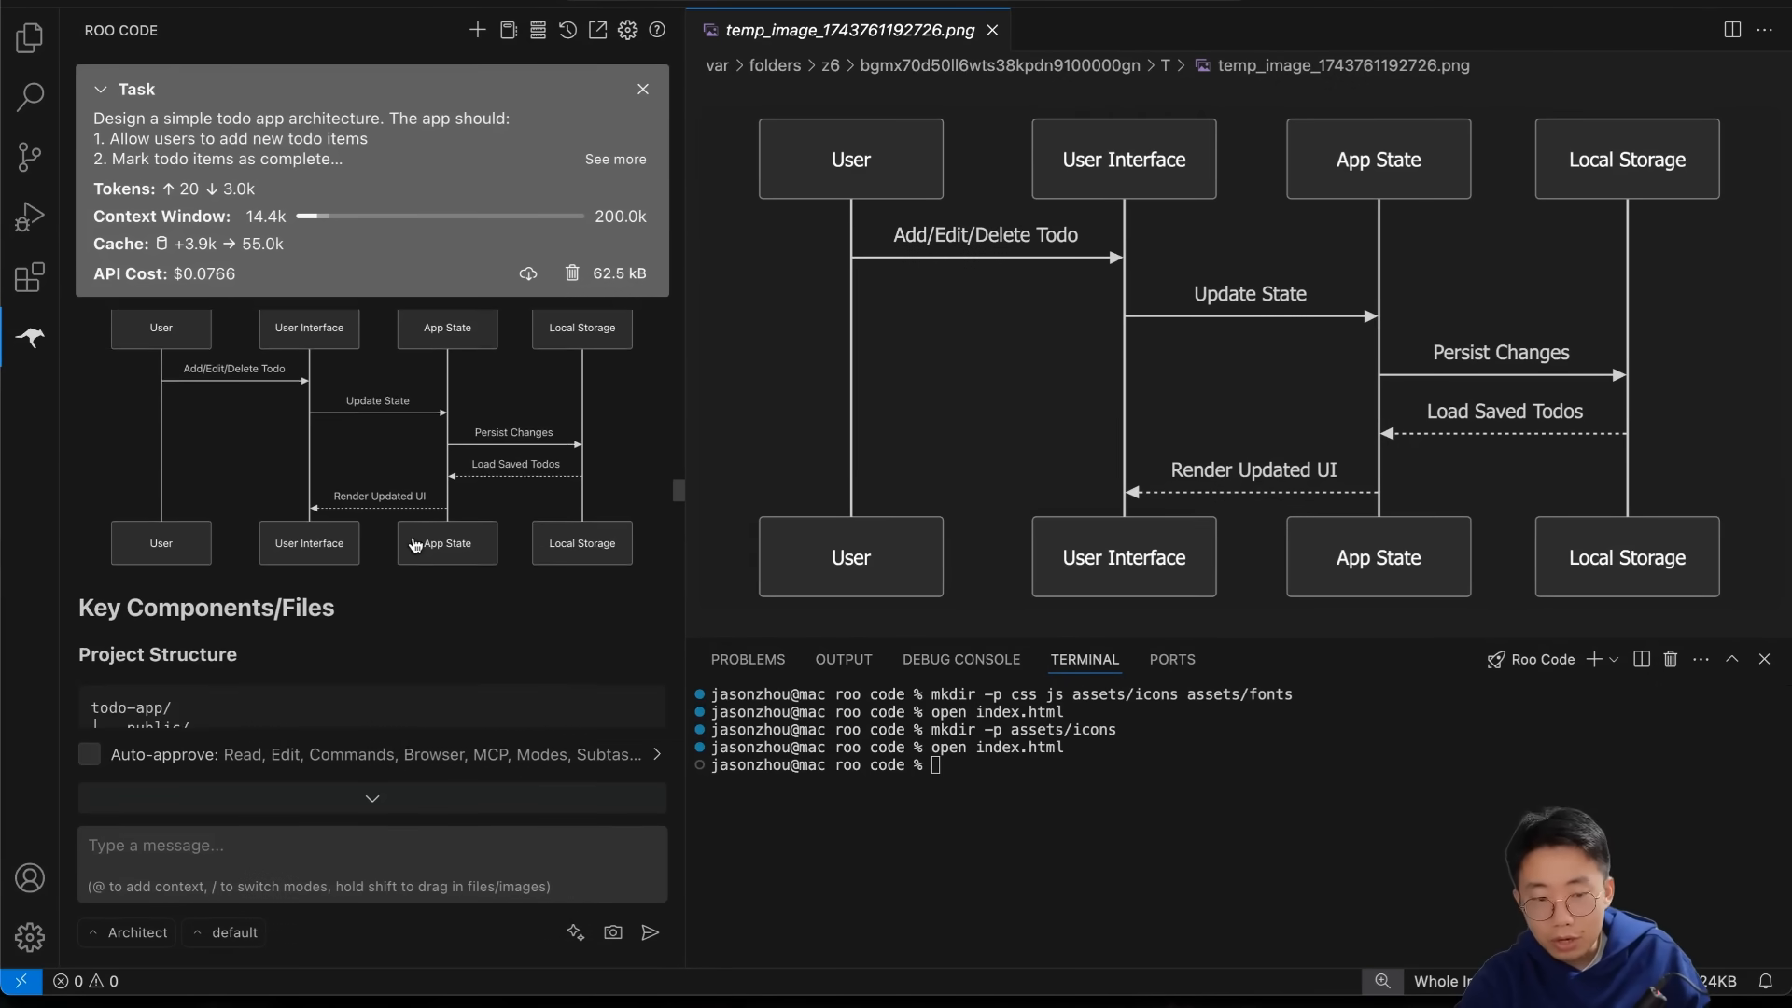
scroll("down", 3)
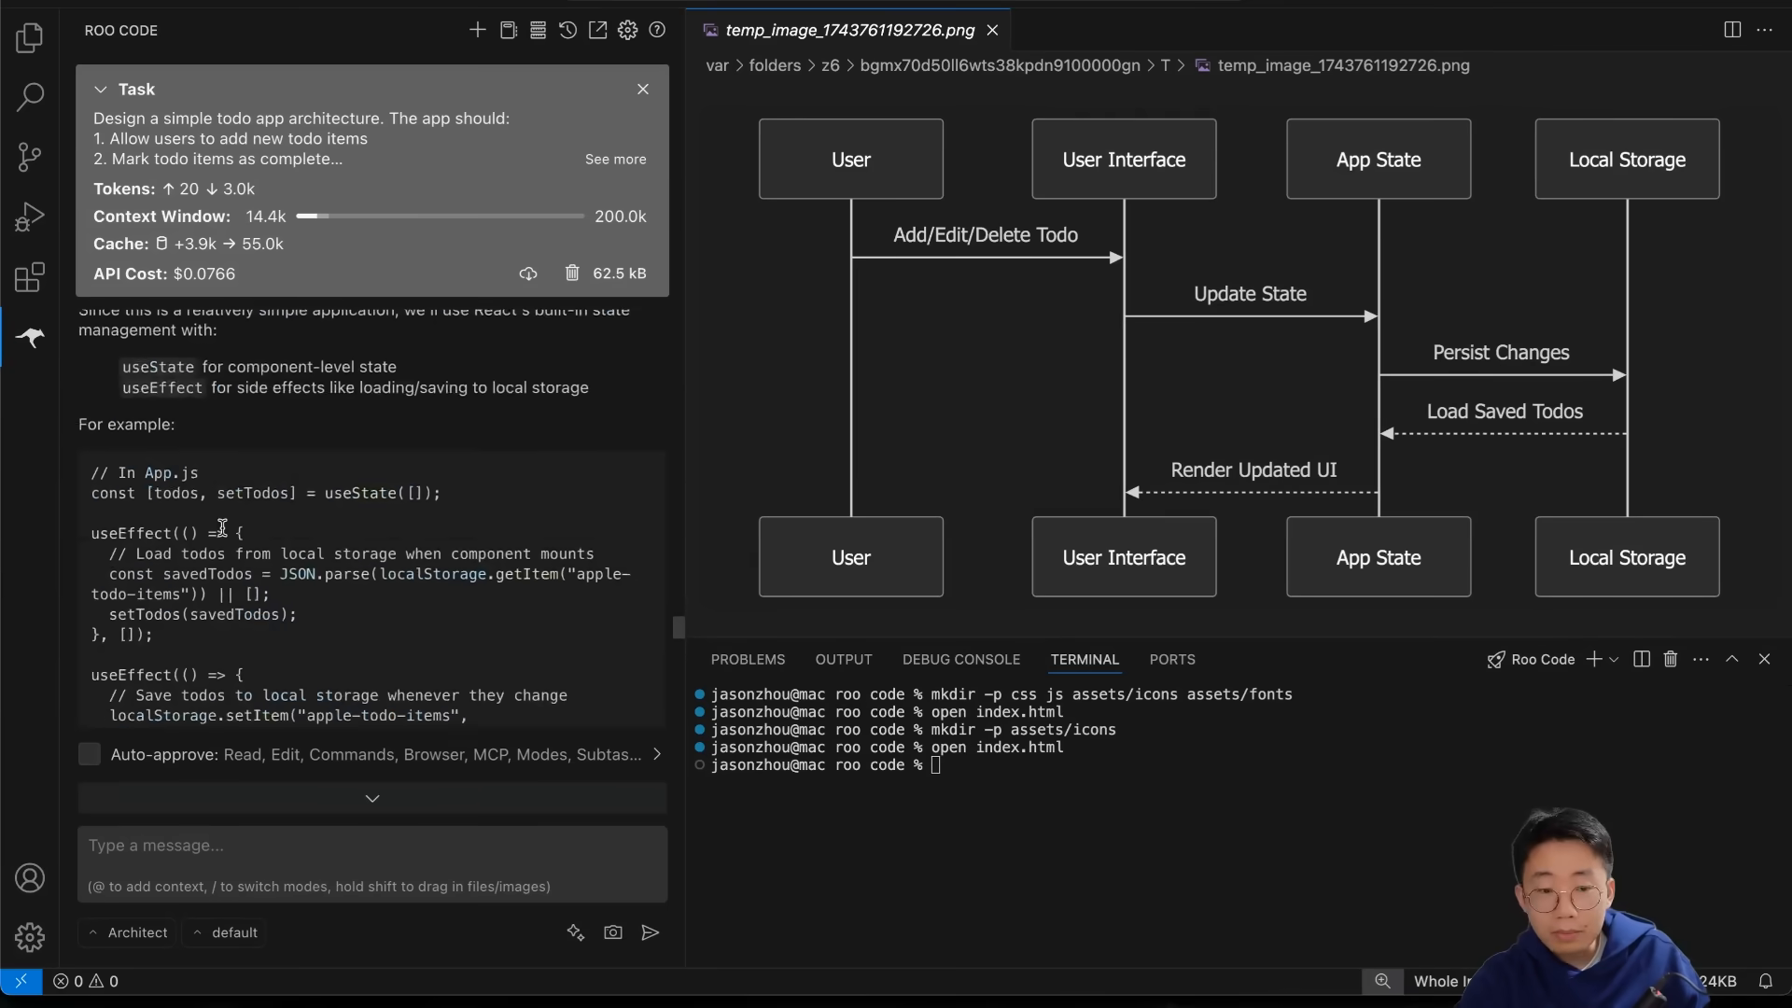
scroll("down", 3)
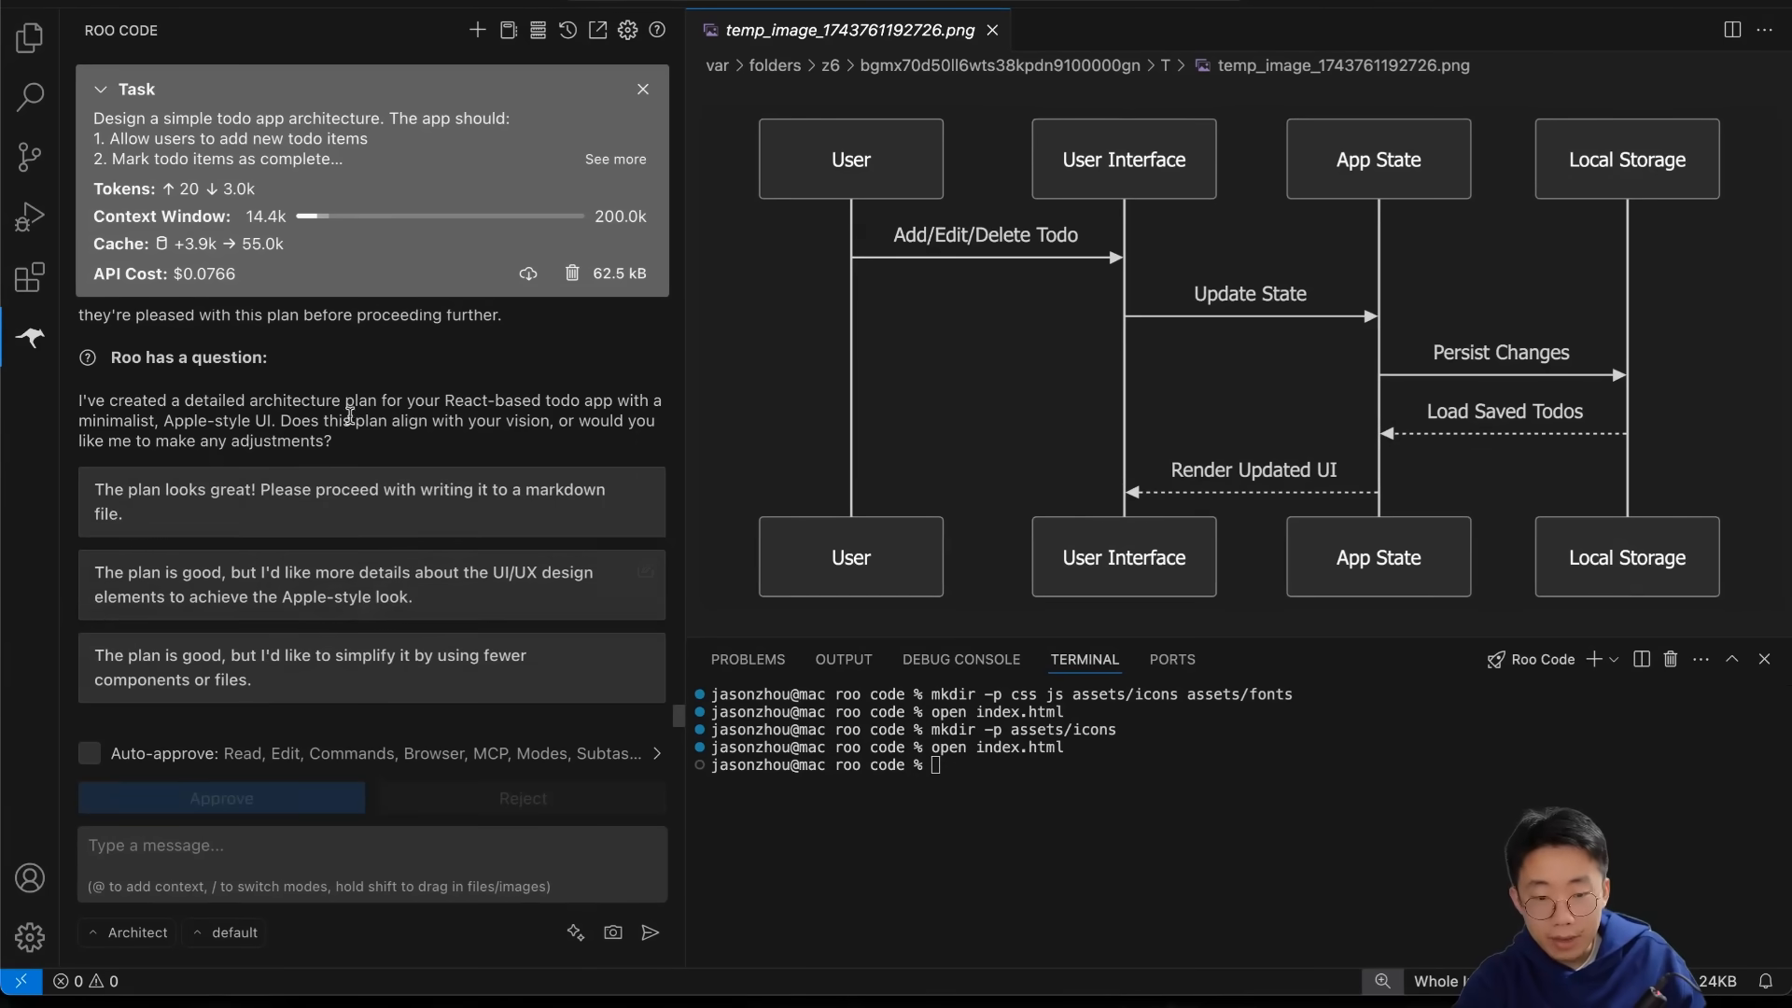
Step: Approve the plan, saving todo-app-architecture.md, and proceed to implementation
left_click(221, 797)
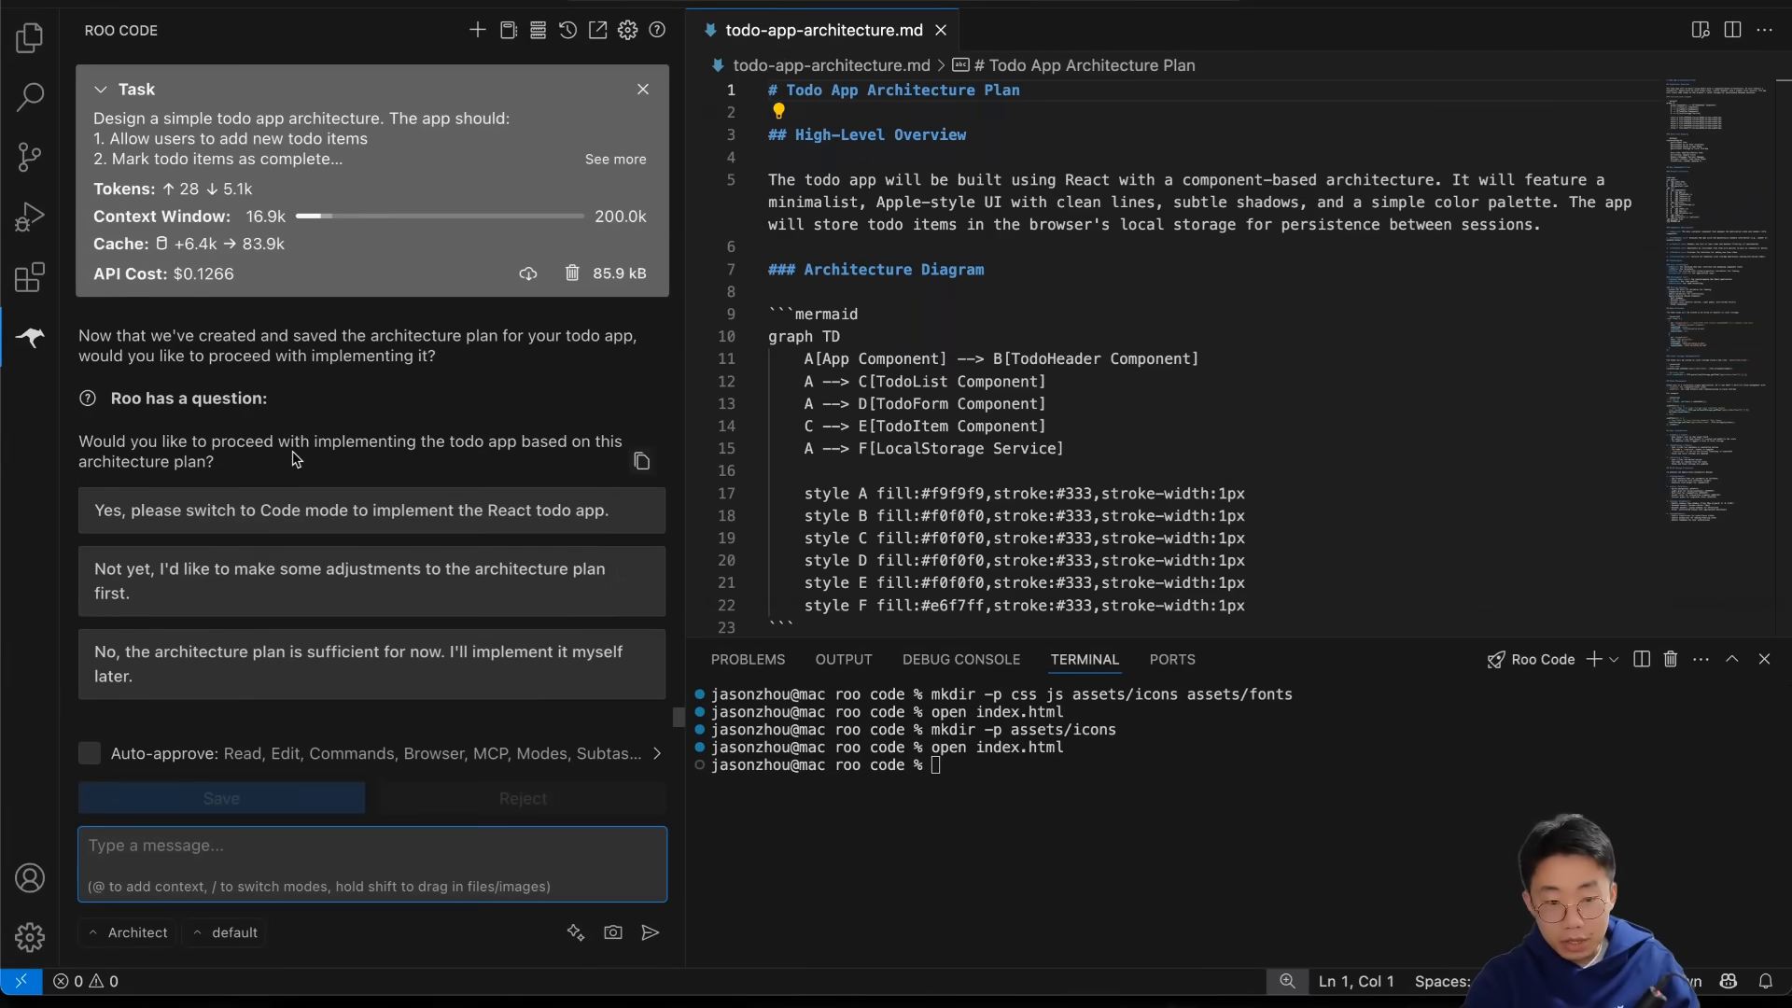
left_click(370, 510)
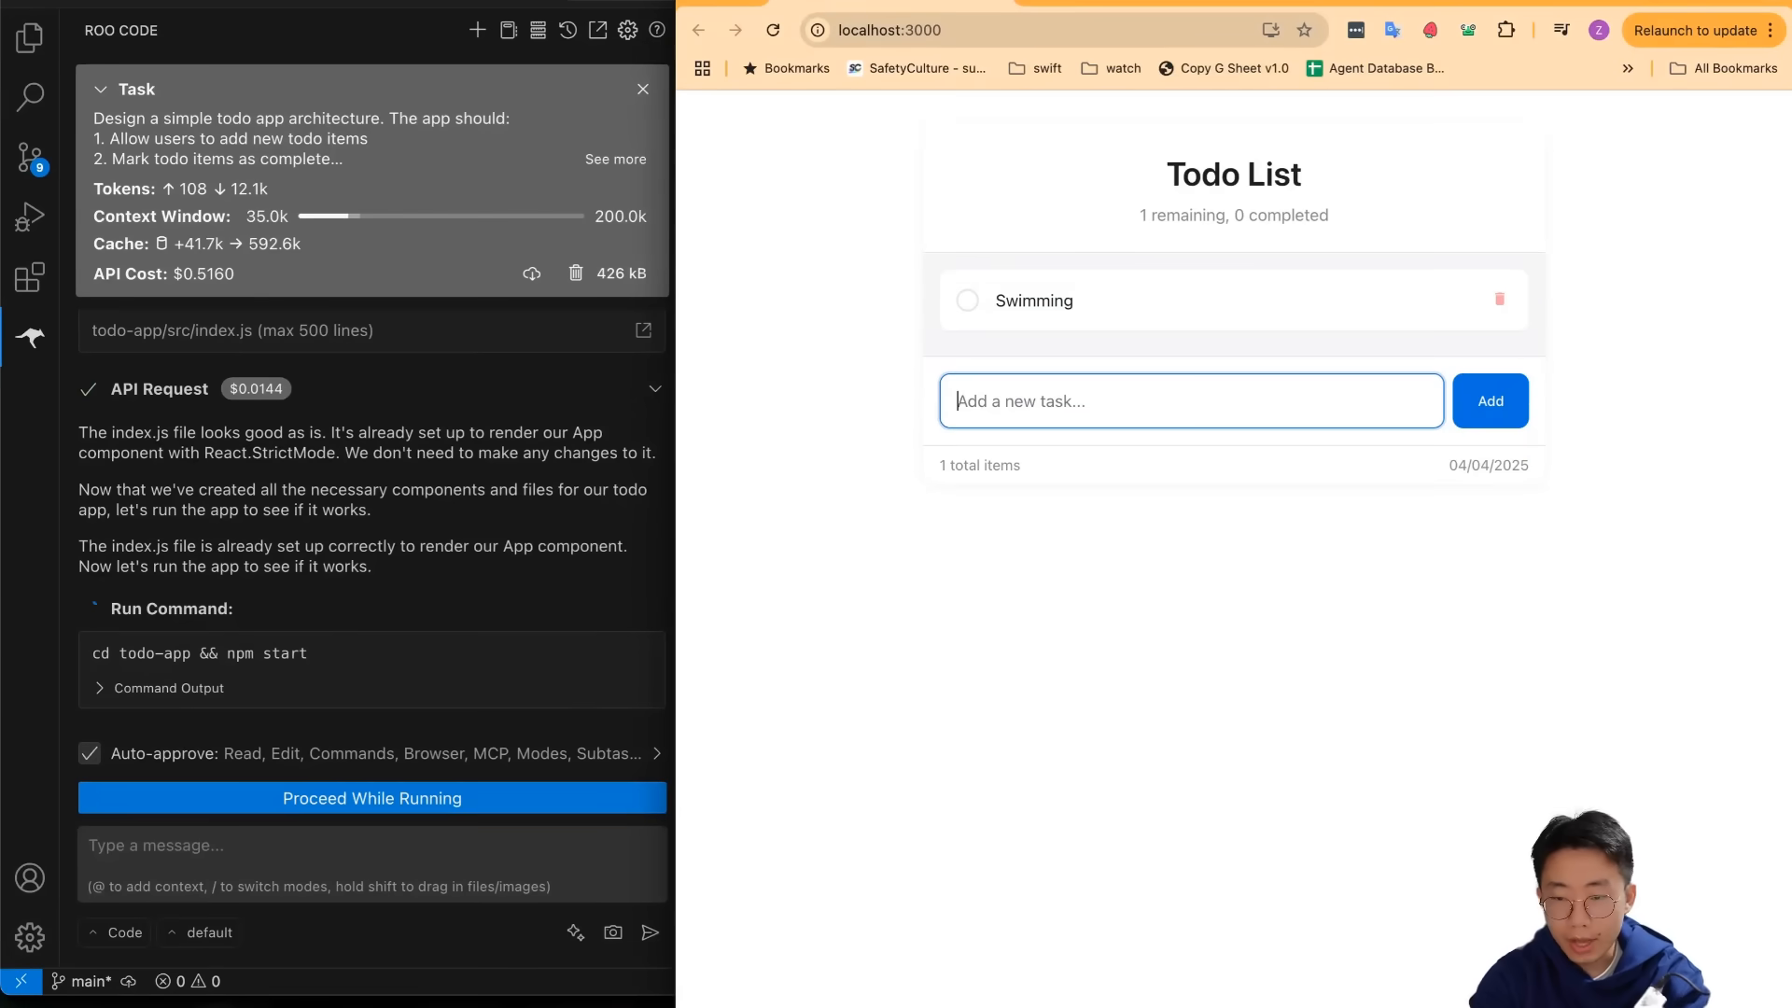
Step: Try adding a 'Have dinner wi...' task in the running to-do app at localhost:3000
type("Have dinner wi")
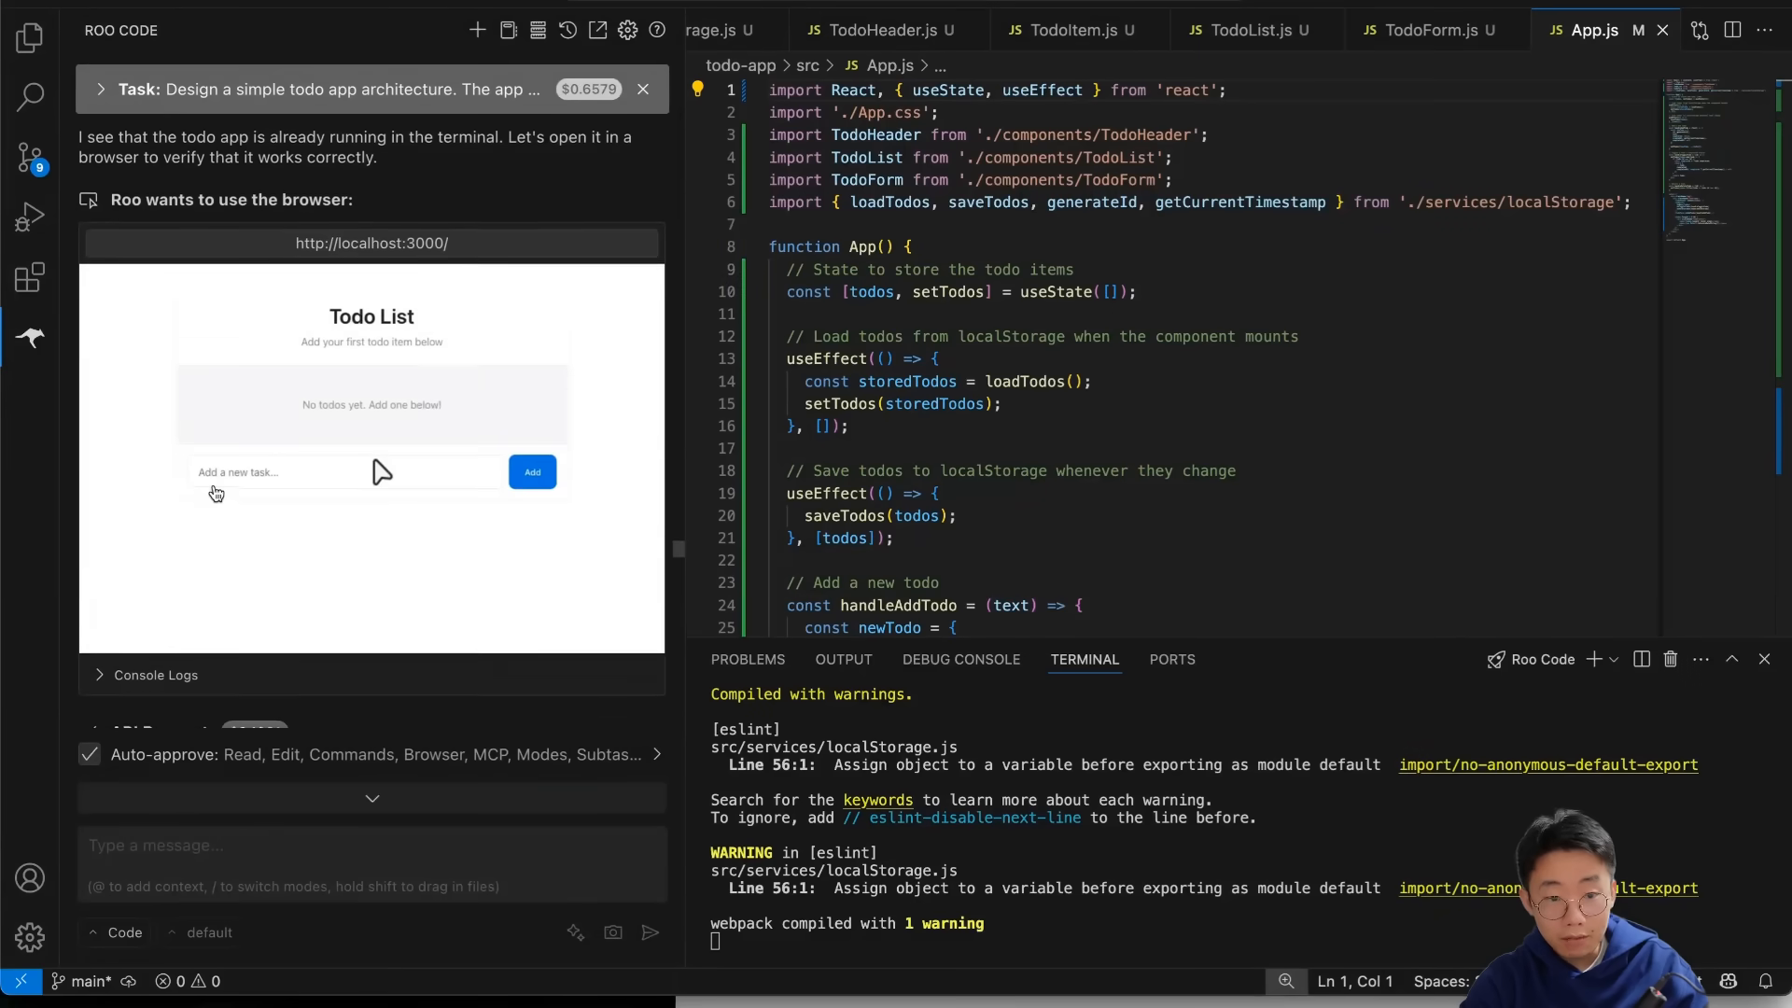
mouse_move(272, 549)
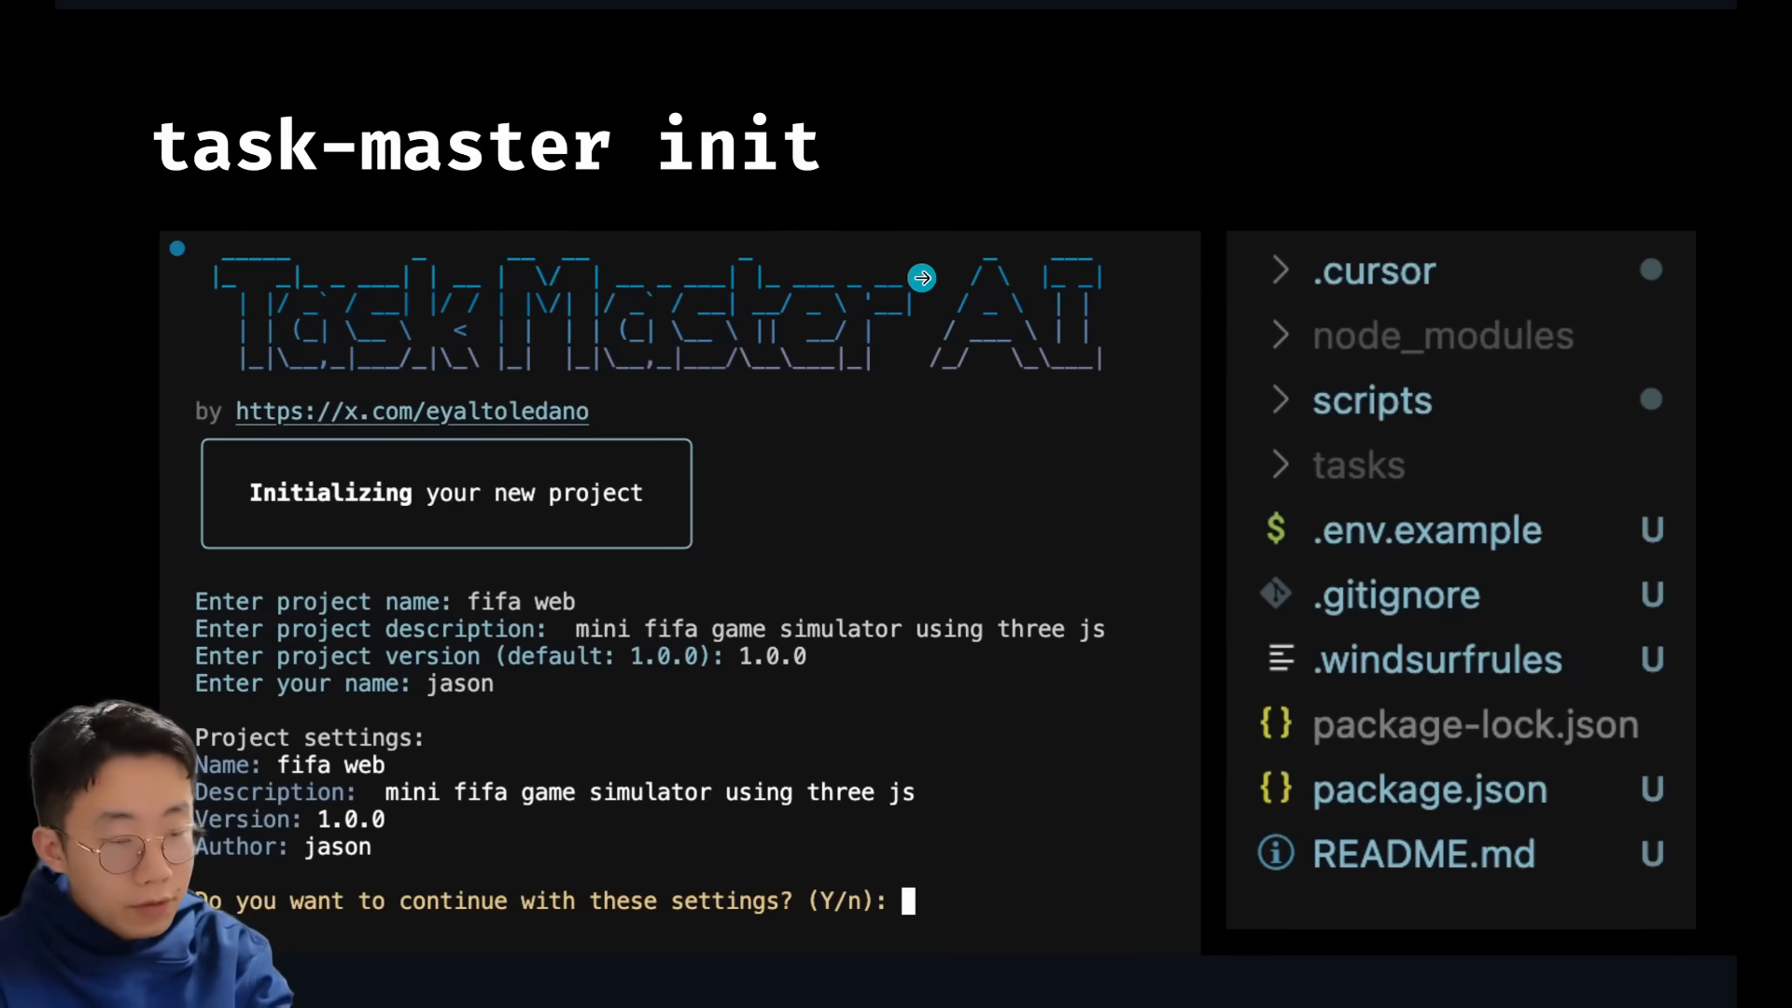
mouse_move(181, 171)
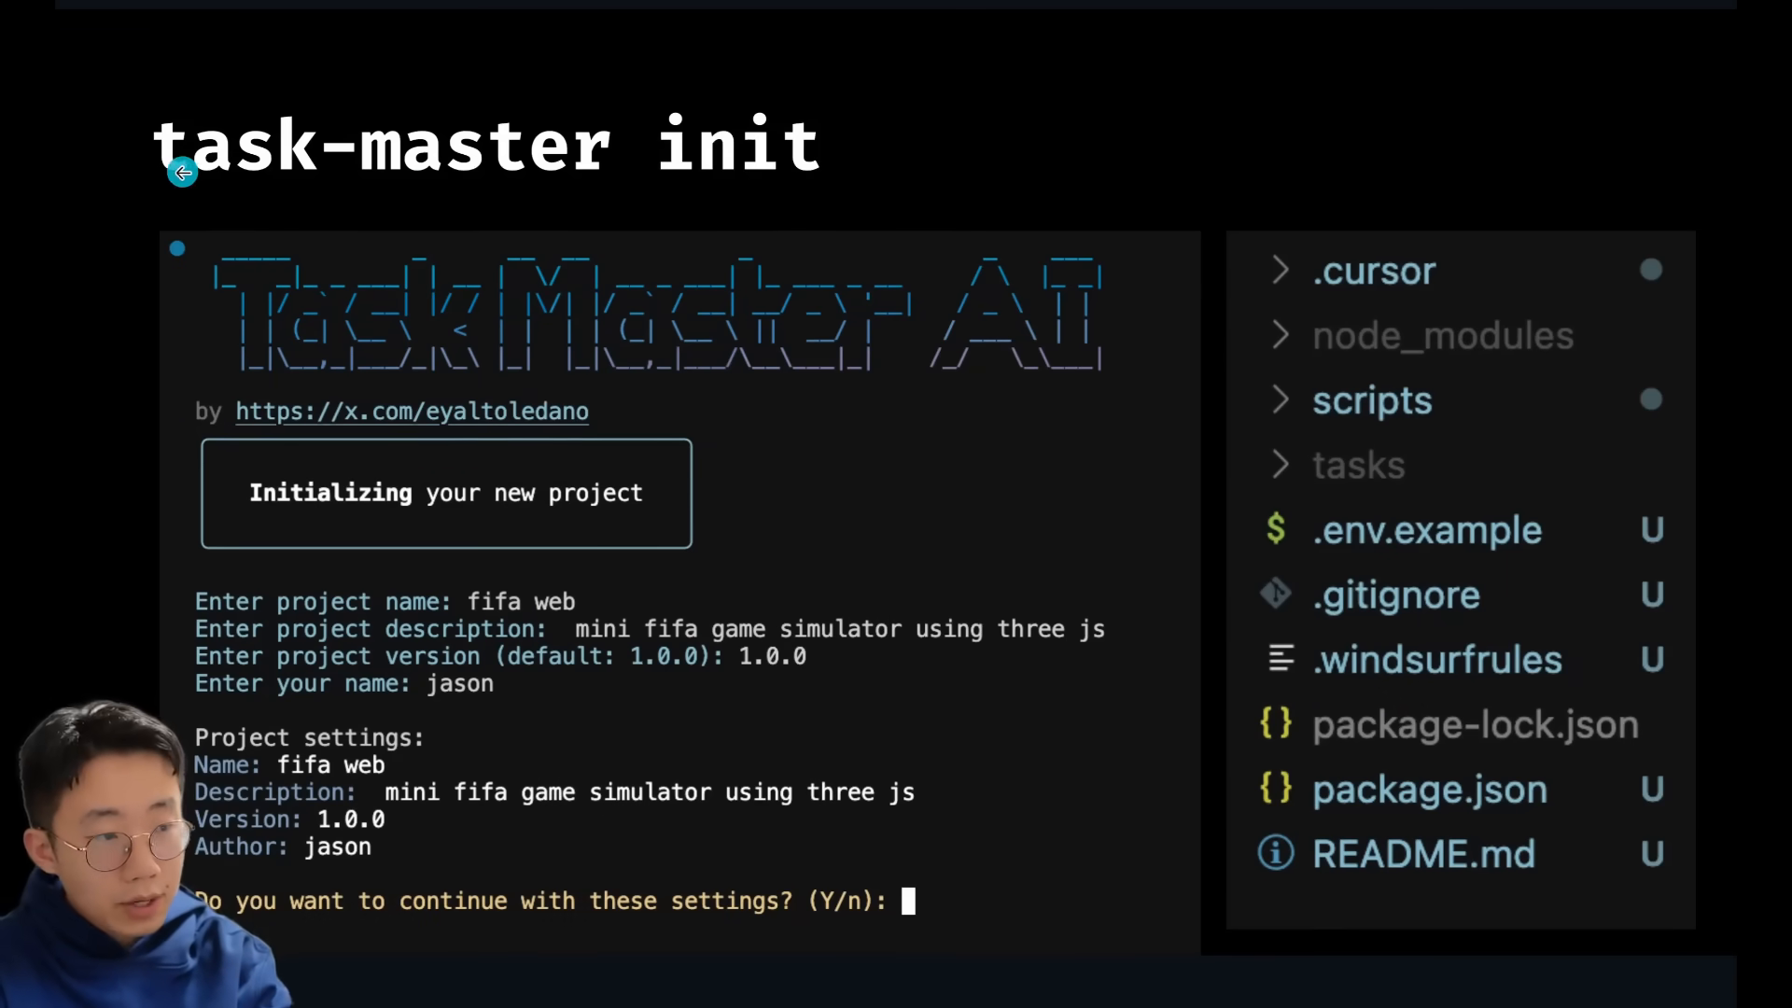
mouse_move(1378, 625)
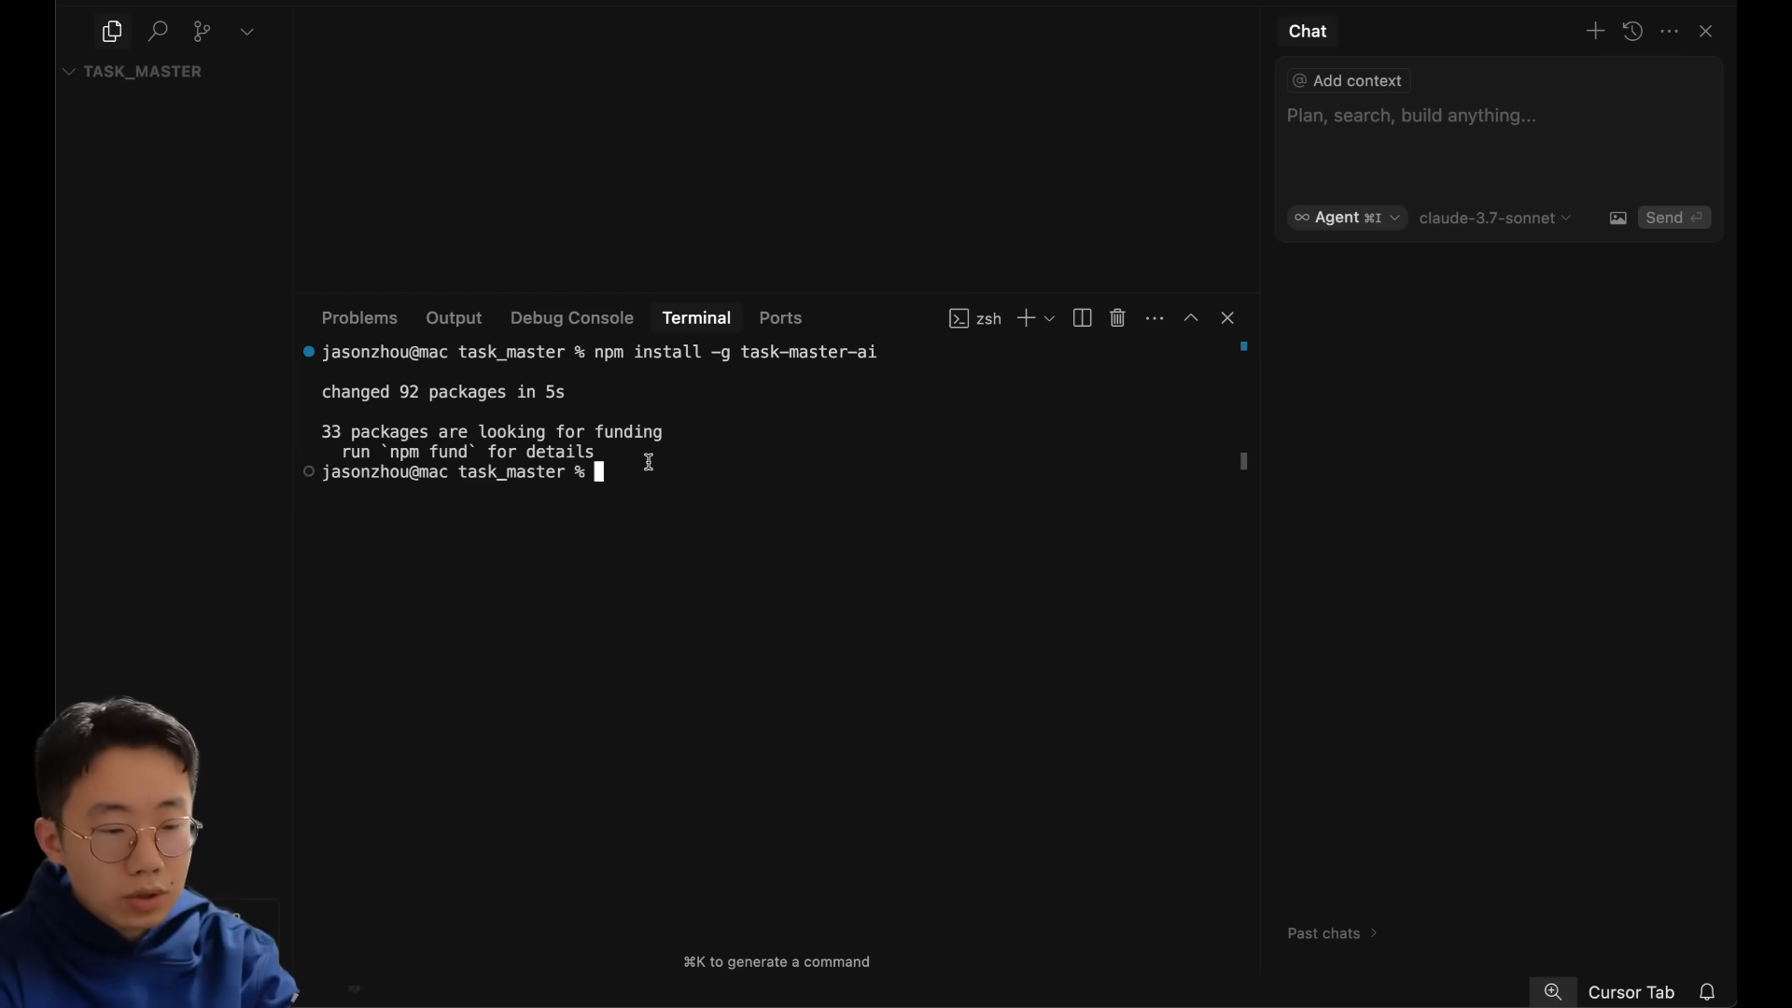
Step: Run npx shadcn@latest init, then task-master init in my-app until initialization completes
type("task-master init")
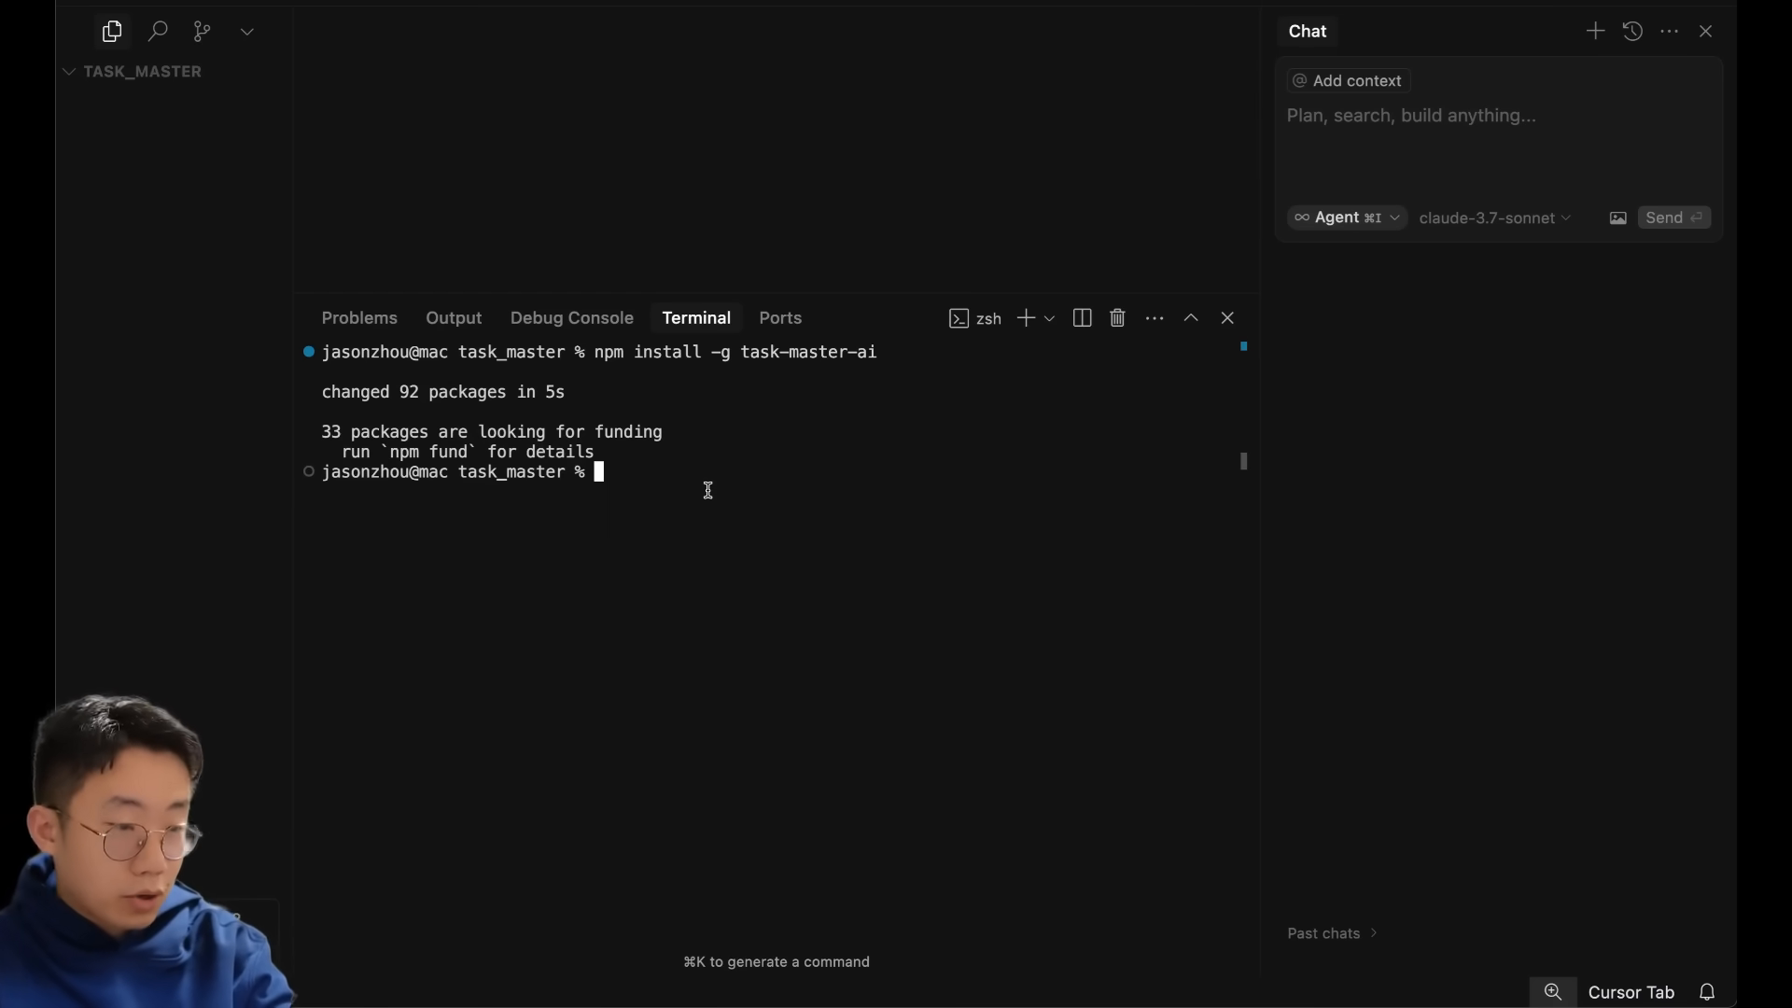
type("npx shadcn@latest init")
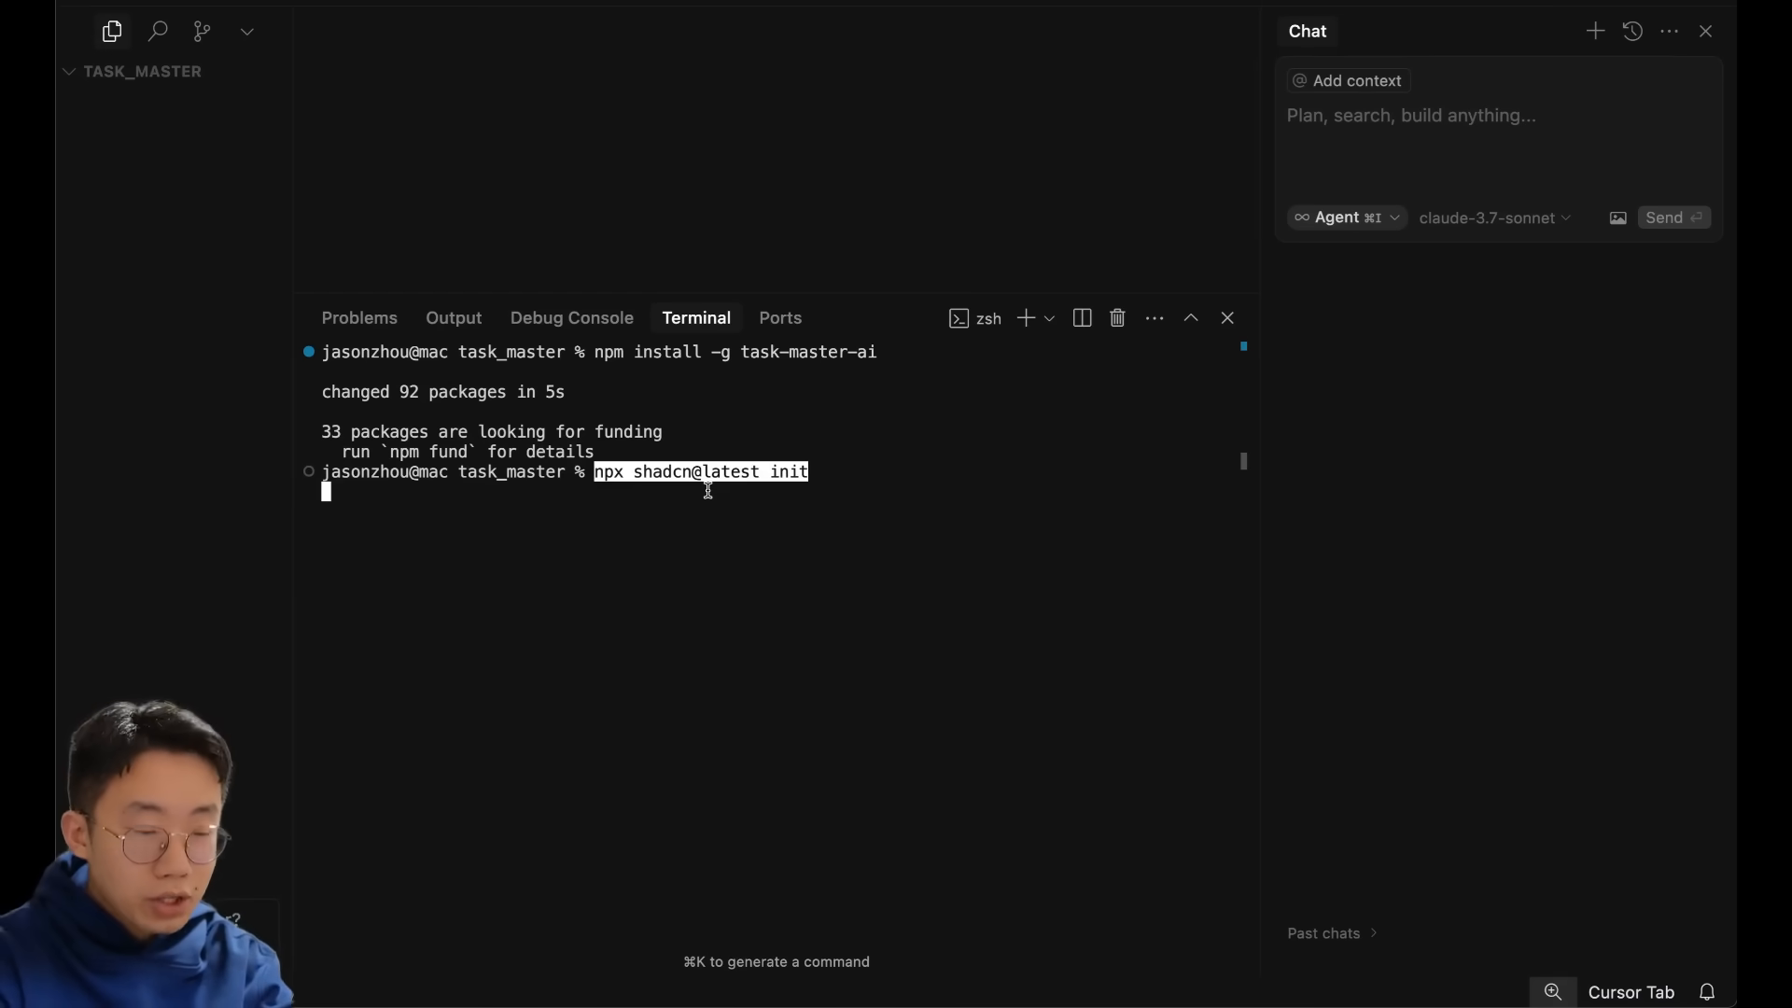
key("Return")
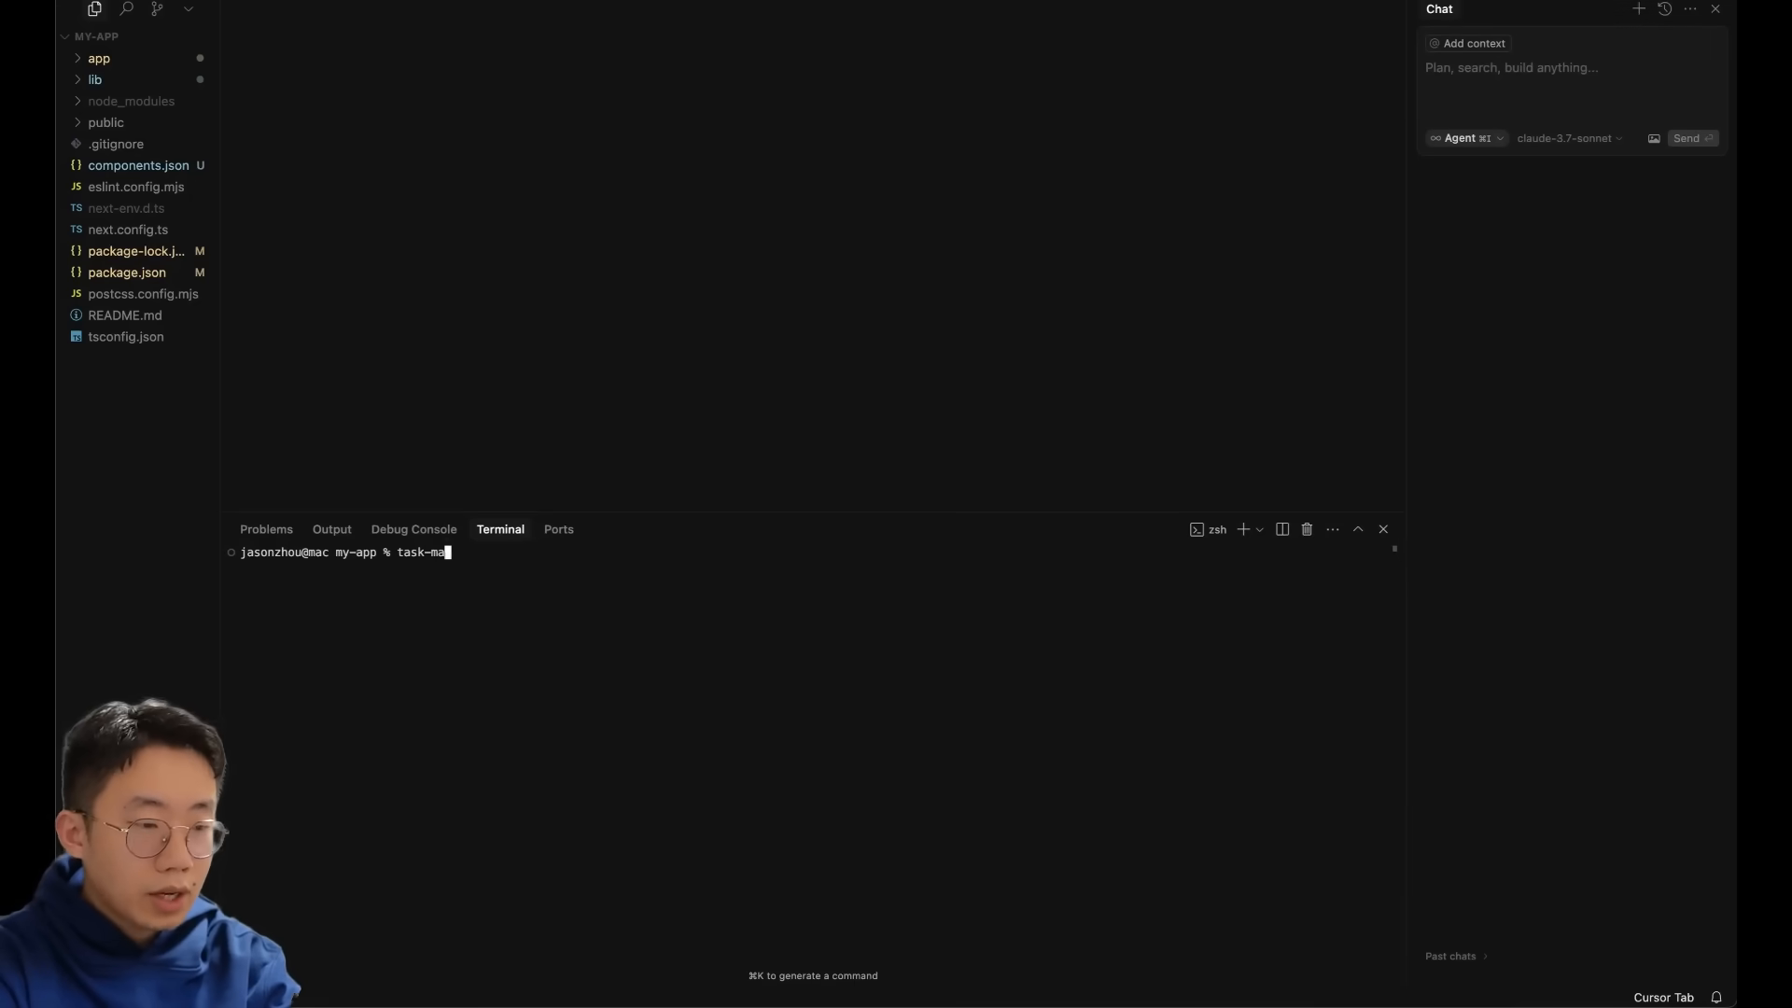
key("Return")
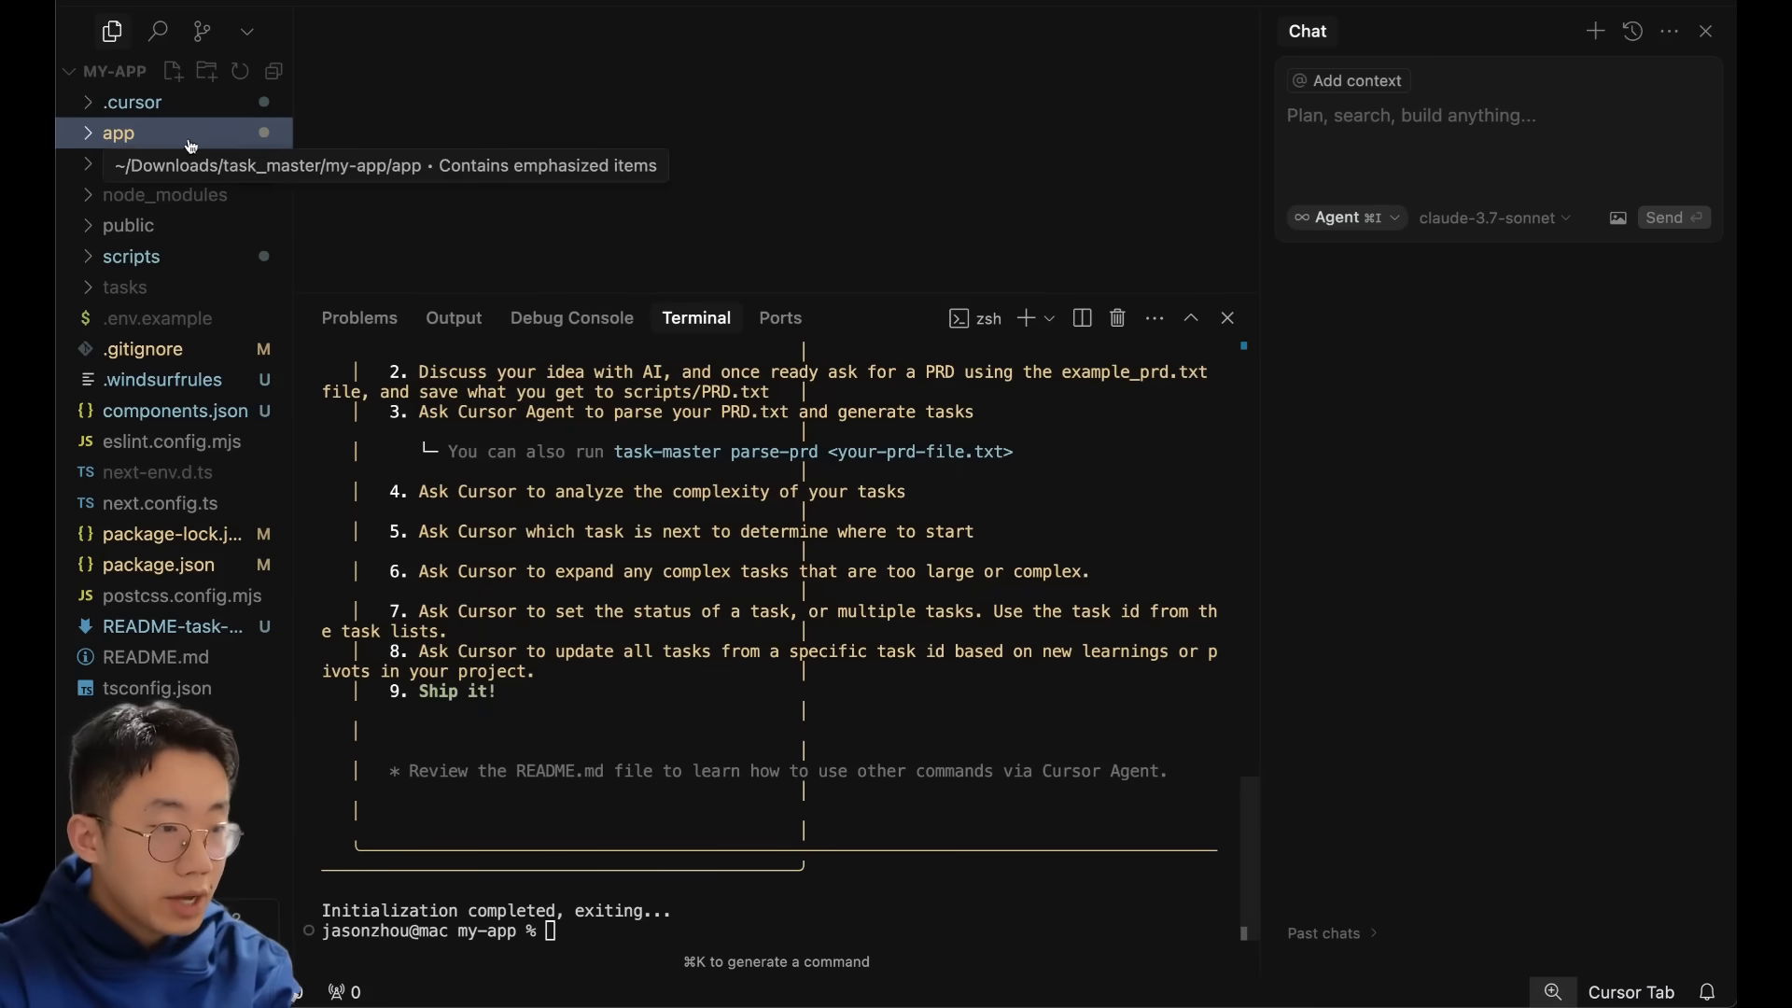
Step: Expand the .cursor folder and review the cursor_rules.mdc rule file
left_click(133, 100)
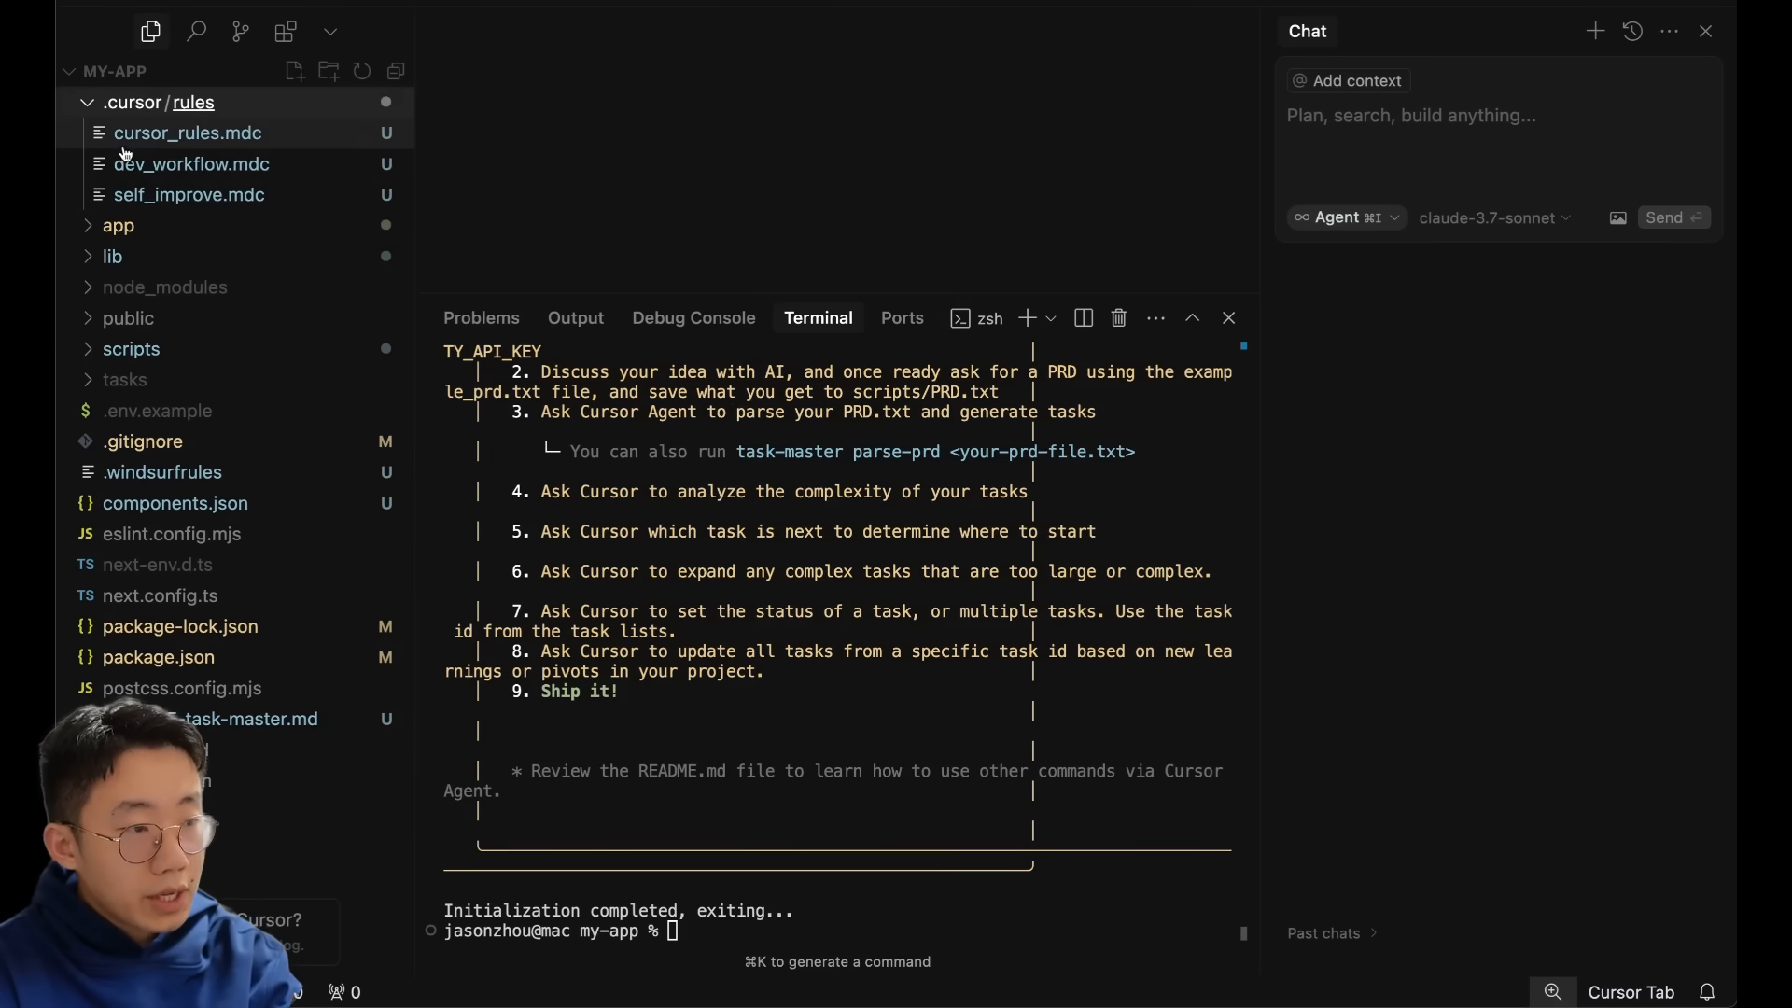
left_click(187, 133)
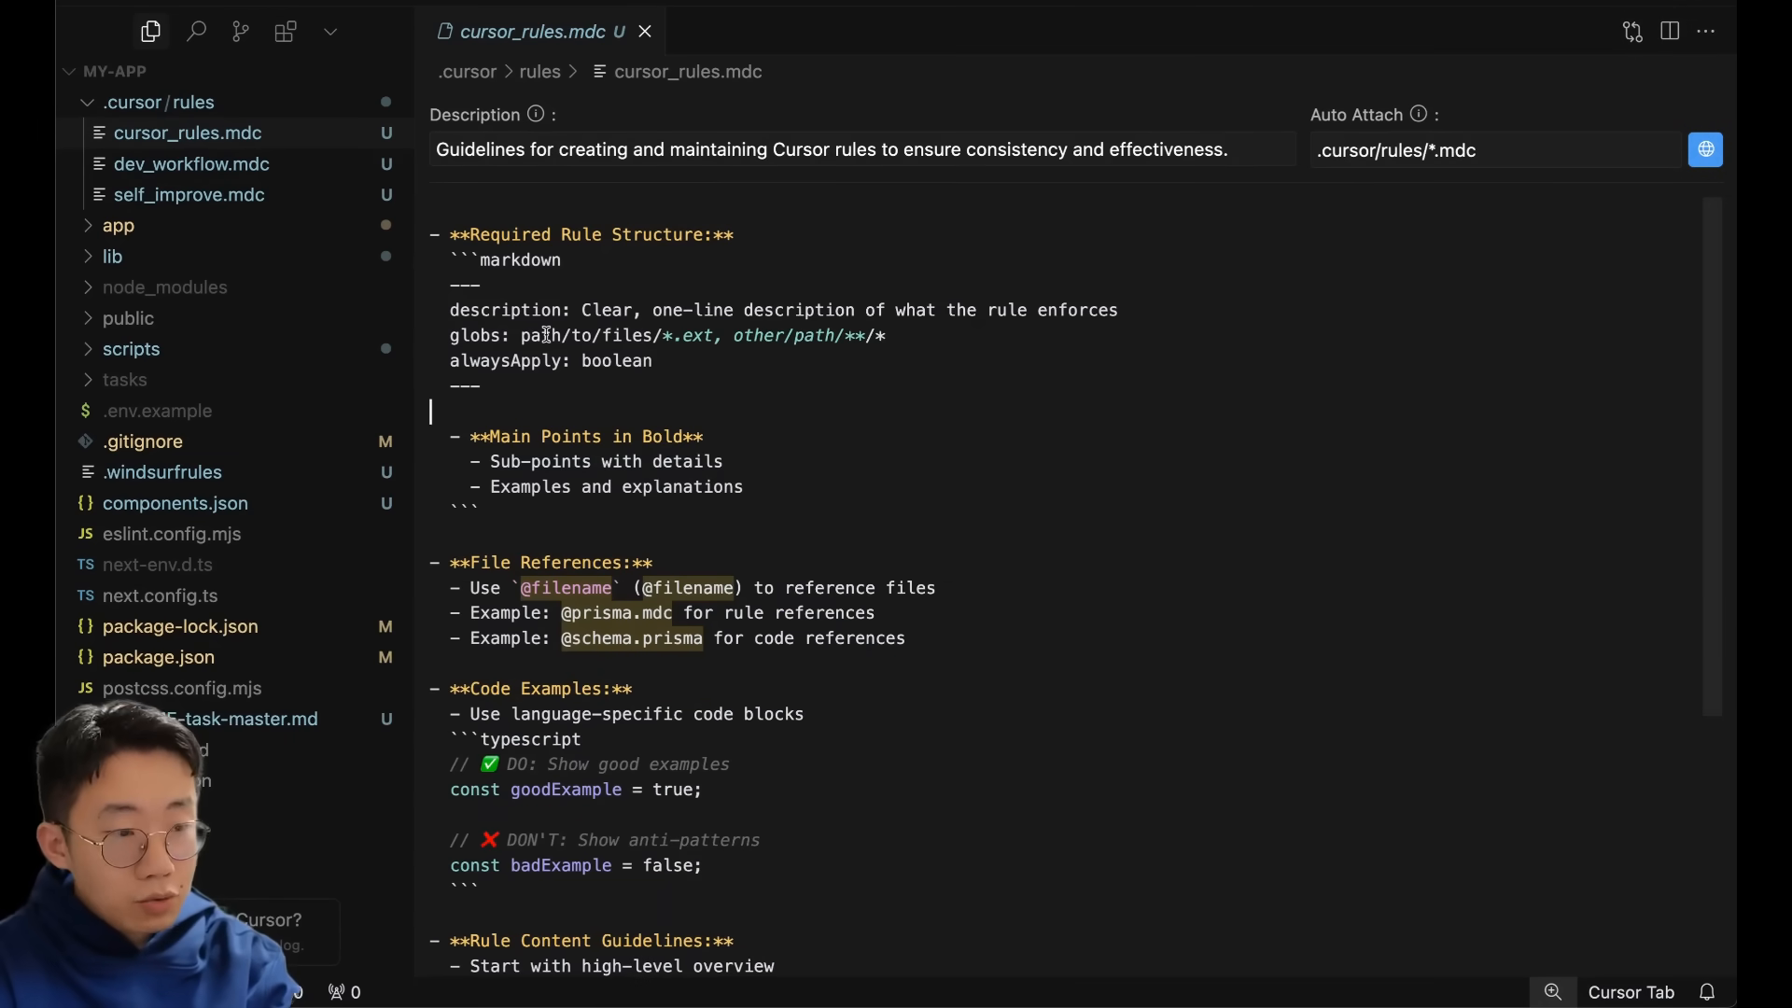
left_click(553, 334)
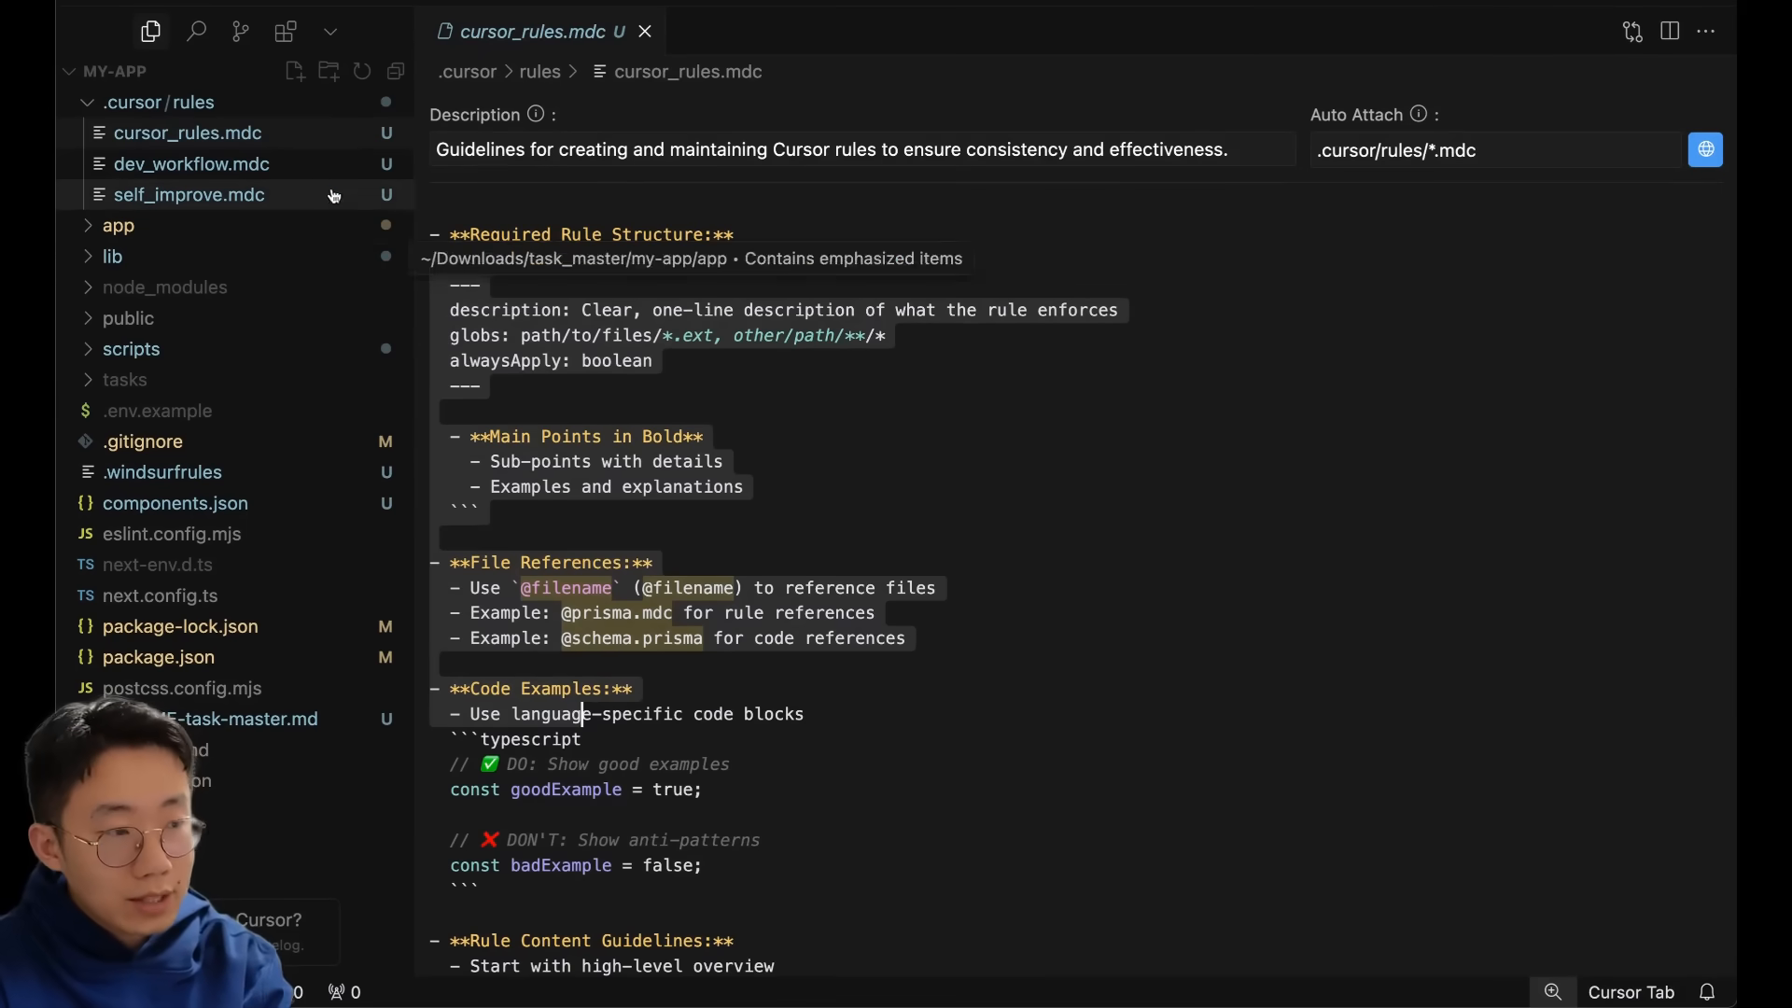
Step: Review self_improve.mdc and dev_workflow.mdc, then view .env.example with its API key entries
left_click(189, 194)
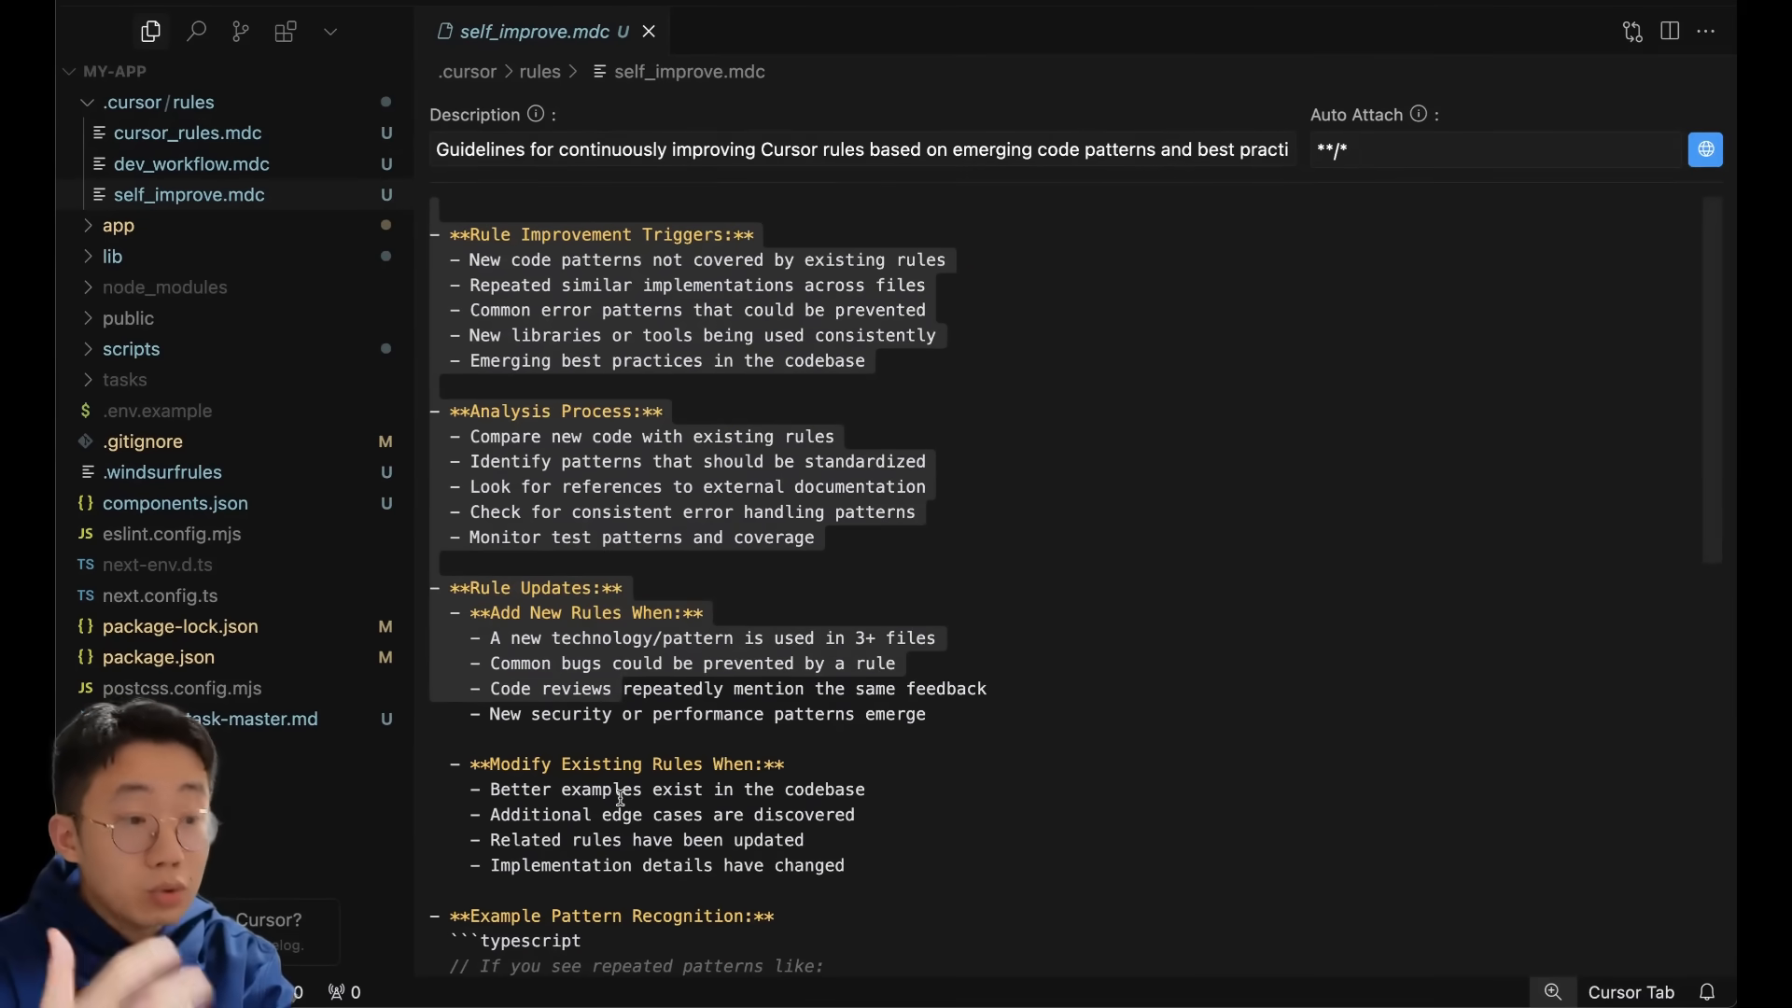
left_click(191, 165)
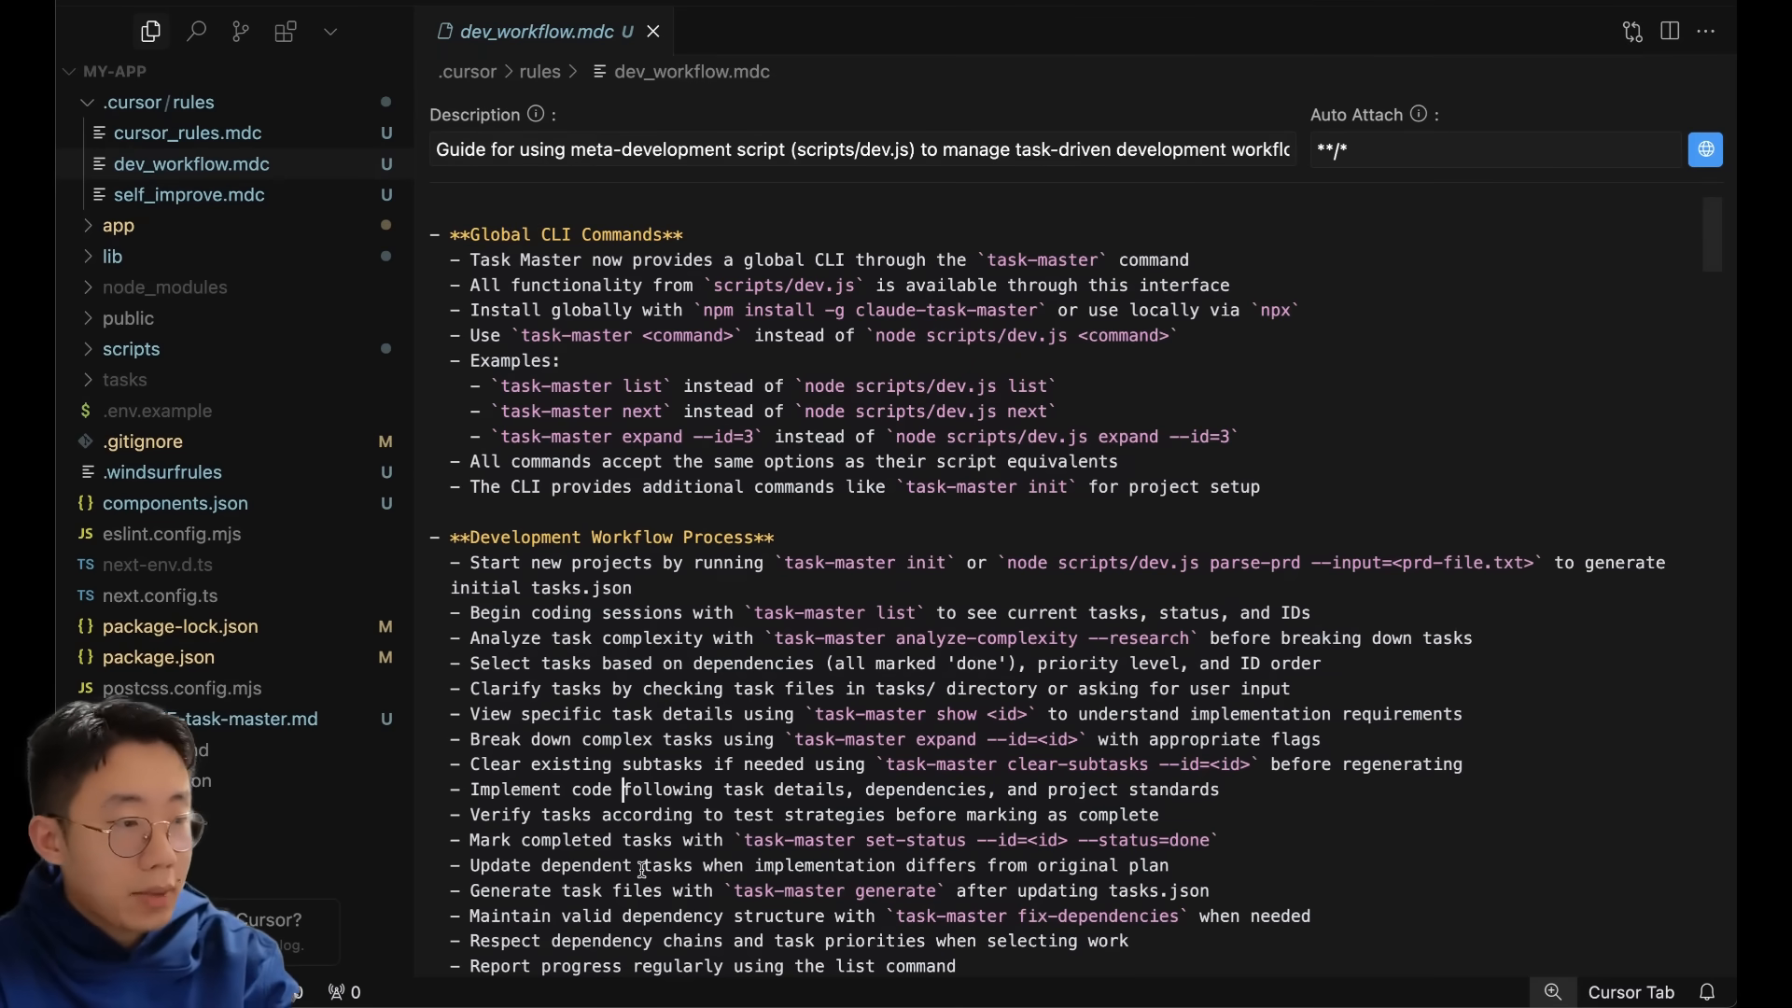
left_click(160, 472)
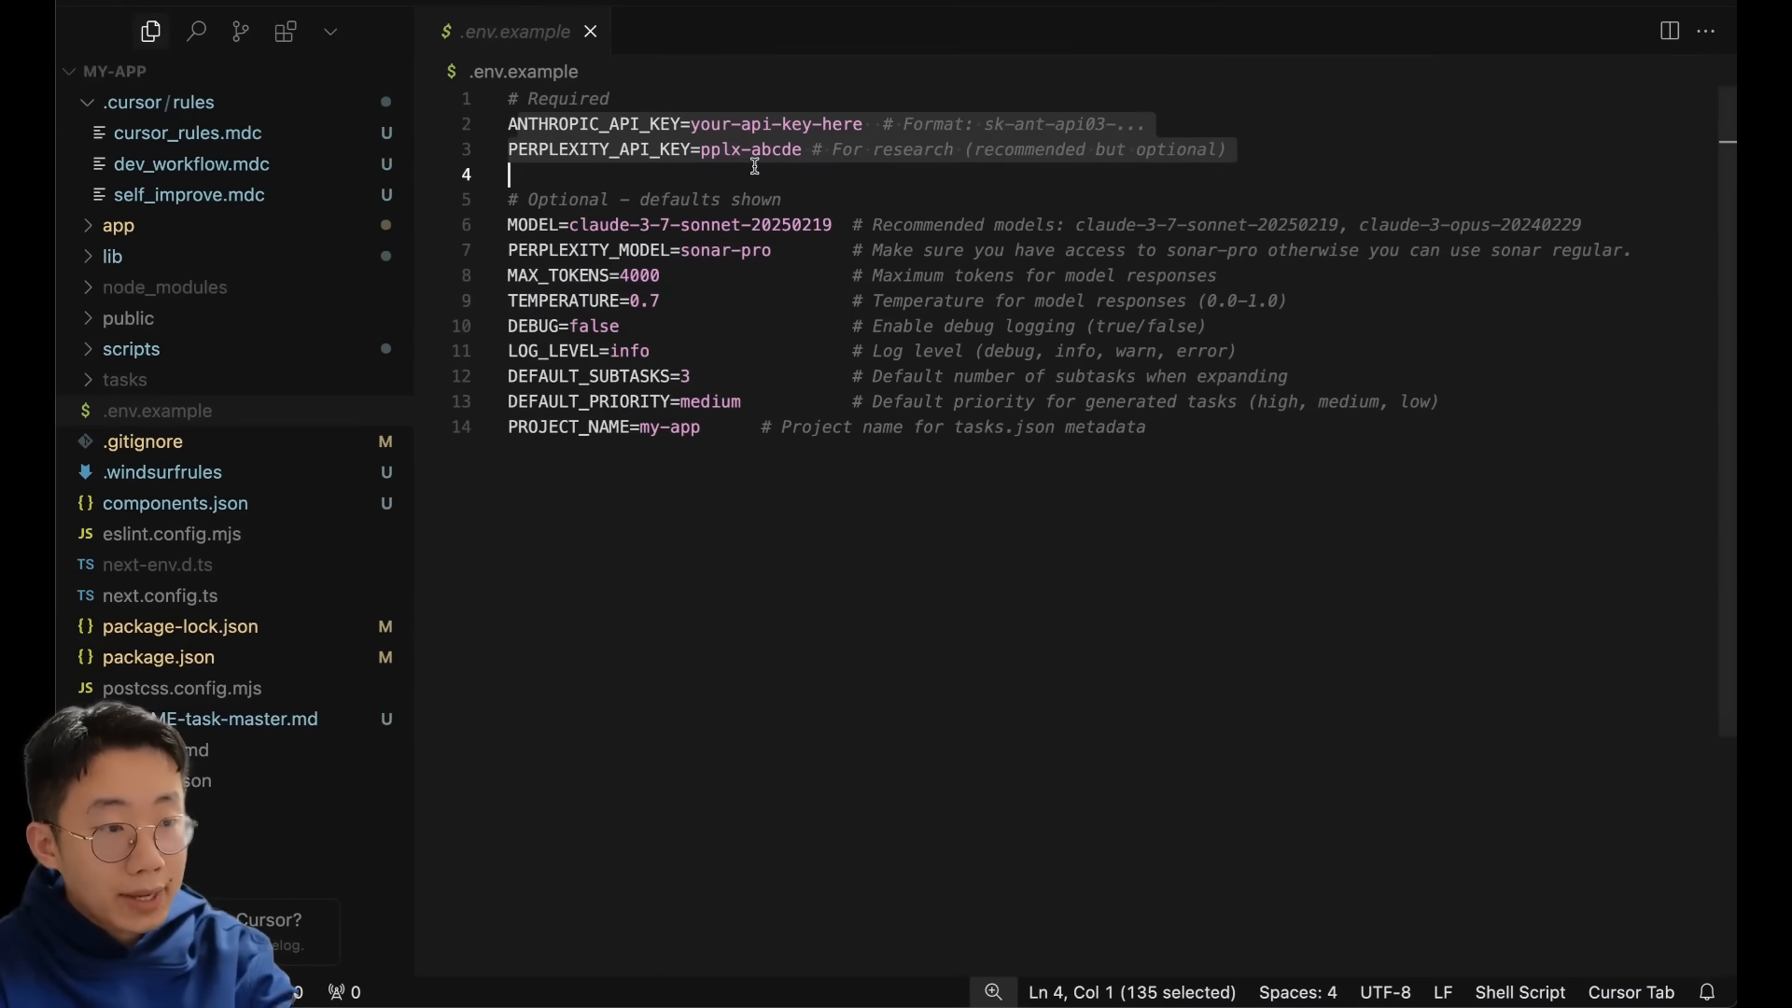
Step: Point out the ANTHROPIC_API_KEY and PERPLEXITY_API_KEY lines in .env.example
left_click(786, 123)
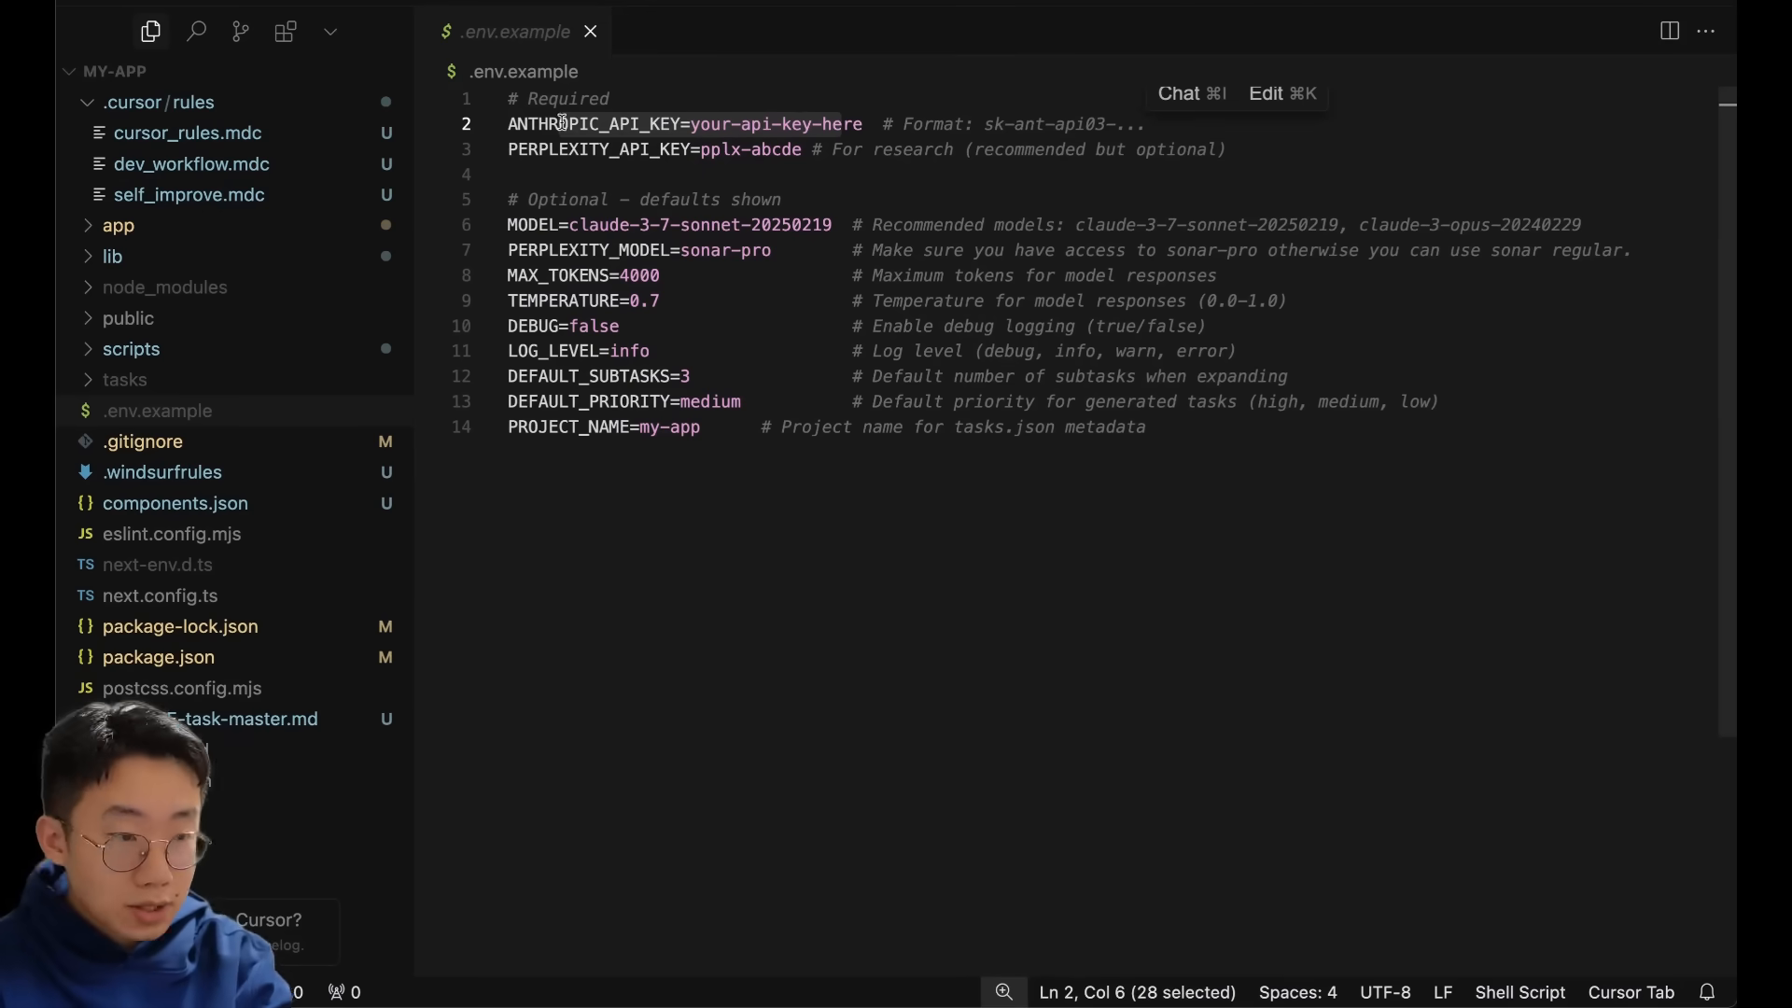
left_click(920, 150)
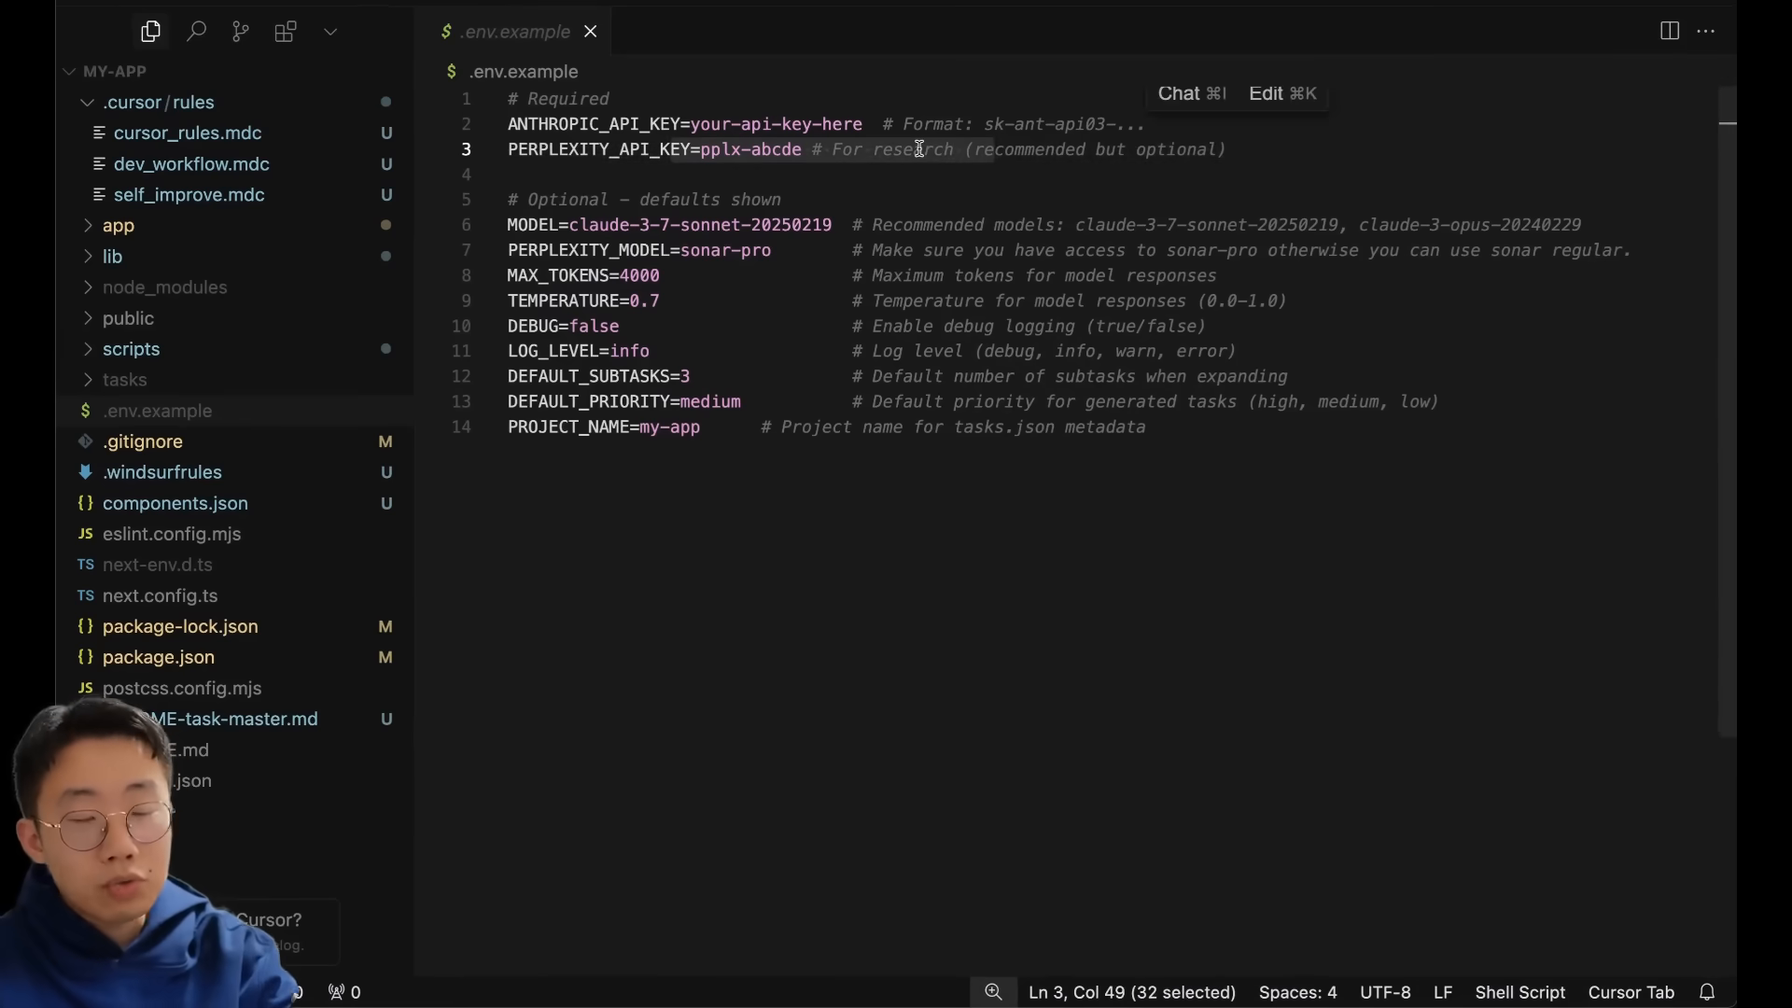
left_click(915, 149)
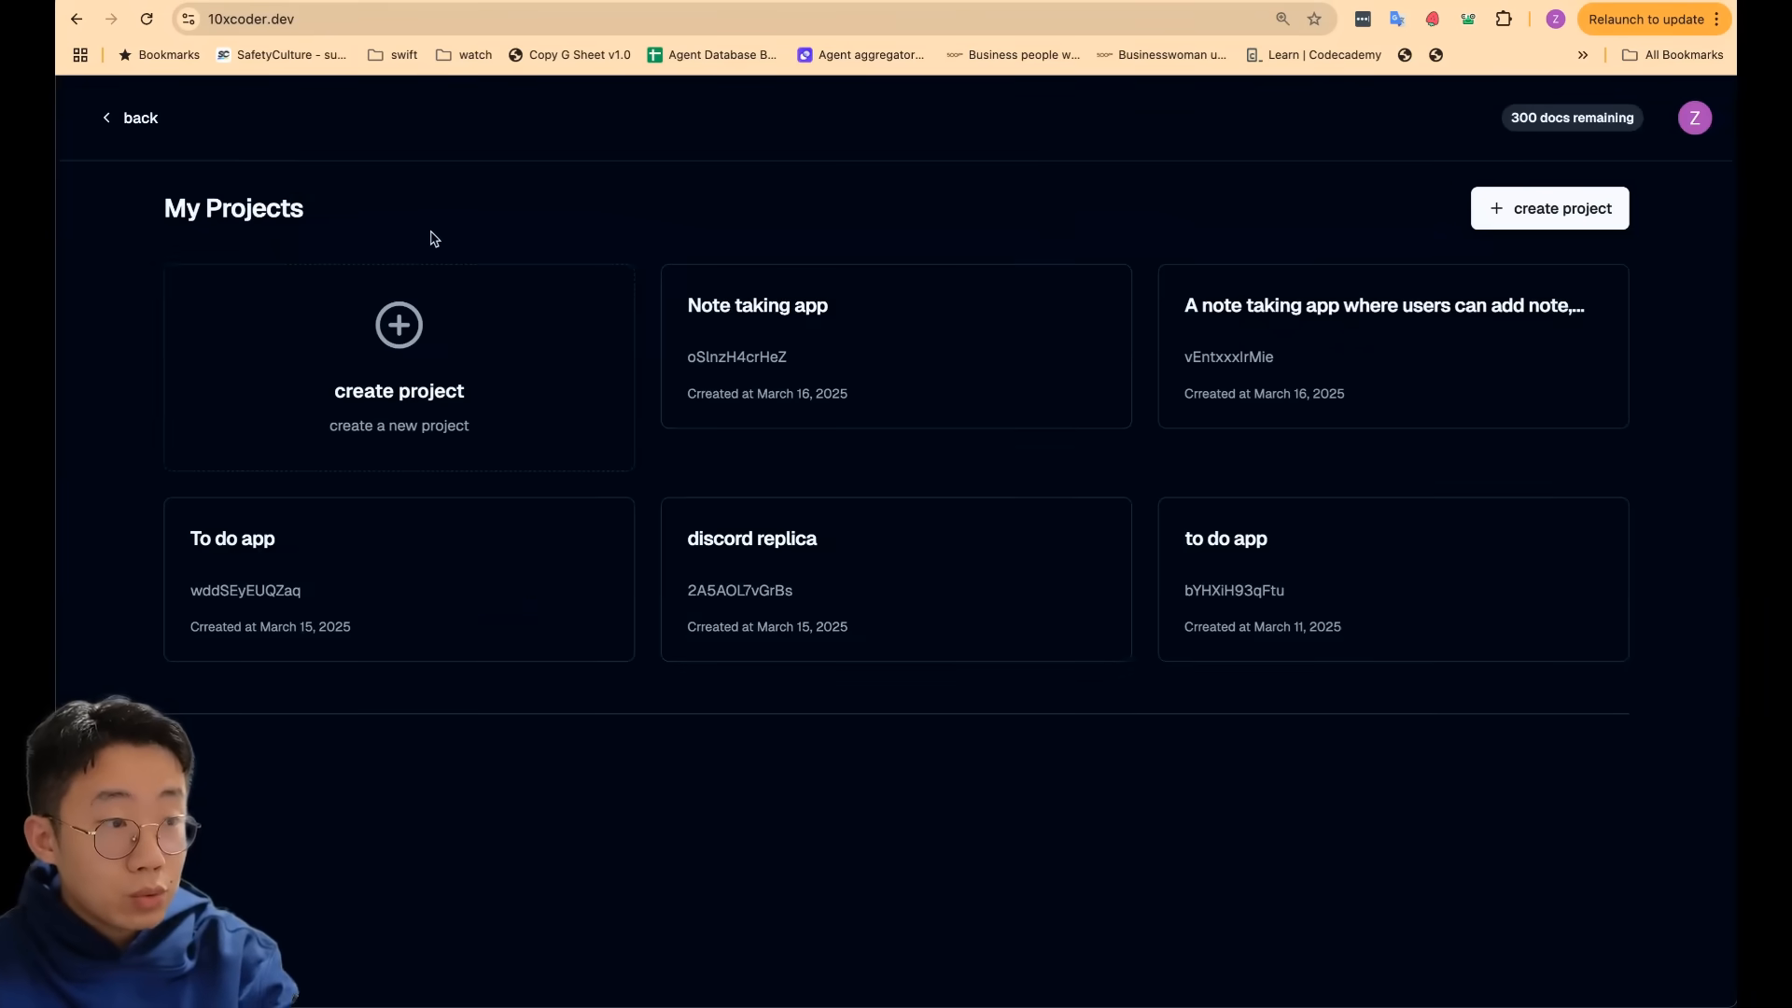
Step: Open the Note taking app project card and scroll through its feature breakdown
left_click(894, 348)
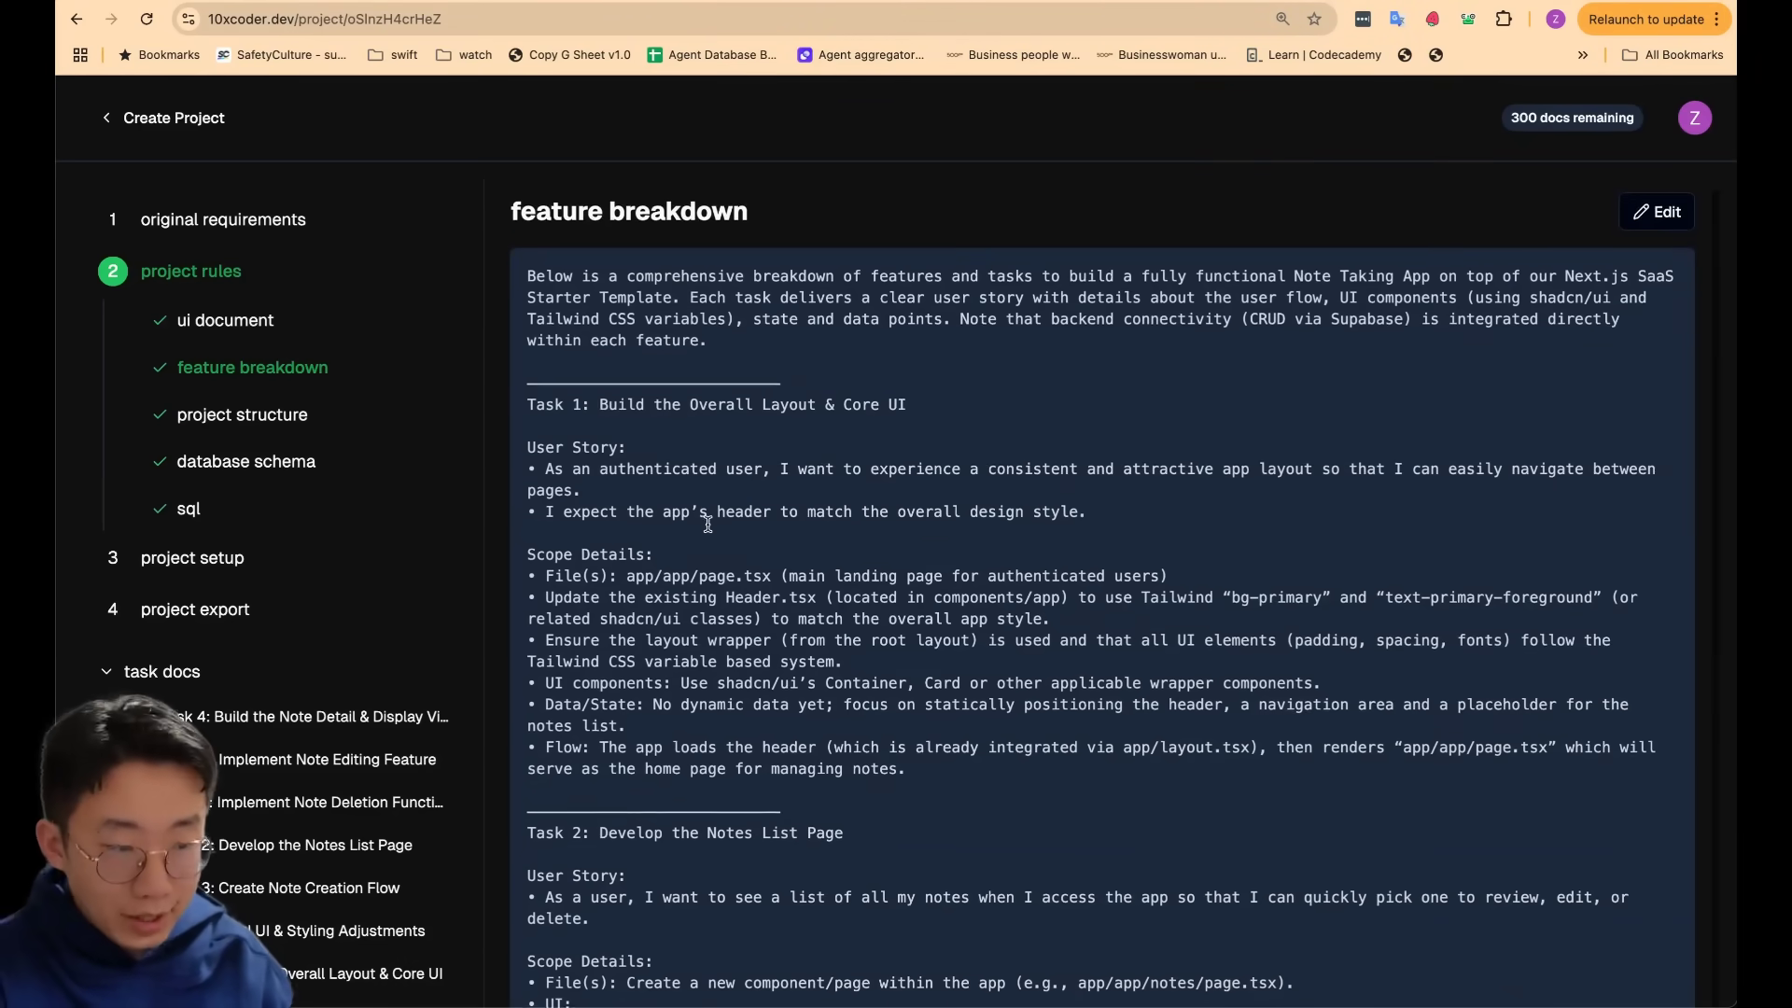
scroll("down", 3)
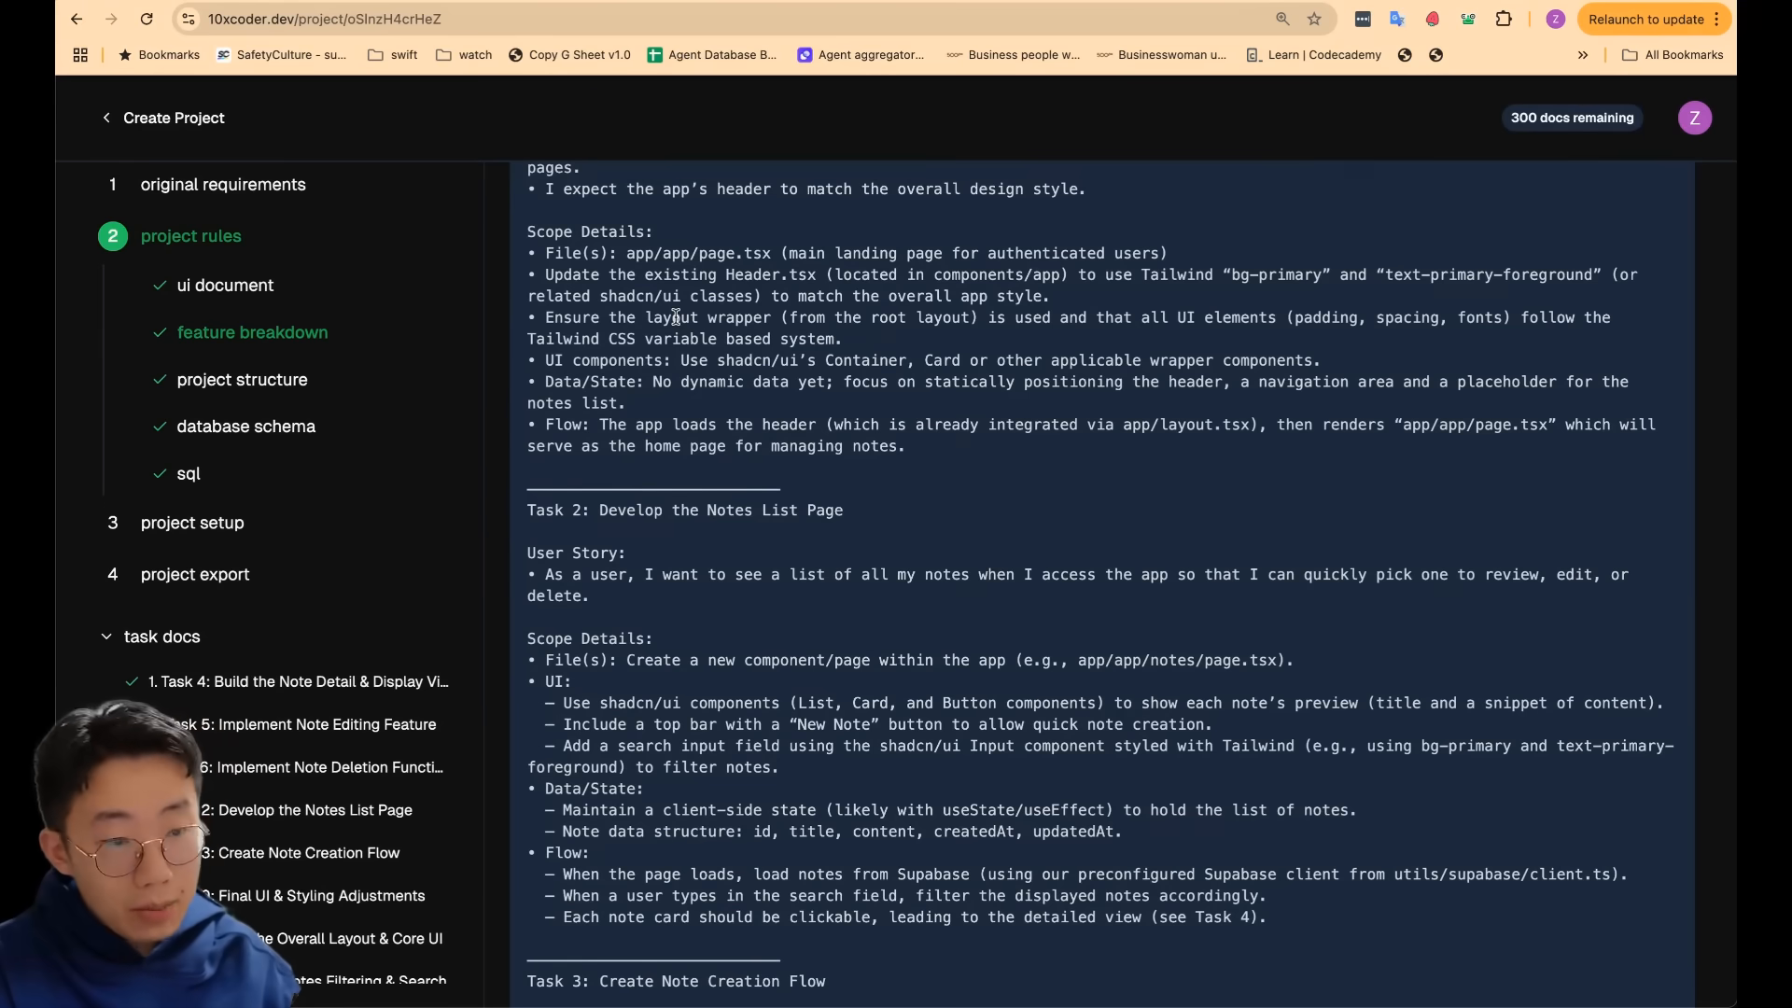
scroll("down", 3)
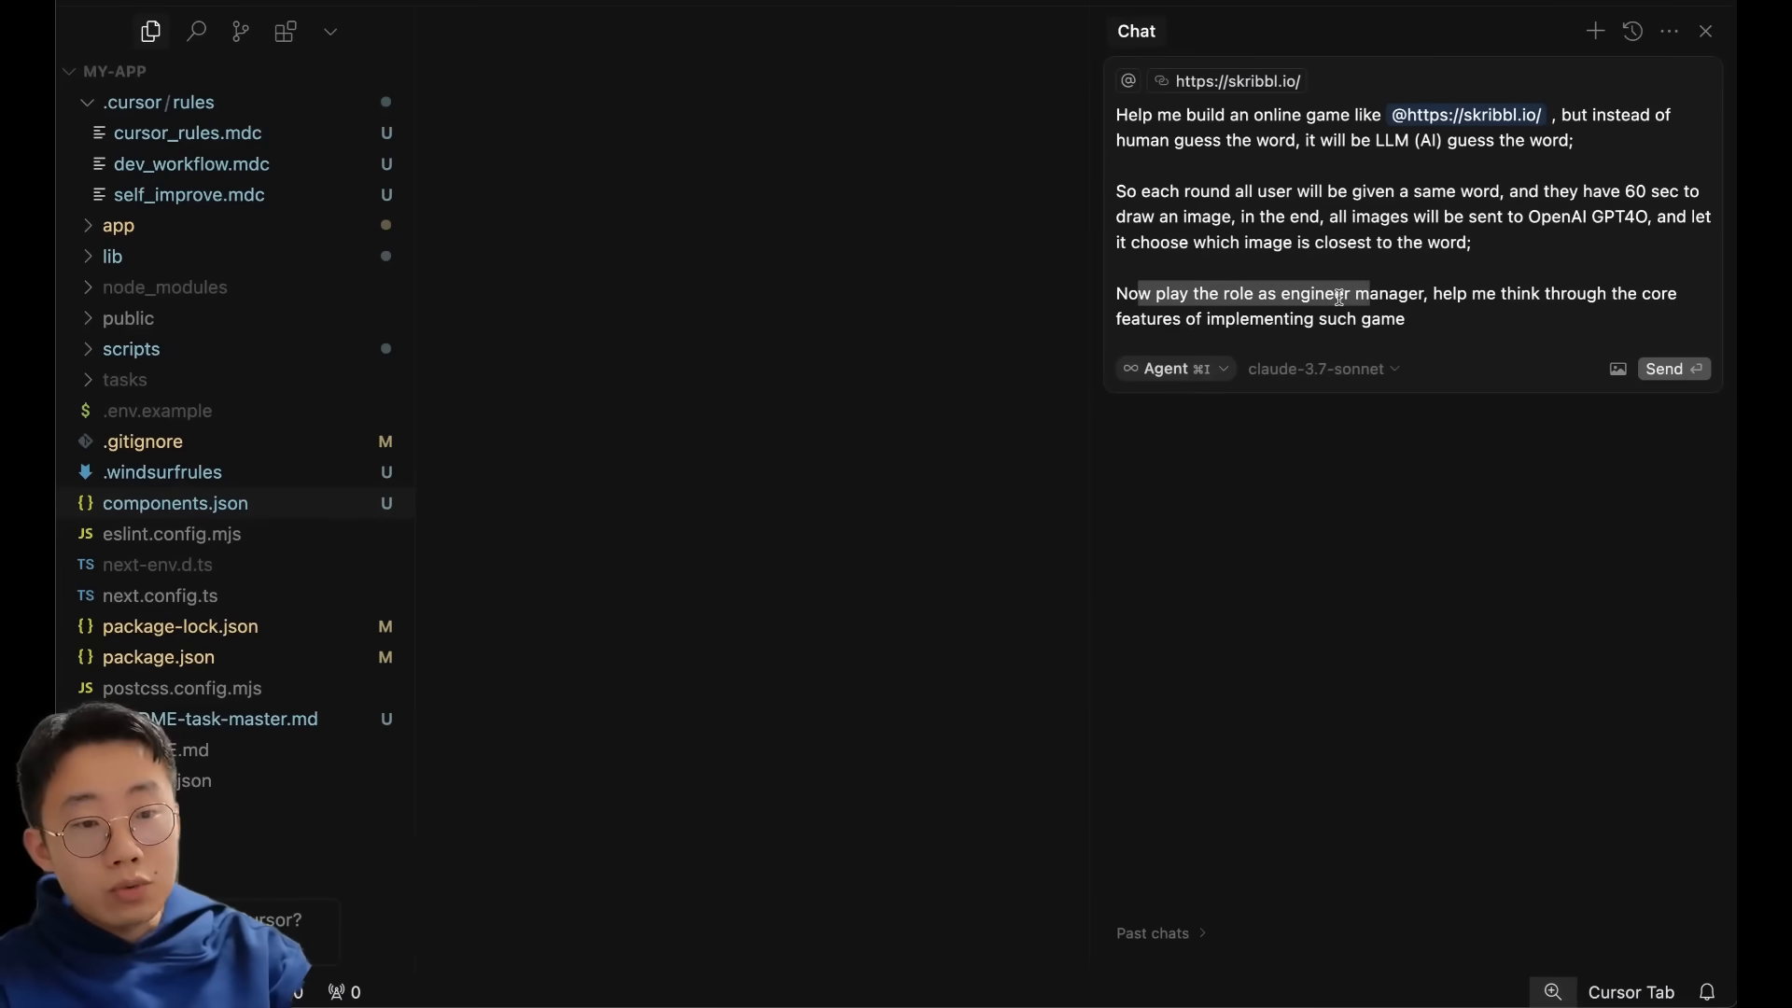
left_click(1411, 319)
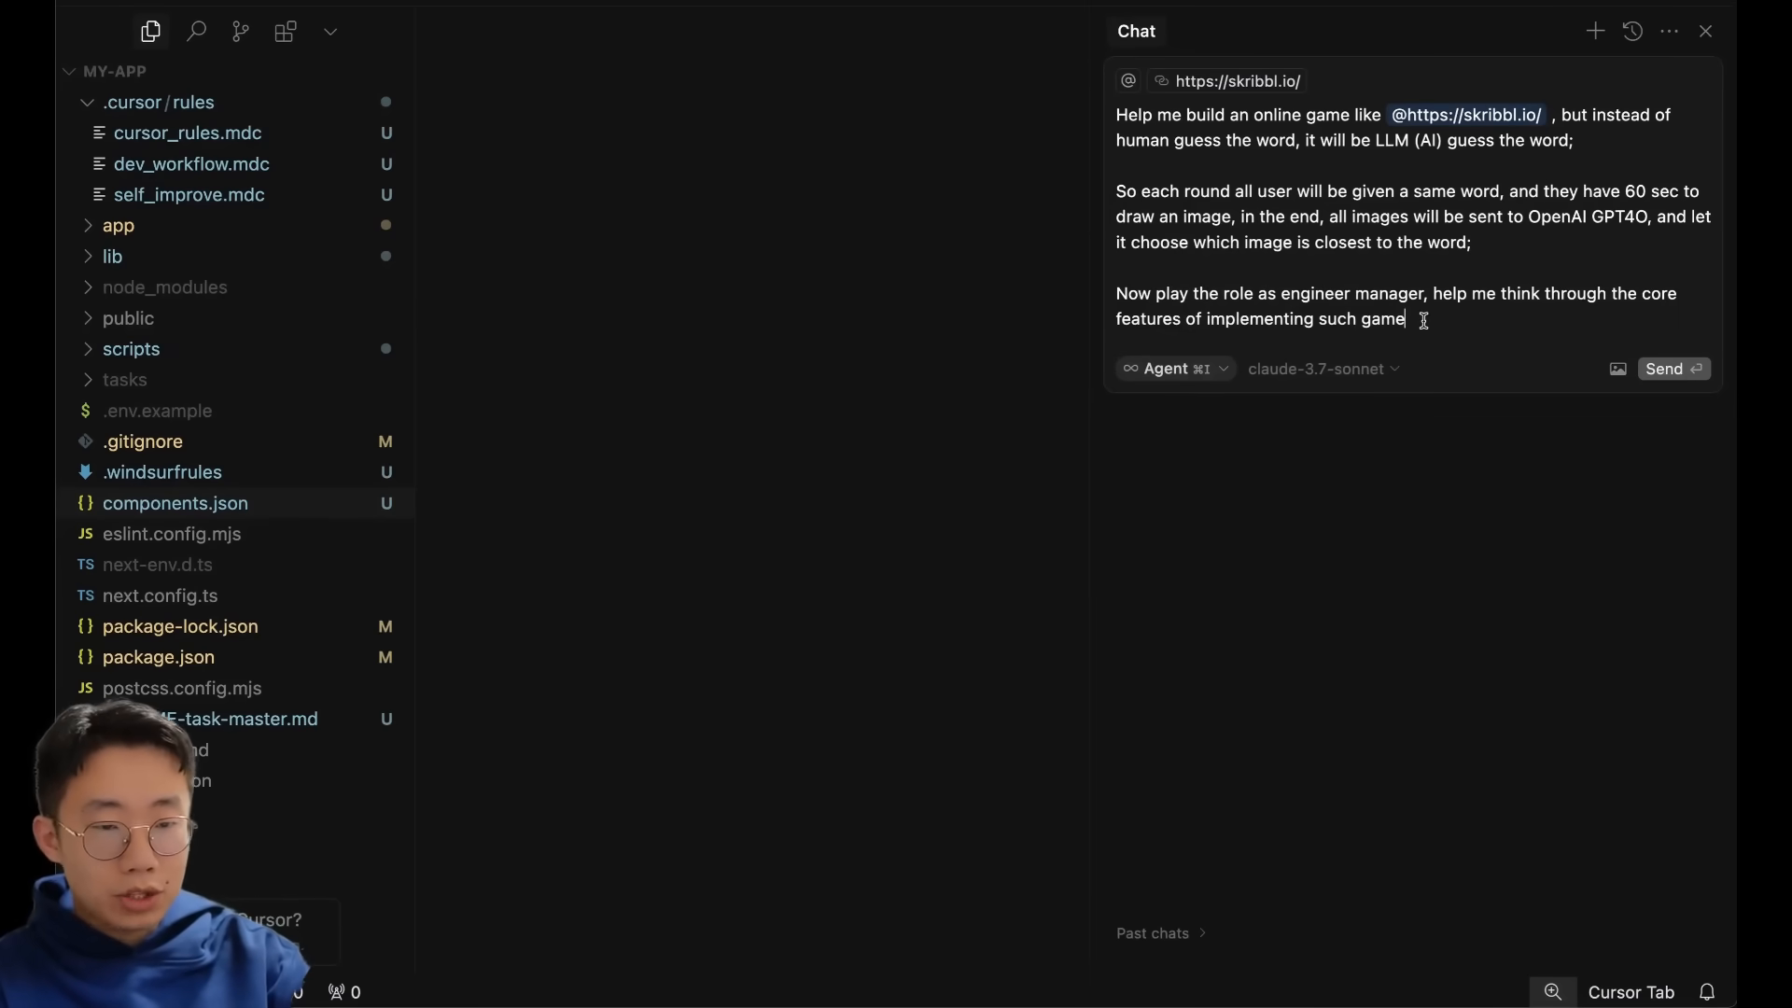
left_click(1669, 368)
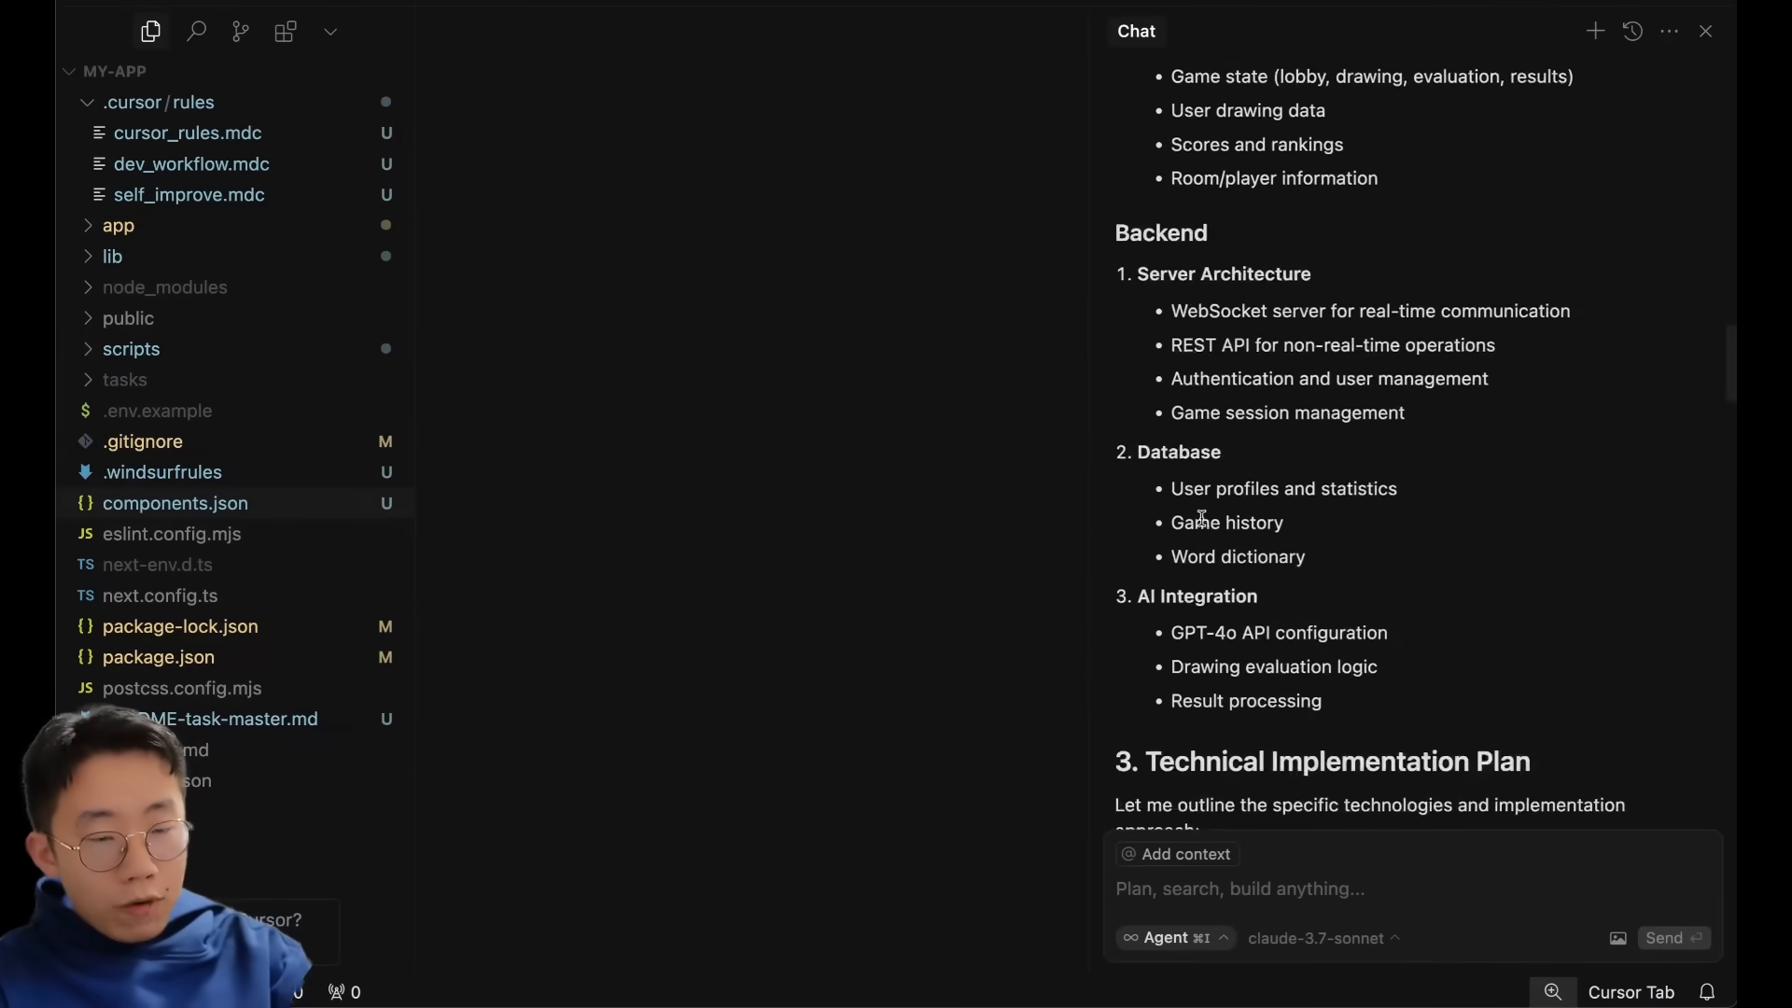
scroll("down", 3)
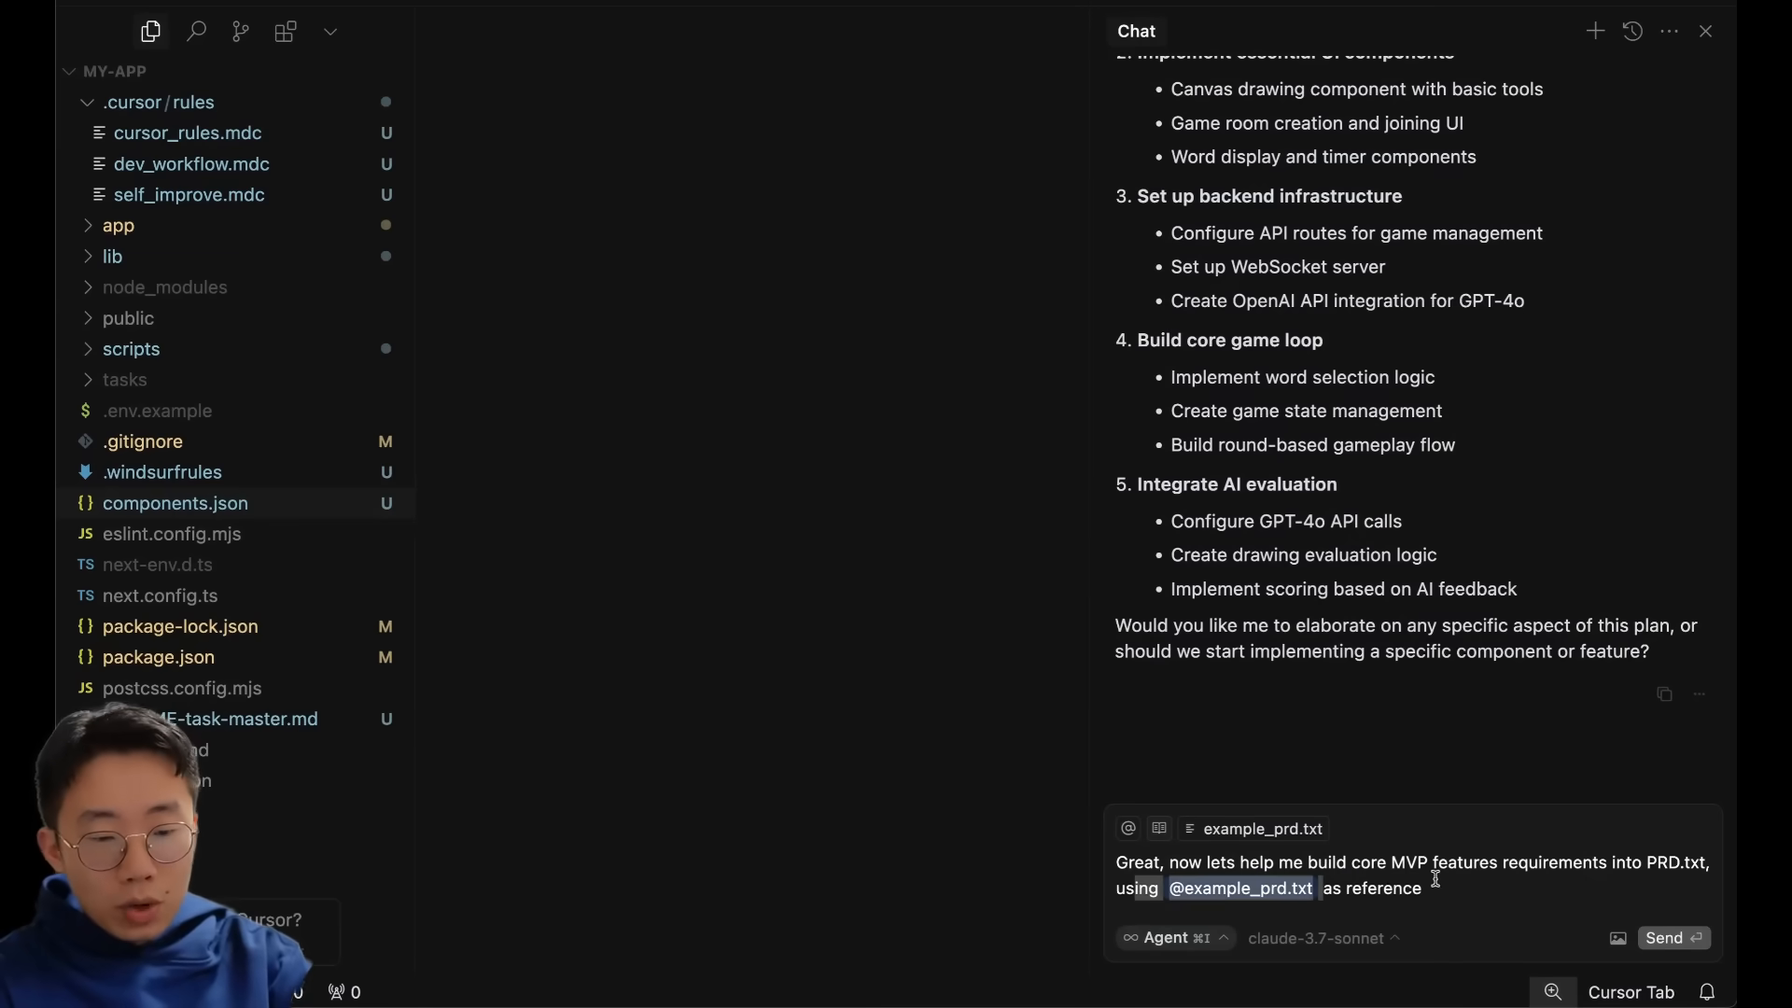
left_click(1673, 937)
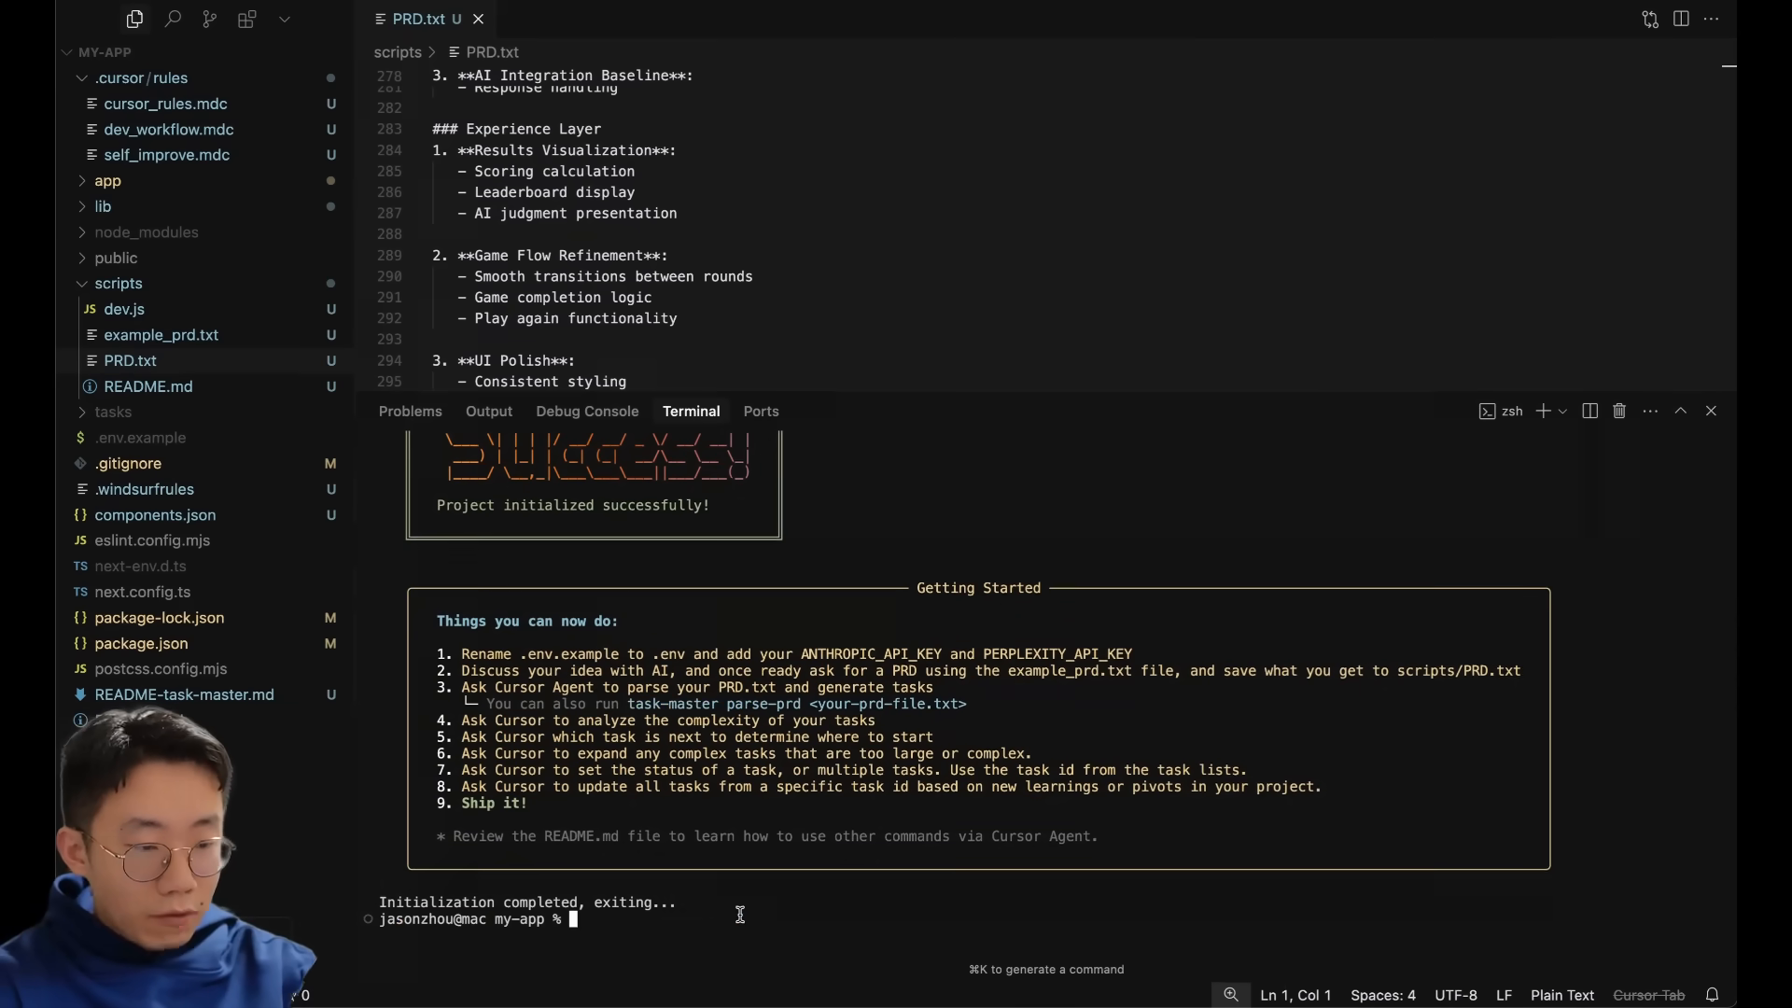
Step: Run task-master parse-prd scripts/PRD.txt, rename .env.example to .env, rerun, and view task 6
type("task-master parse-prd")
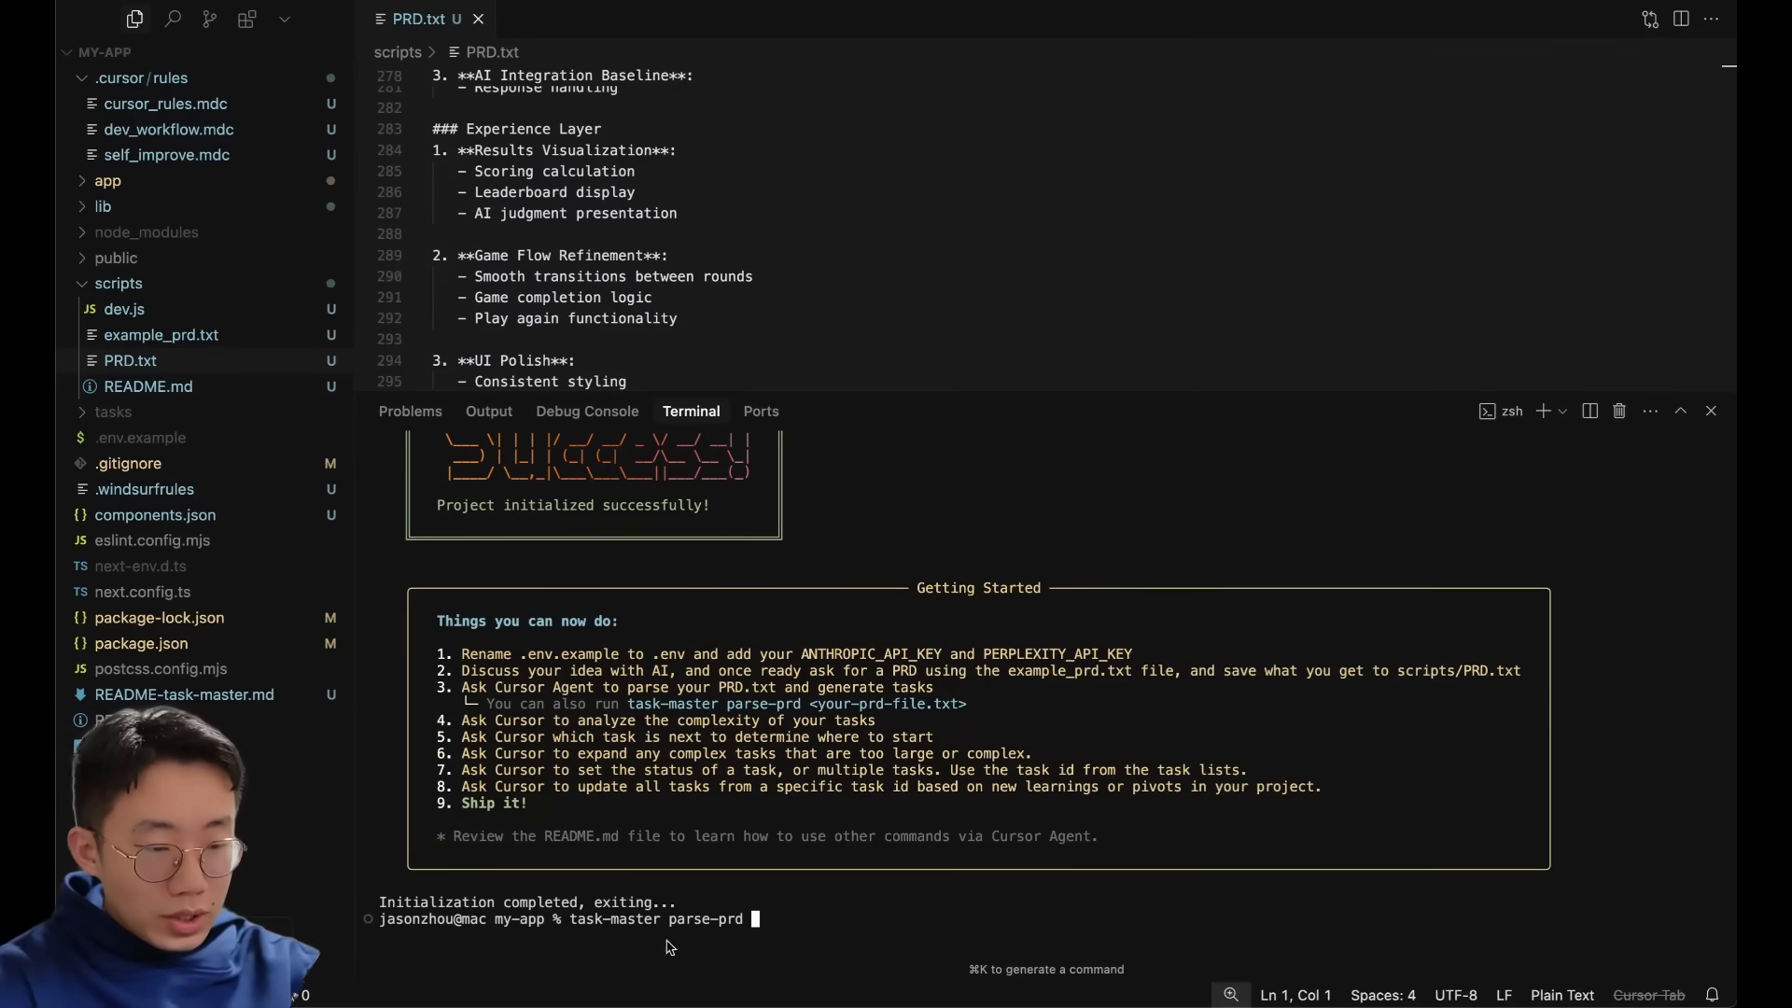
type("scripts/PRD.t")
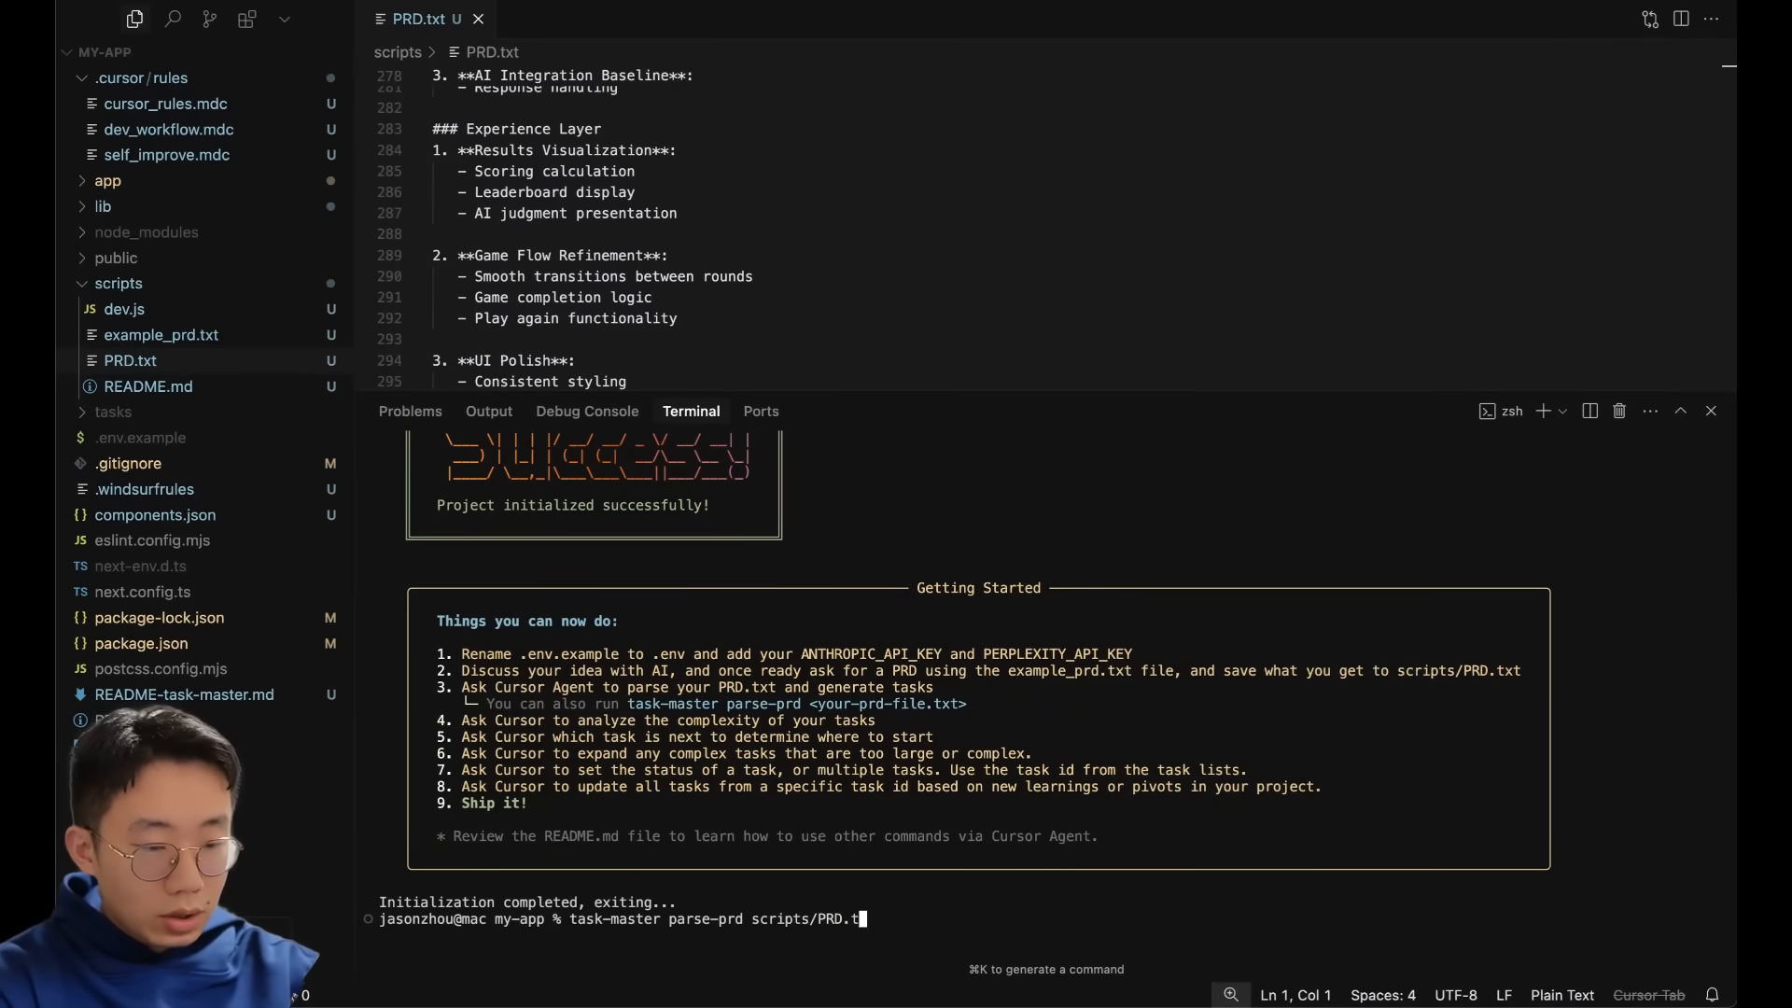
right_click(129, 437)
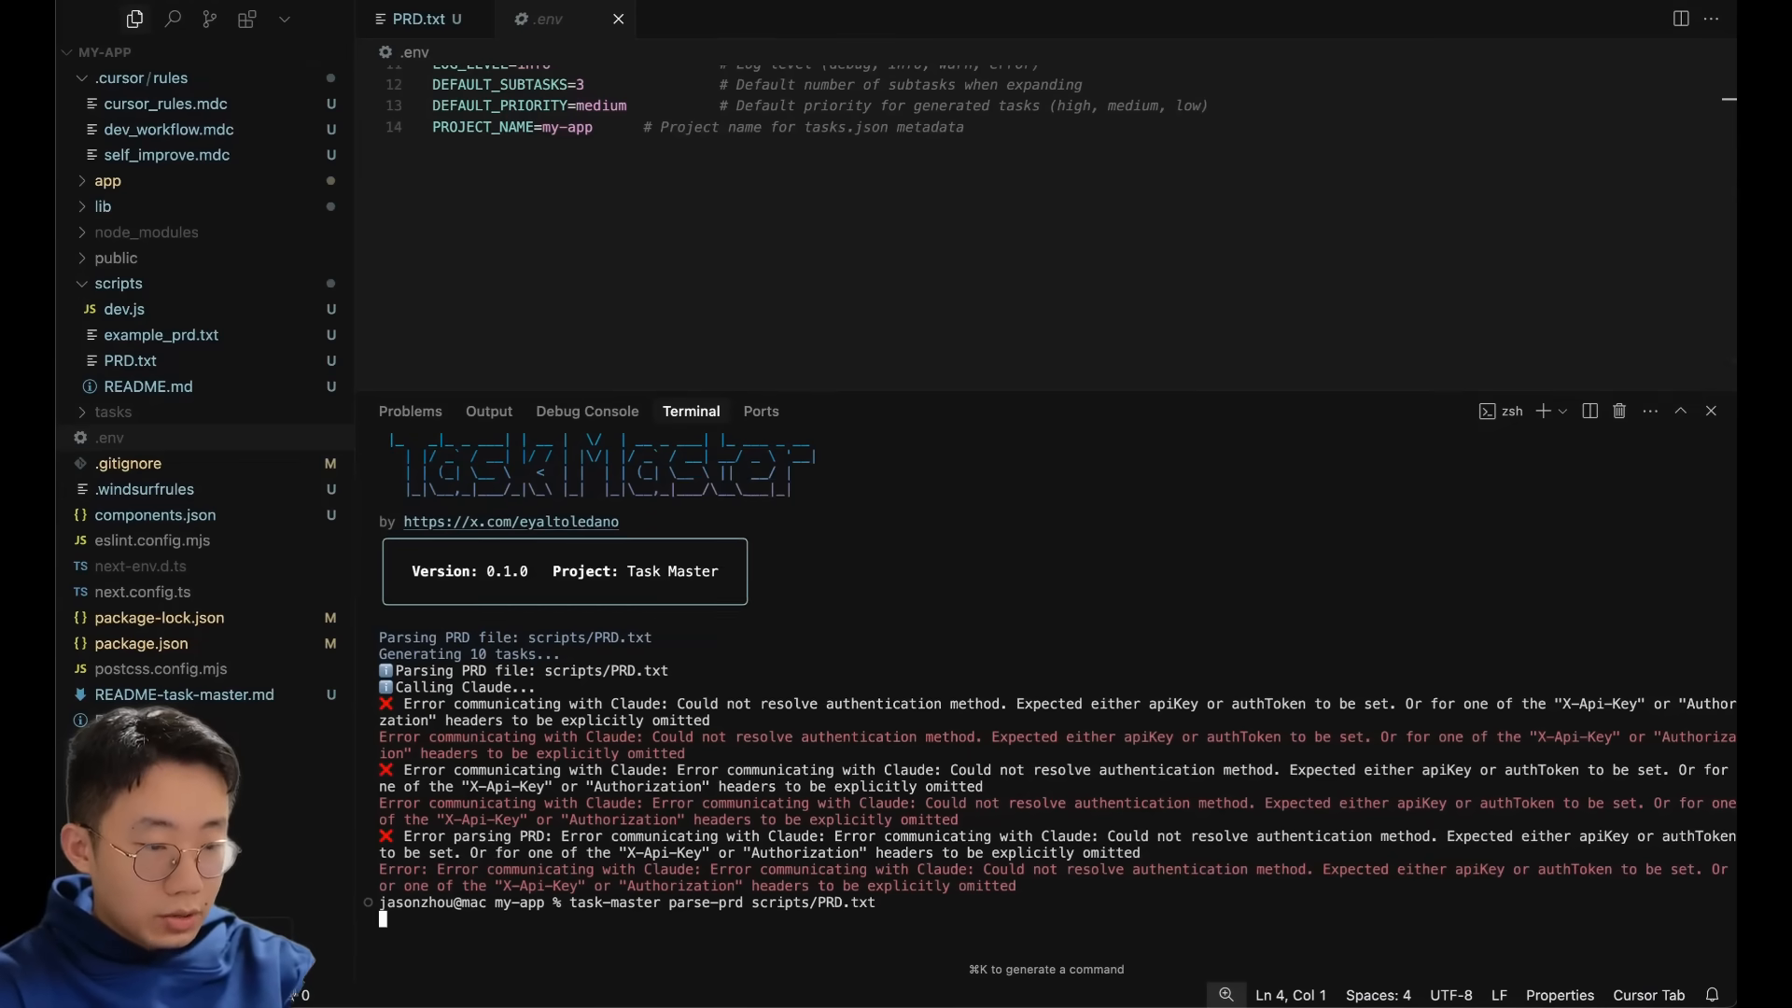
key("Return")
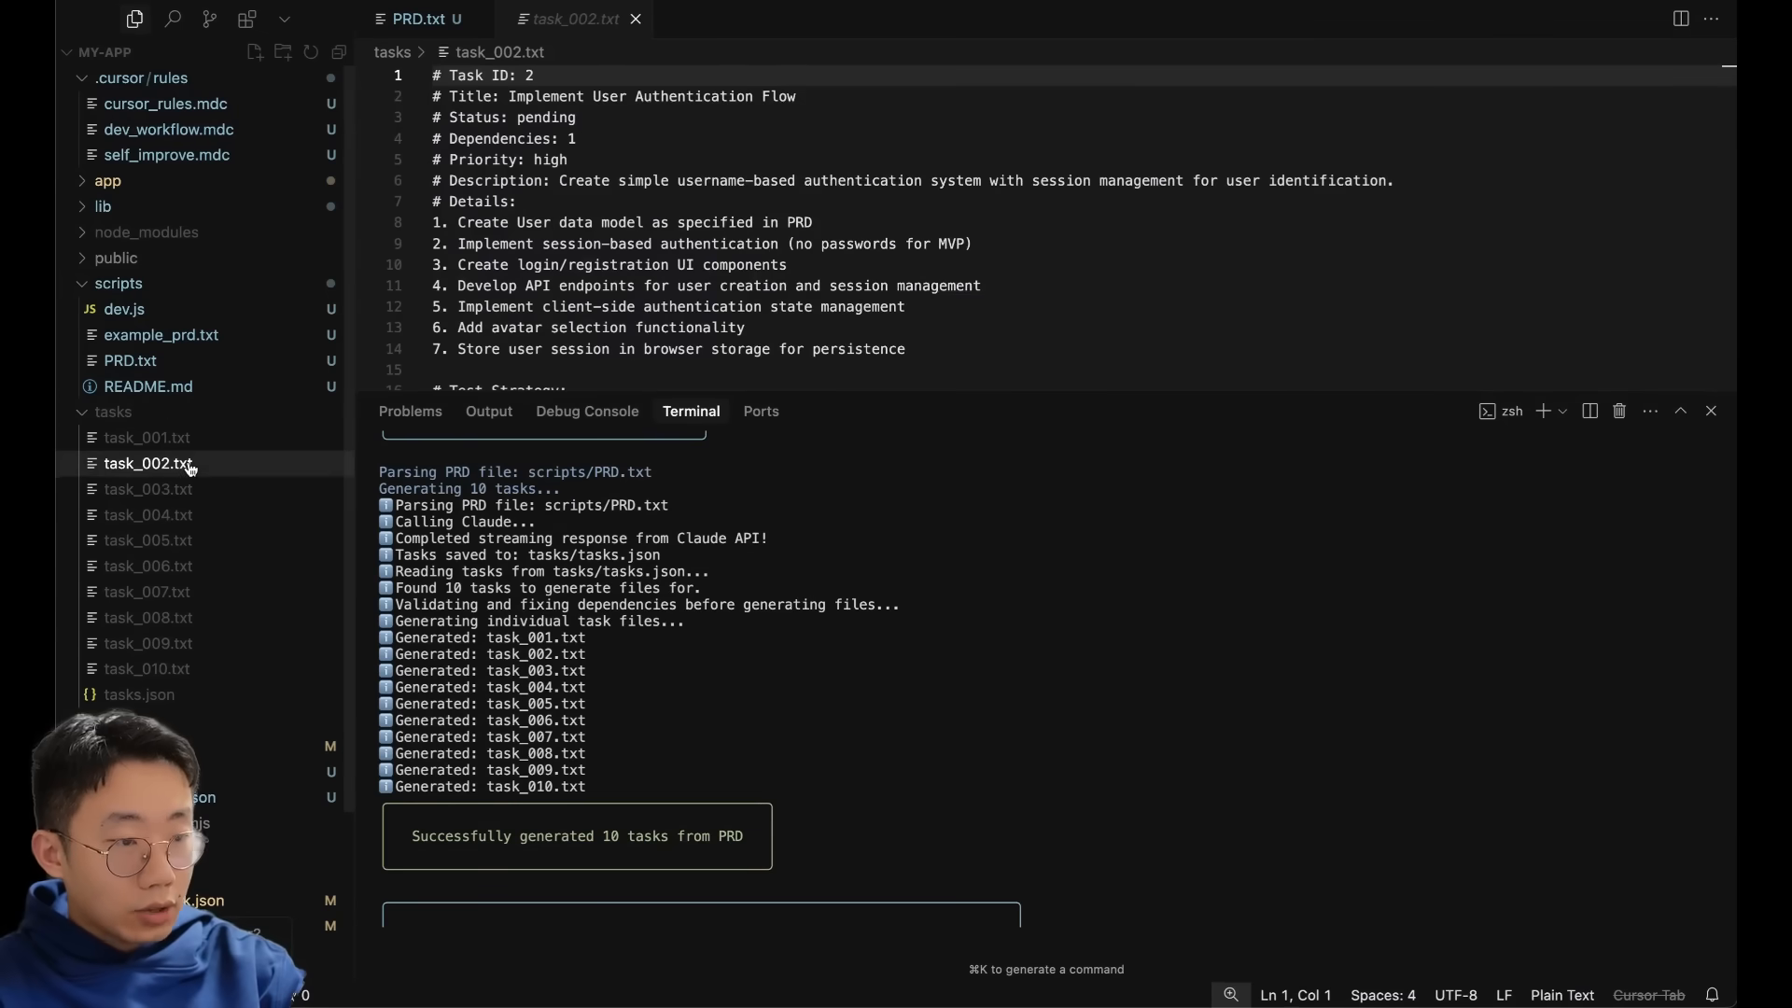
left_click(148, 565)
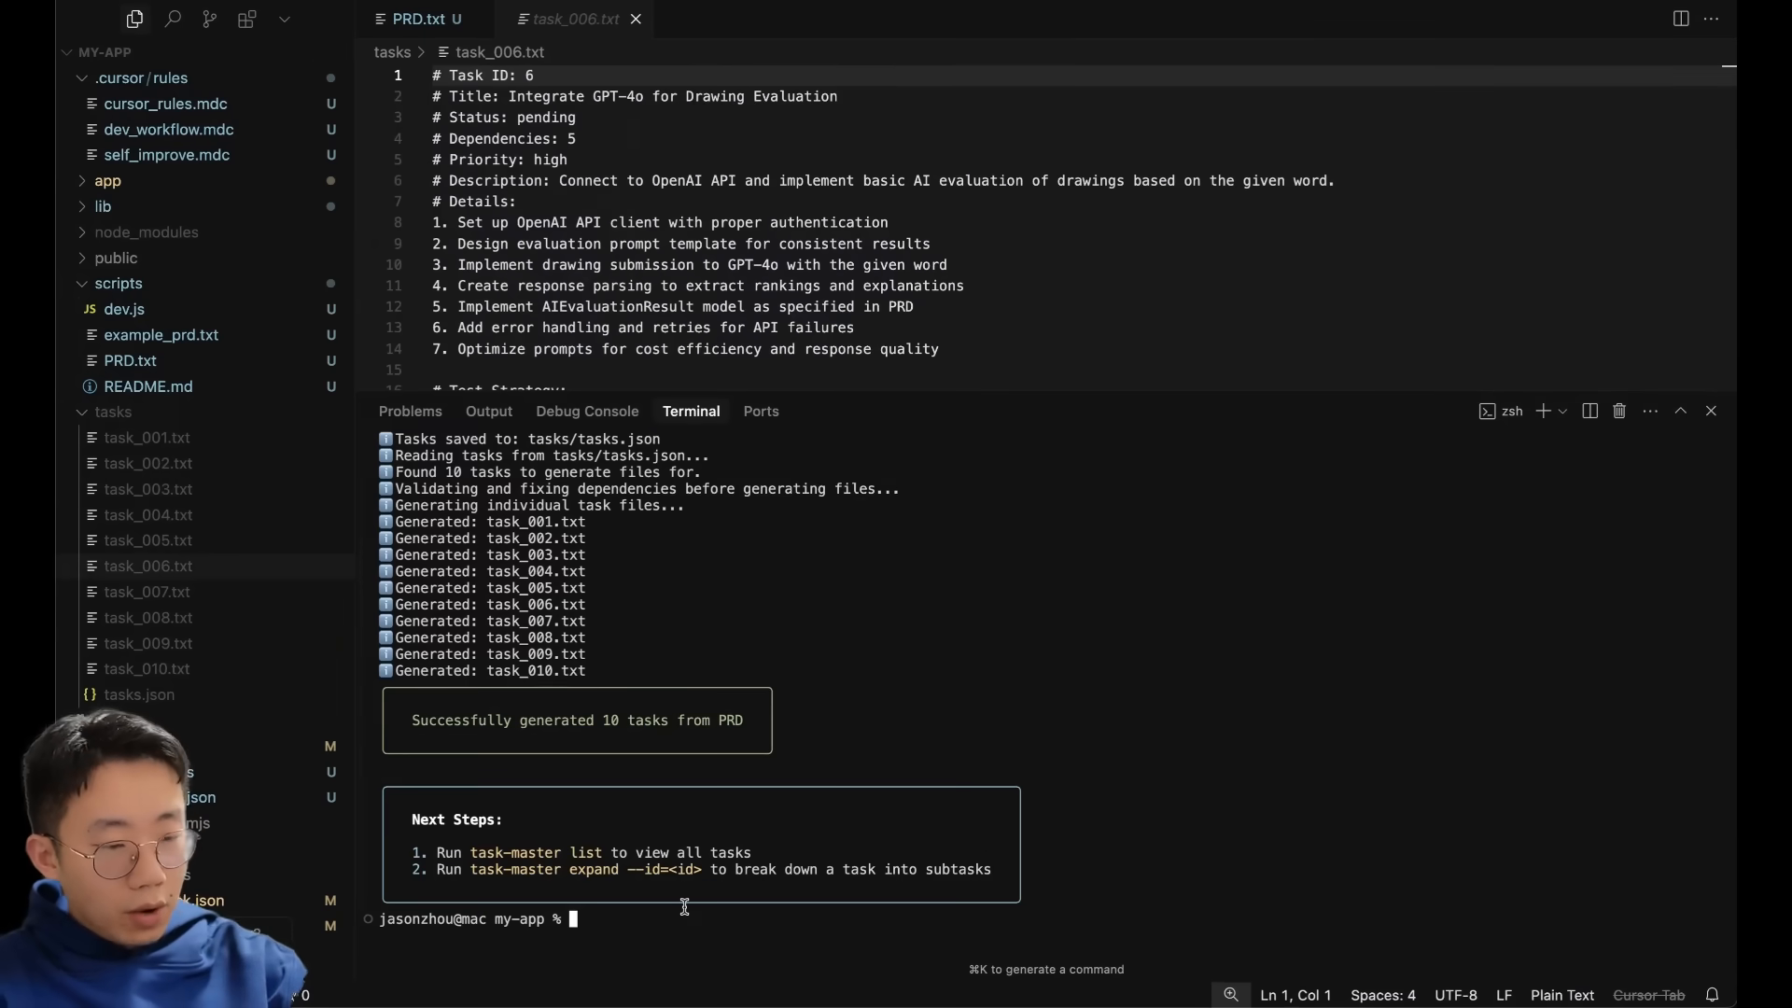
Step: Run task-master list, help and analyze-complexity, reviewing the output for all 10 pending tasks
type("task-ma")
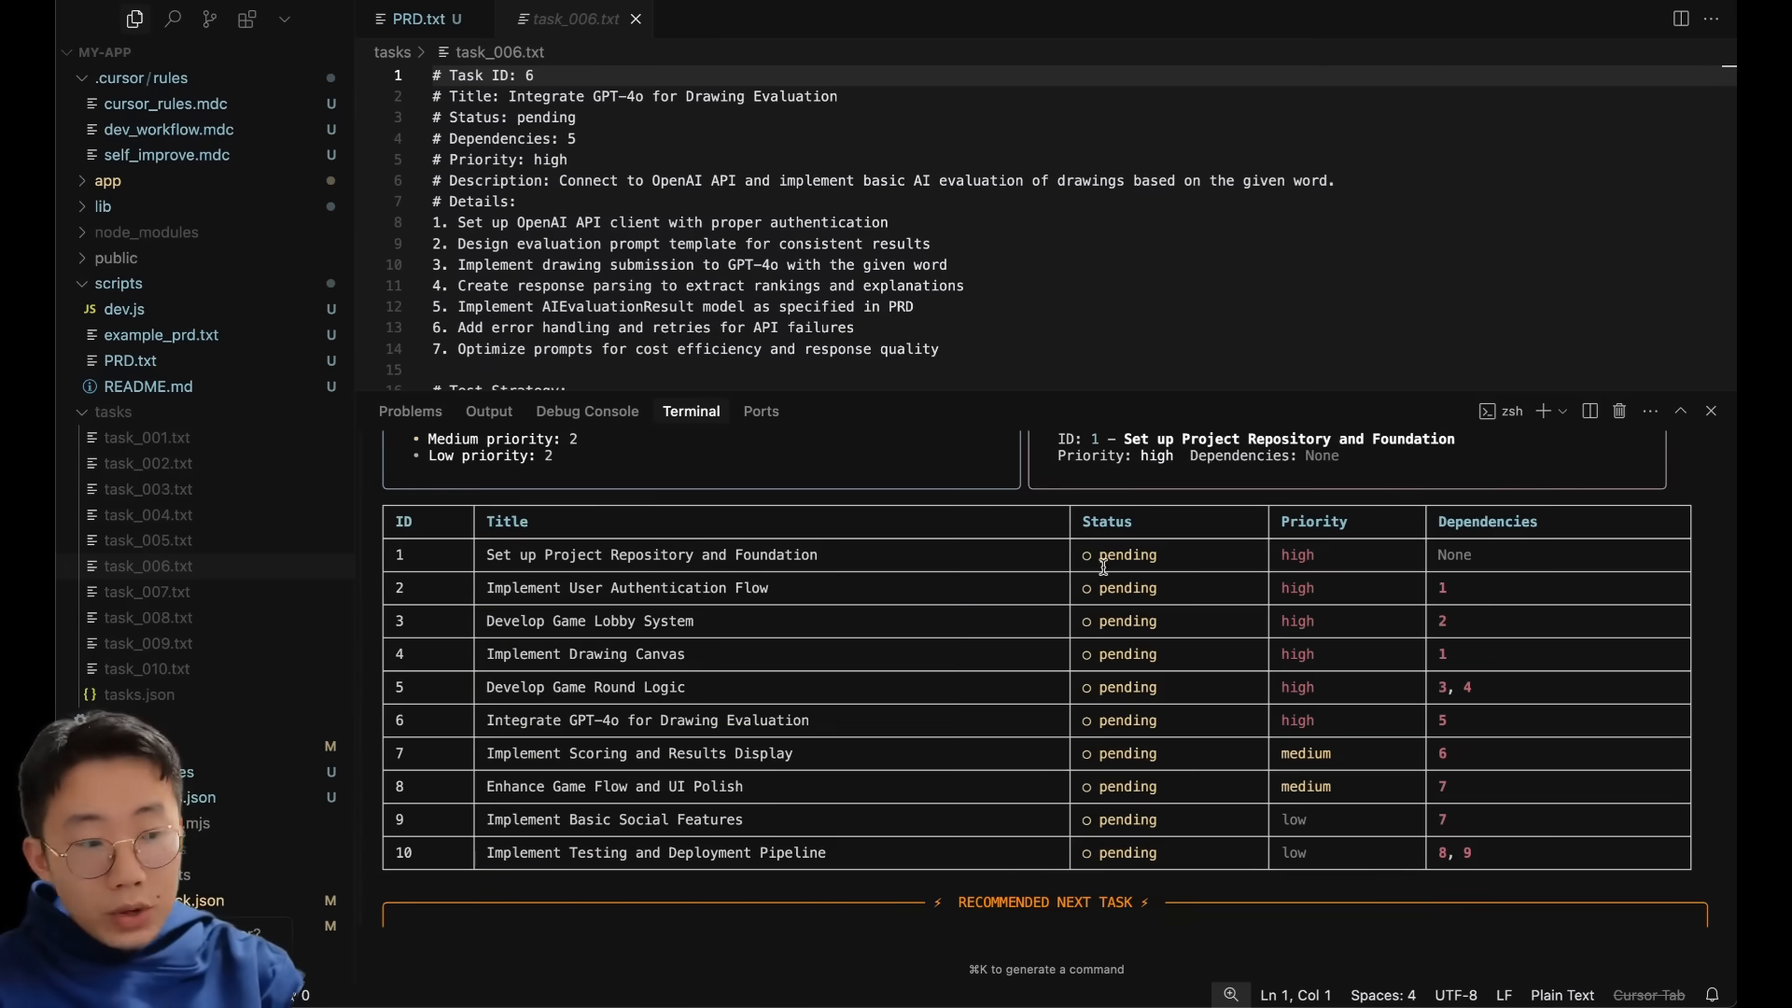
mouse_move(1481, 864)
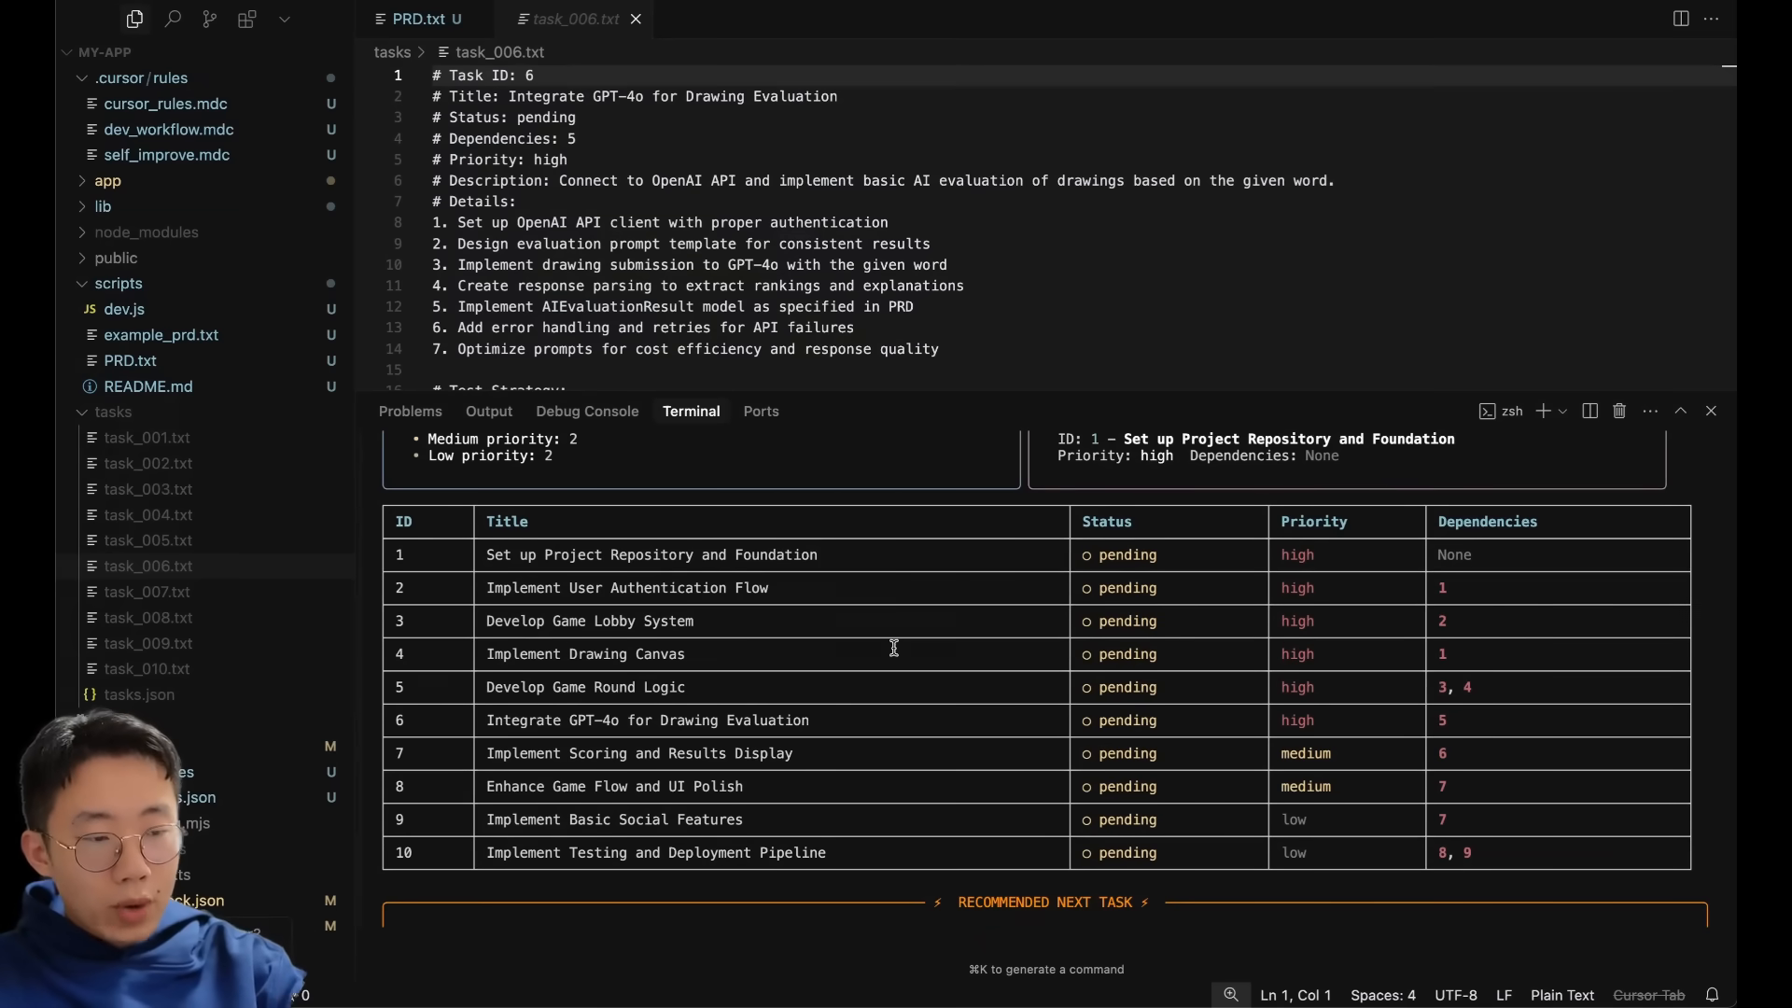
scroll("up", 3)
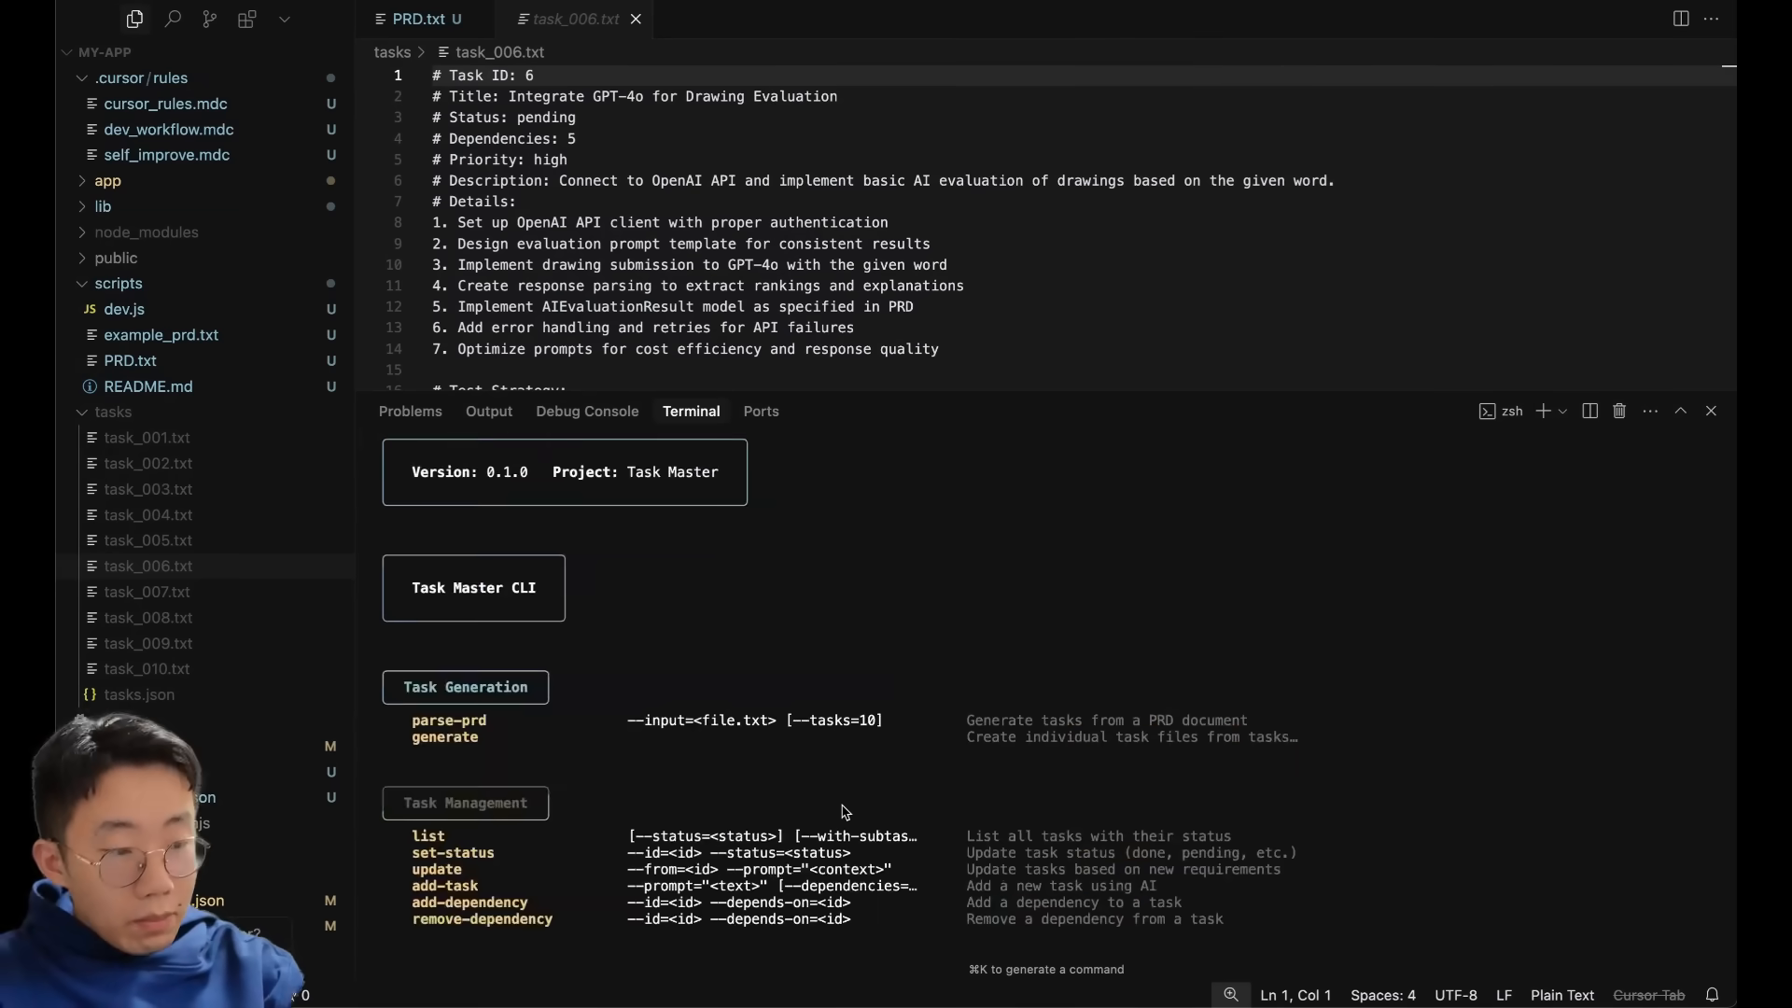
scroll("down", 3)
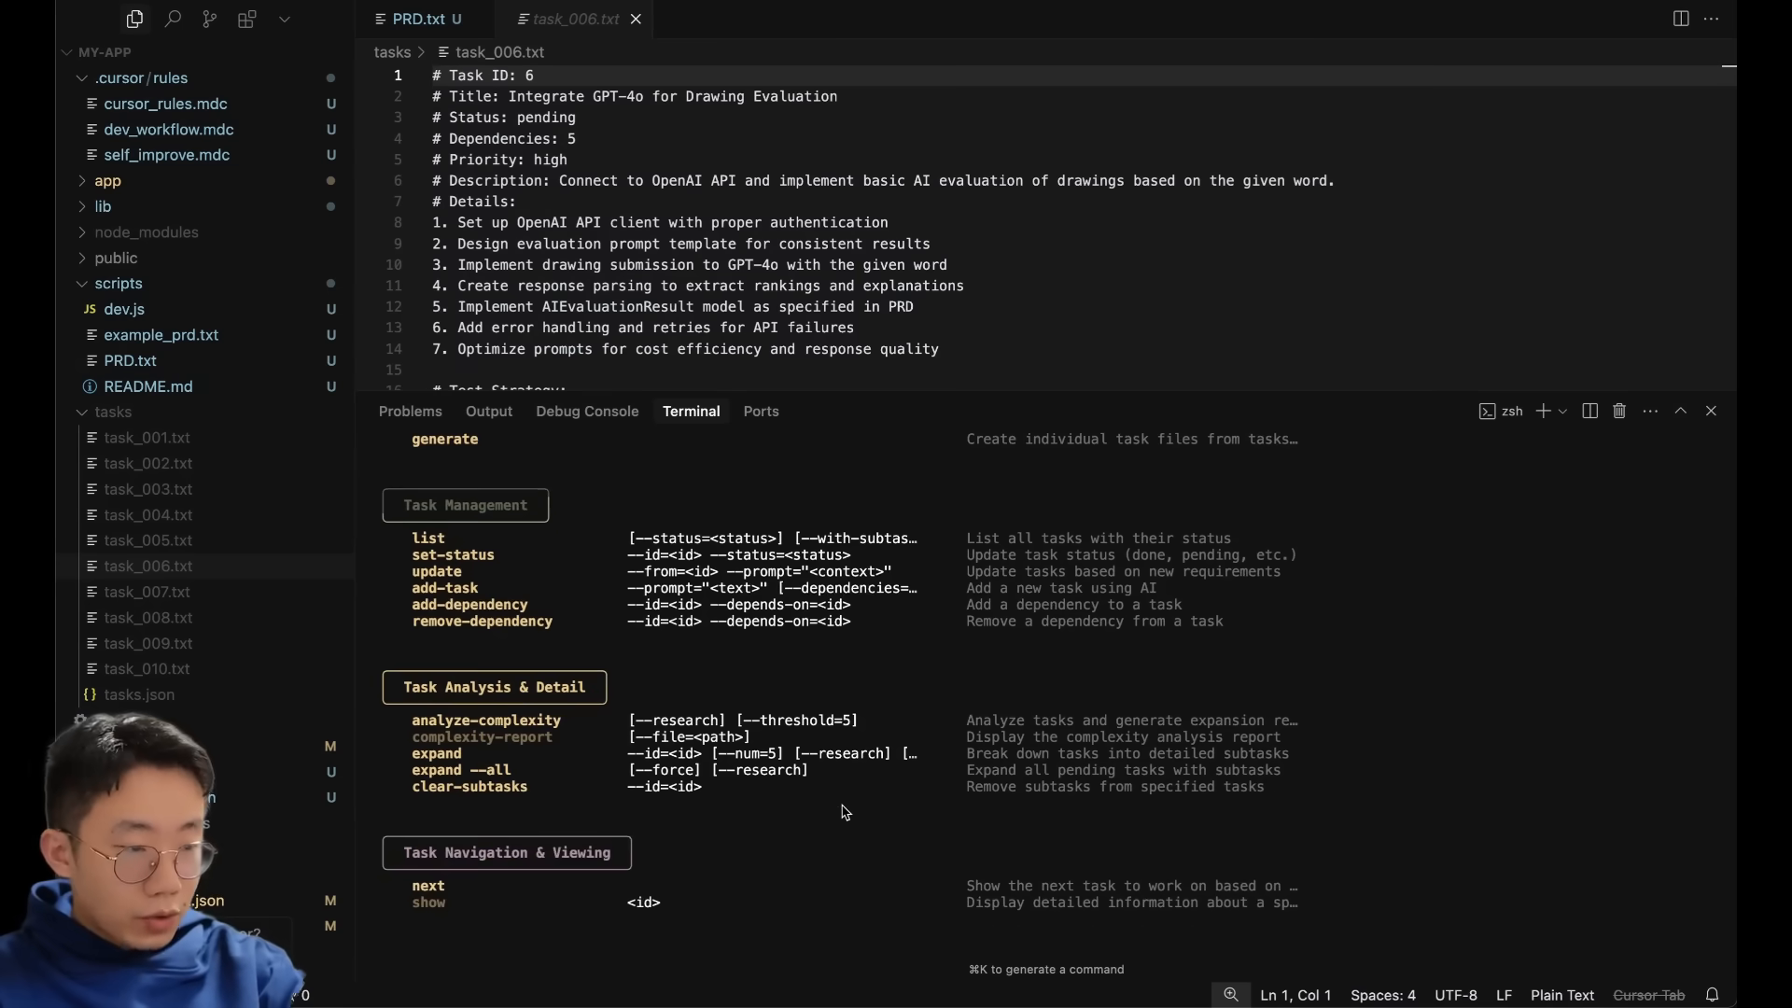
scroll("up", 3)
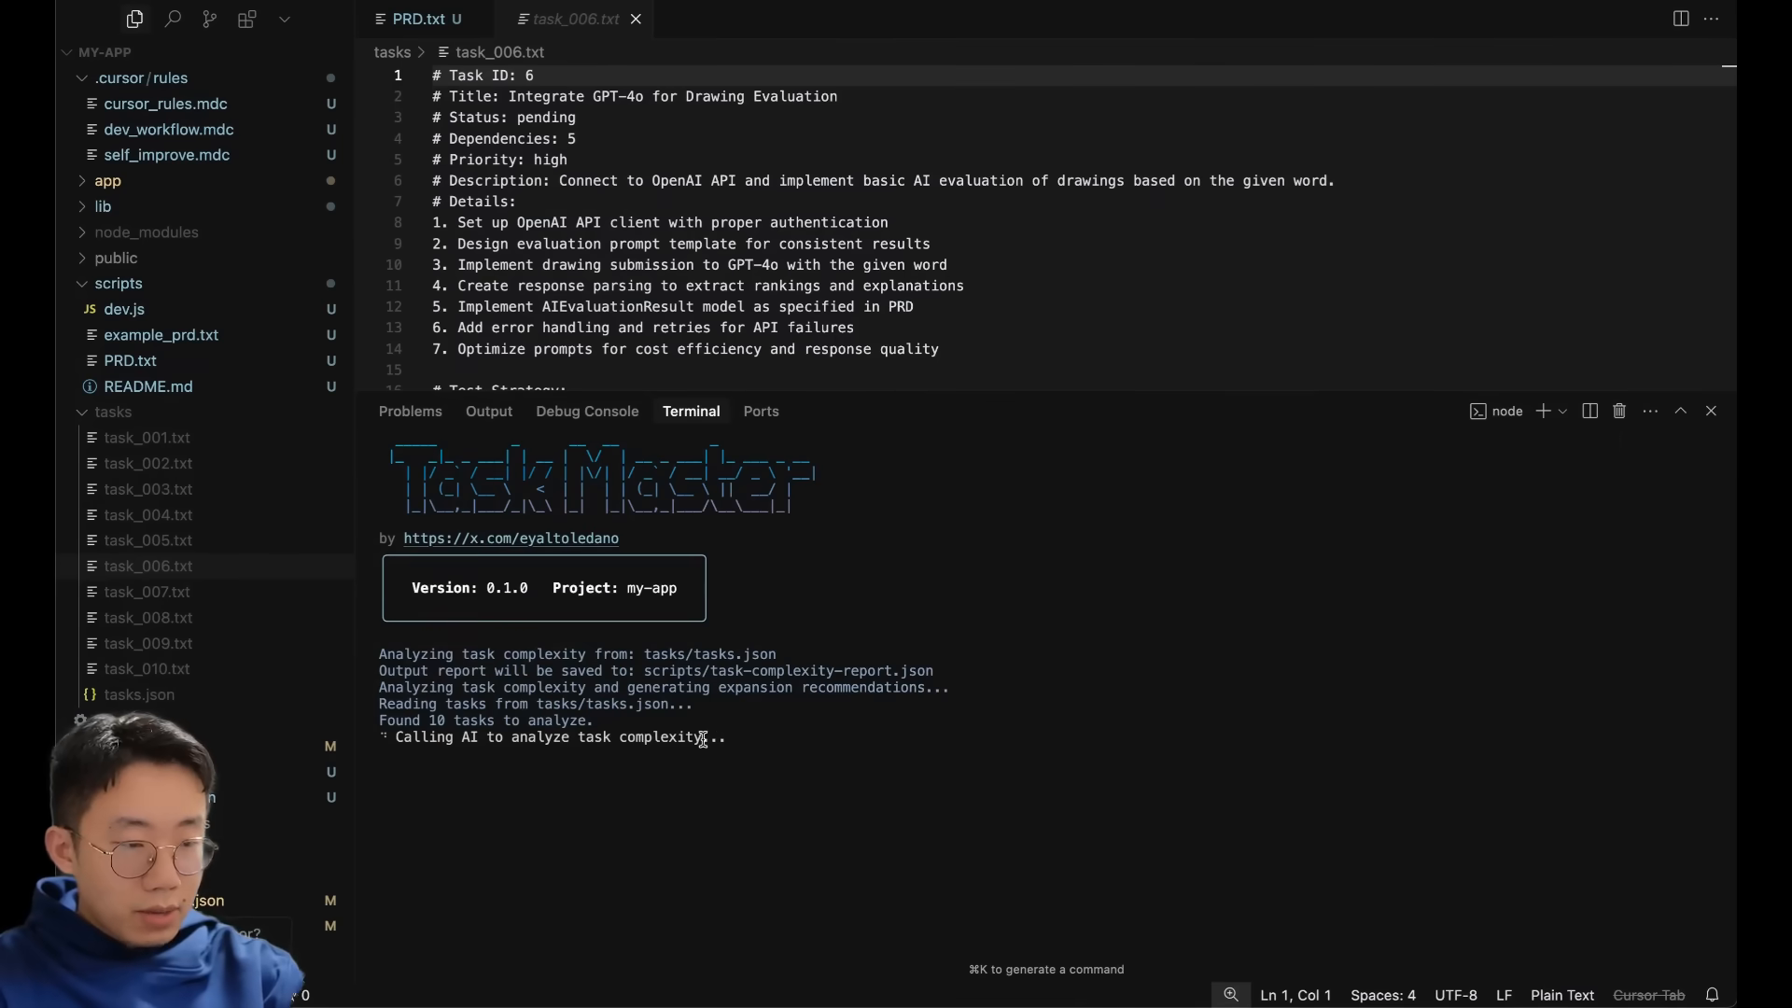
mouse_move(172, 669)
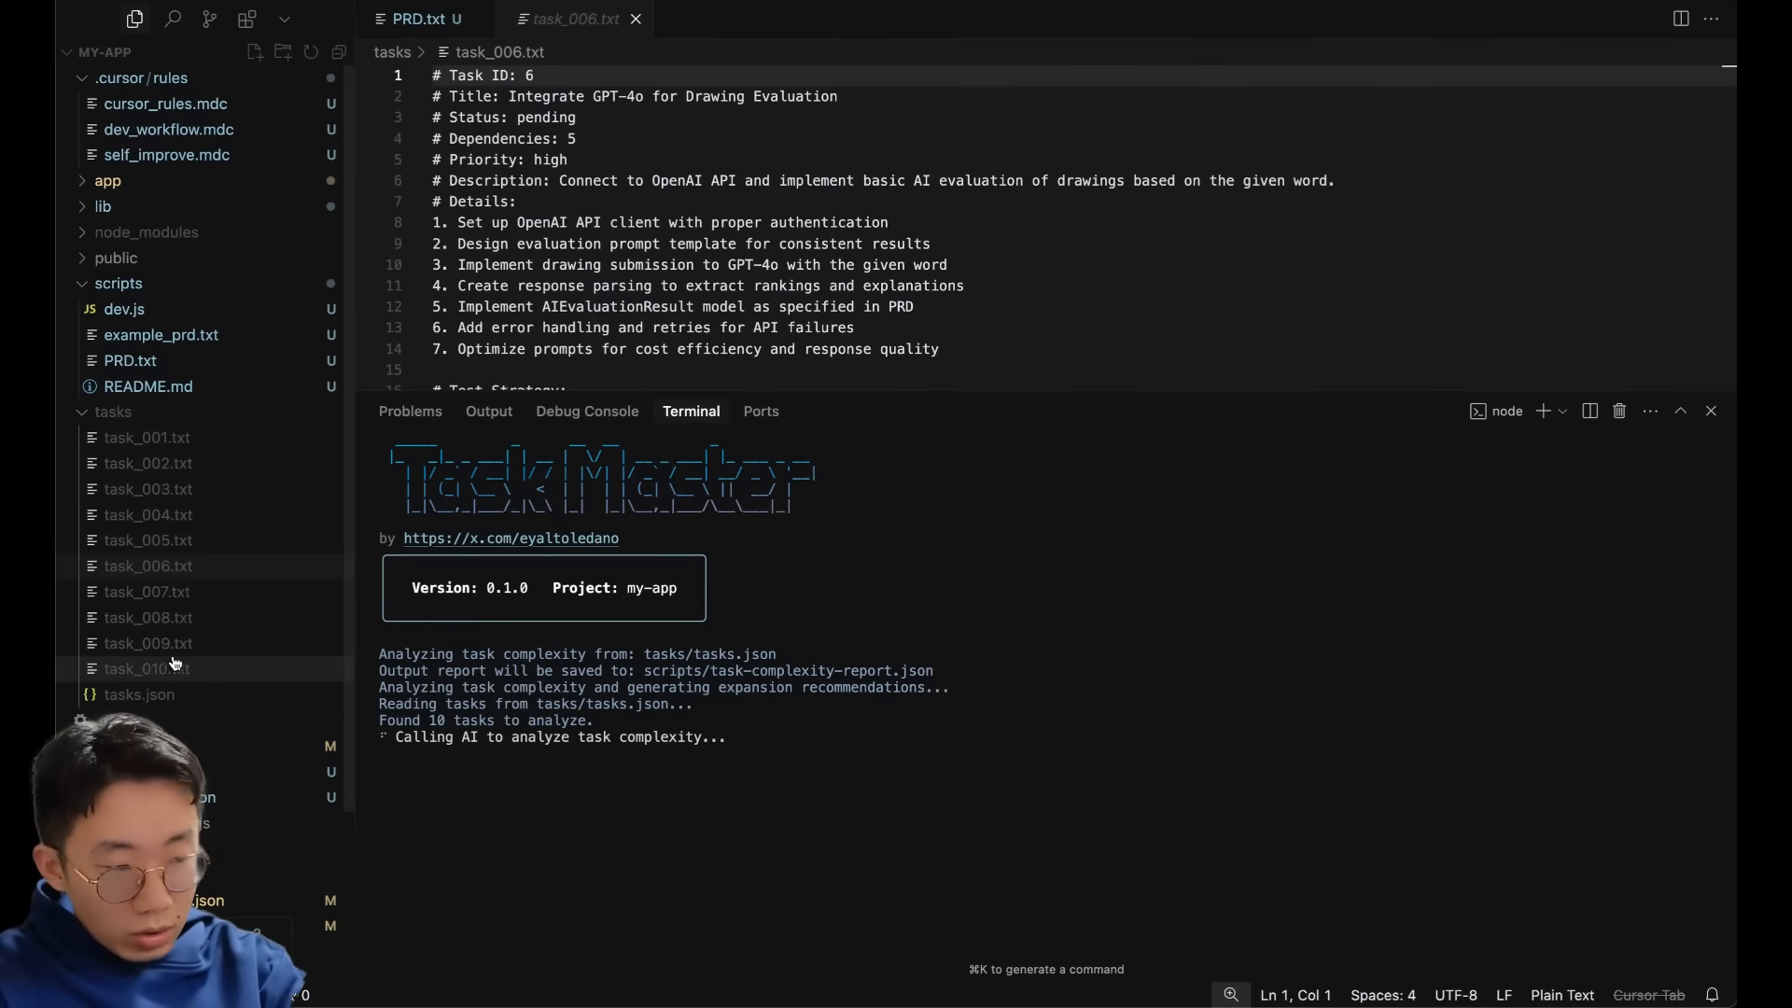
mouse_move(696, 743)
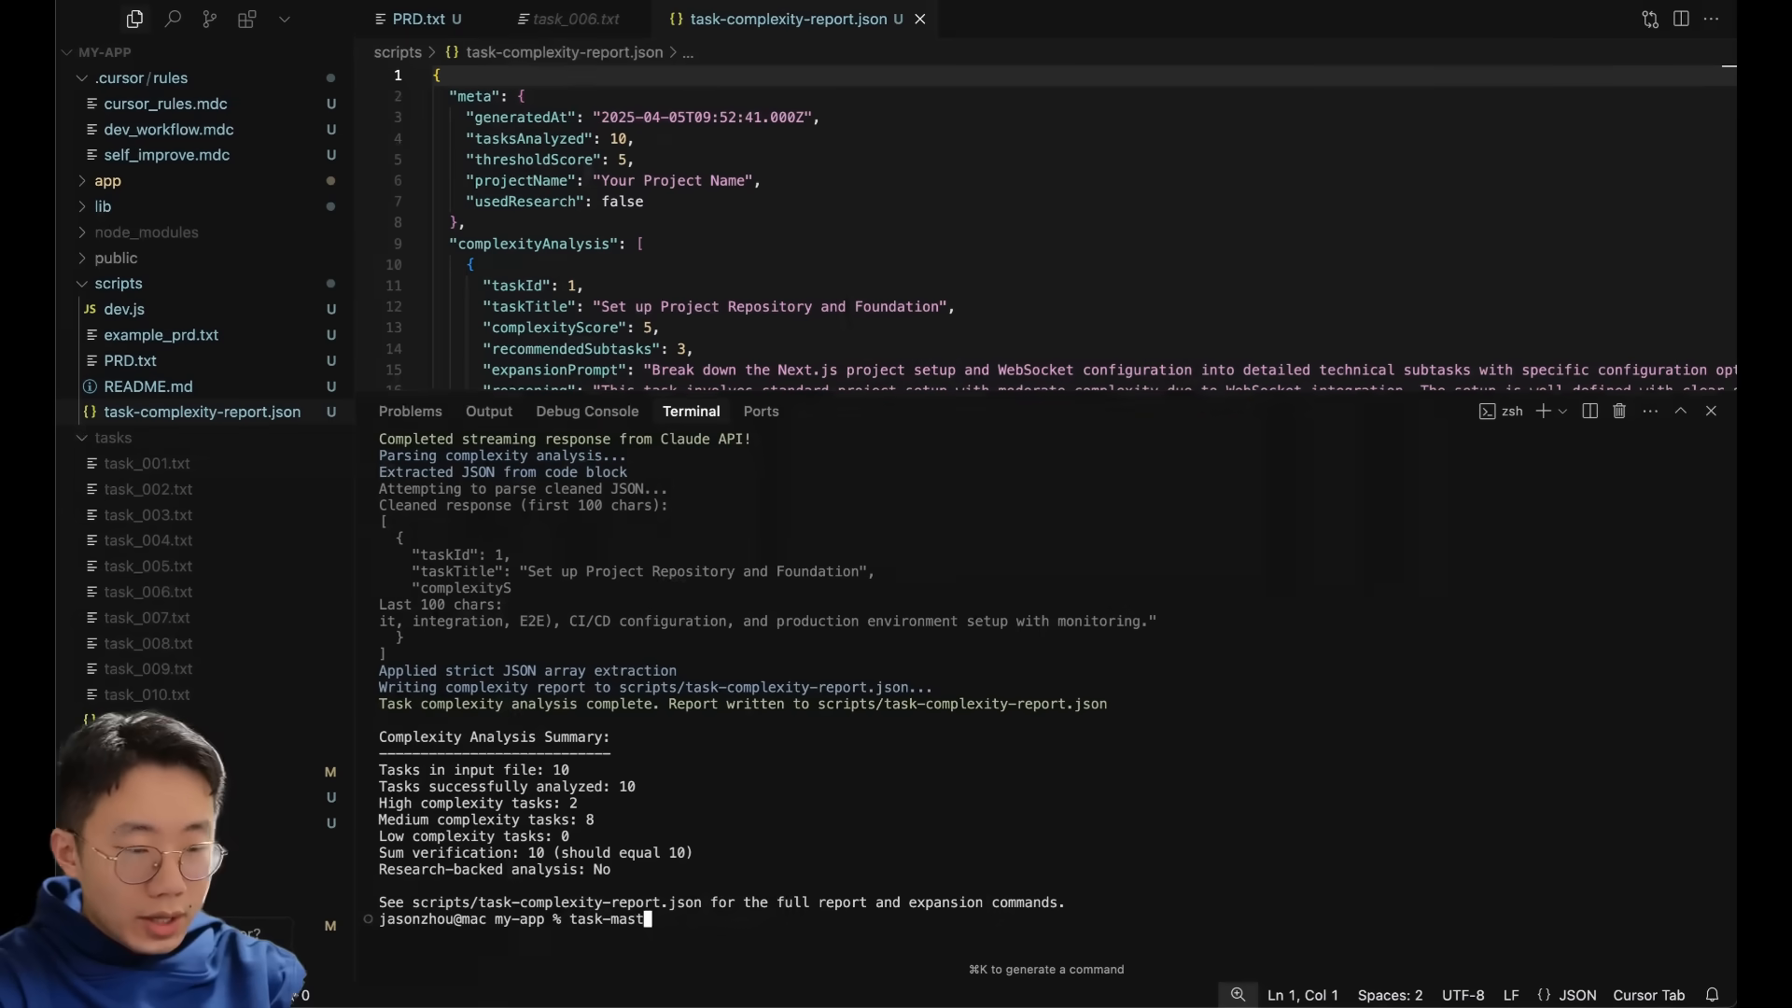
Step: Run task-master complexity-report and launch task 4 Implement Drawing Canvas expansion from the table
type("complexity-report")
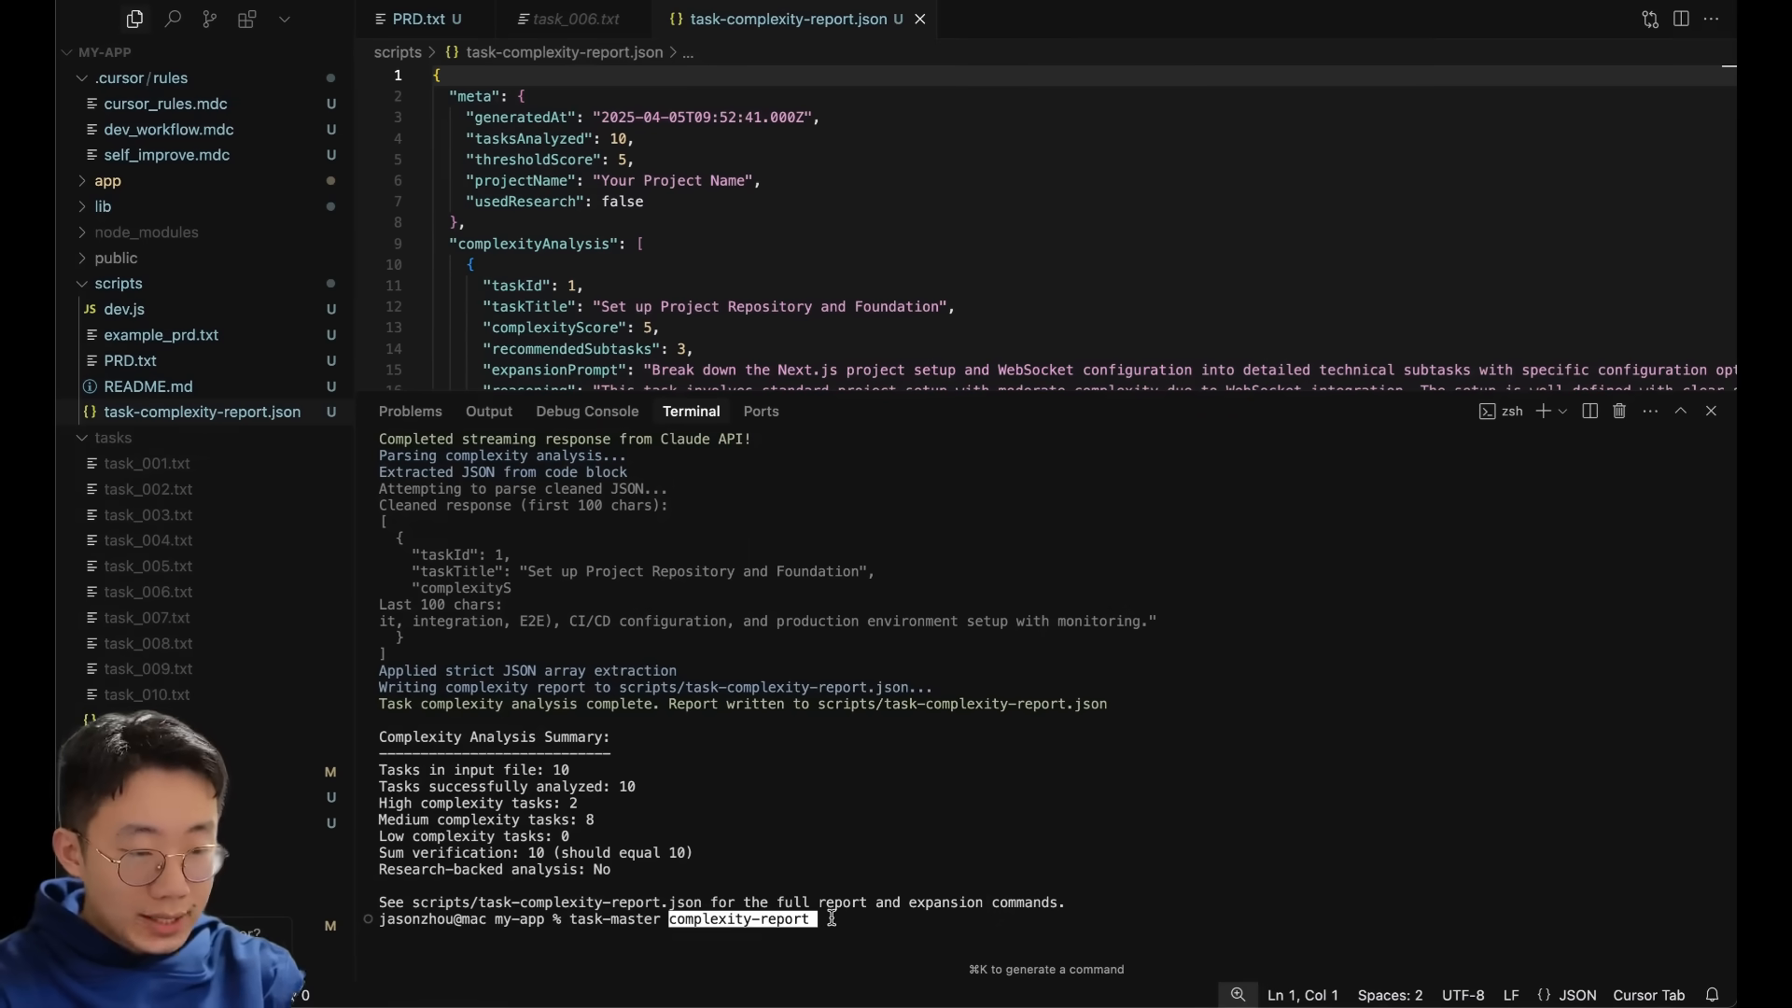
key("Return")
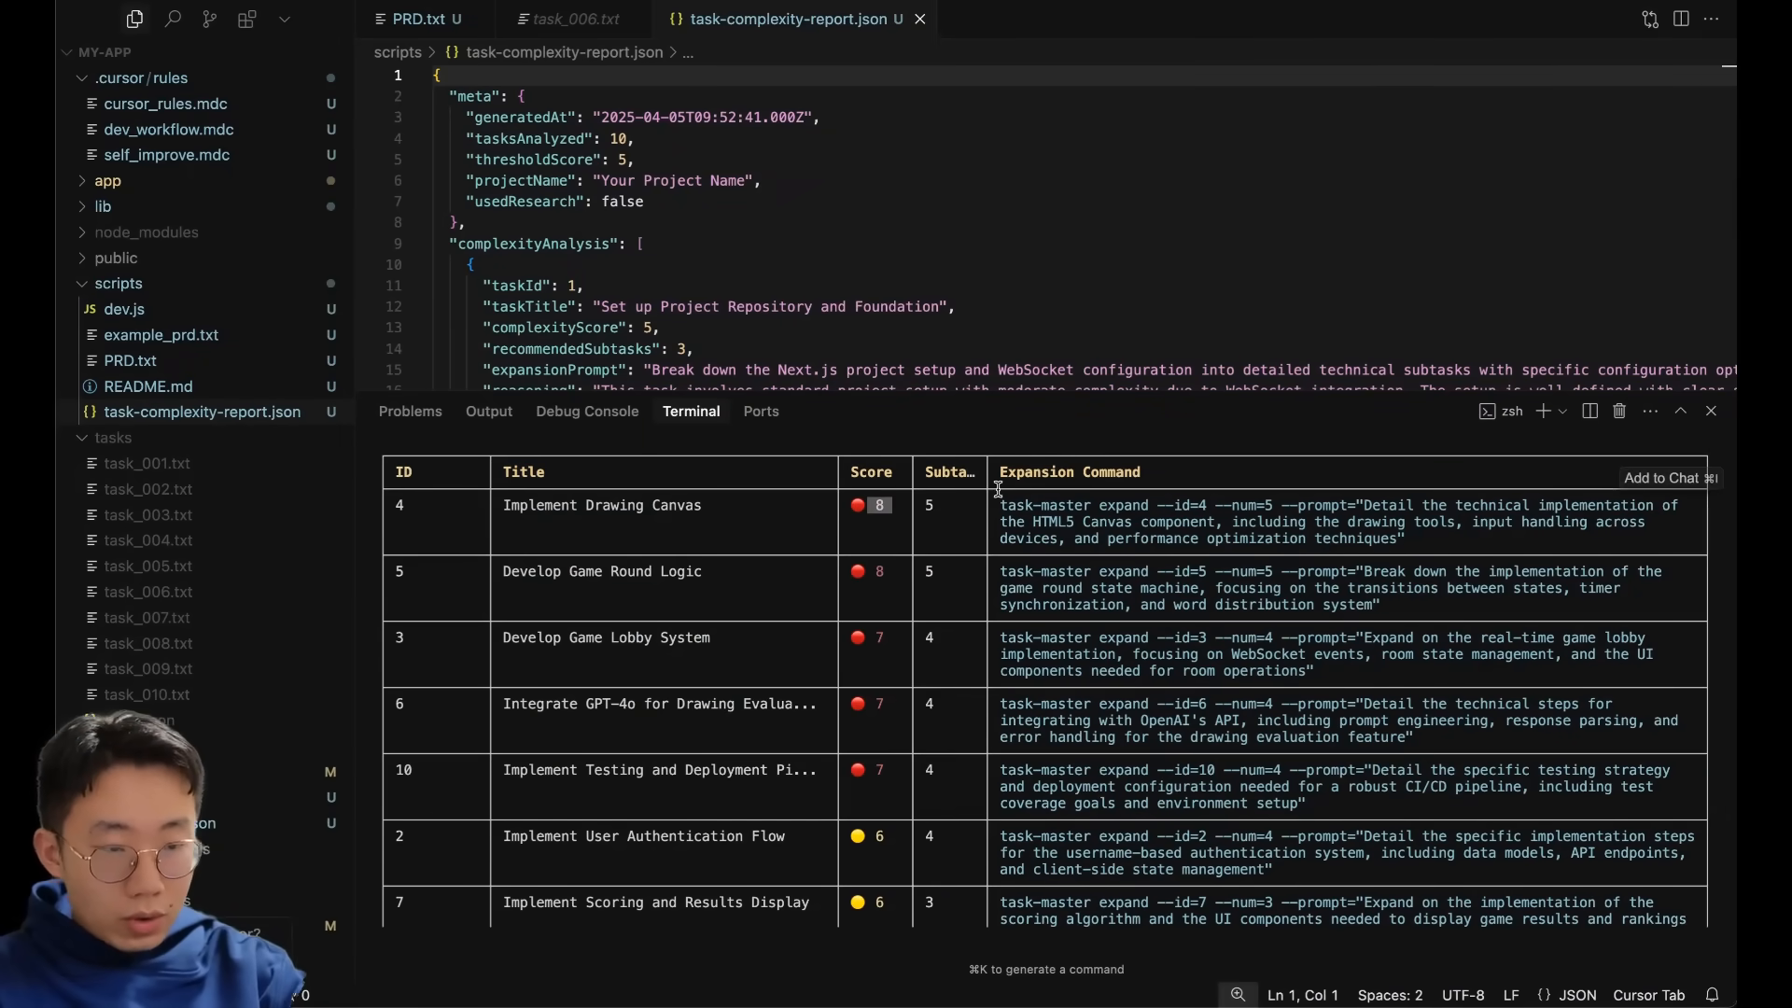
mouse_move(915, 515)
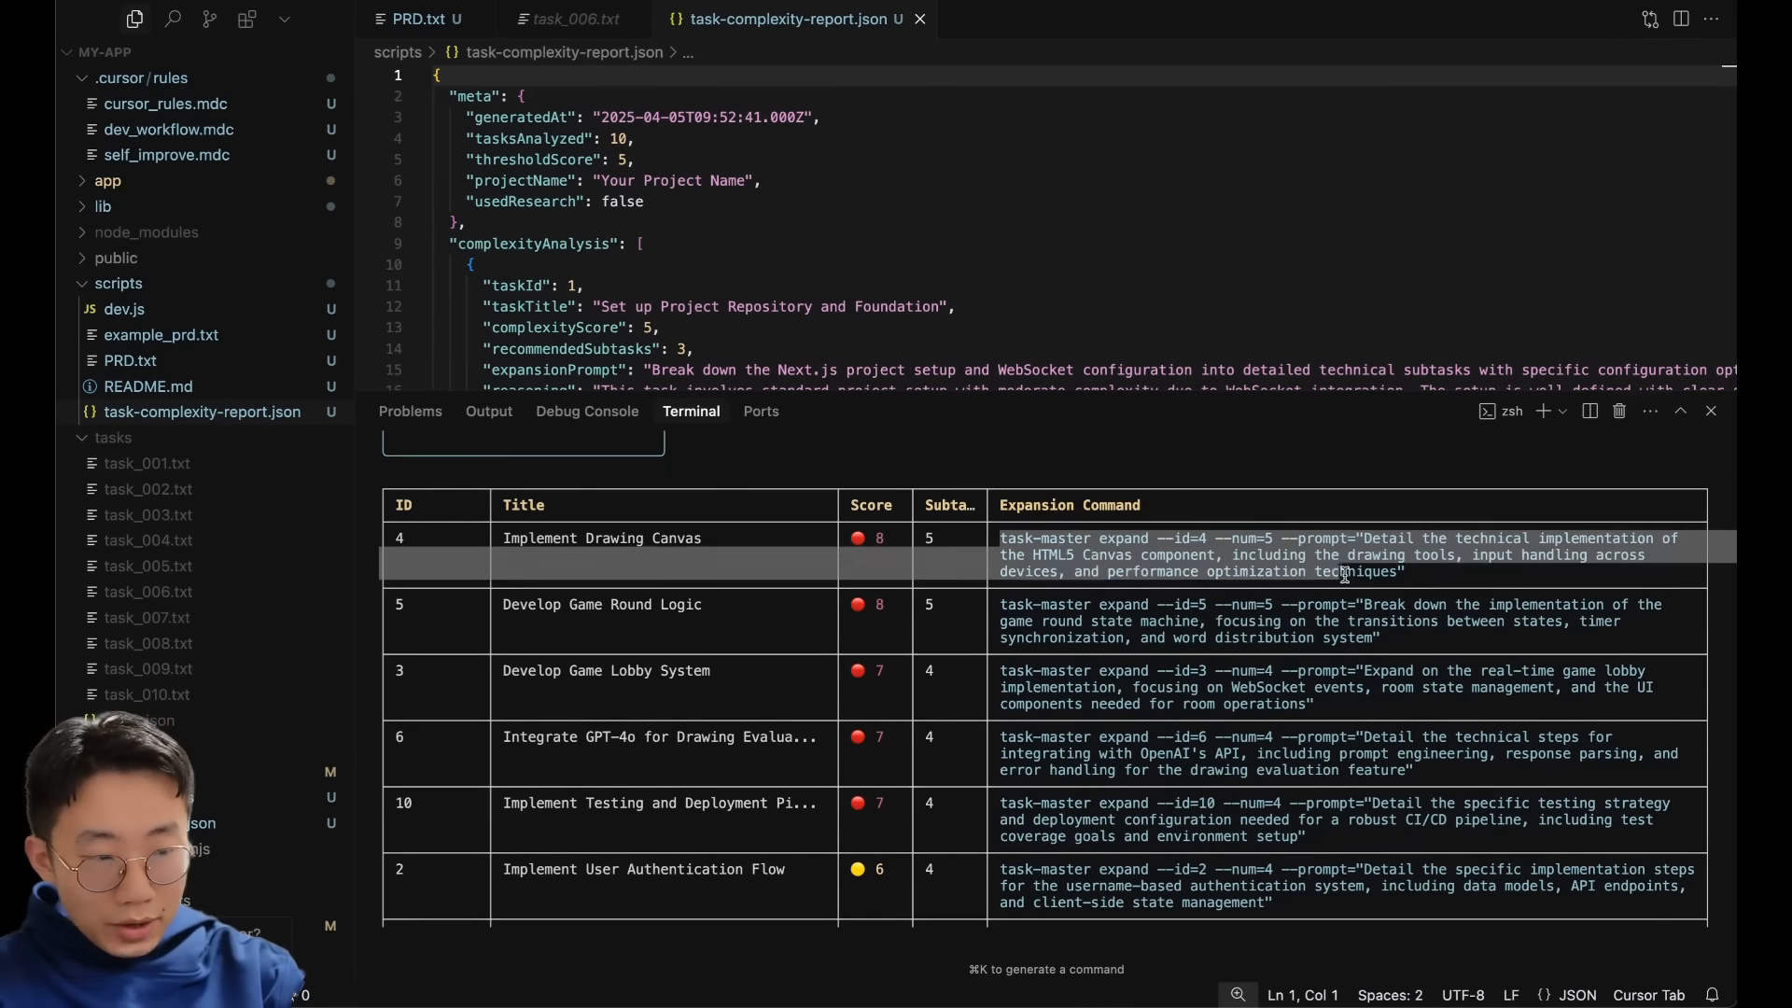
scroll("down", 3)
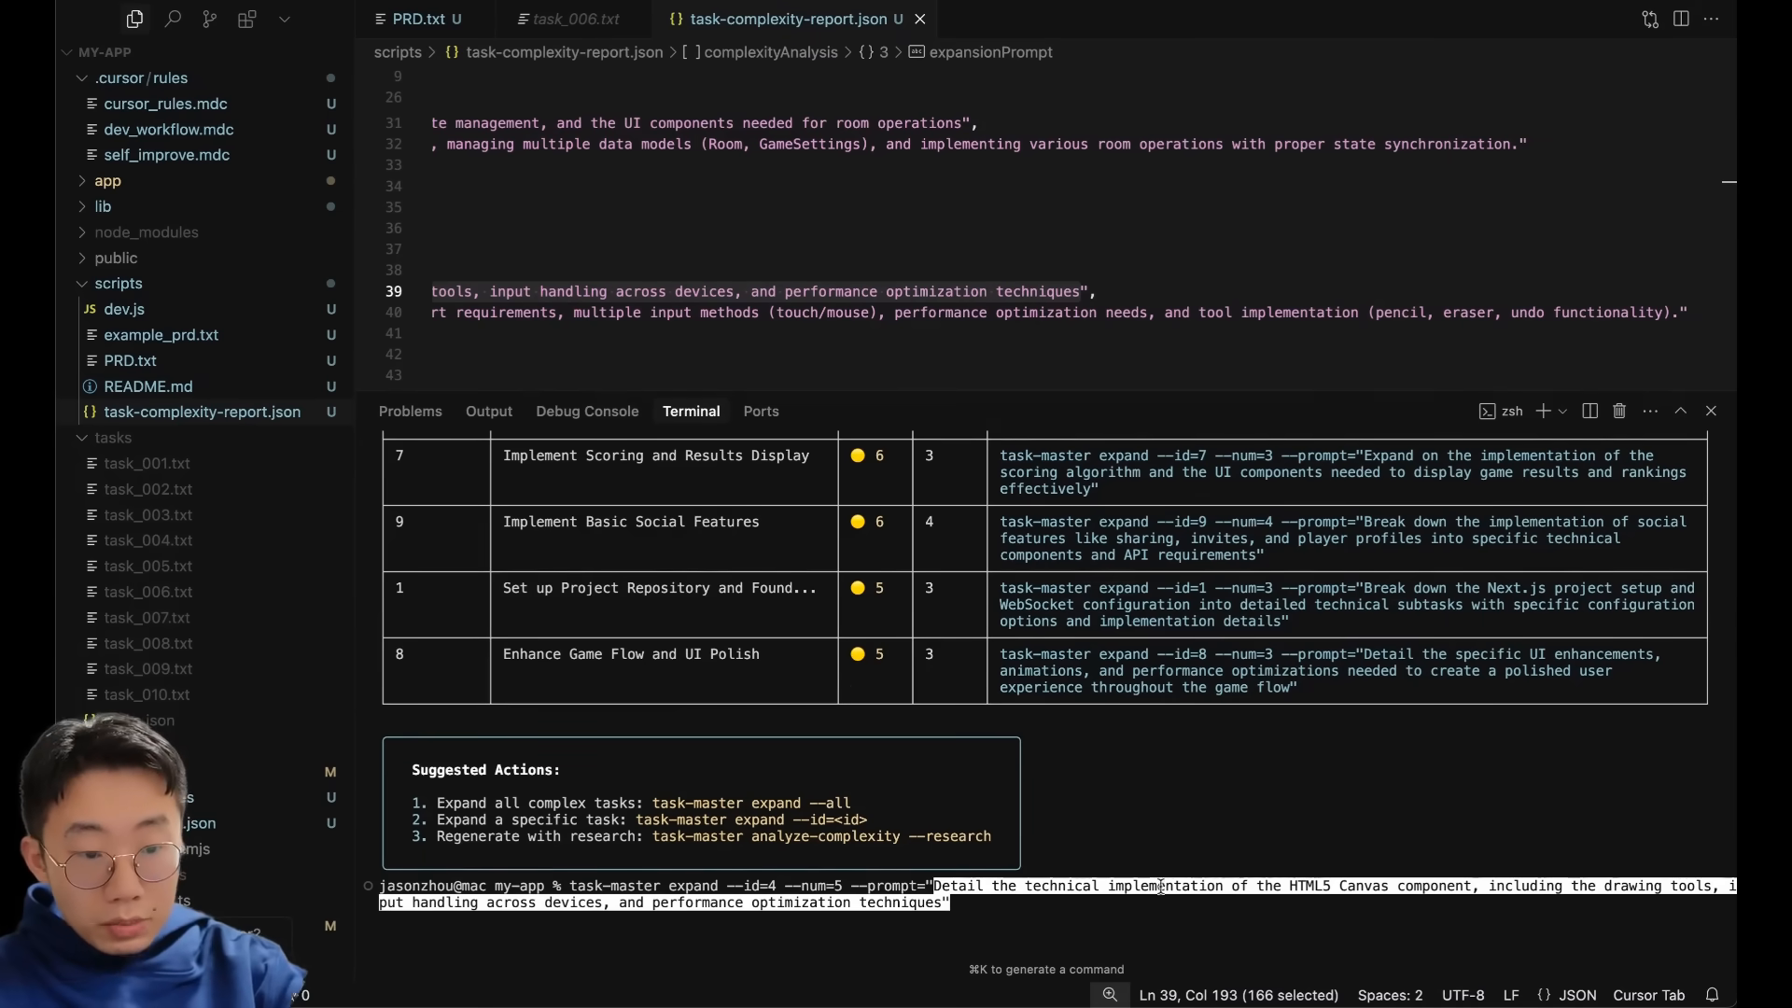
mouse_move(1240, 904)
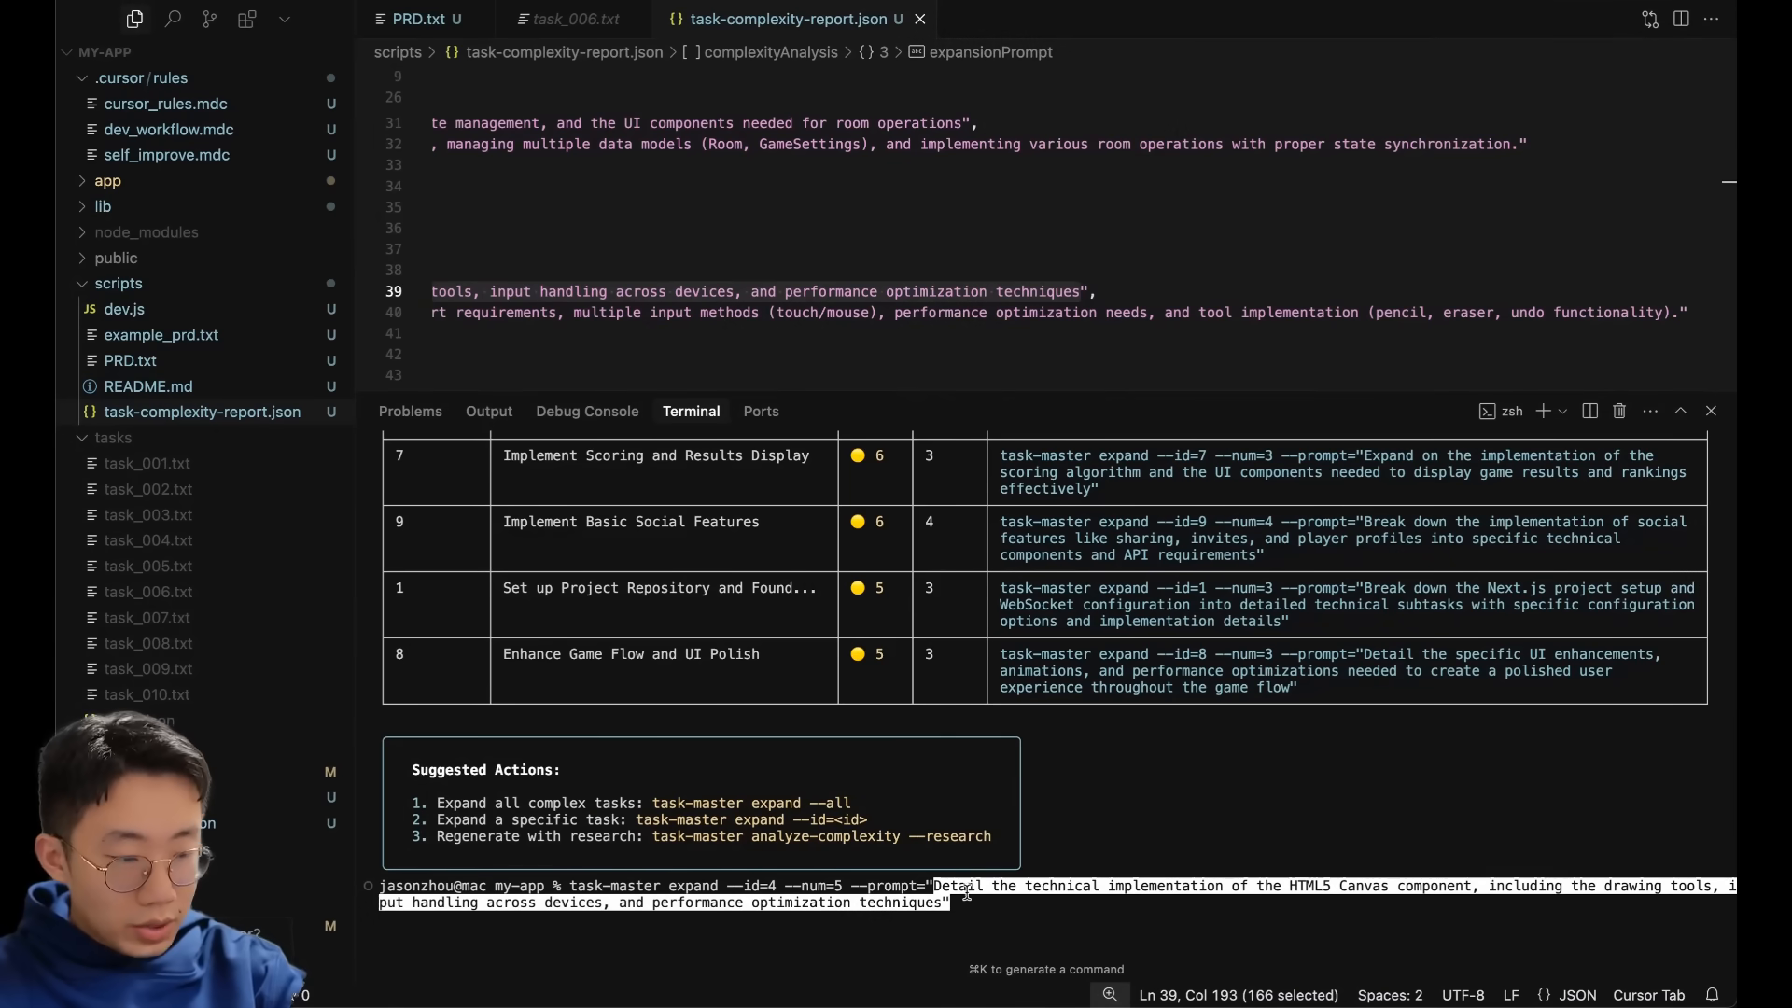
key("Return")
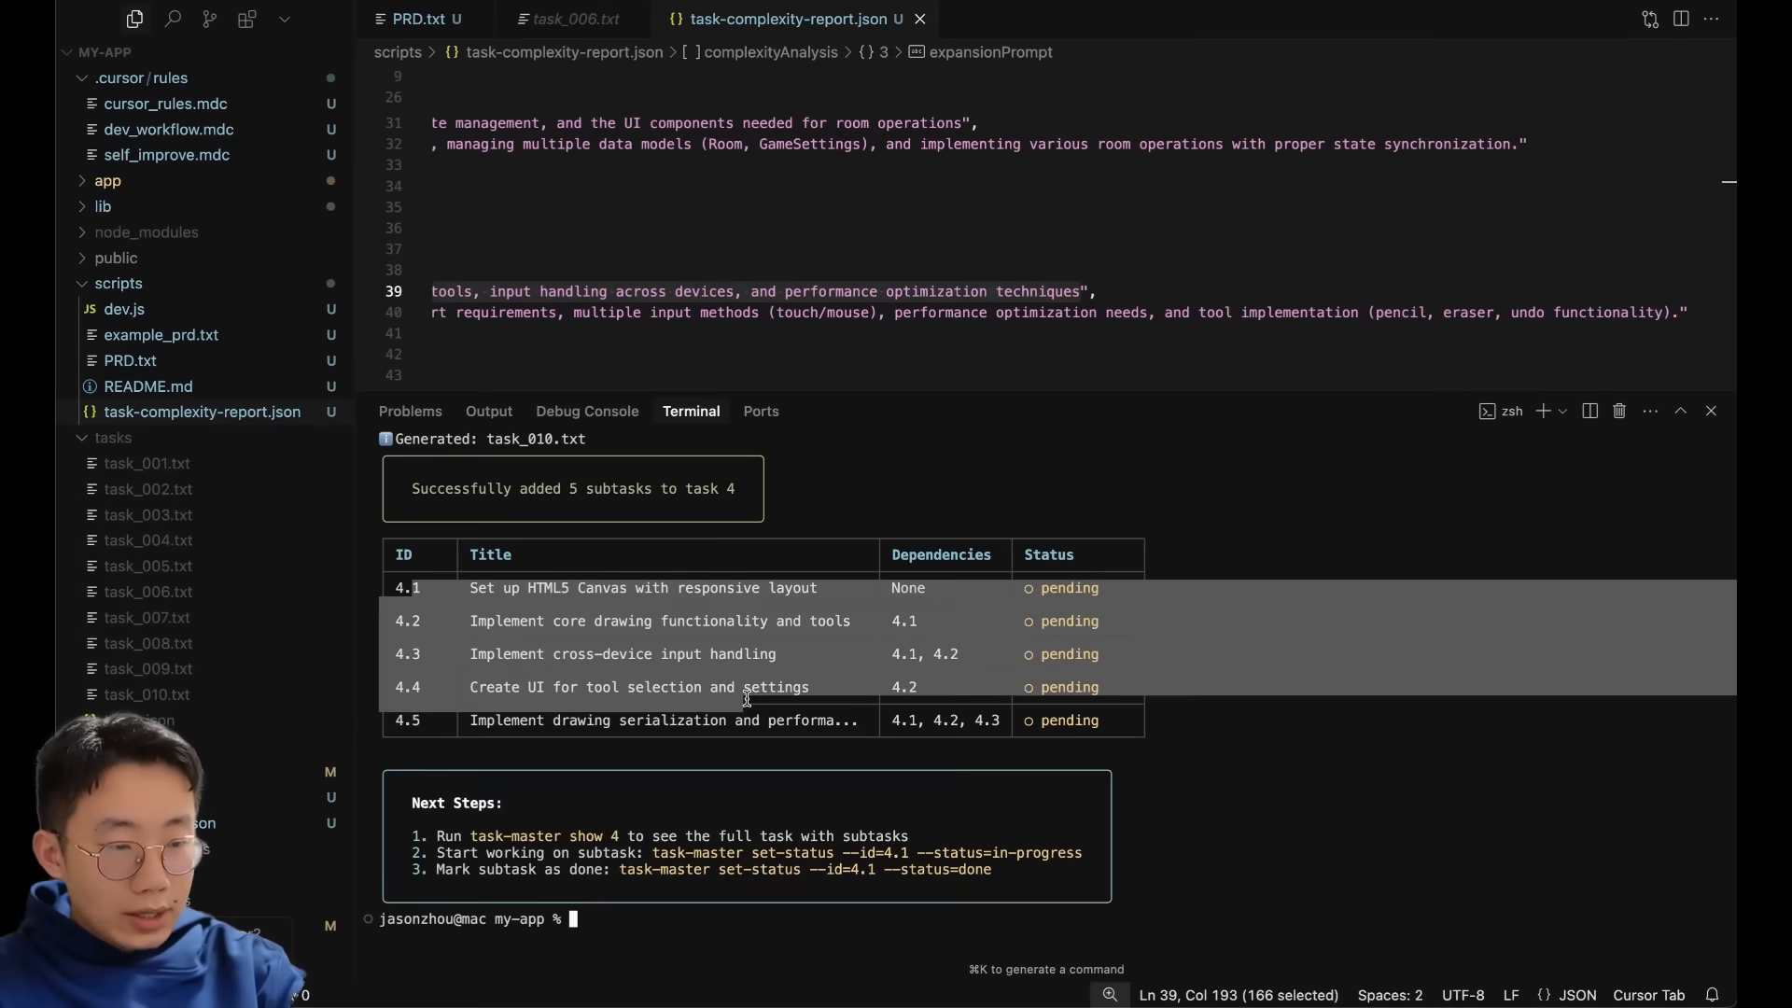
mouse_move(851, 702)
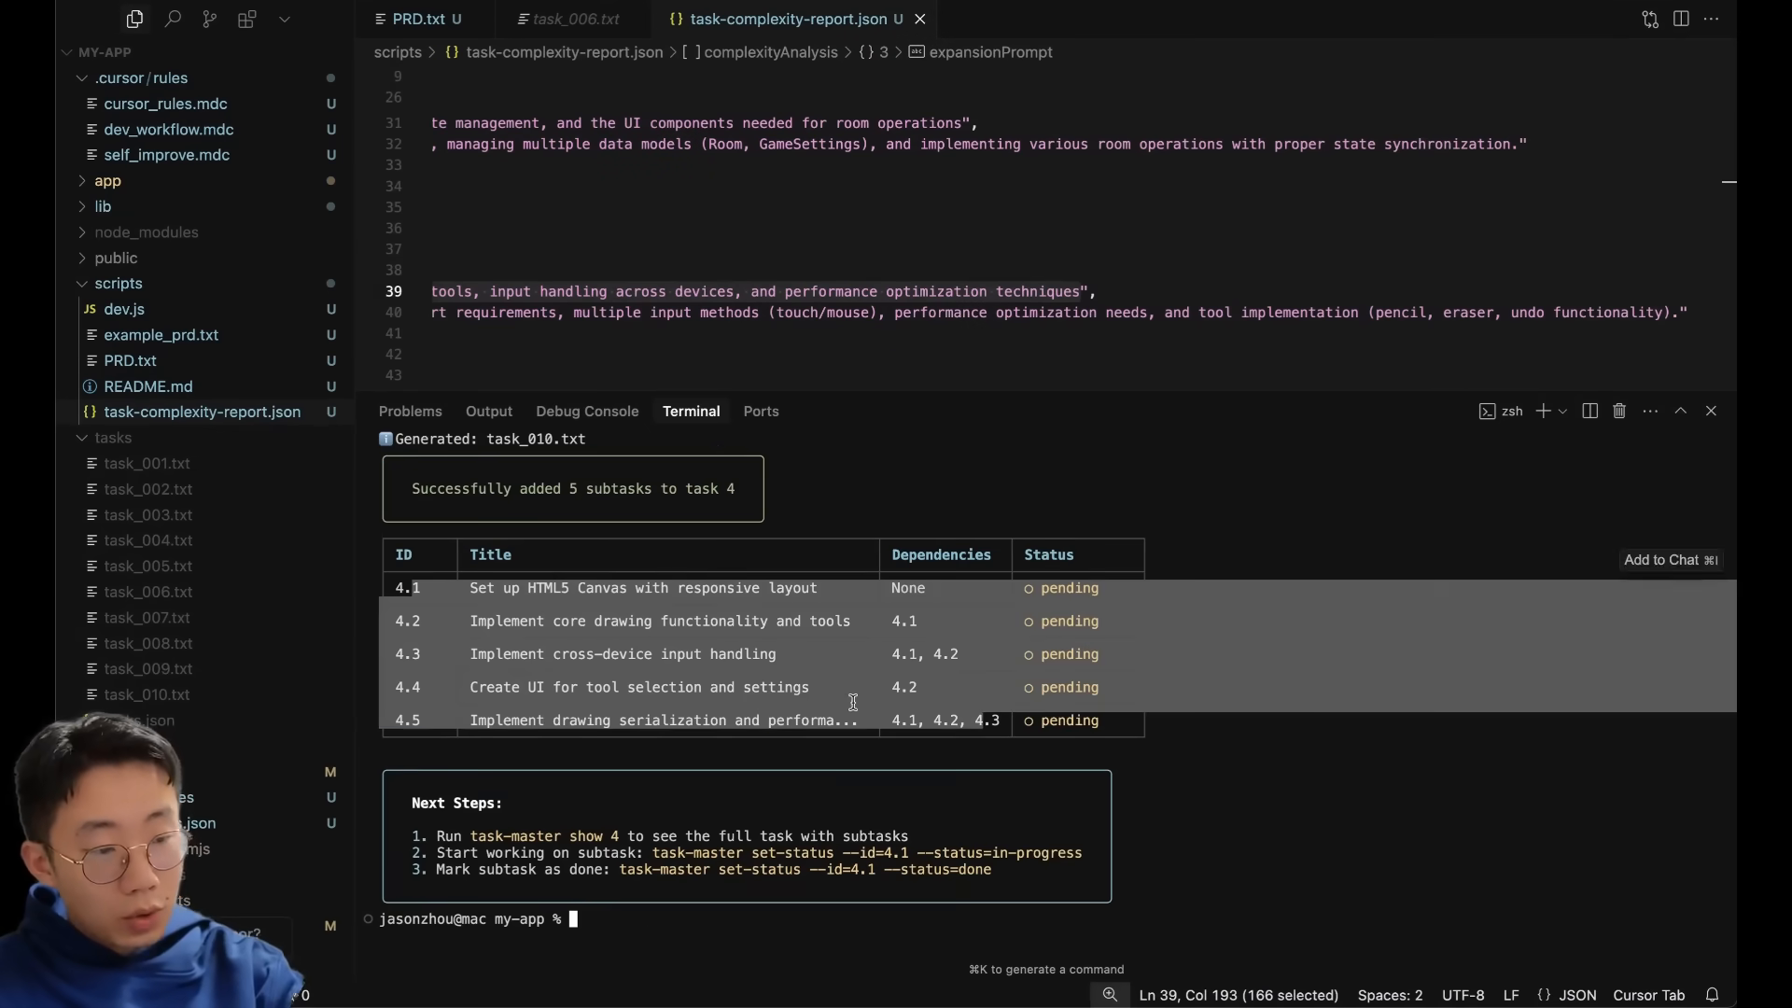
mouse_move(644, 933)
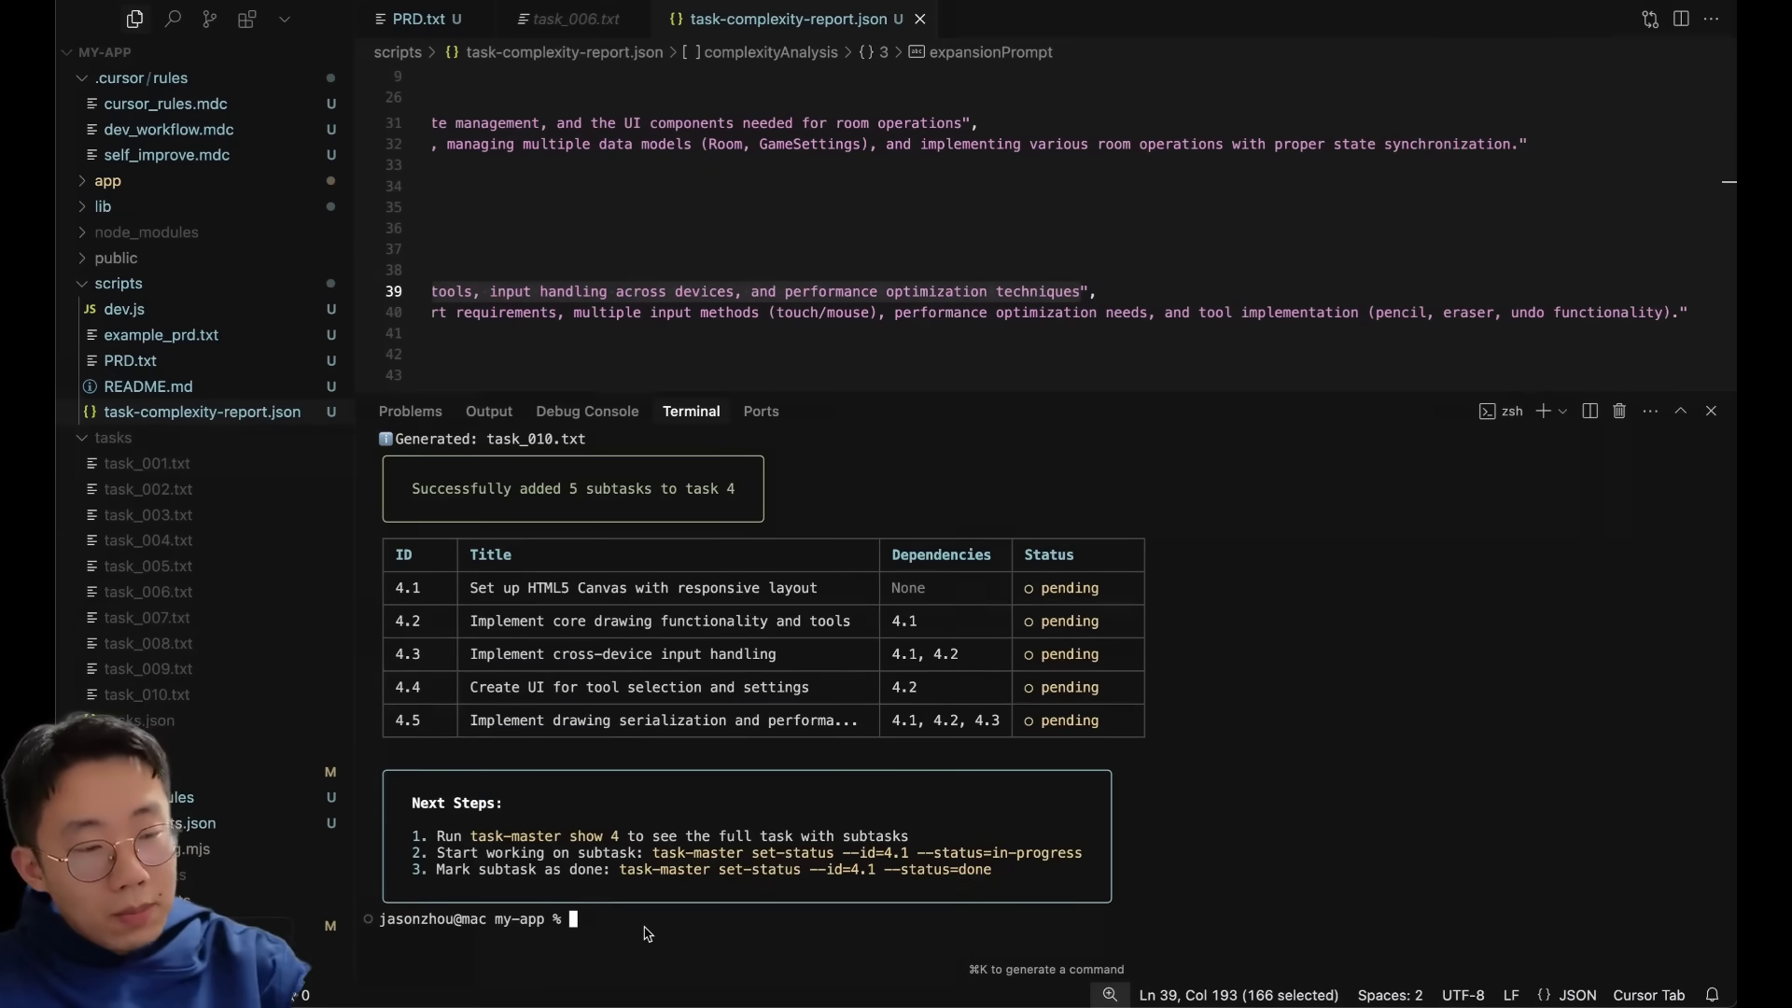
mouse_move(638, 935)
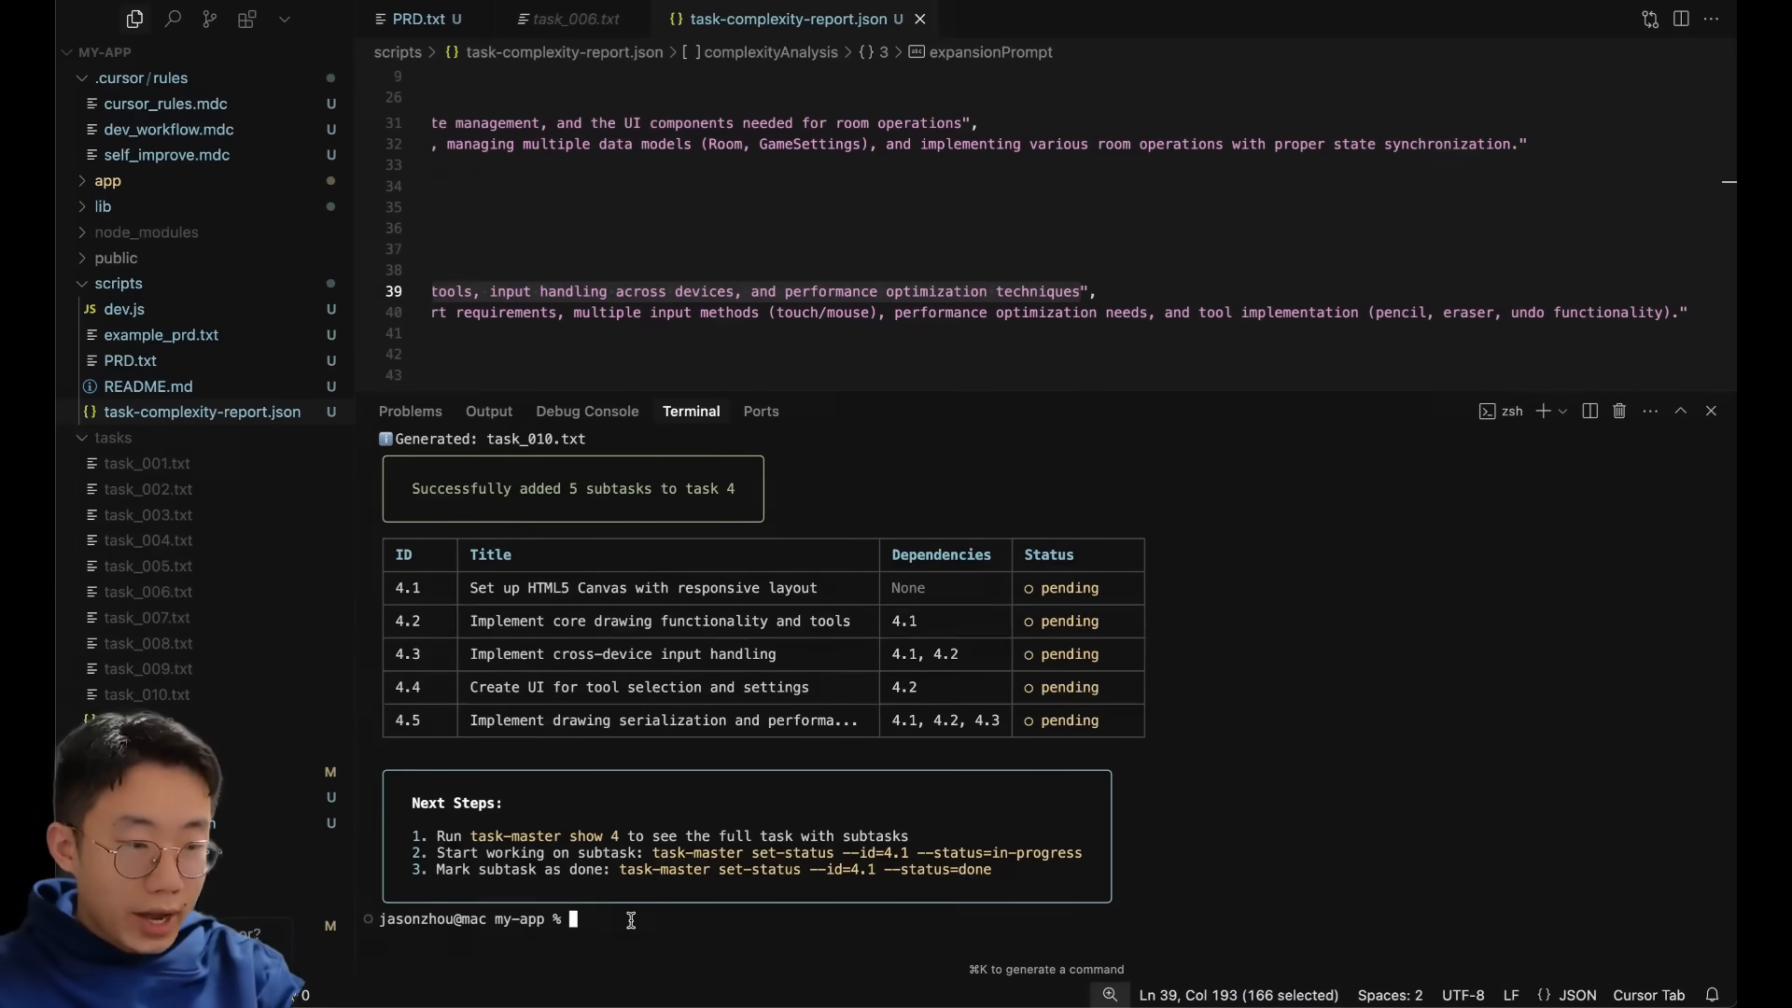
Step: Expand task 5 Develop Game Round Logic into five subtasks with task-master expand --id=5 --num=5
type("task-master expand --id=5 --num=5 --prompt=\"")
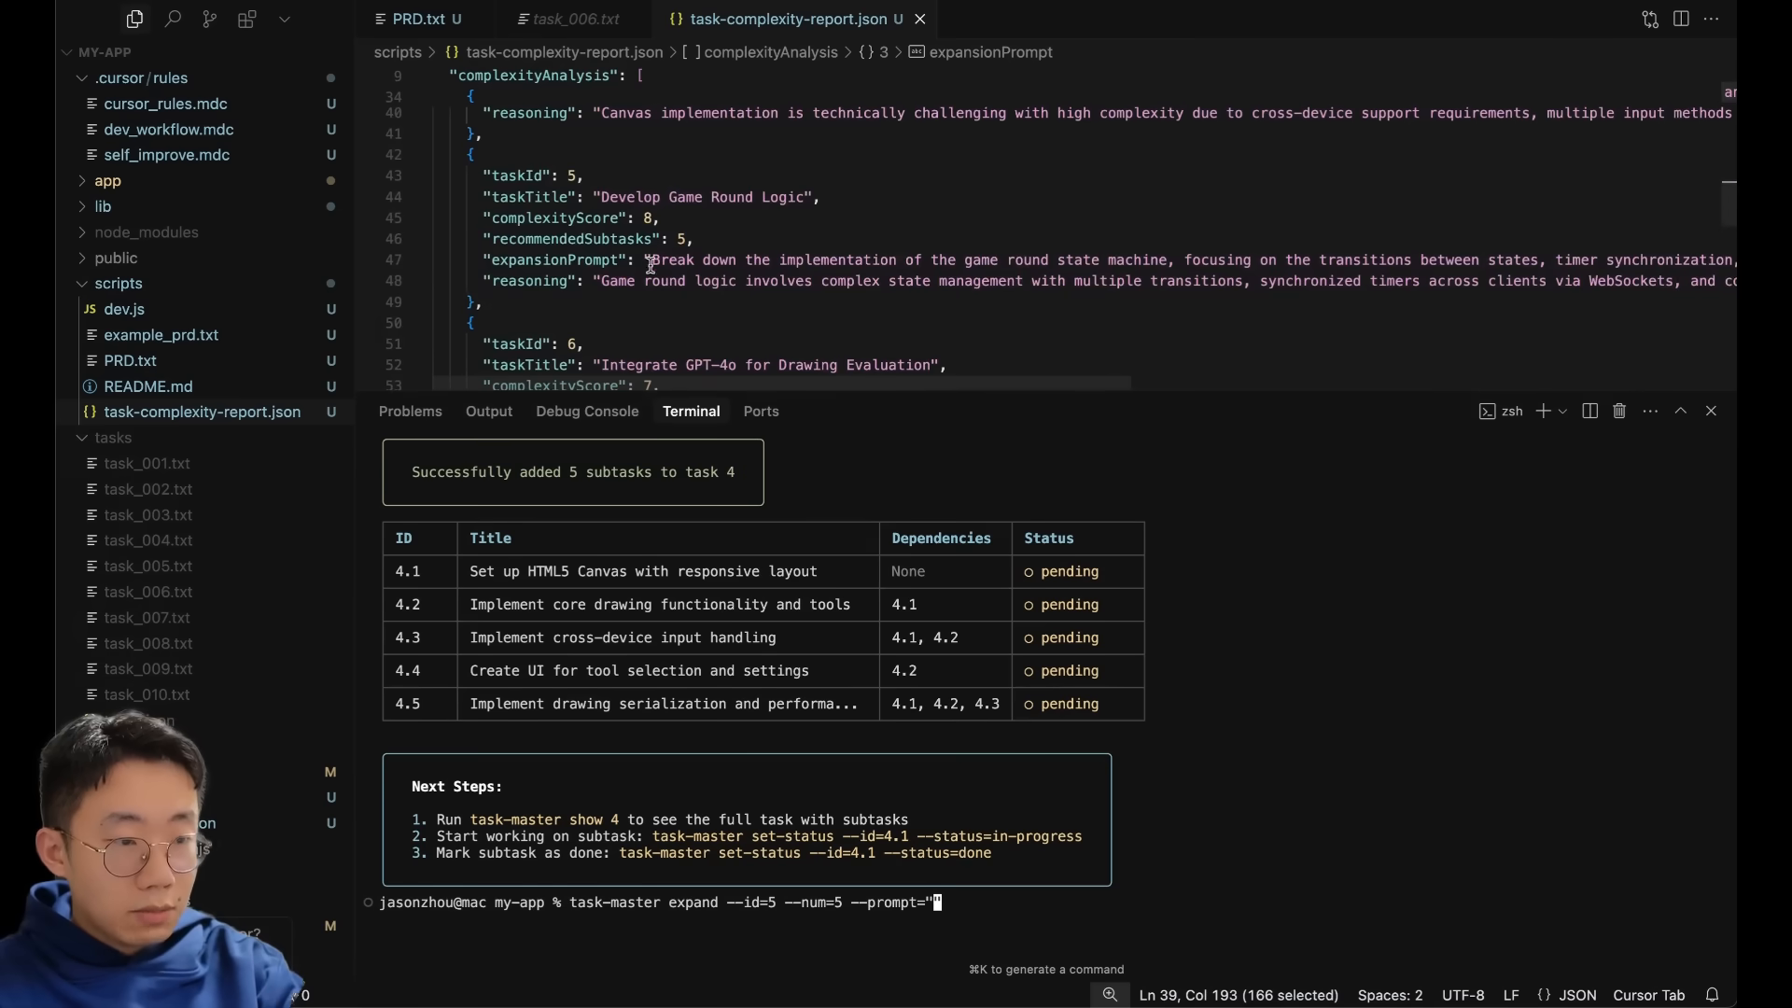
key("Return")
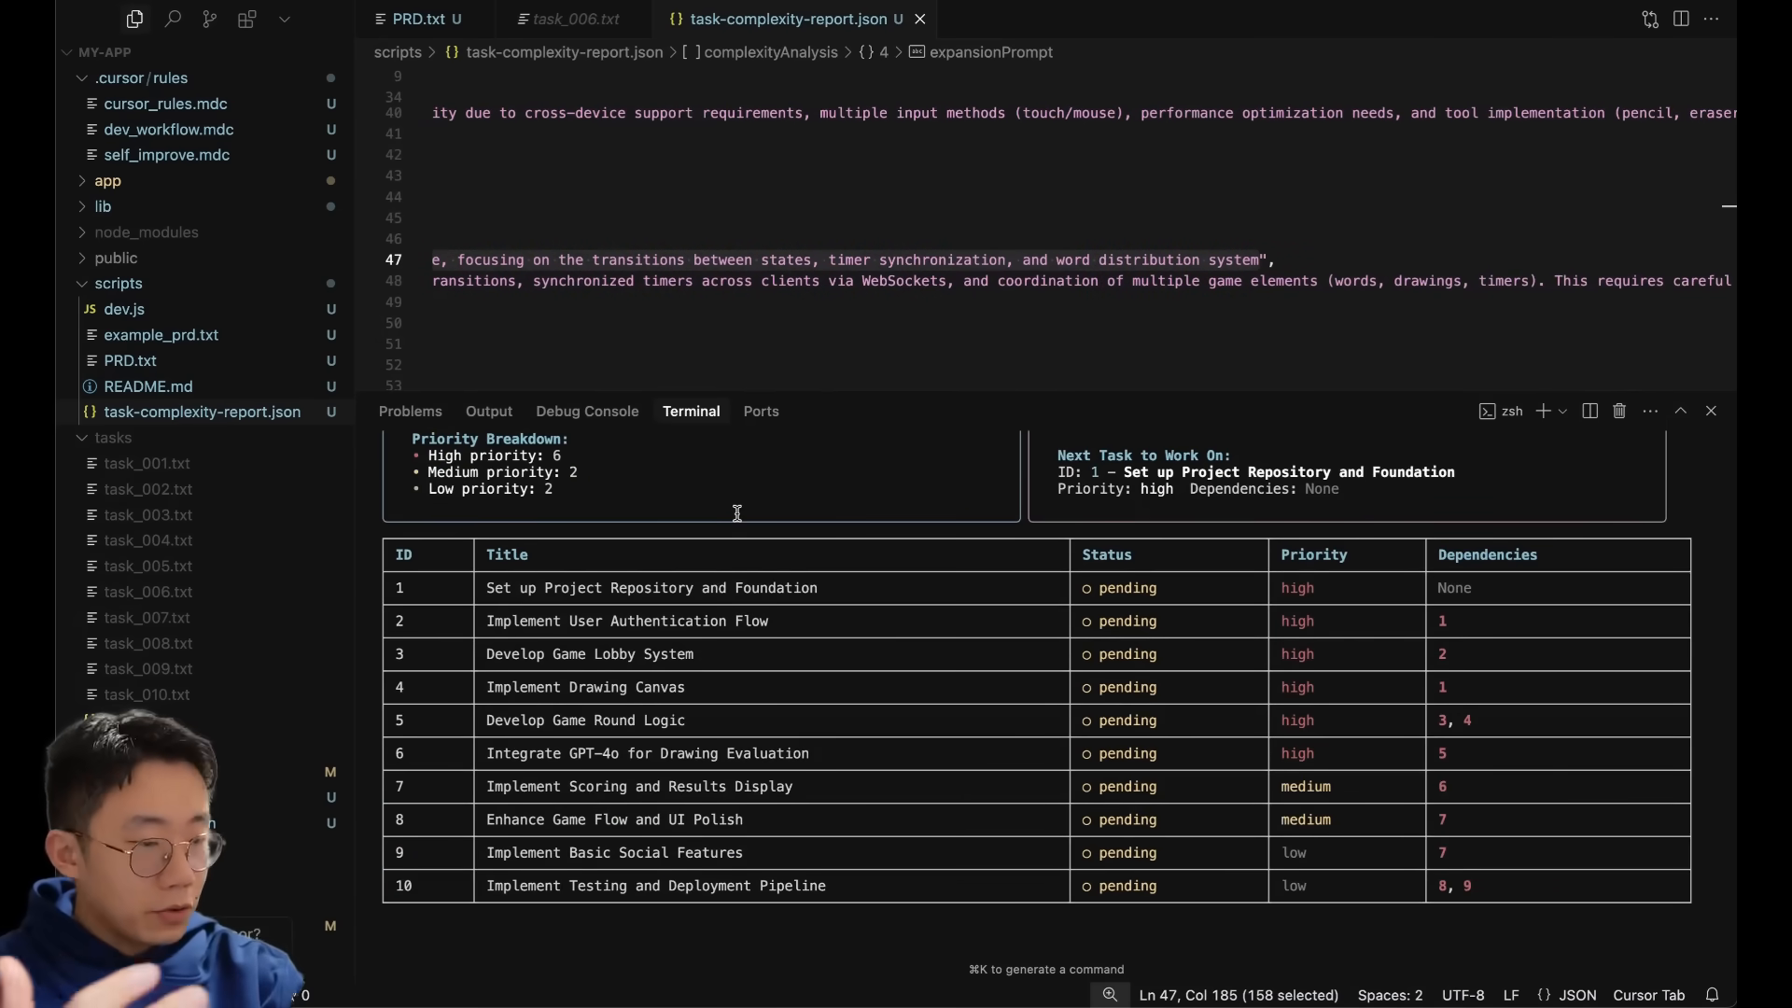
scroll("down", 3)
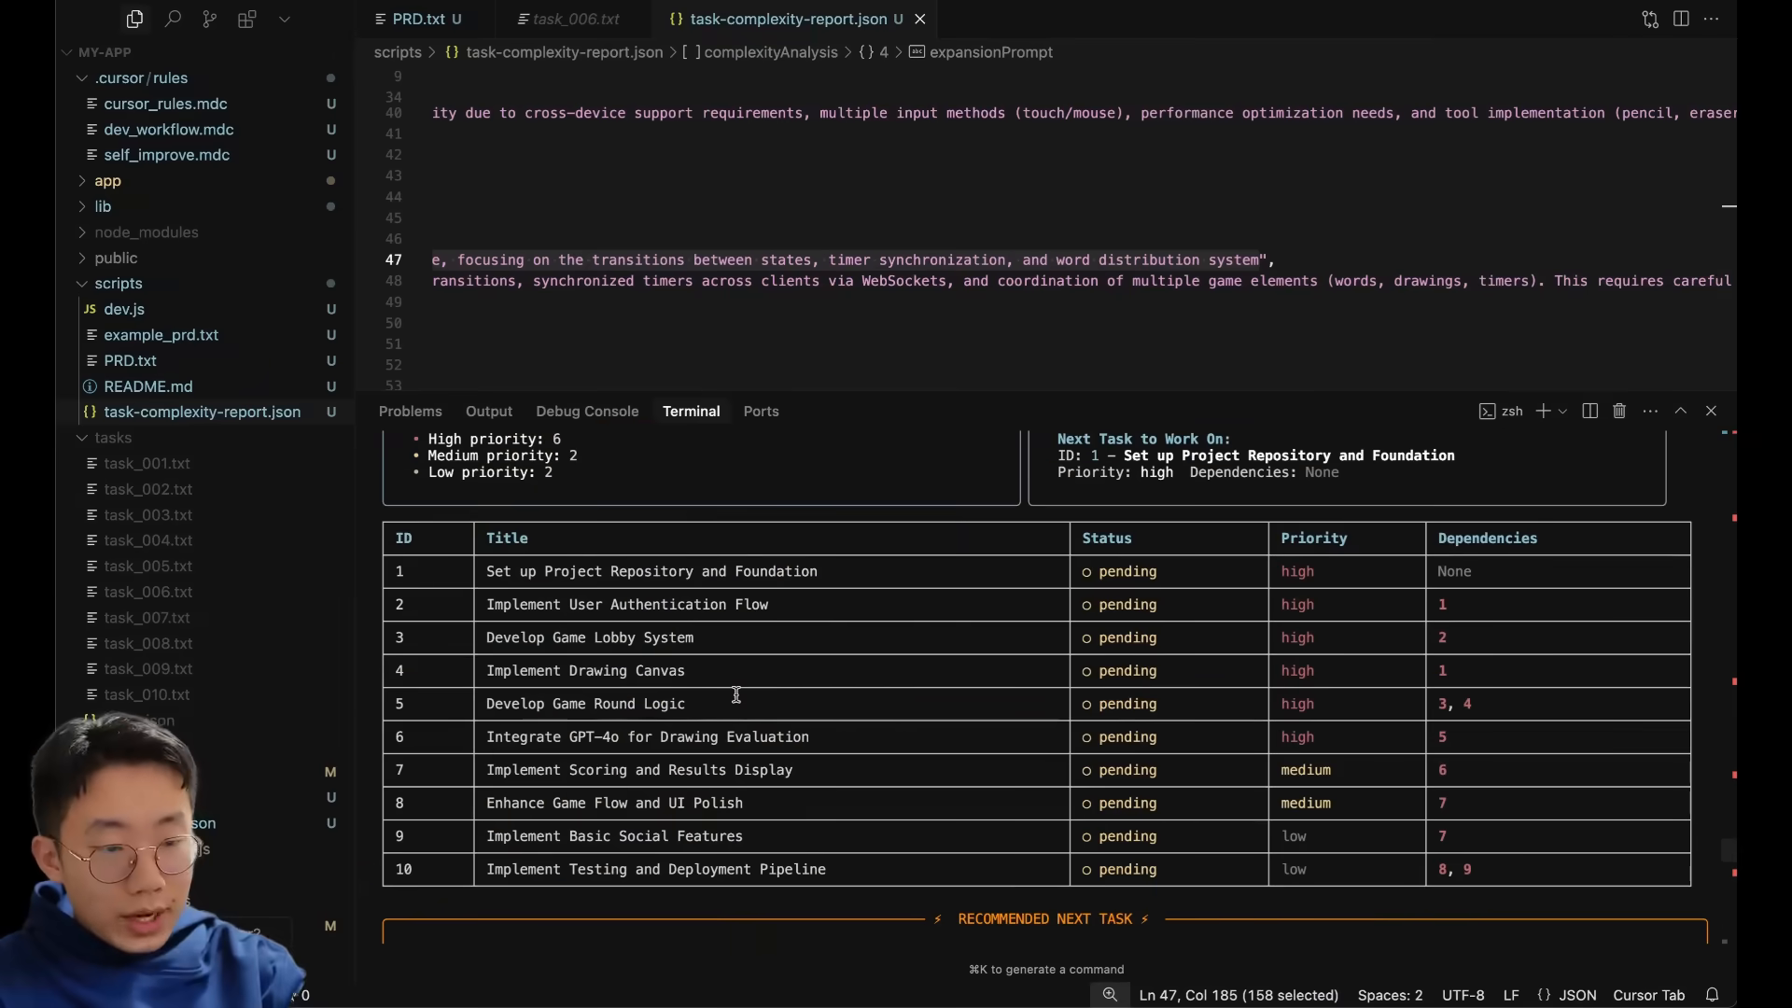
Step: Draft task-master update --id=4 with the prompt "make sure we use three.js"
type("task-mas")
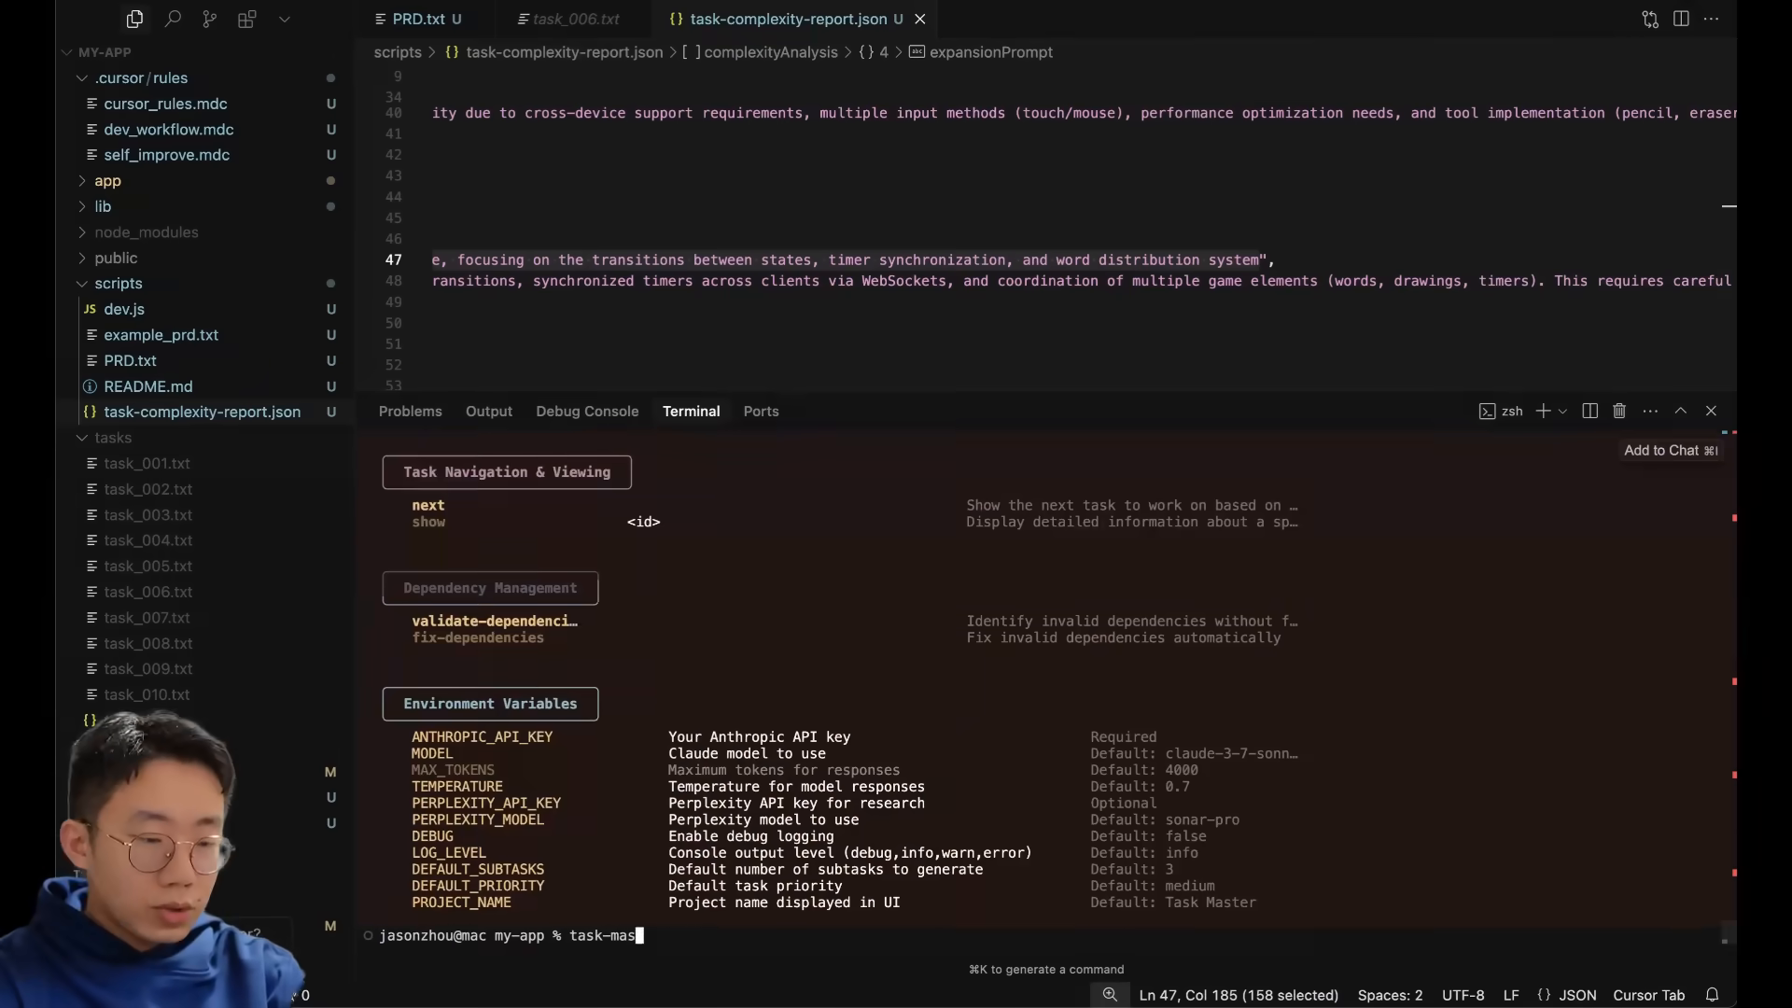
type("ter update --id=")
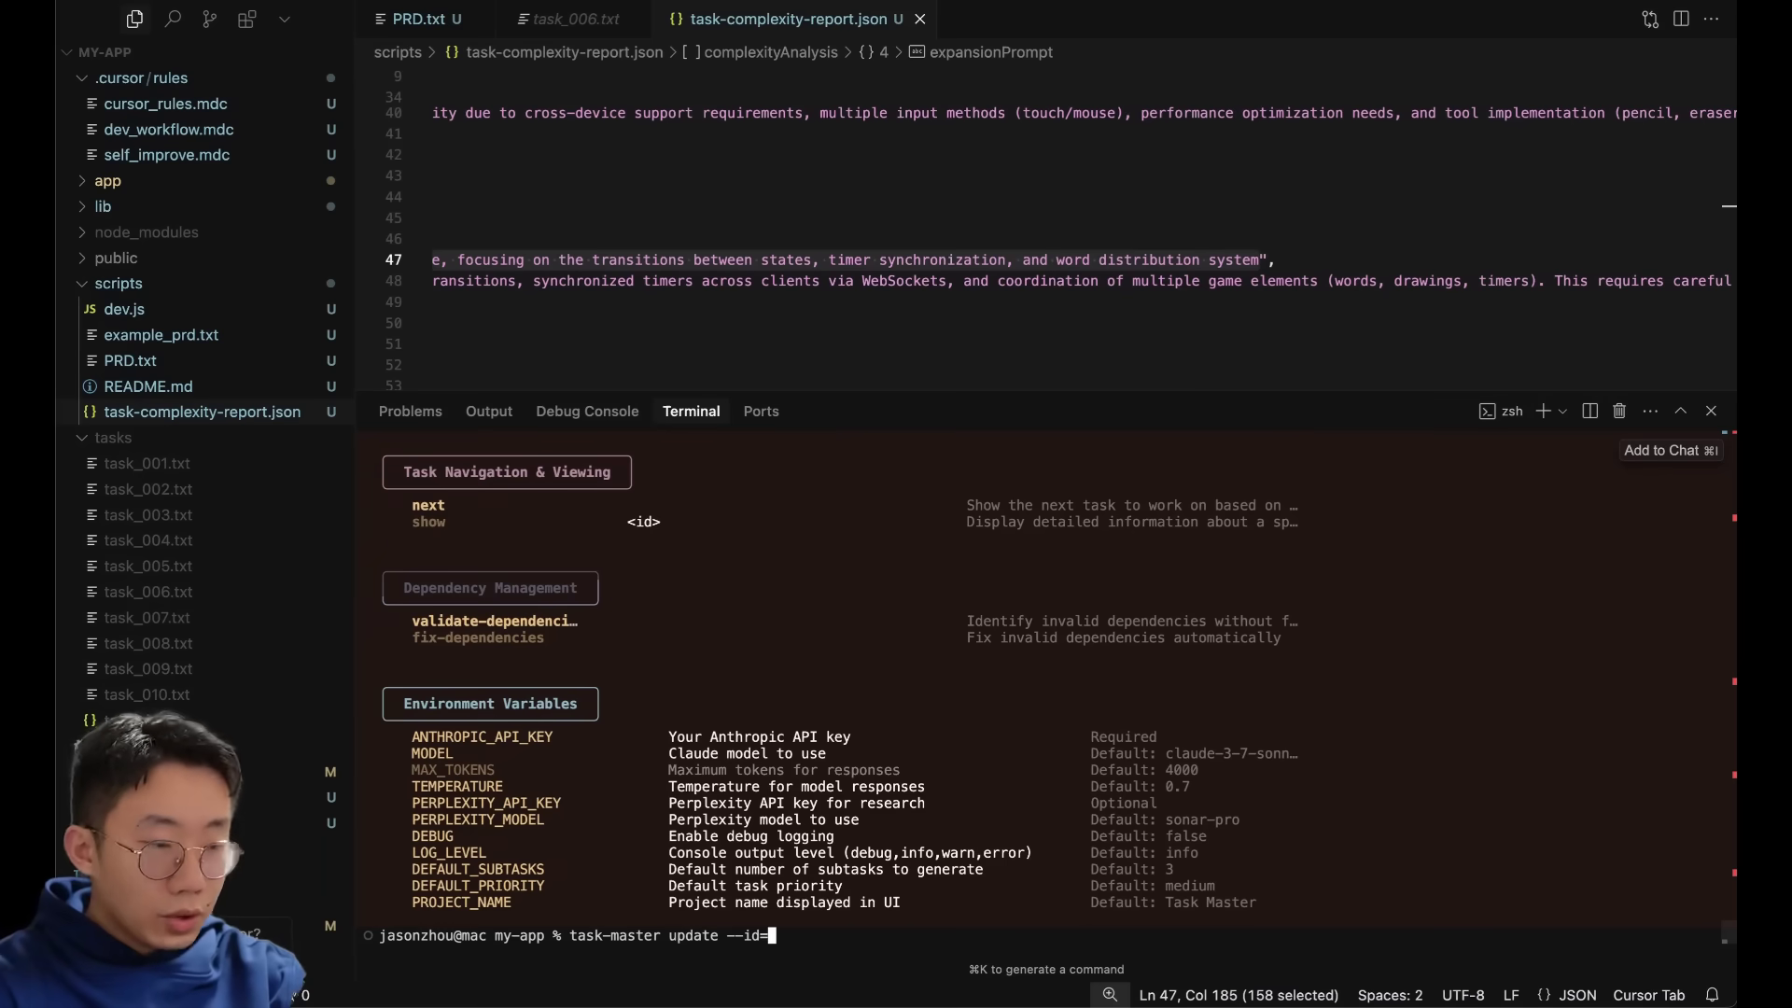
type("4 --prompt=")
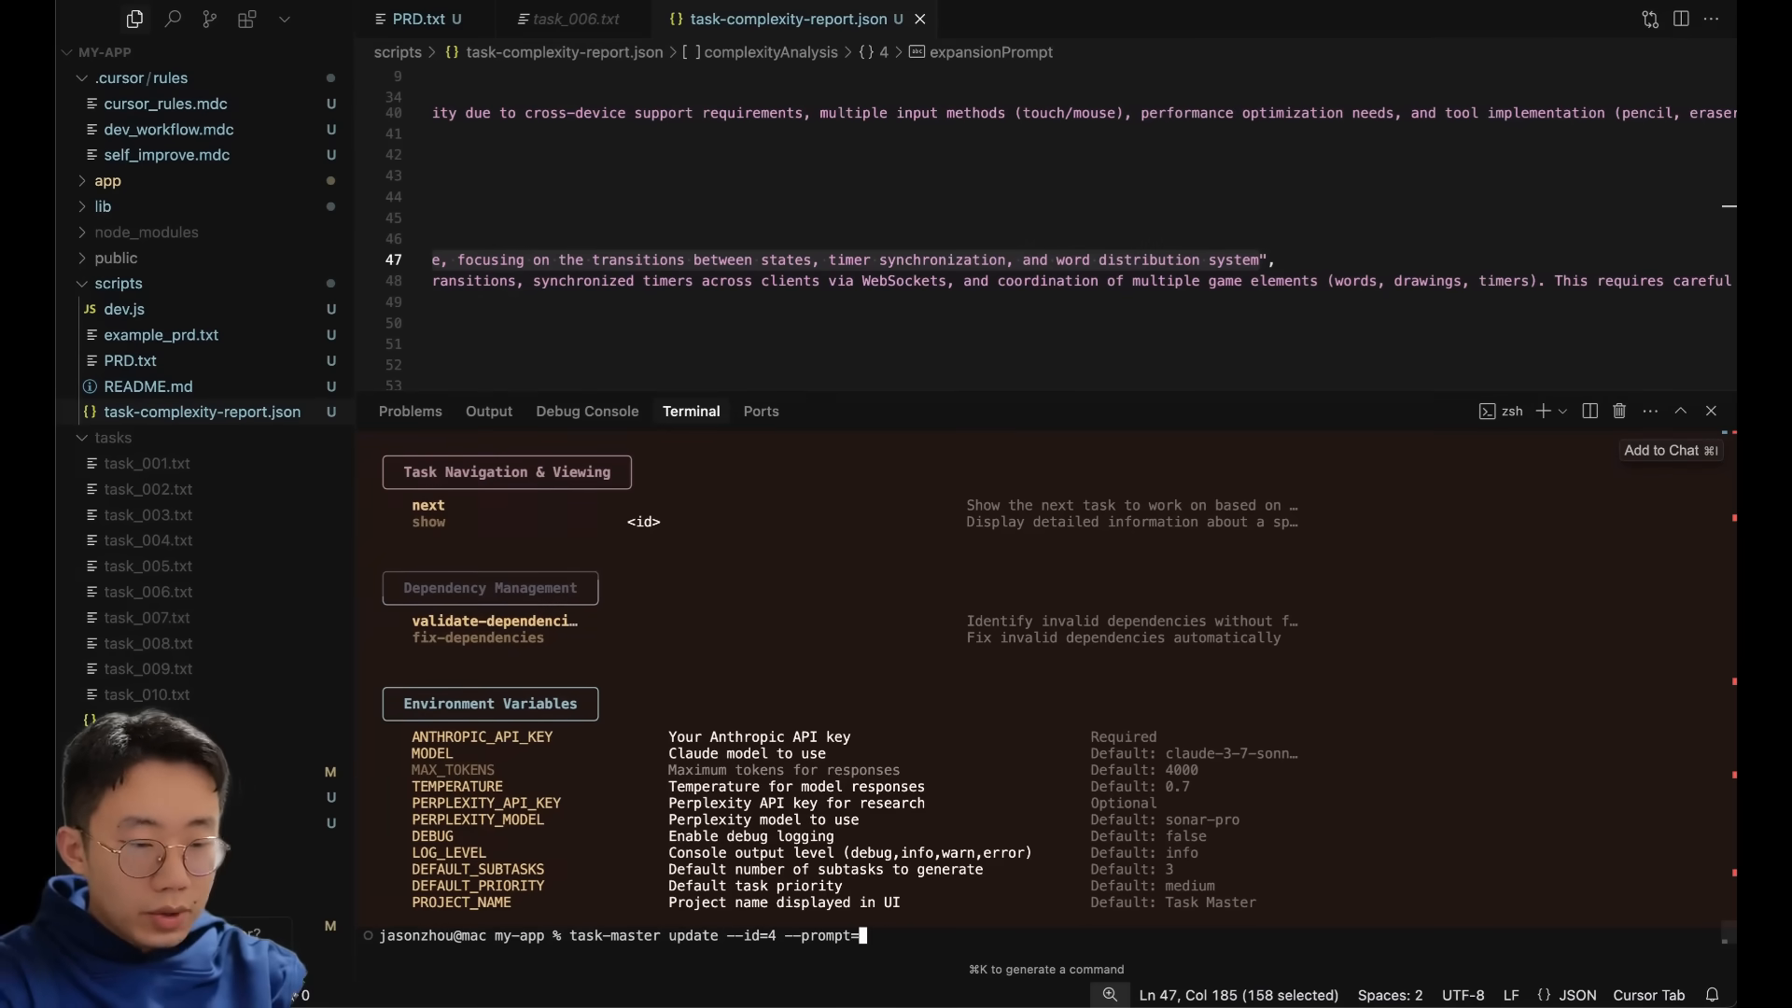
type("\"make sure we use t")
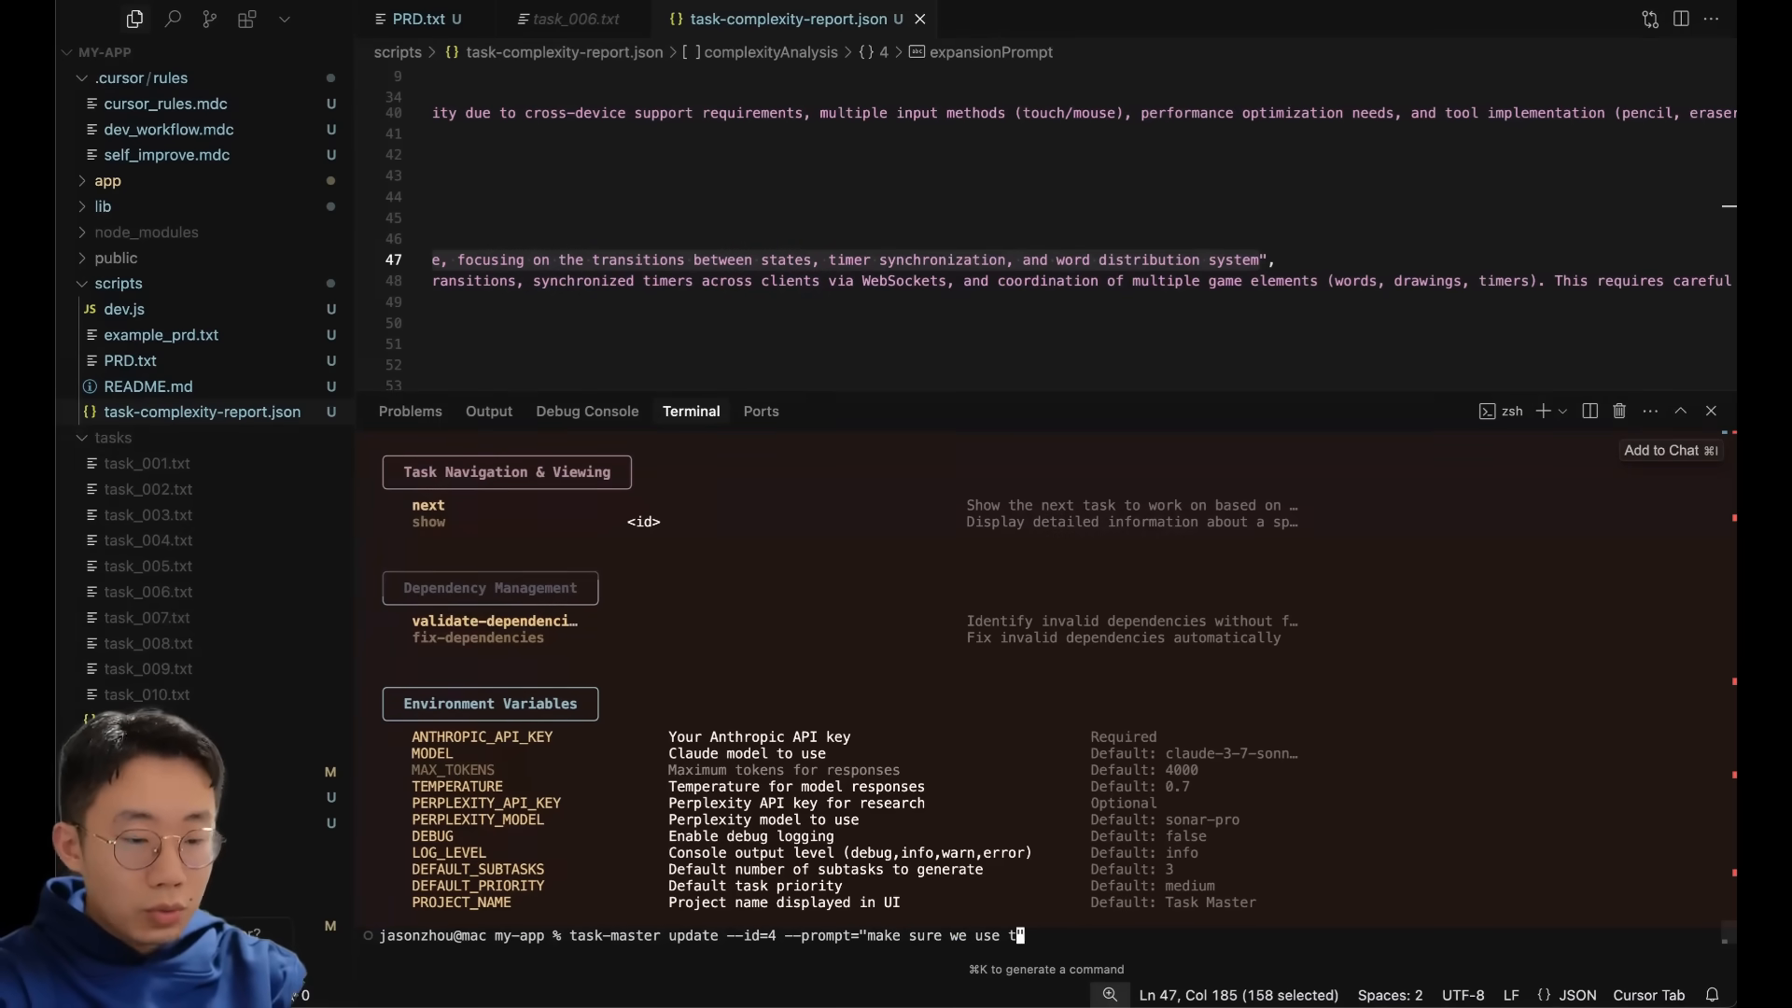
type("hree.js\"")
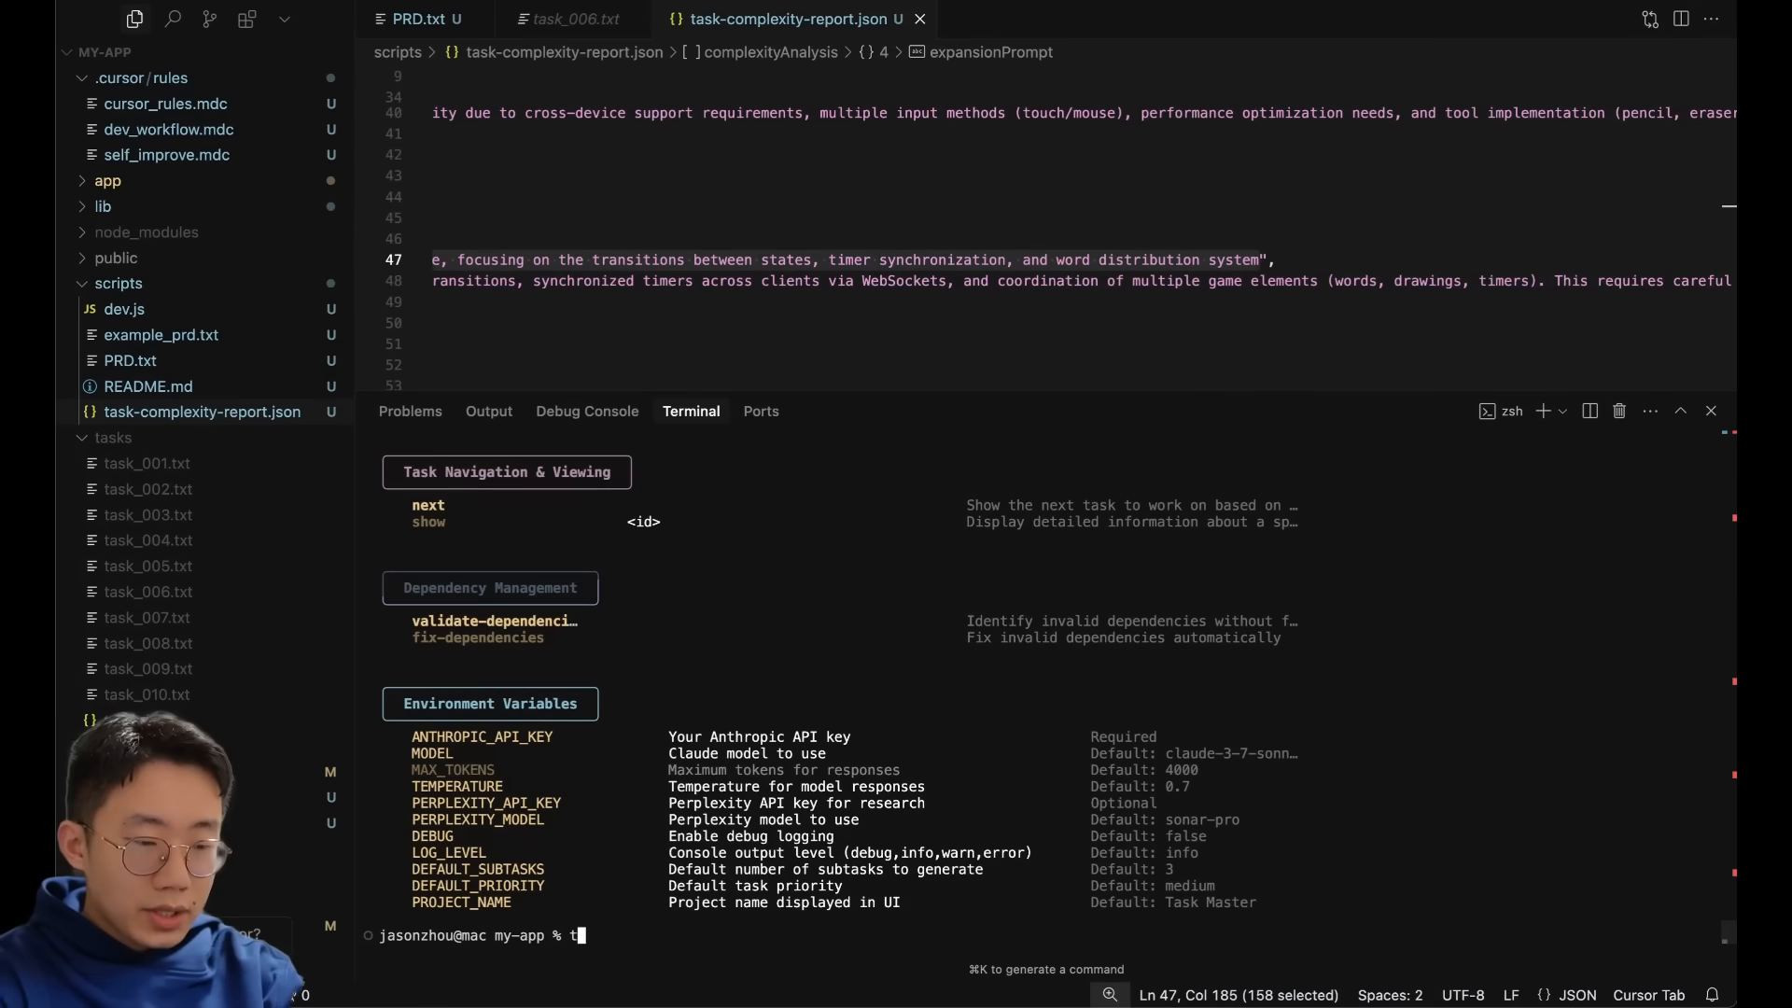
Step: List every task with its subtasks via task-master list --with-subtasks
type("ask-master list --with")
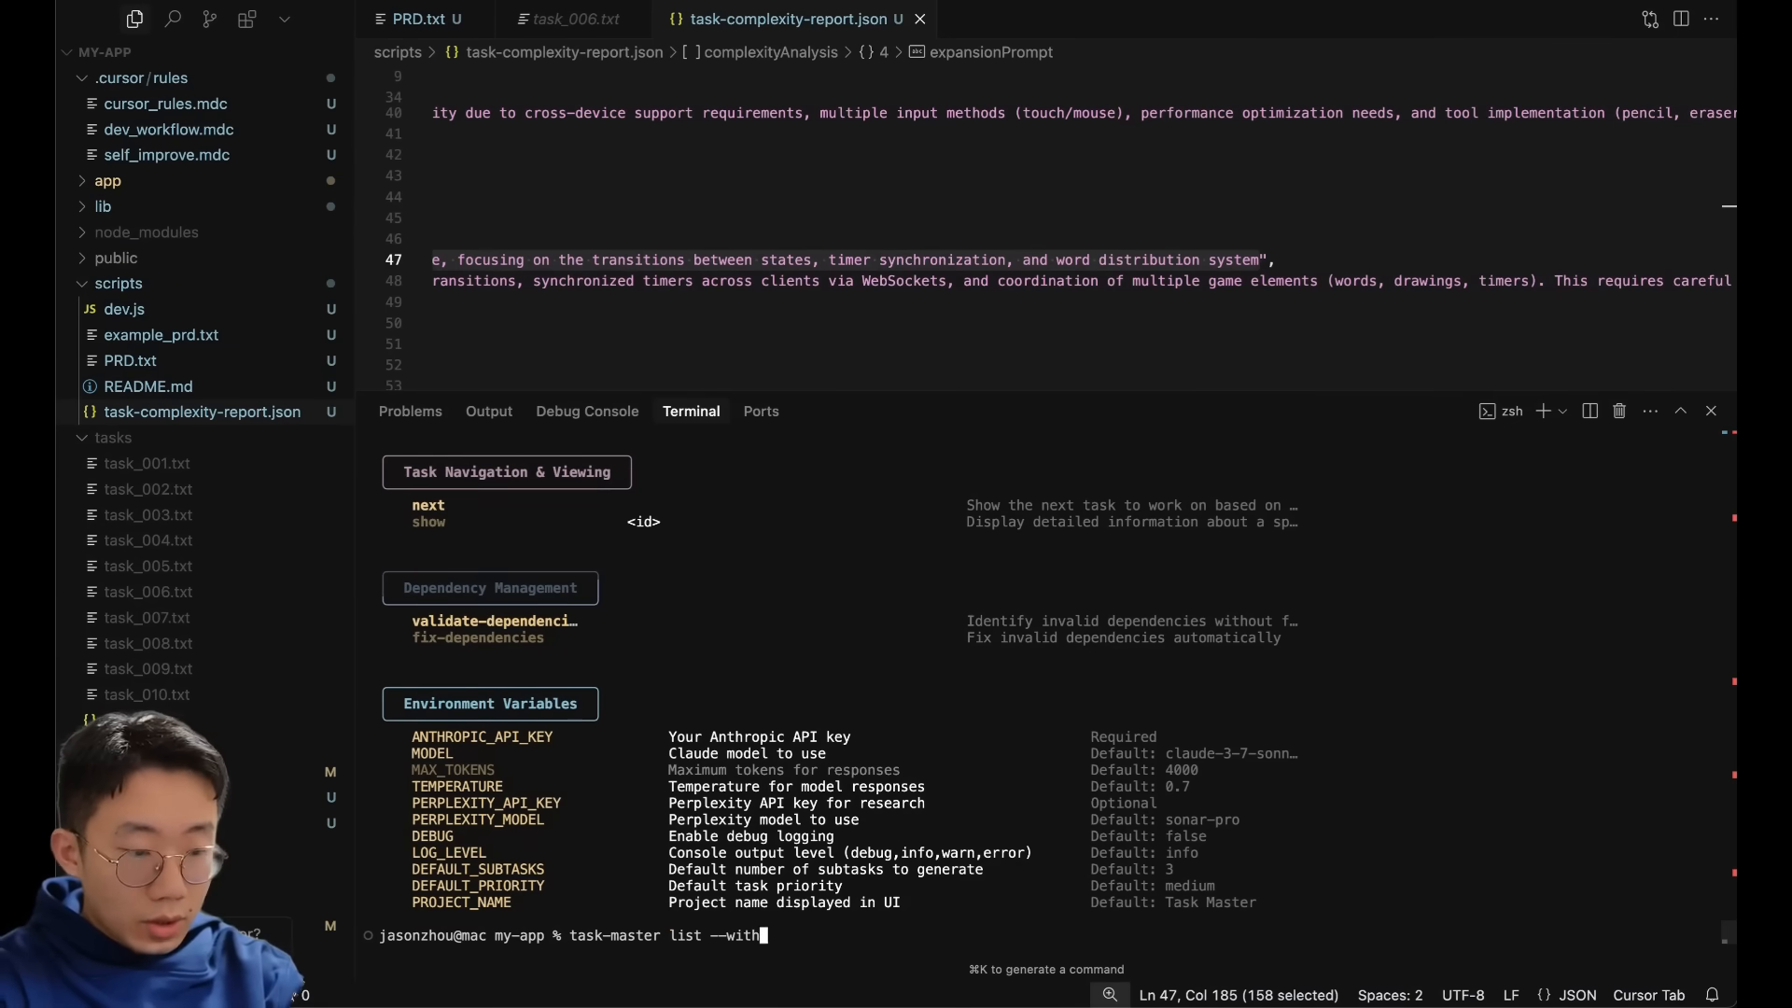
key("Return")
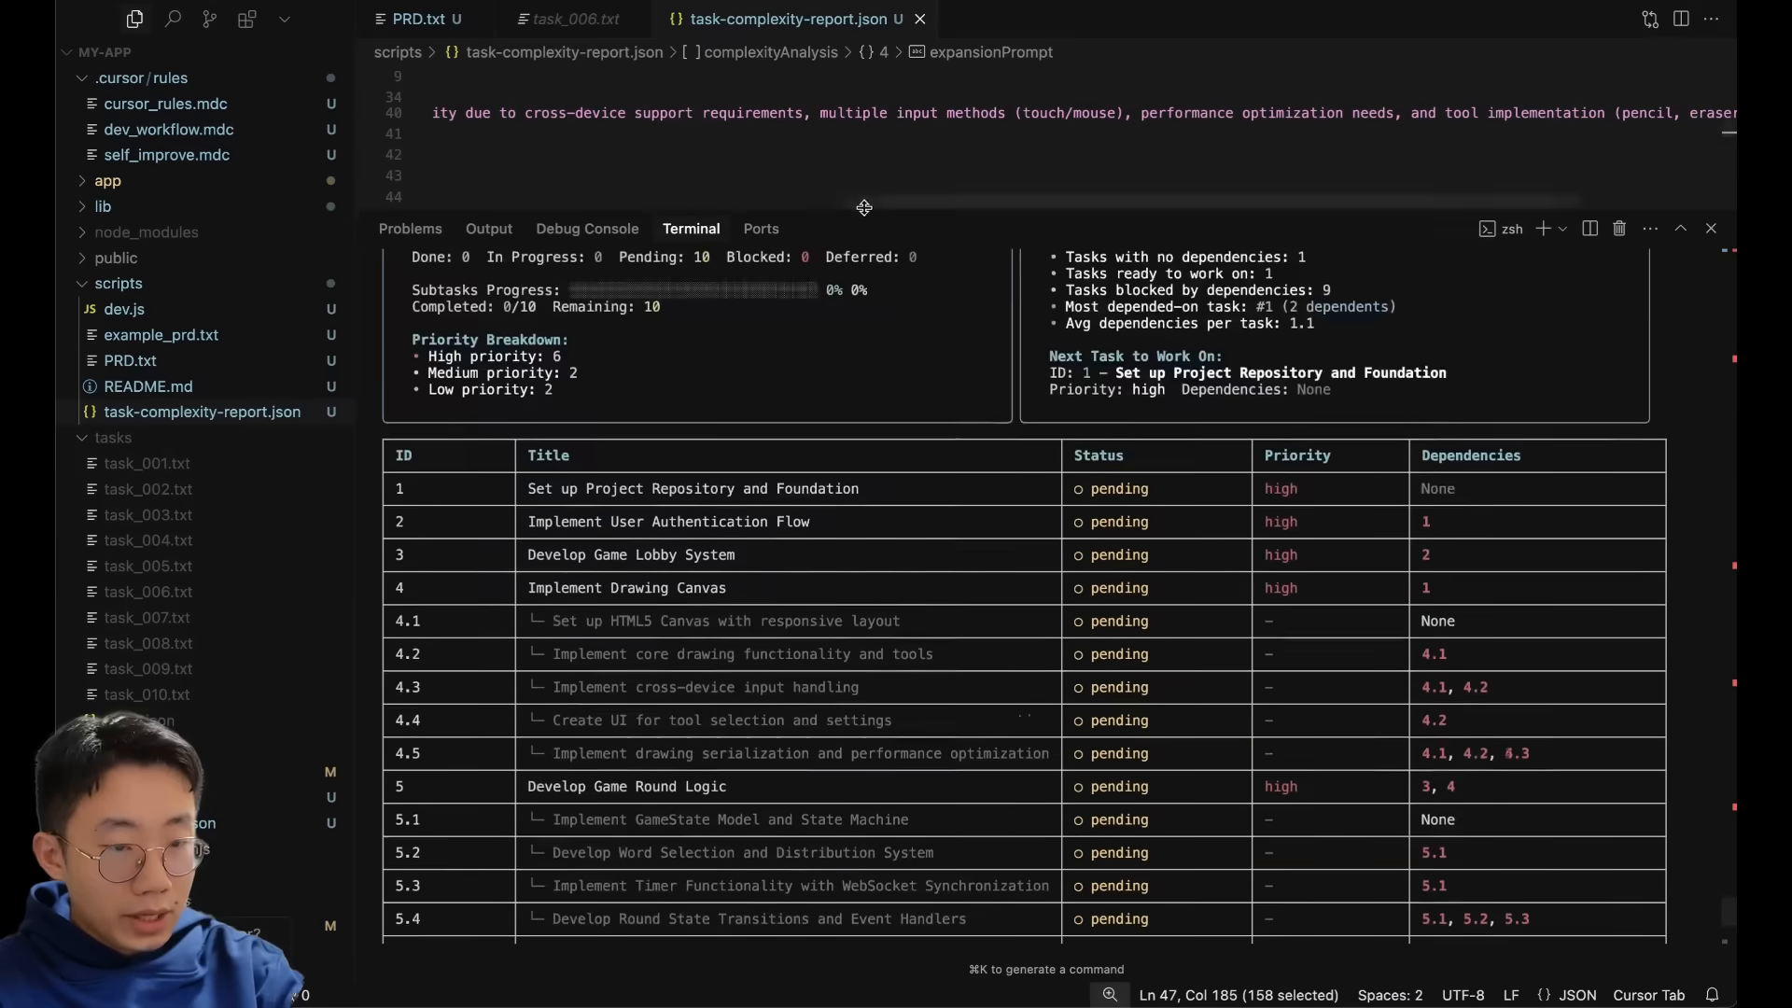
scroll("down", 3)
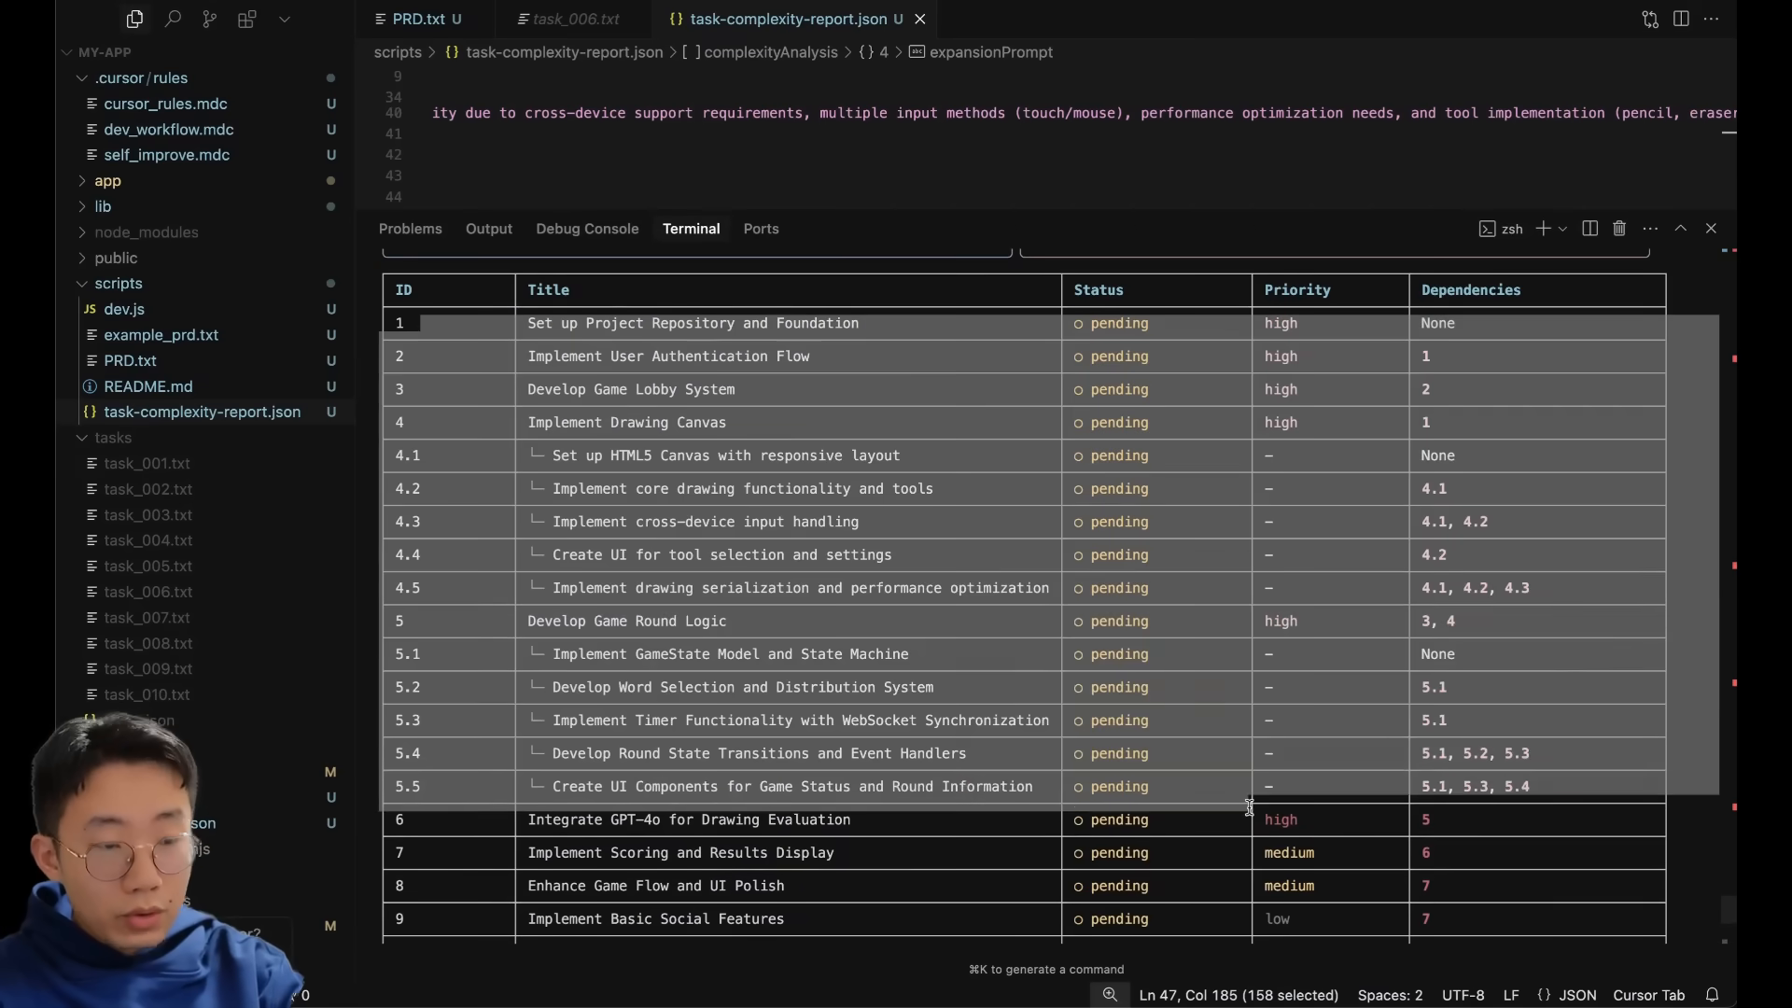
scroll("down", 3)
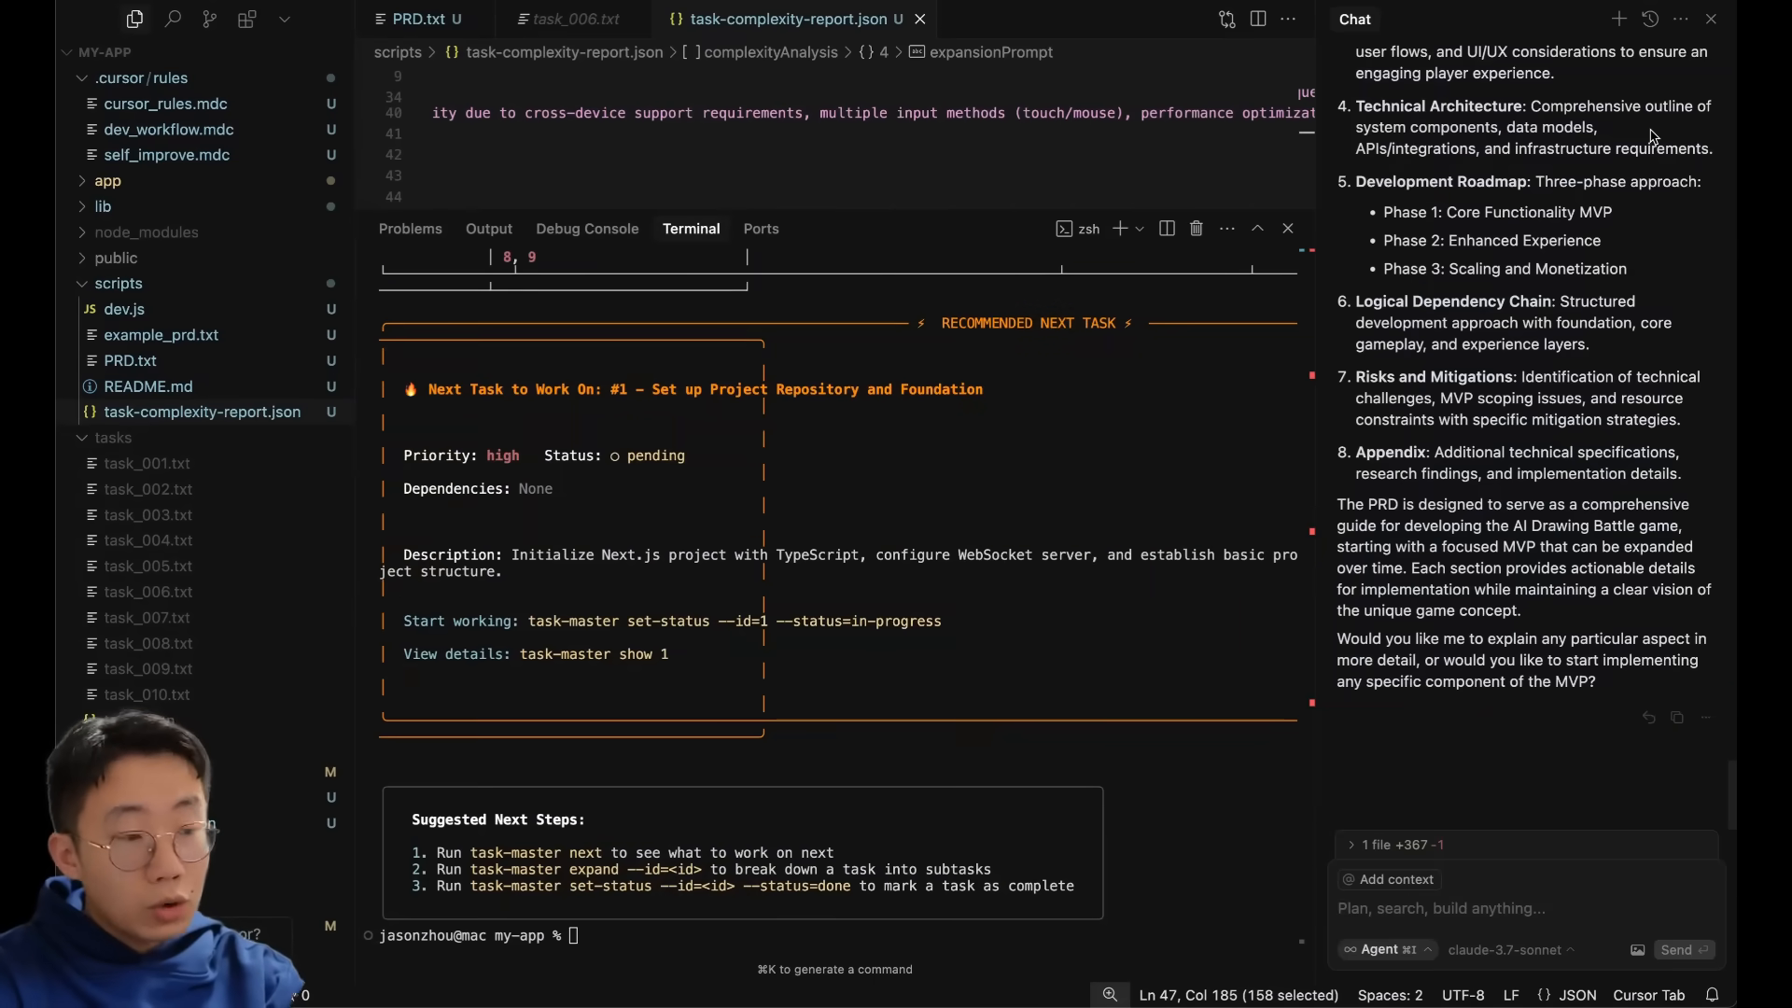
Step: Ask the agent to start implementing the app from the task-master tasks, checking the next one
type("Lets start implementing the app based on tasks we created using task-master, lets check the next most important task first")
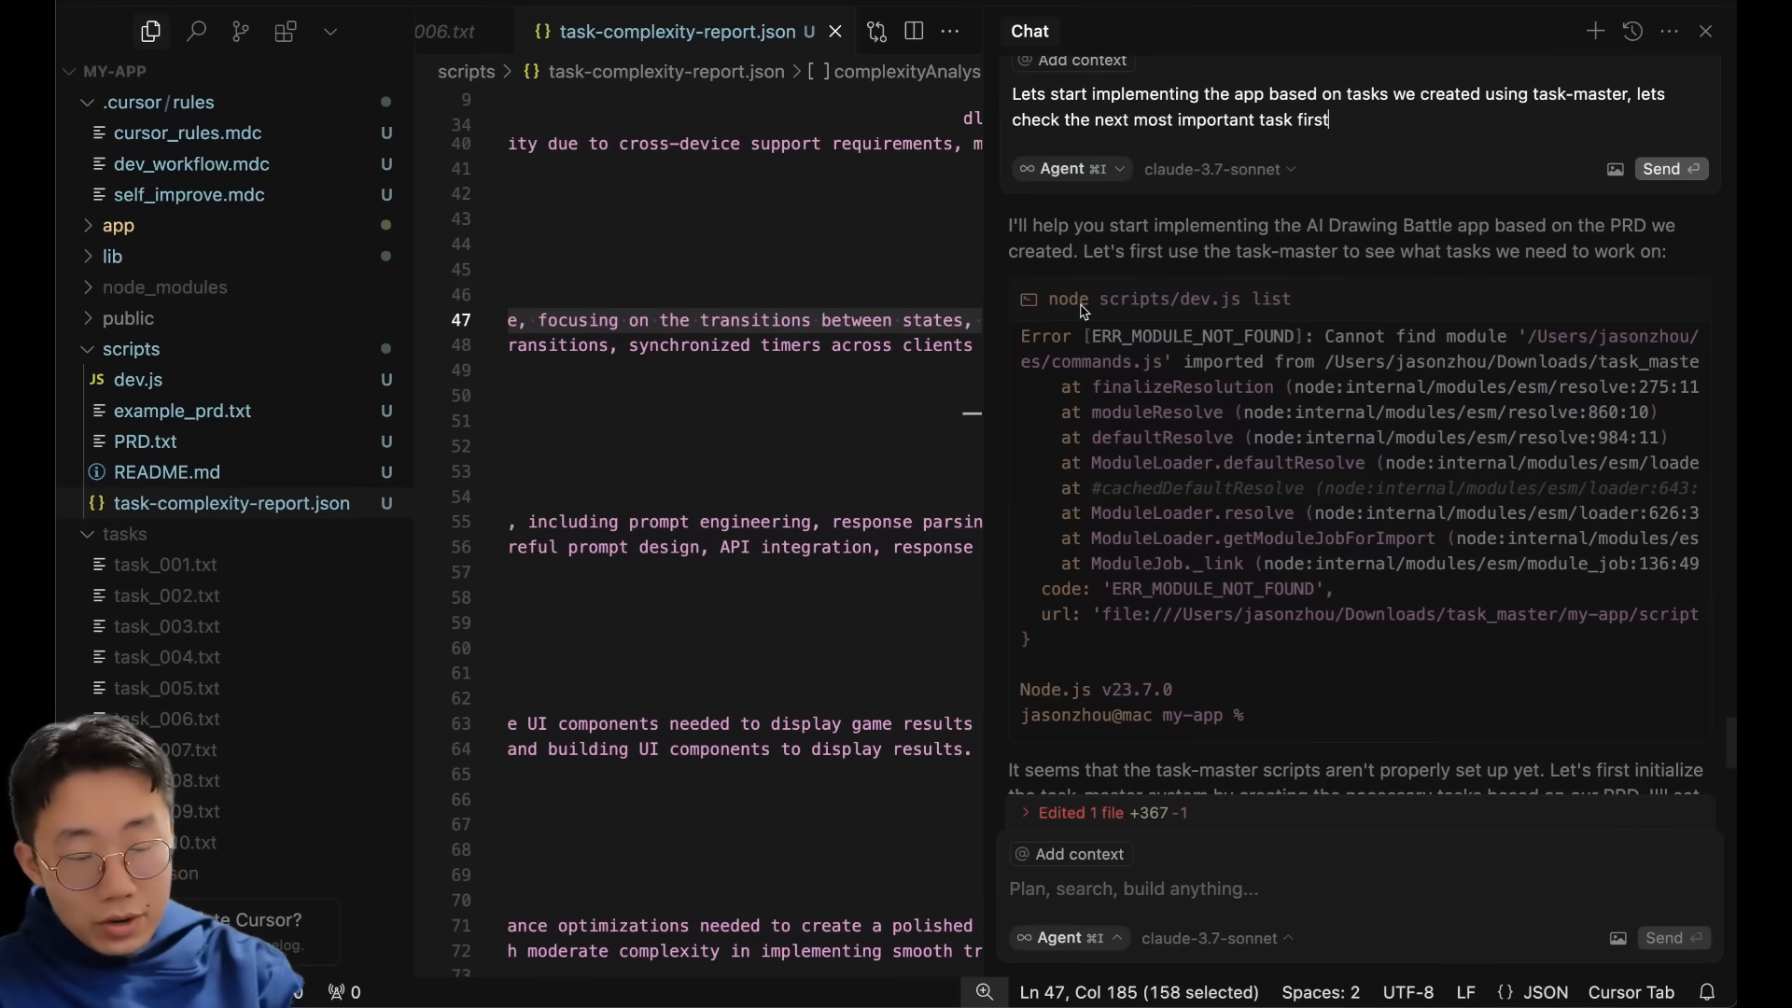
mouse_move(1189, 410)
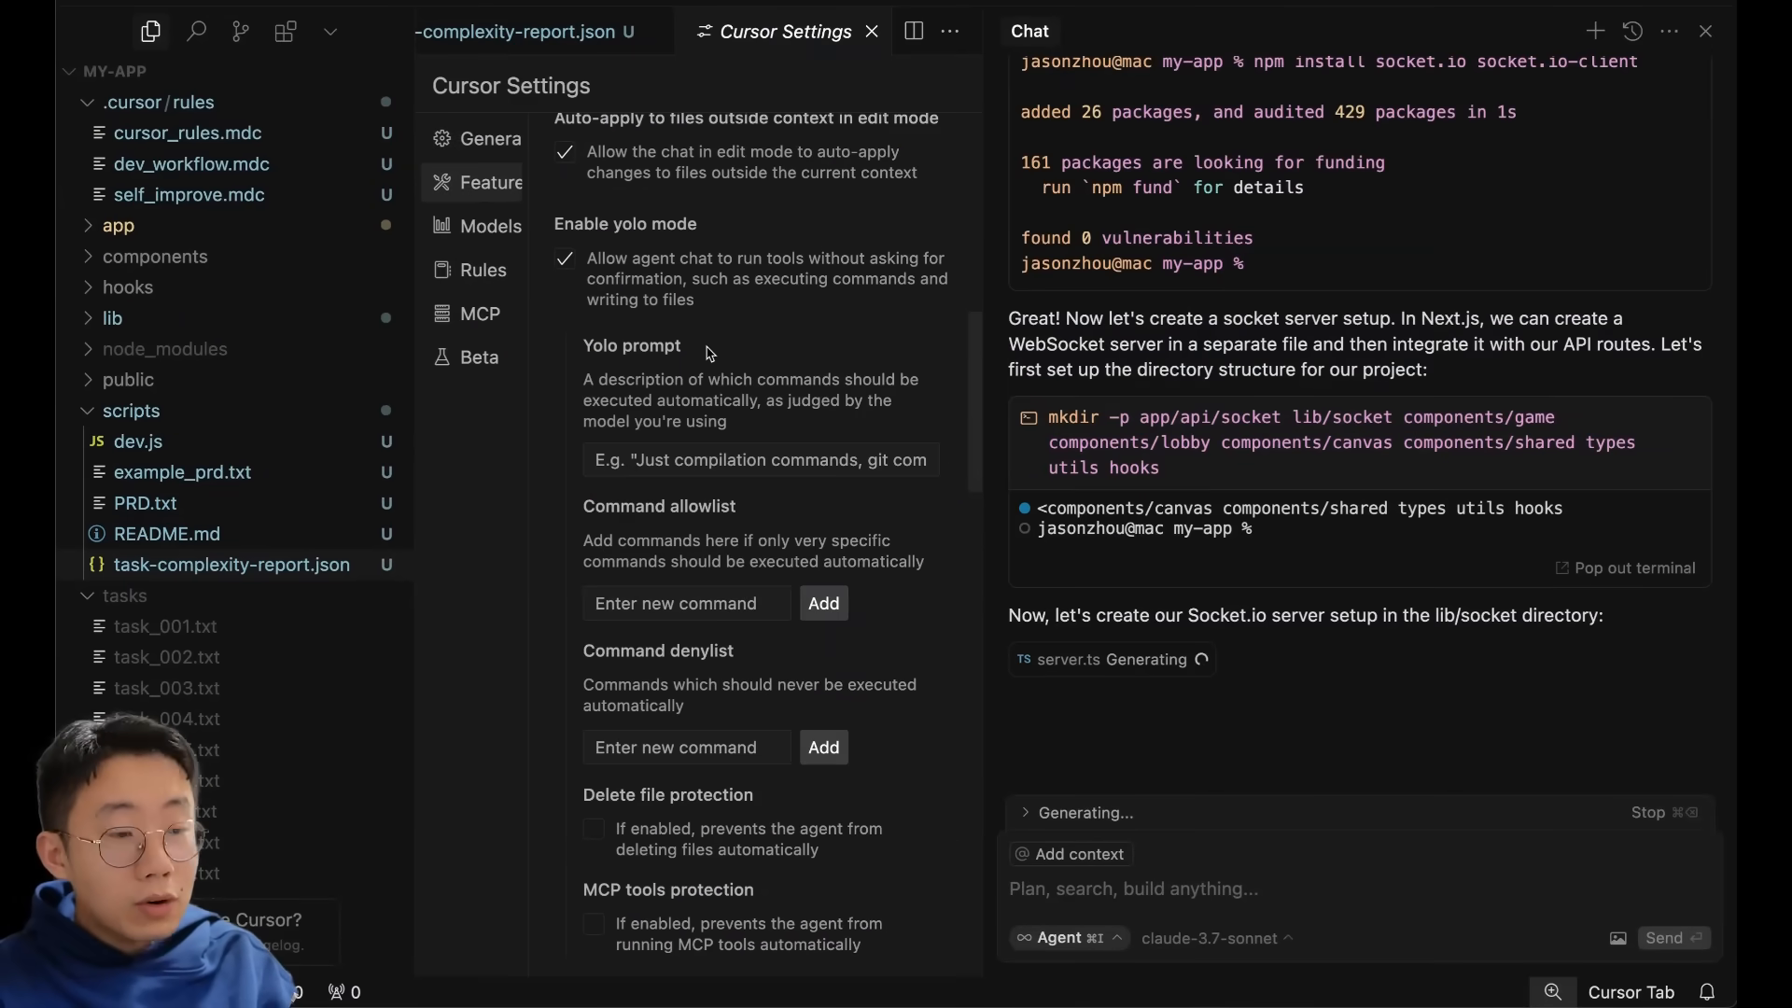
mouse_move(1234, 386)
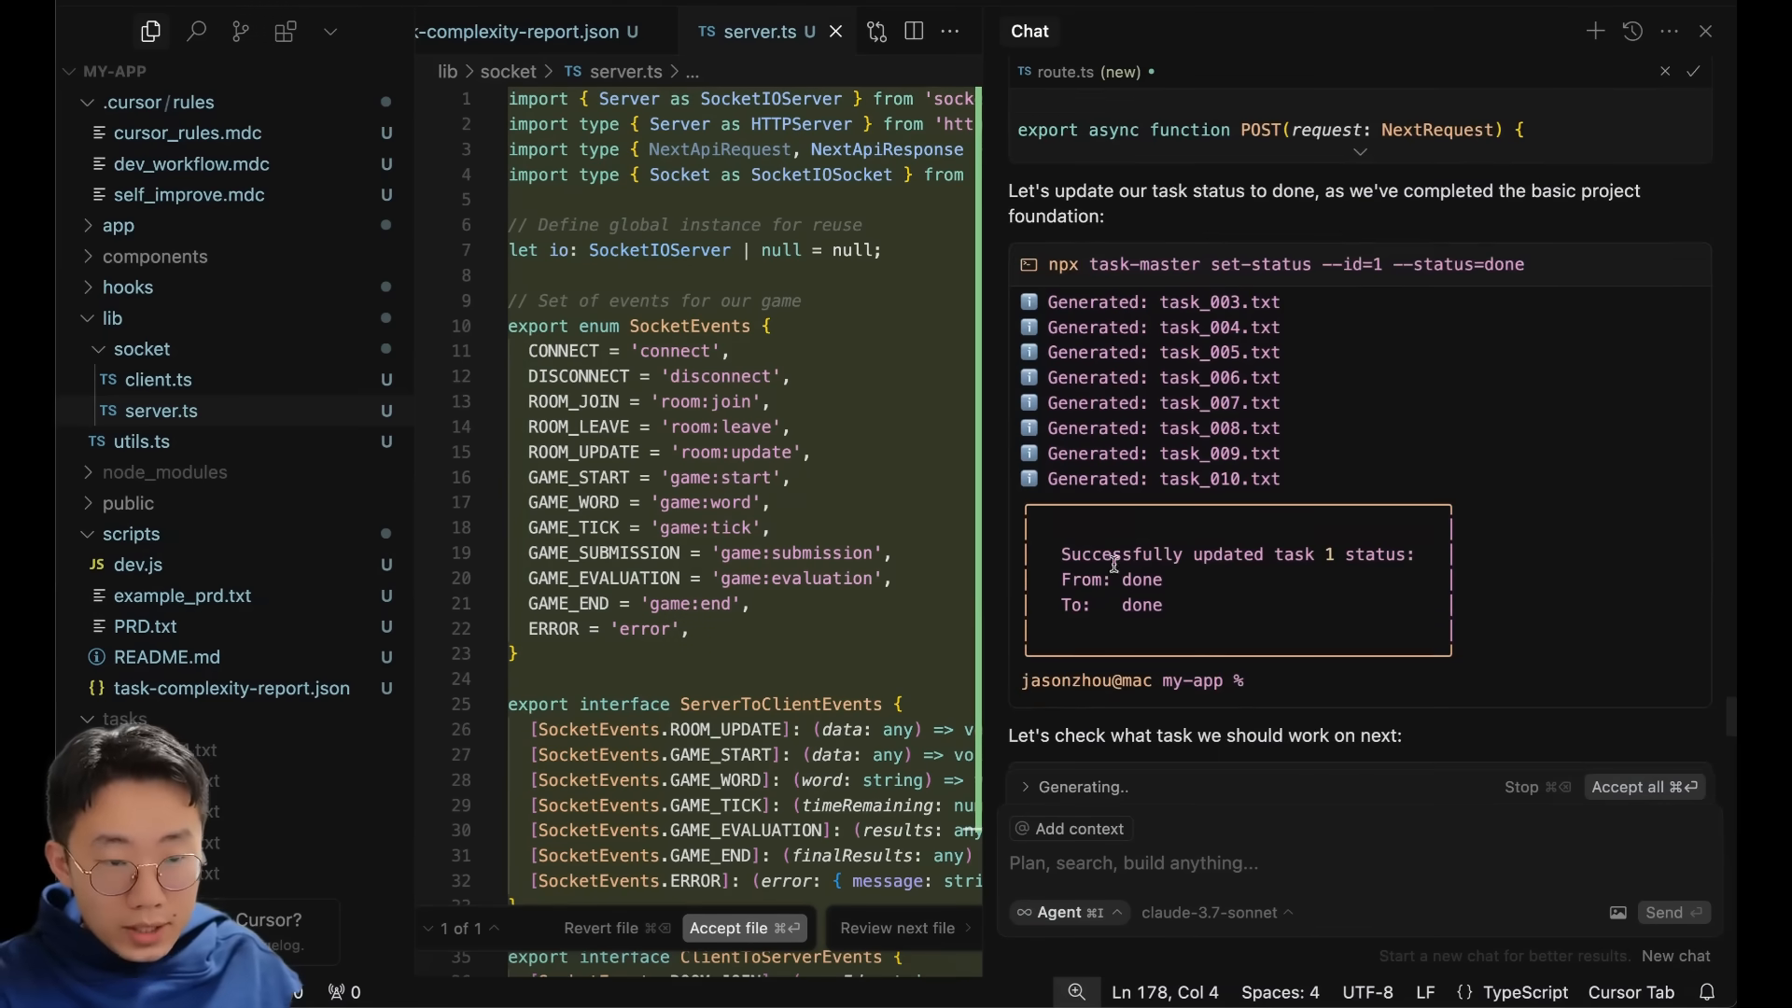
Step: Review server.ts as the agent builds the Socket.io server and marks task 1 done
scroll("down", 3)
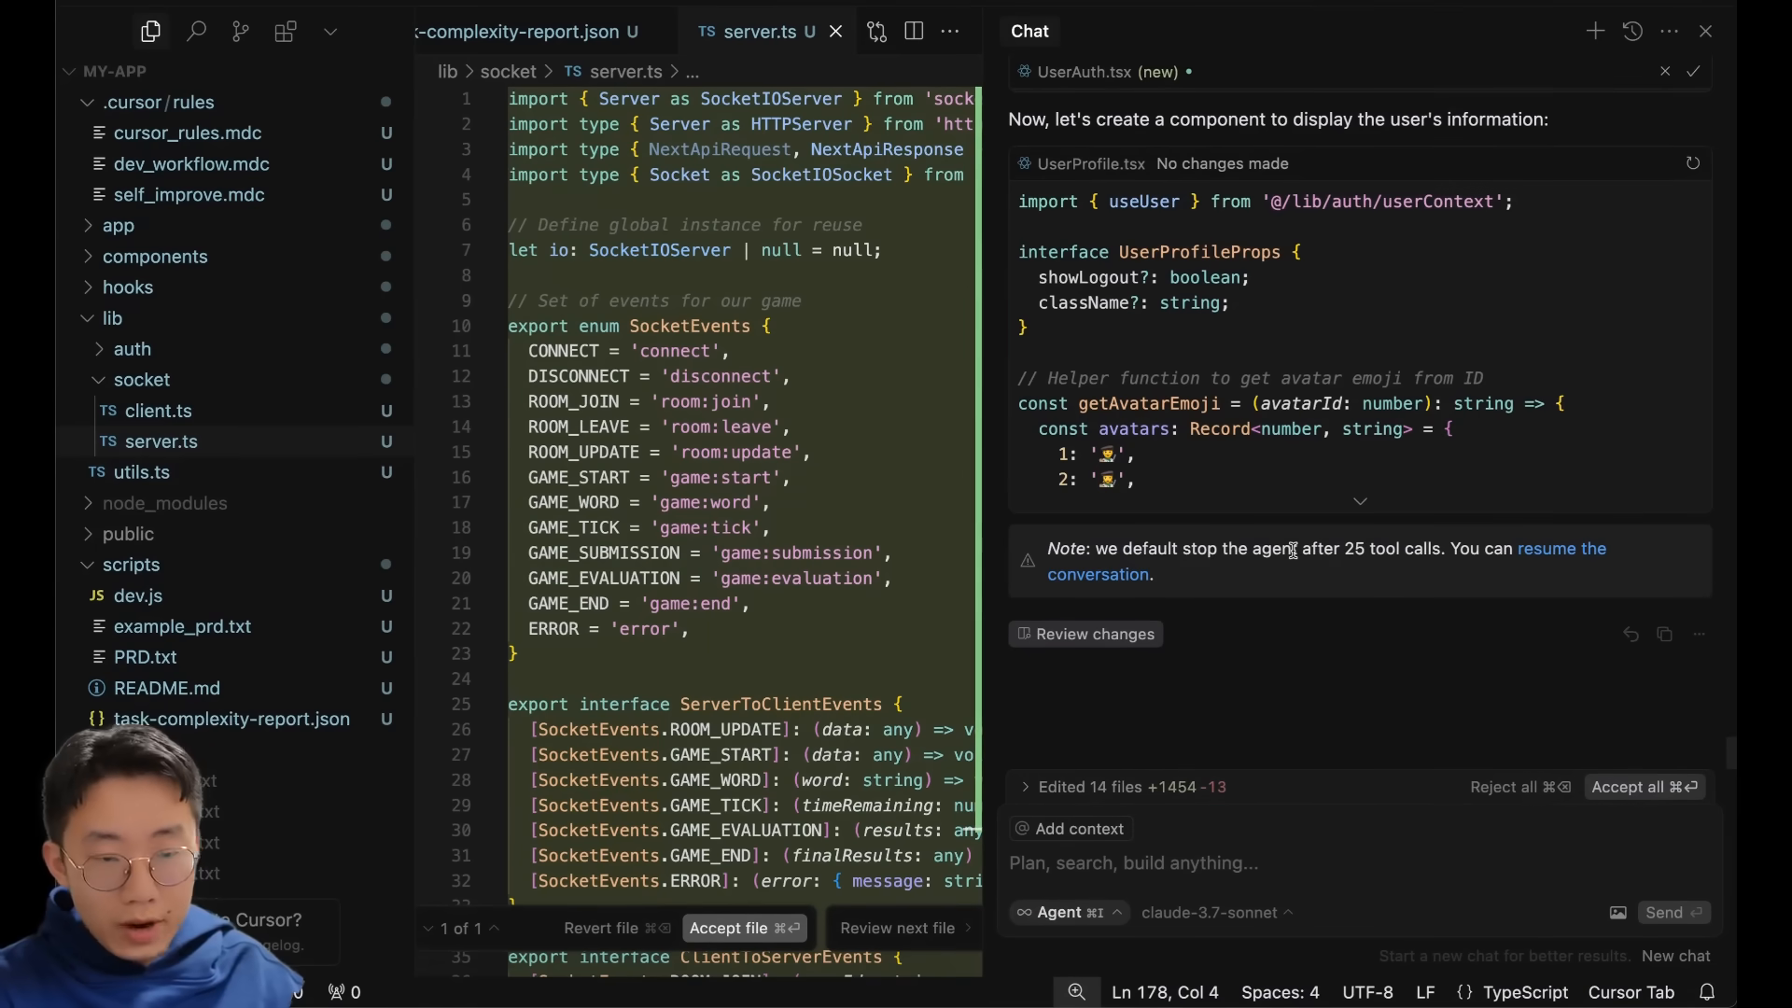
Step: Switch the agent model to gemini-2.5-pro-max, resume it, and run the app with npm
left_click(1208, 912)
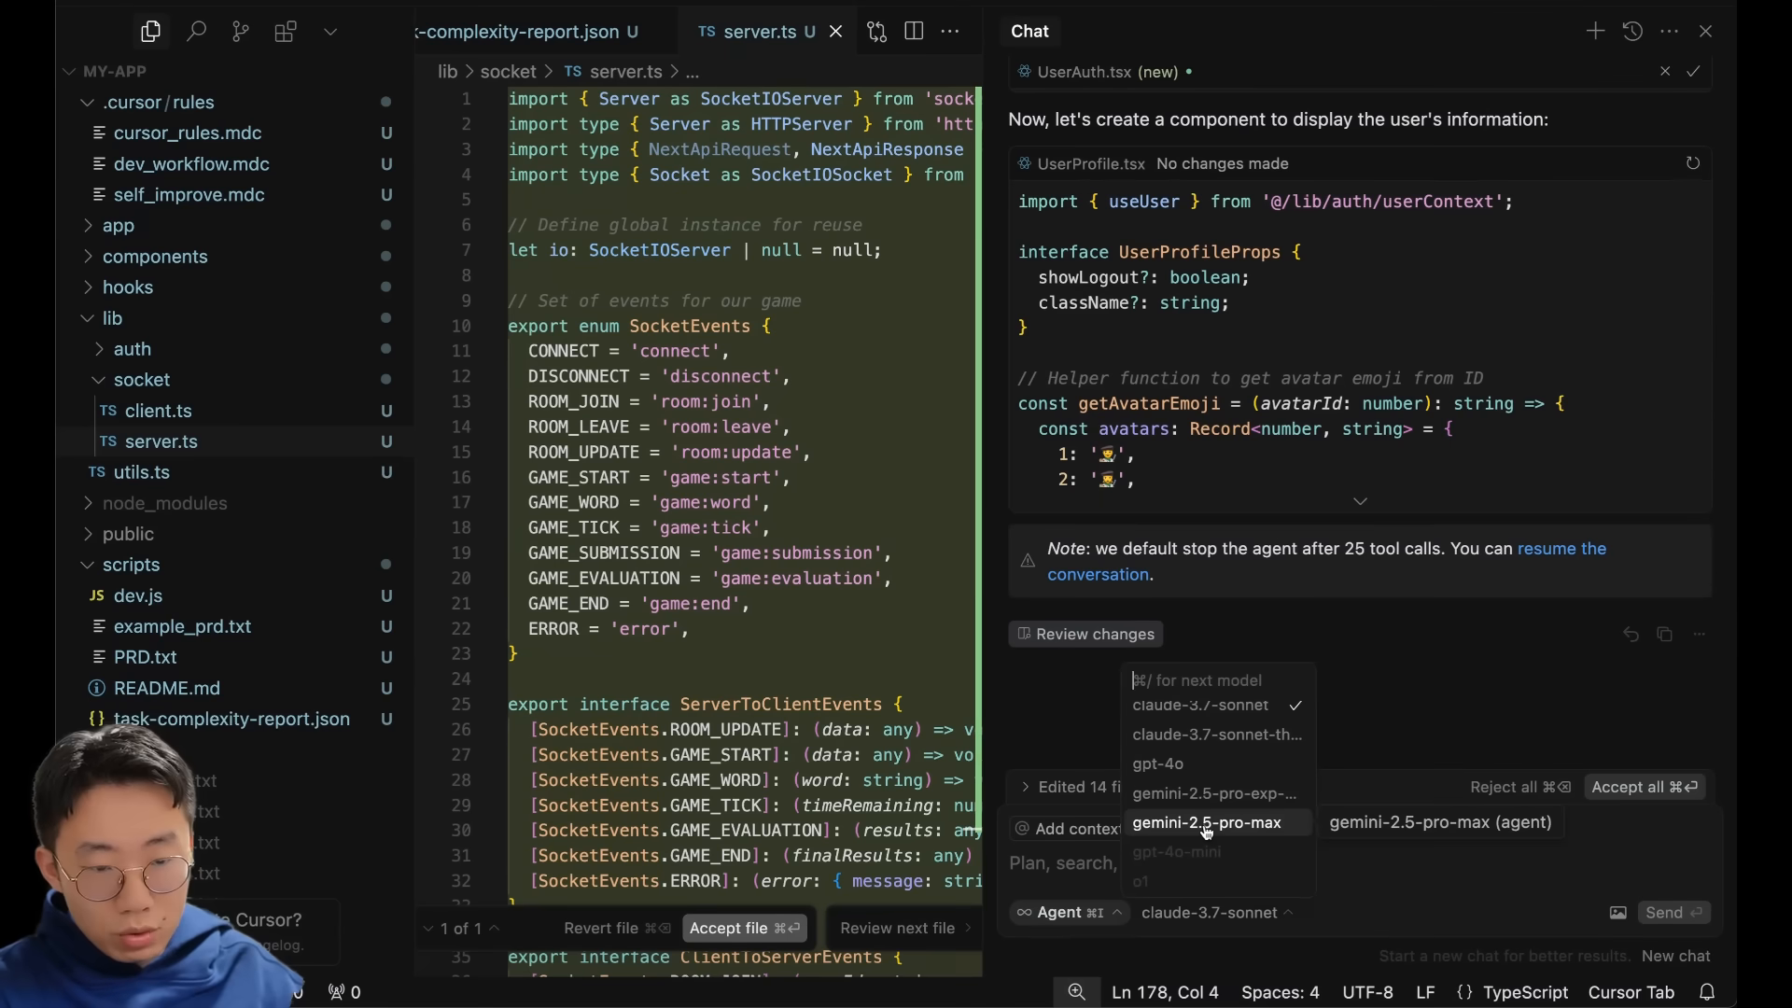
left_click(1206, 821)
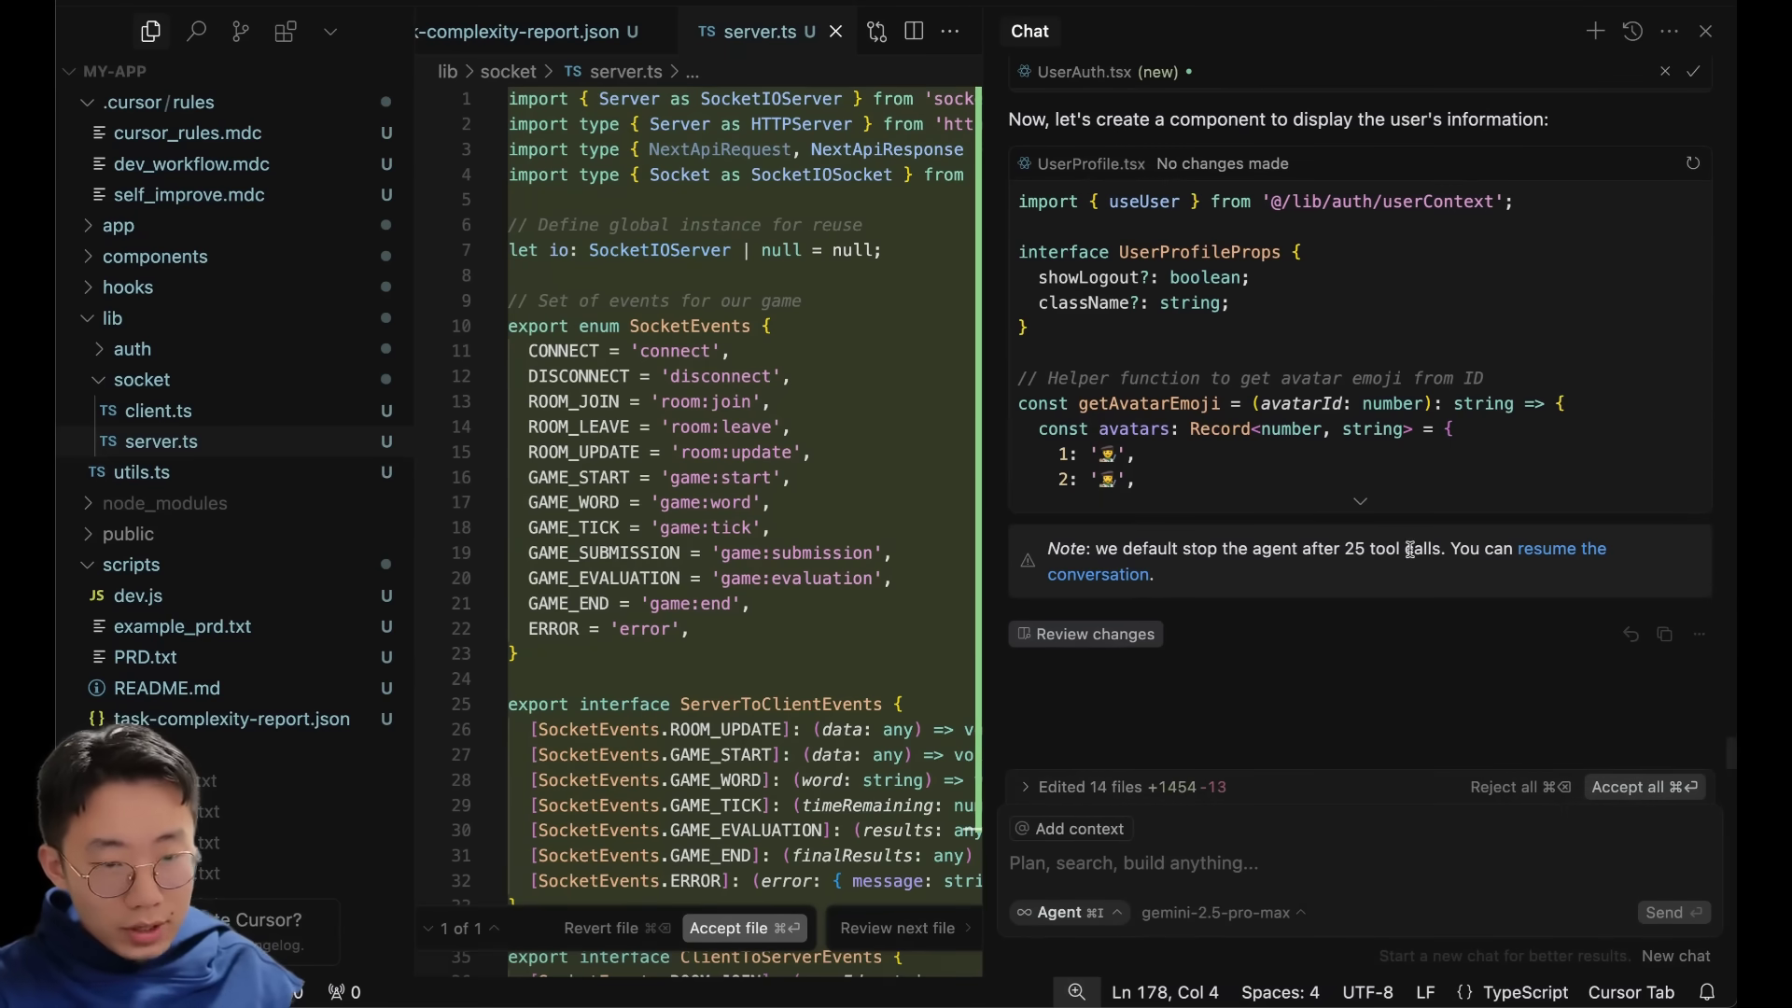
mouse_move(1540, 558)
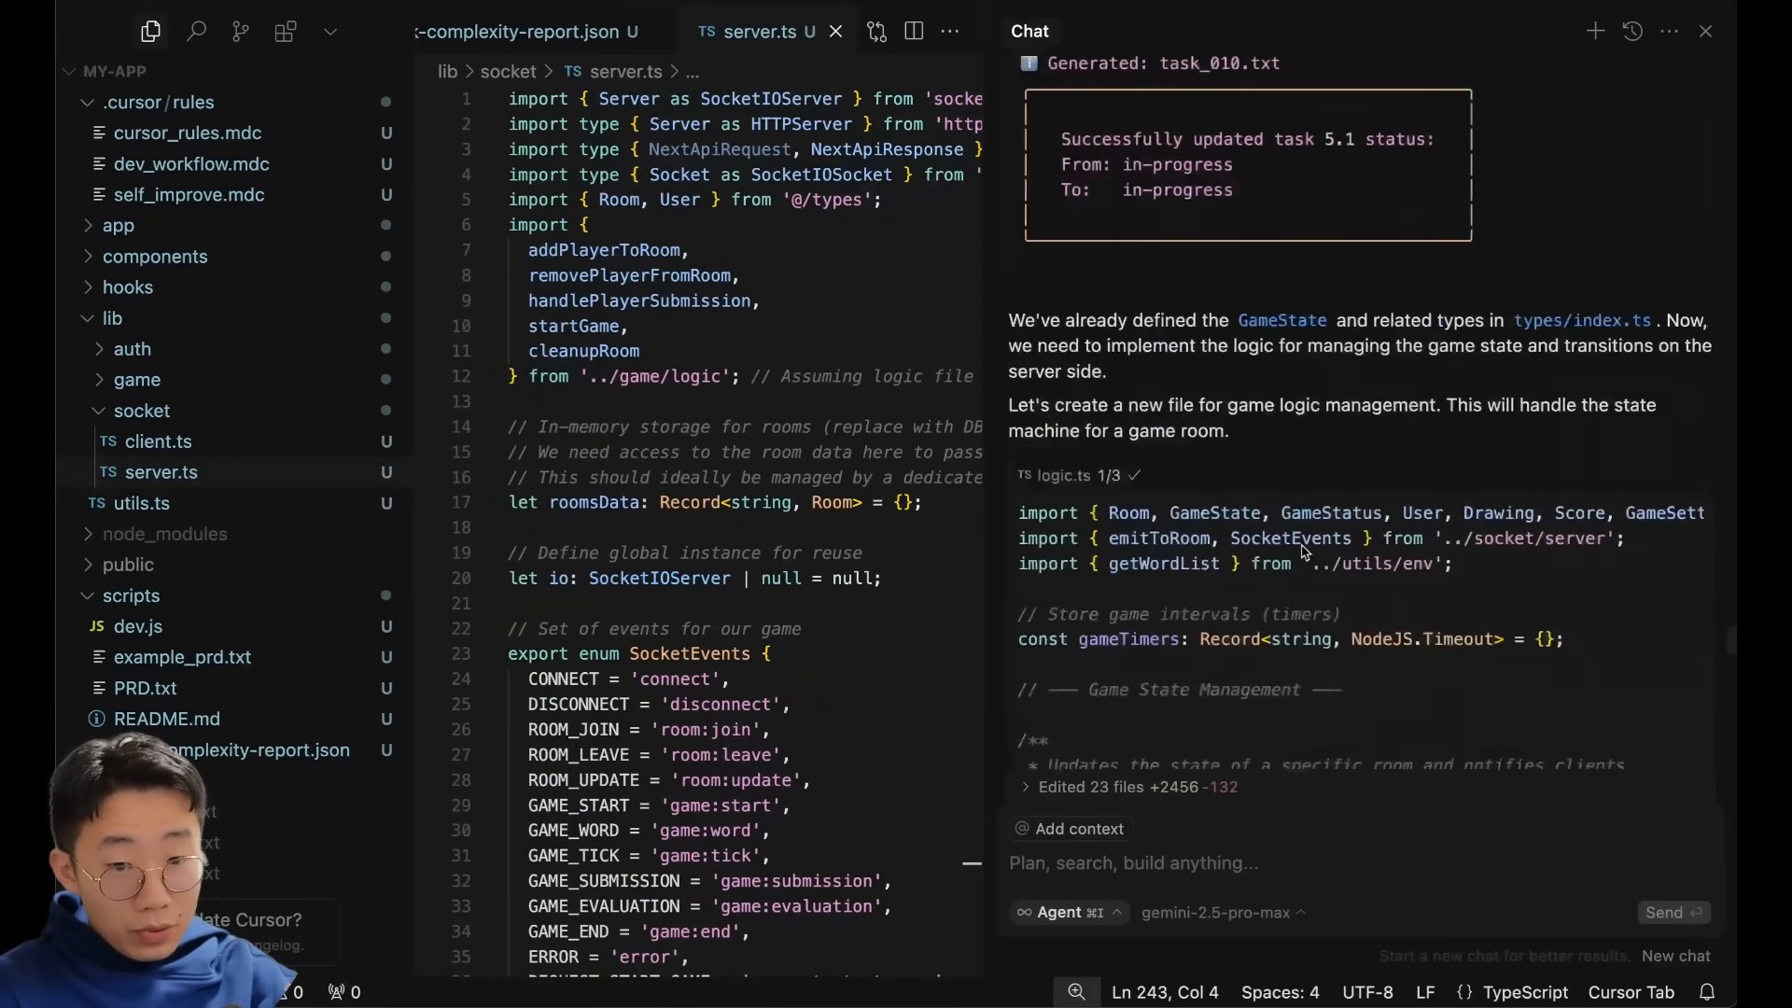
scroll("down", 3)
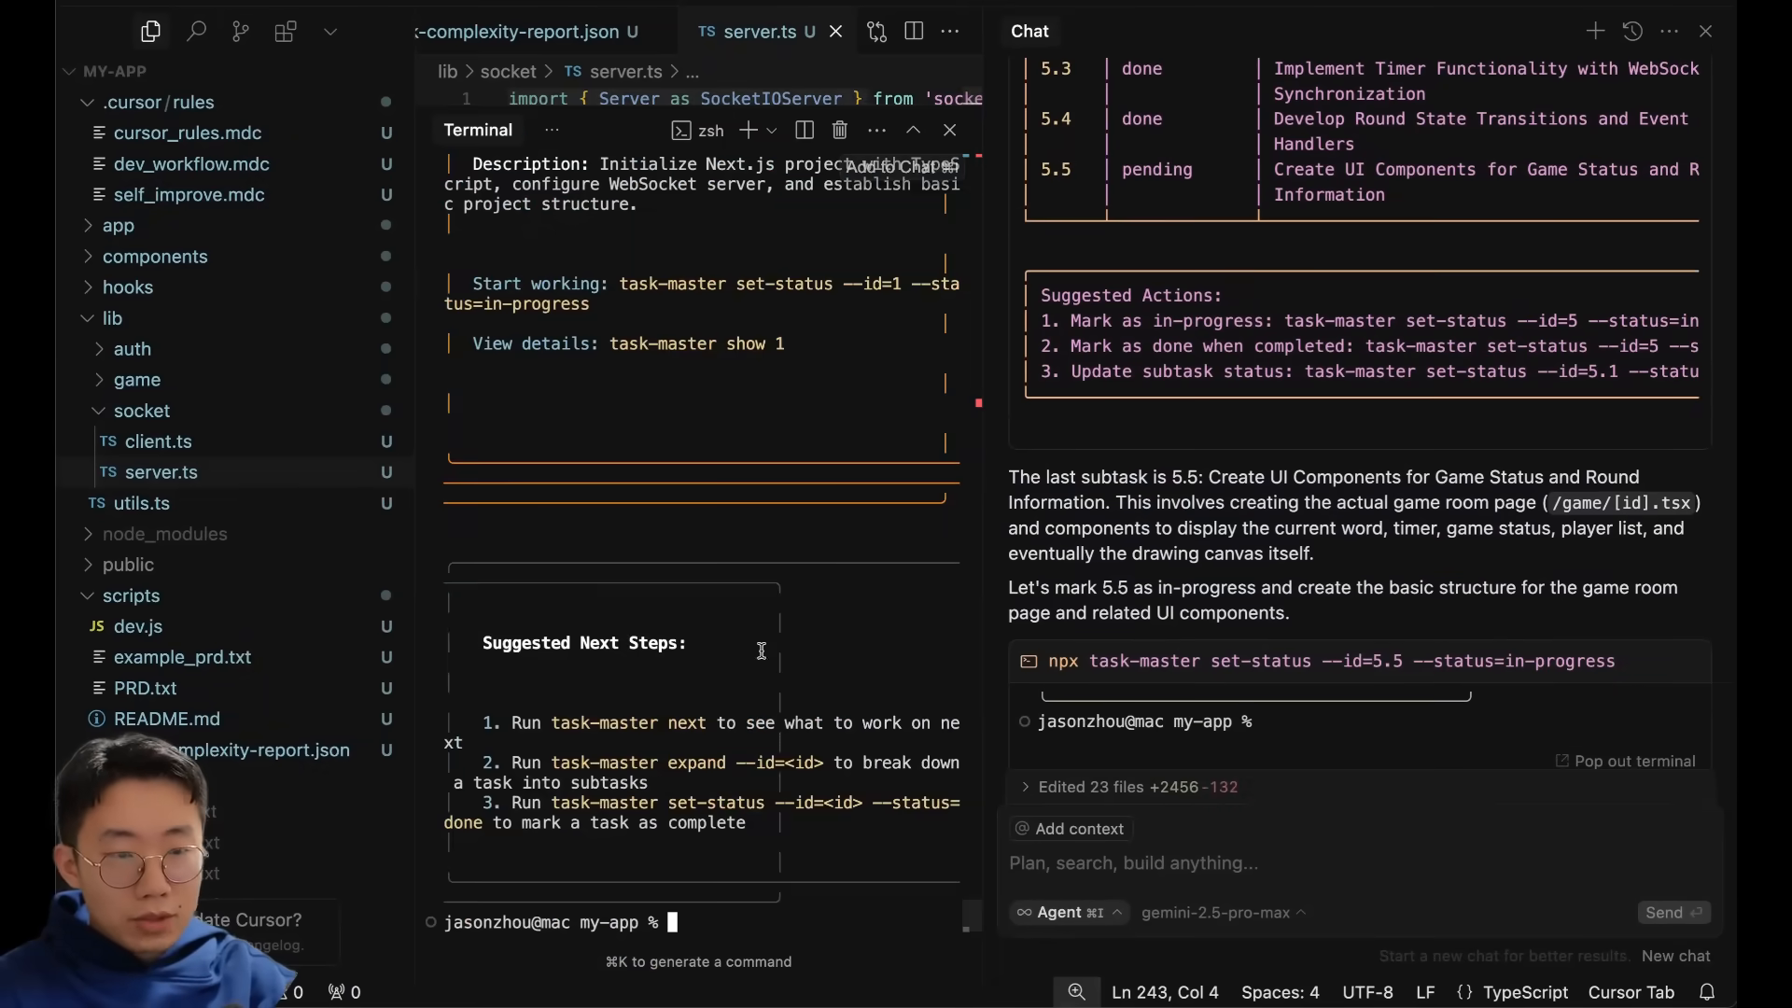
type("npm")
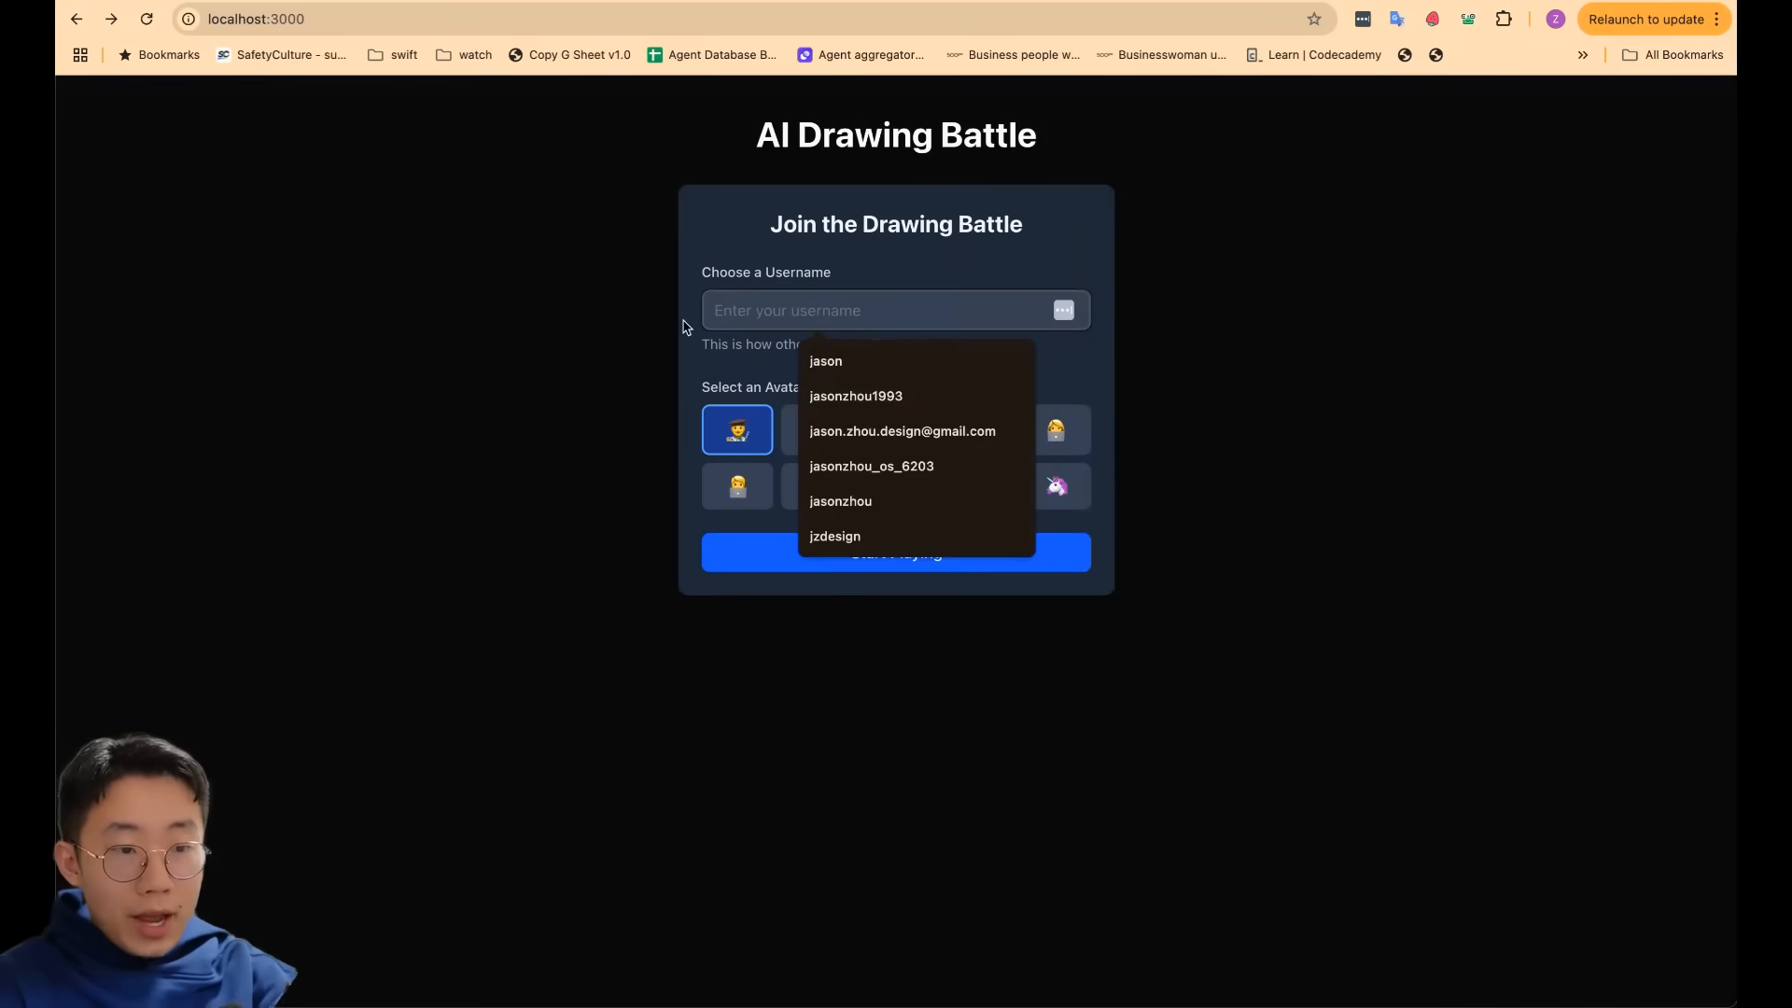
Step: Join AI Drawing Battle as Jason with an avatar and enter room name 222
type("J")
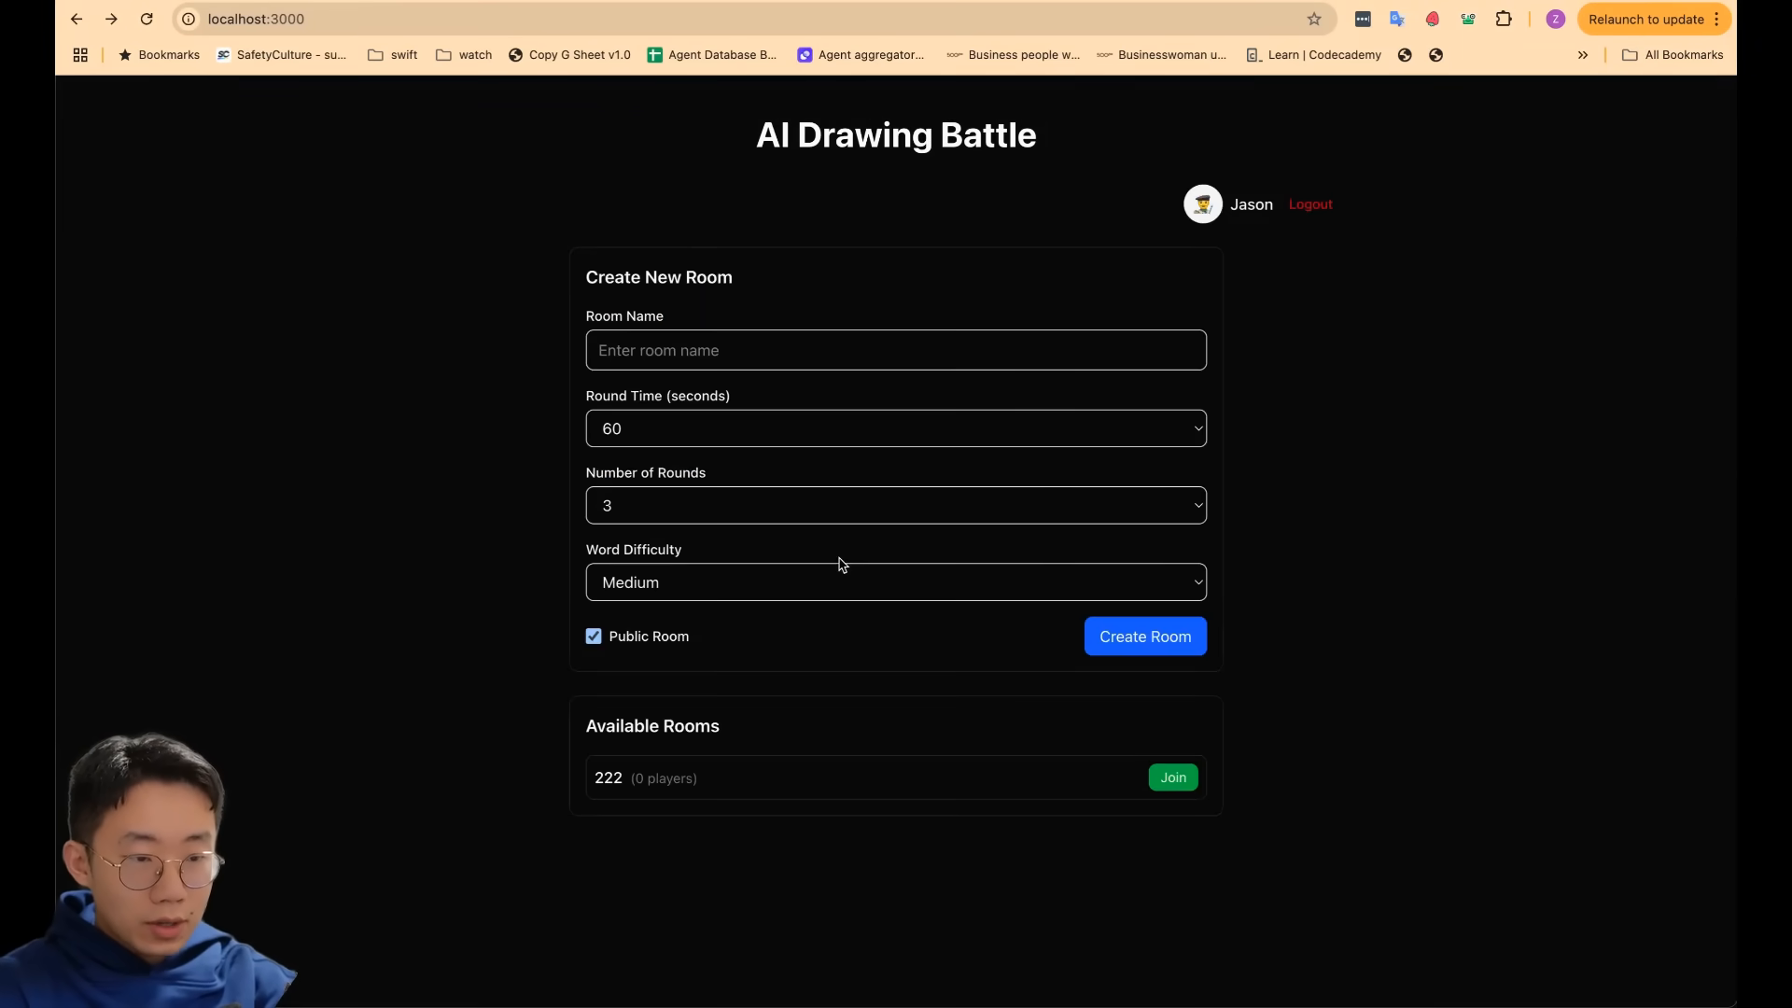
mouse_move(1255, 303)
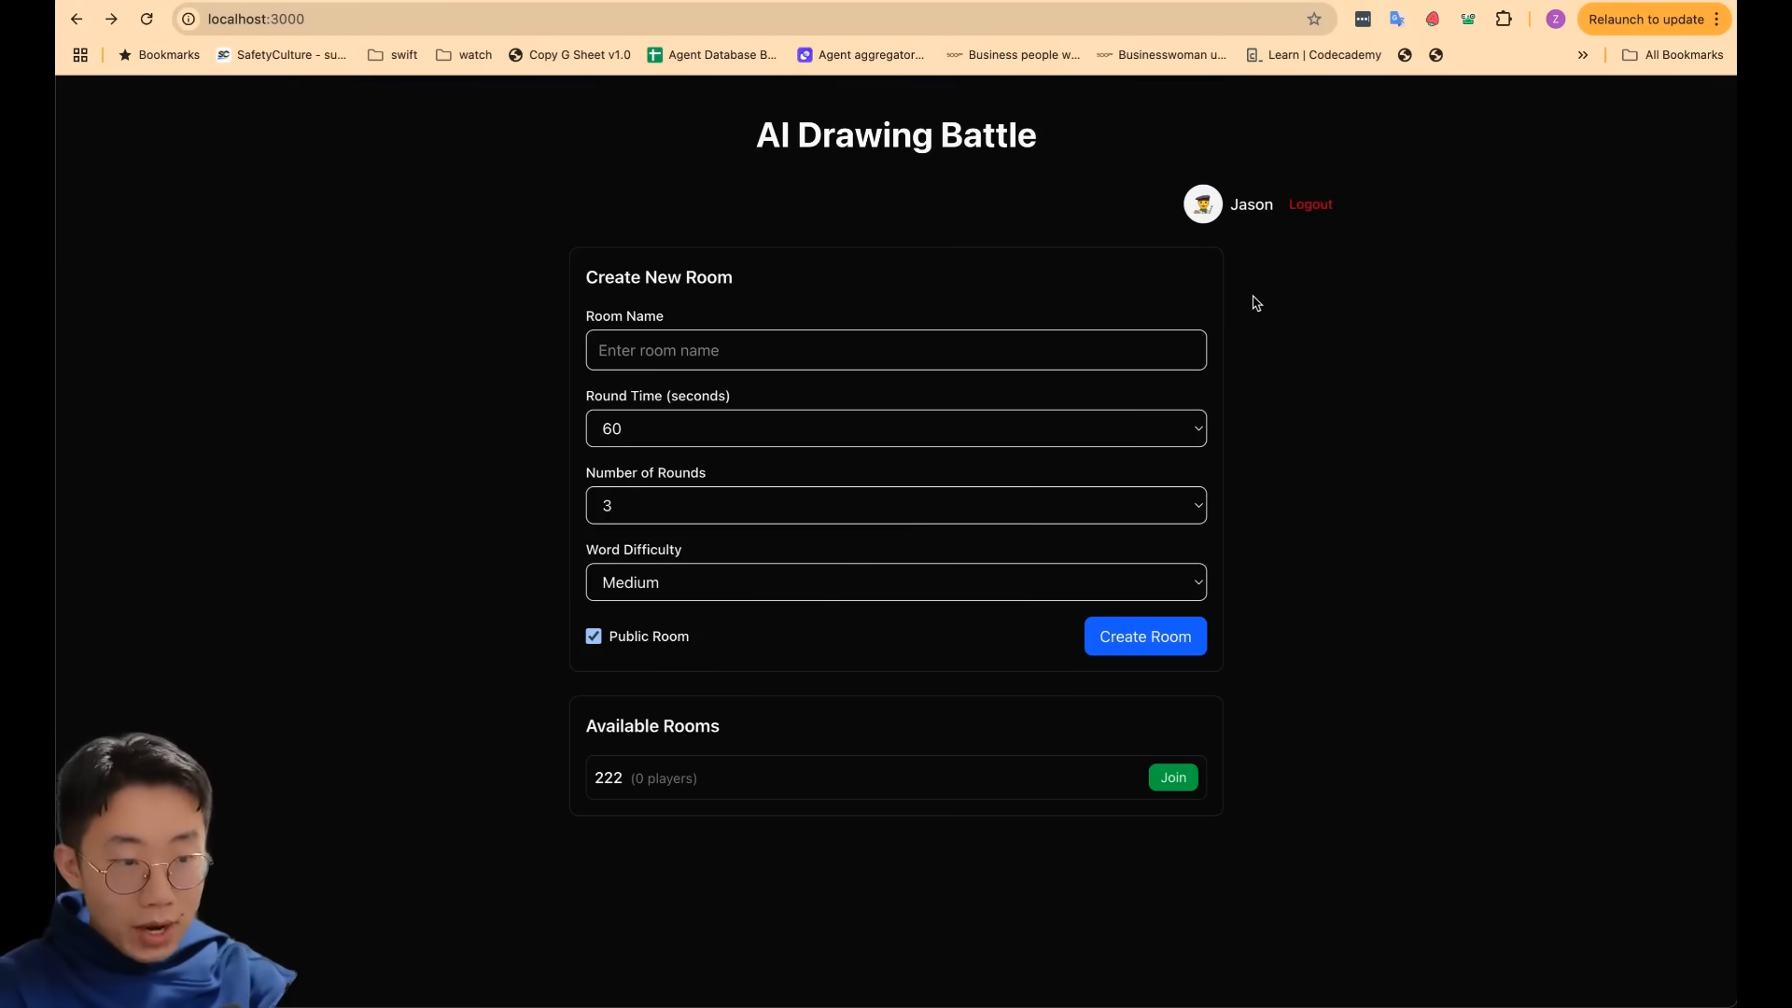
type("222")
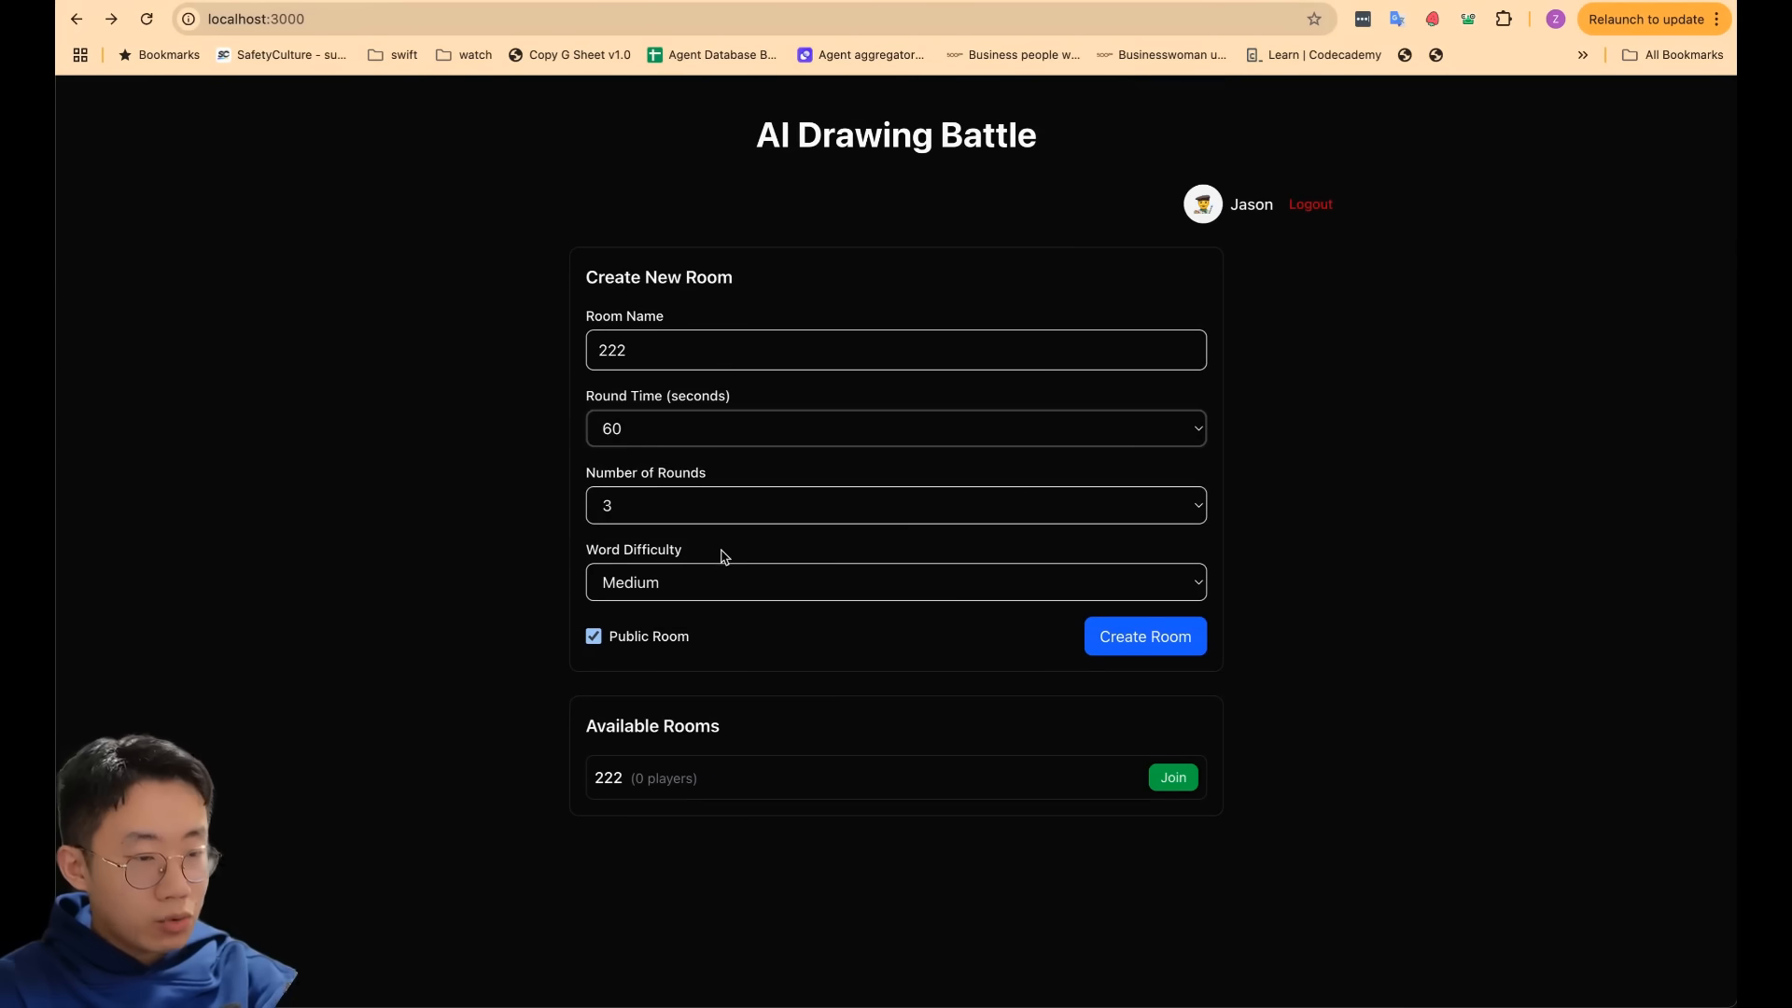
mouse_move(972, 635)
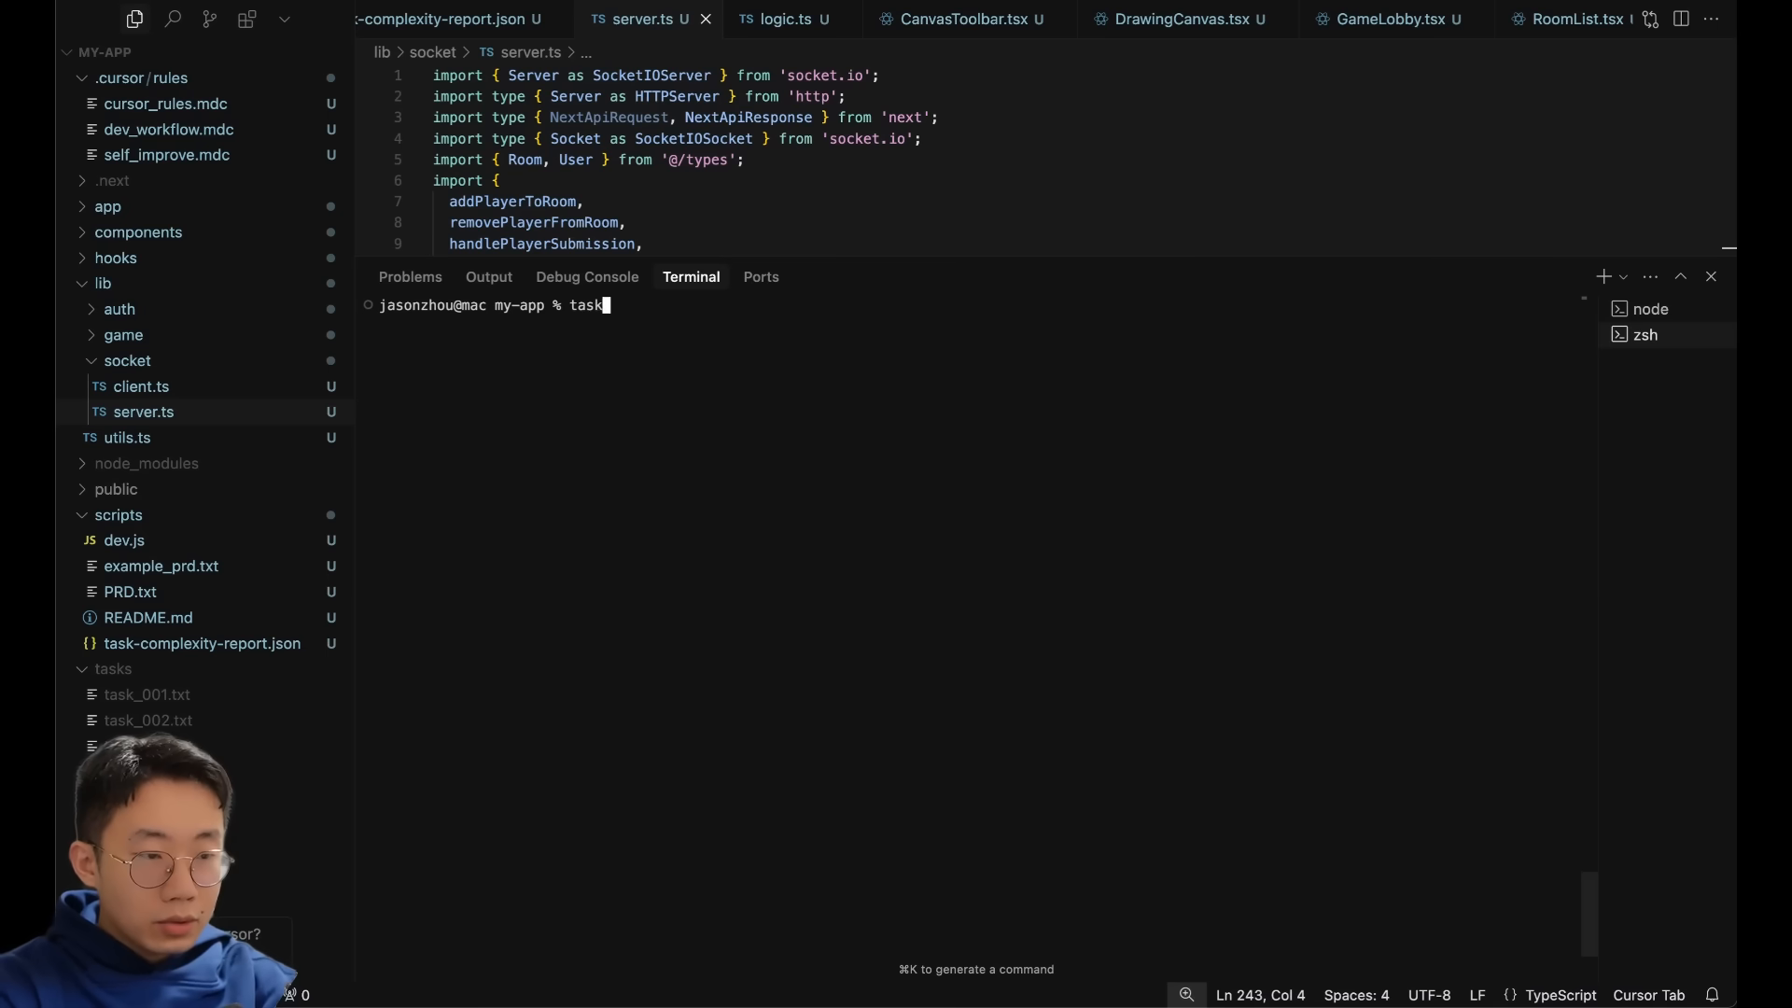
Step: Run task-master list --with-subtasks to show every task and subtask status in the terminal
type("-master list --with-")
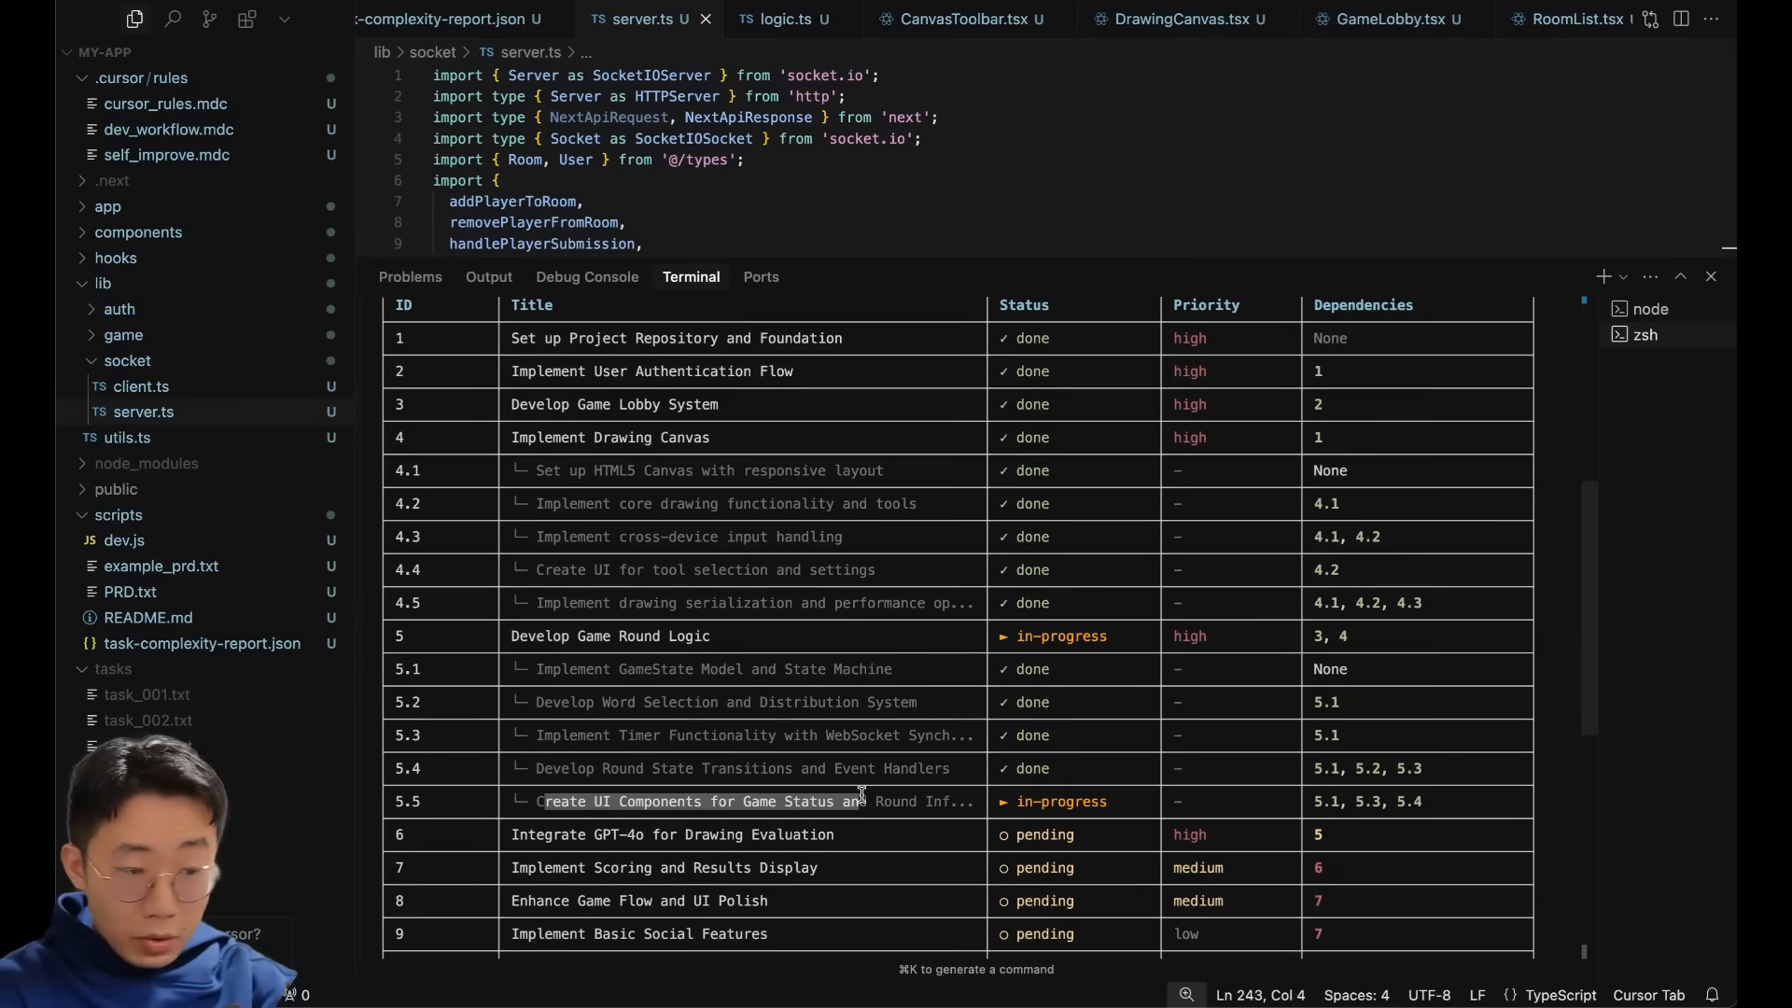
scroll("down", 3)
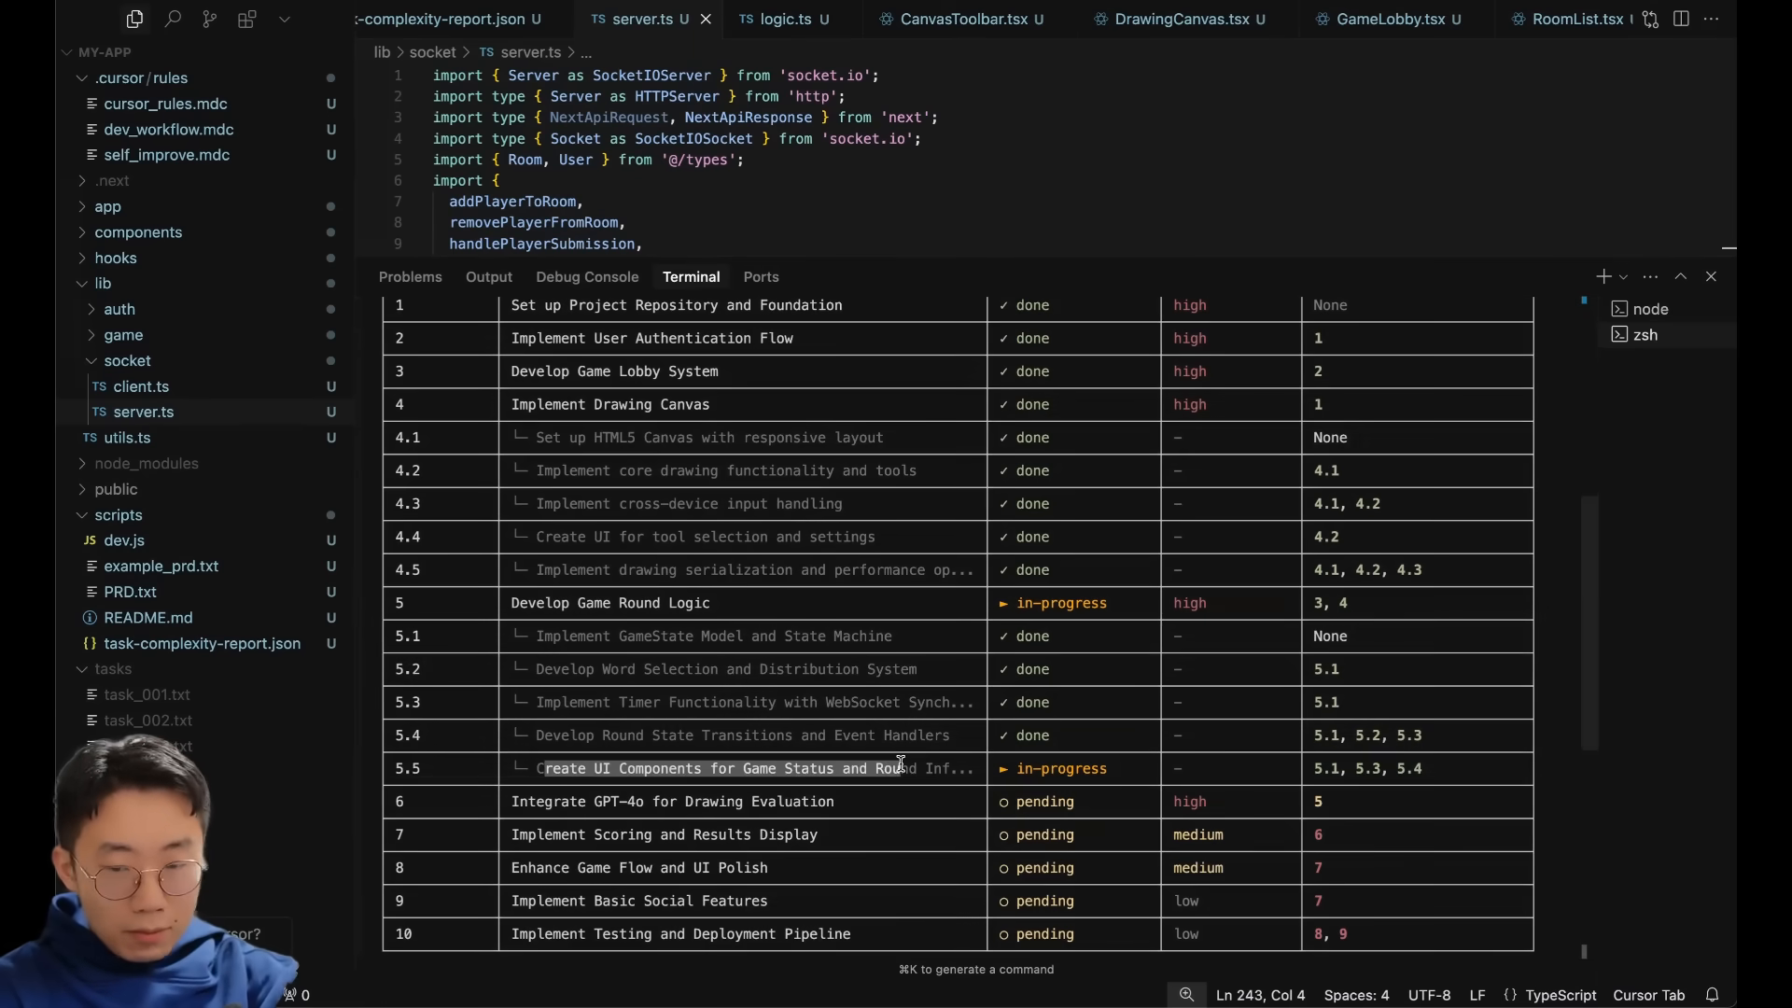
left_click(1651, 18)
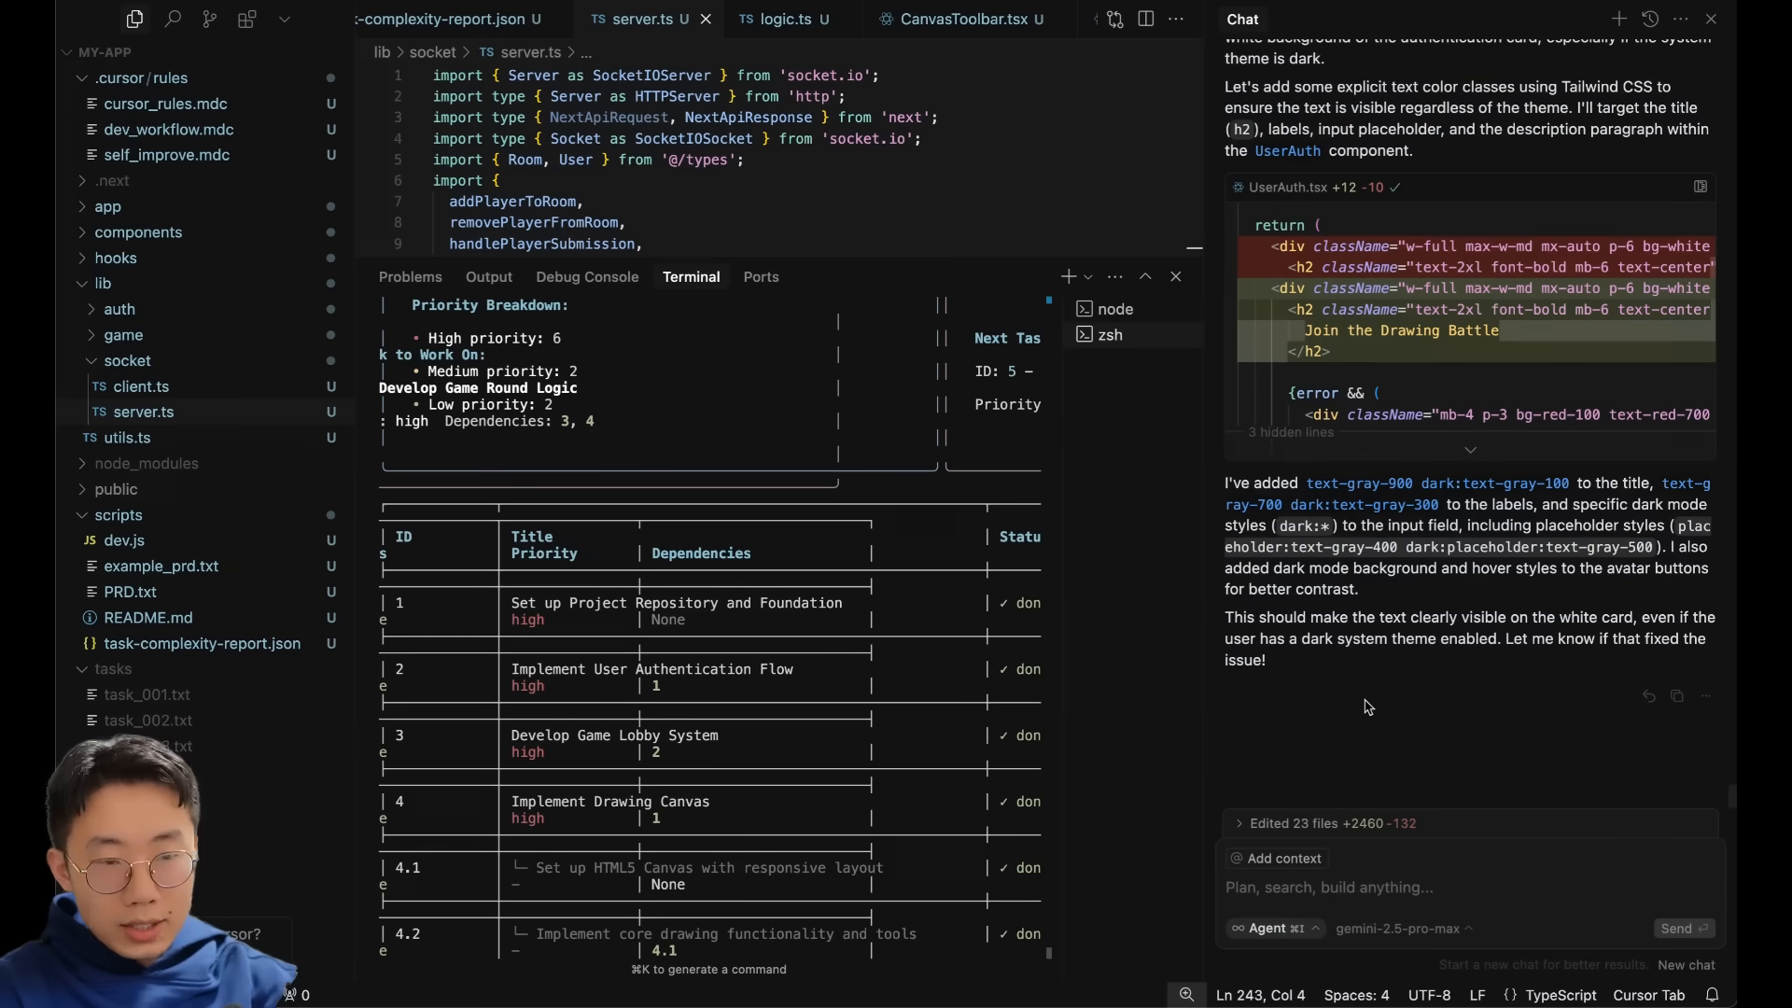
Step: Have the agent reflect on its errors and accept its new nextjs_app_router.mdc rule
scroll("up", 3)
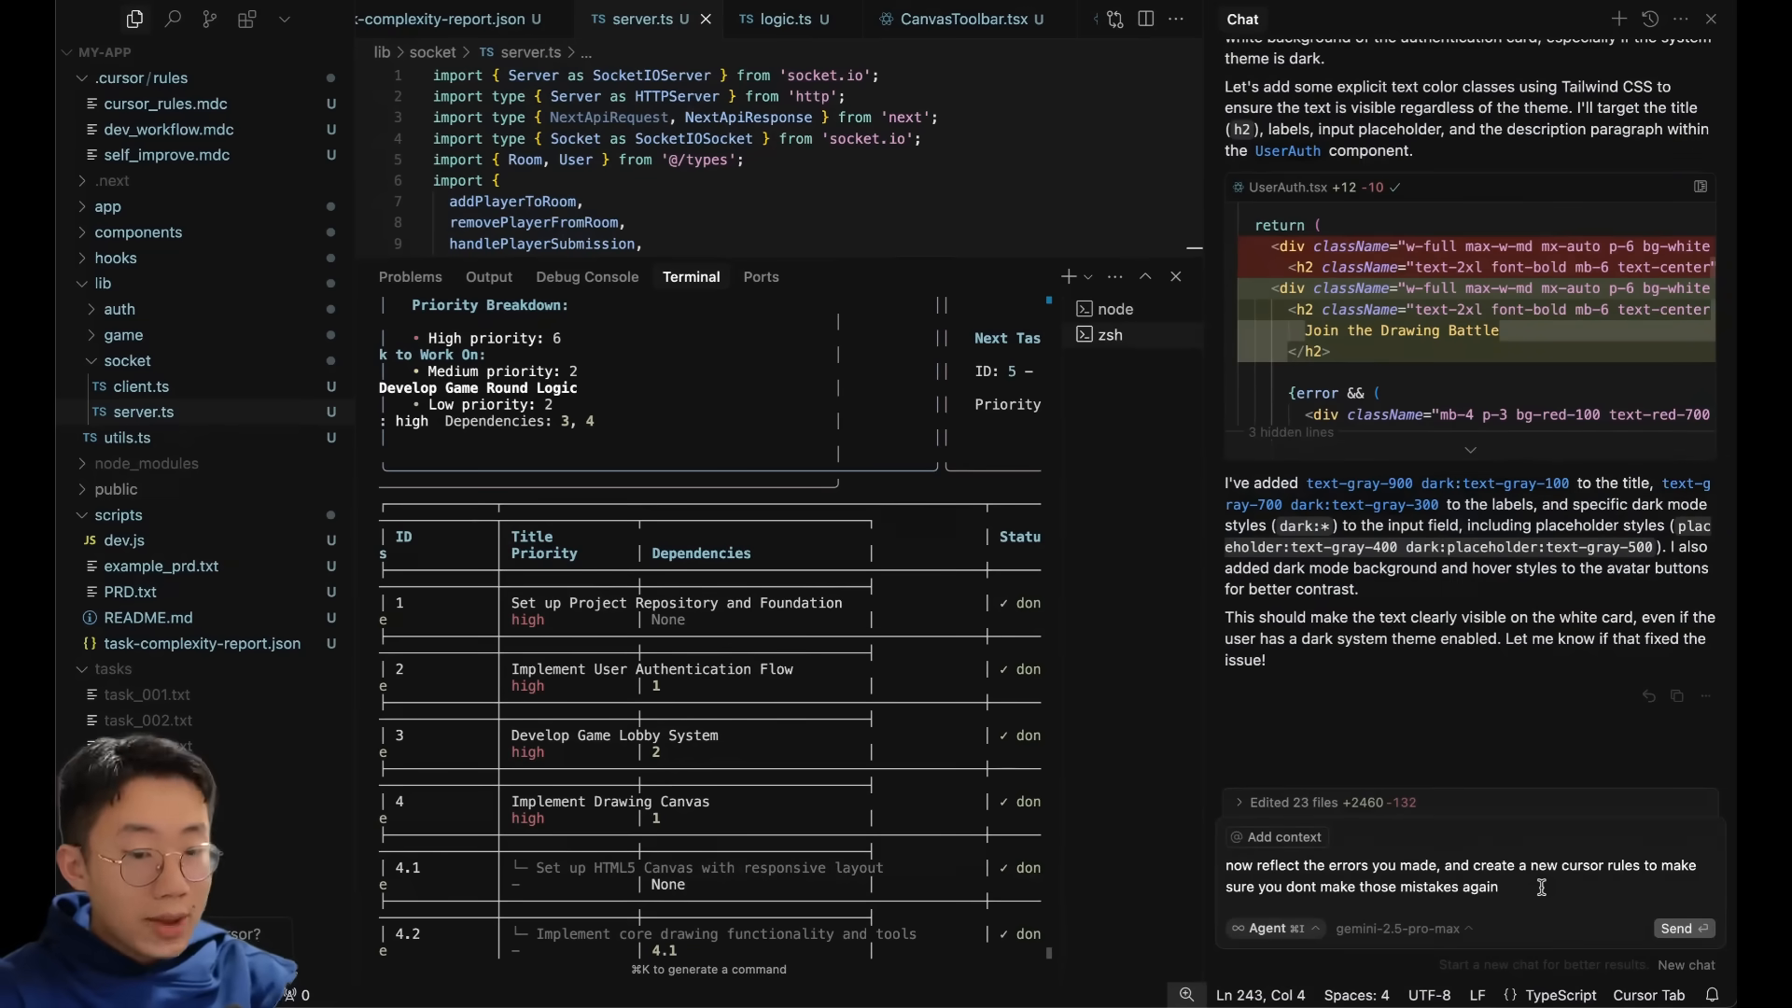
left_click(1682, 927)
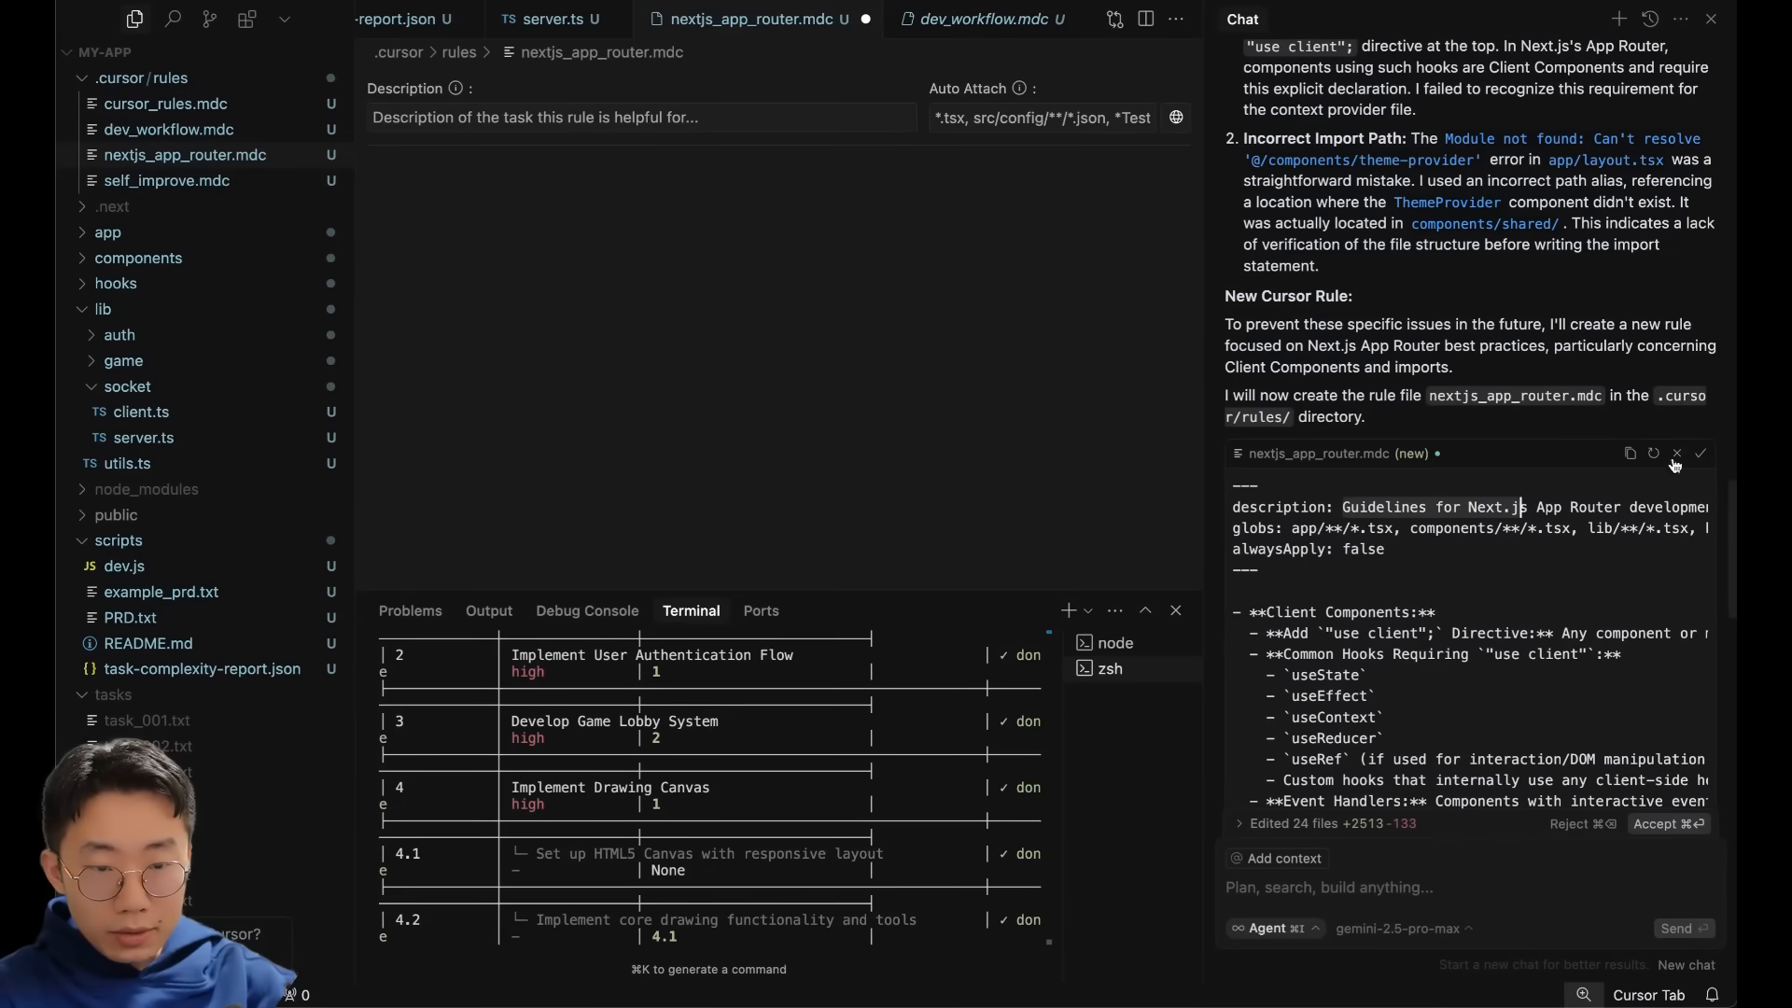
left_click(1701, 452)
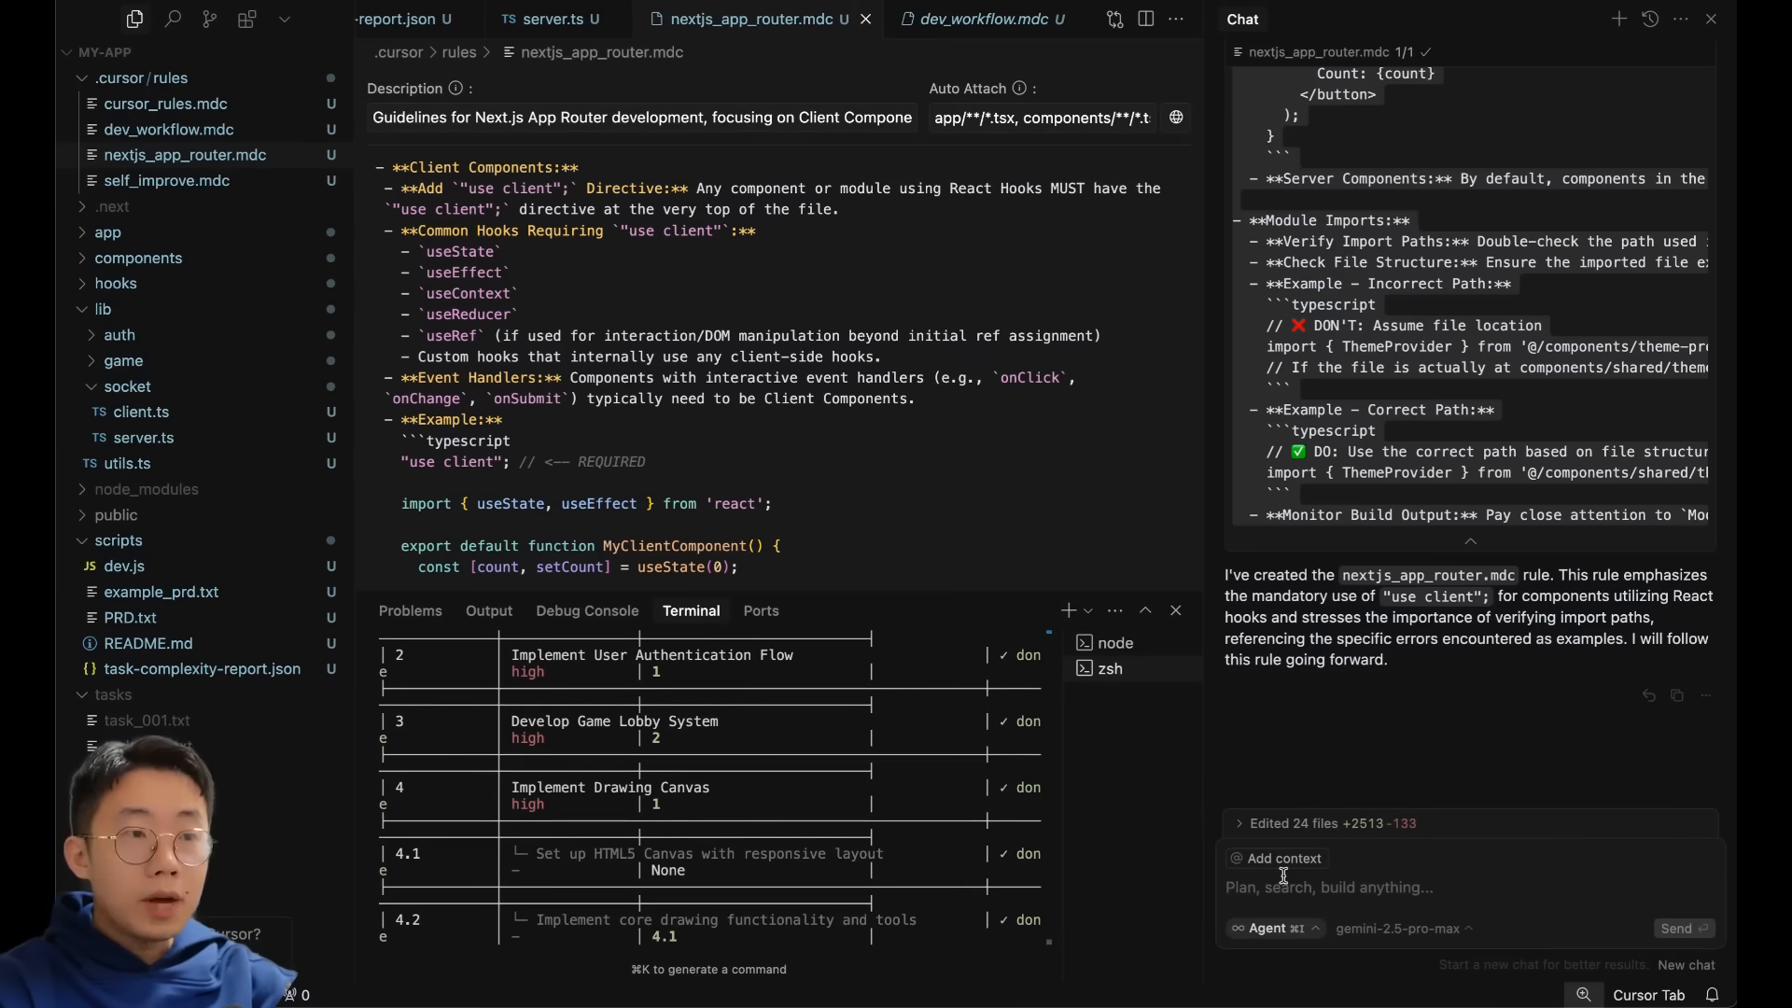
Step: Draft a prompt asking the agent to check the next task and do quick testing
type("great, now lets")
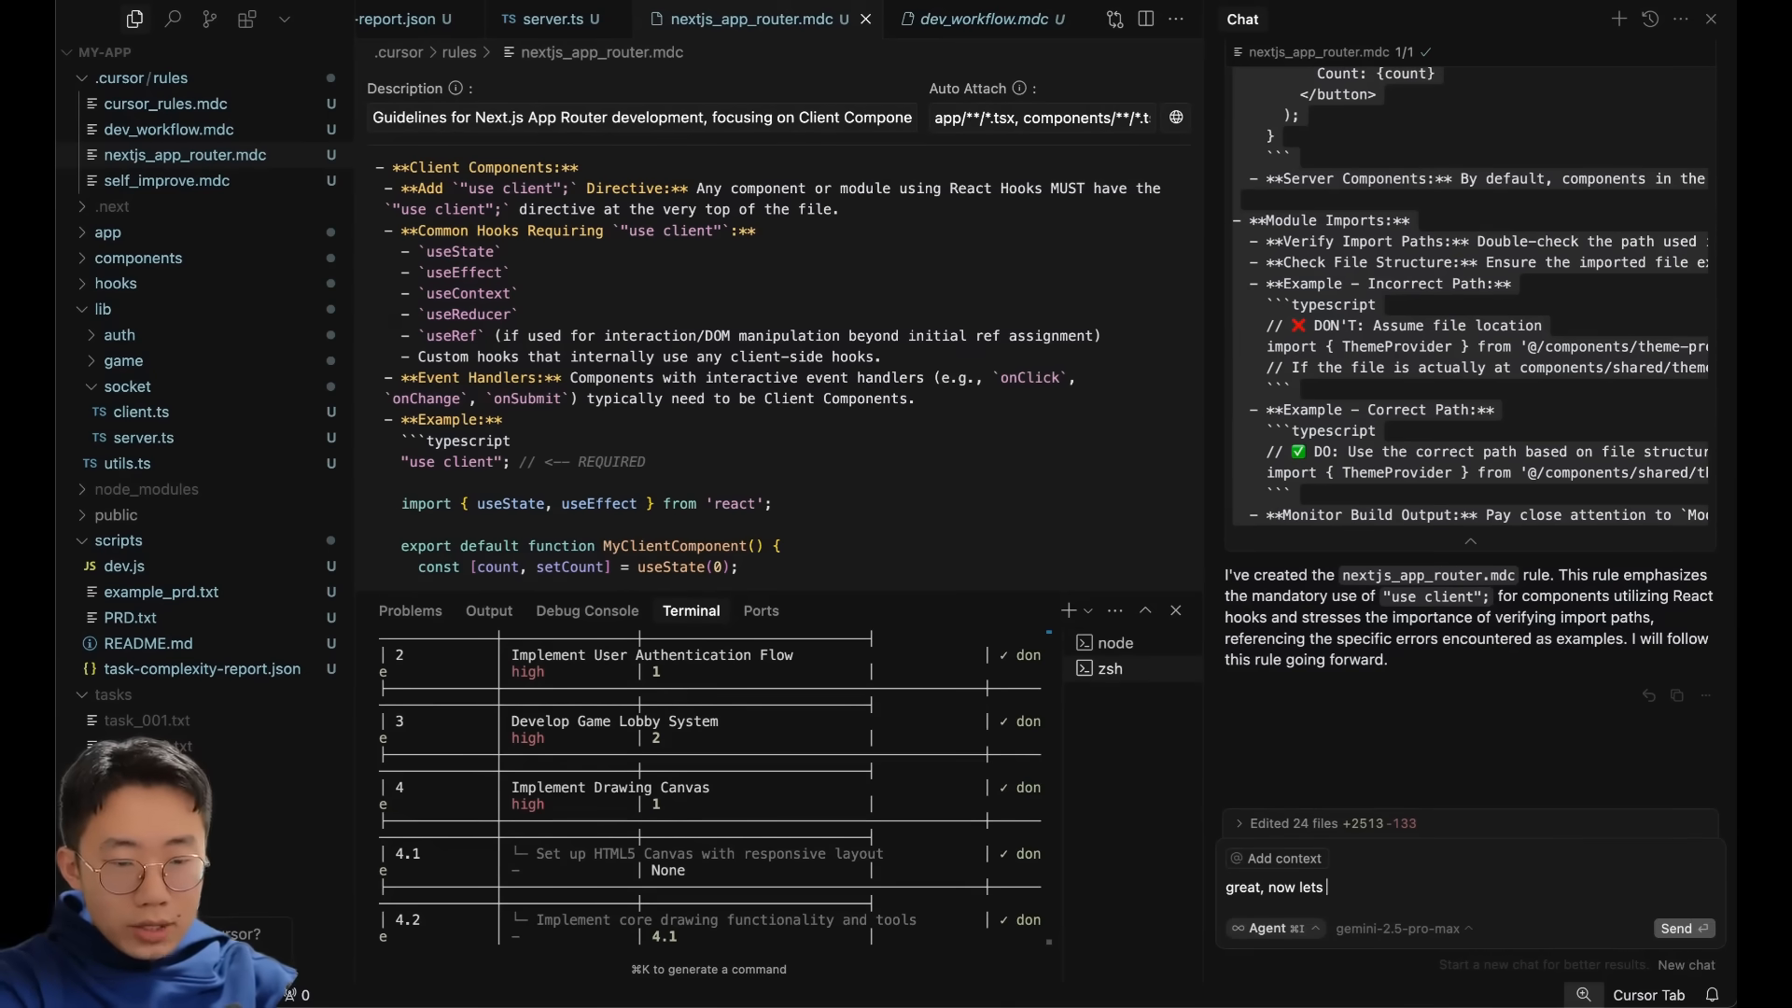
type("check what is the next tasks to complete, to a point where we can do some")
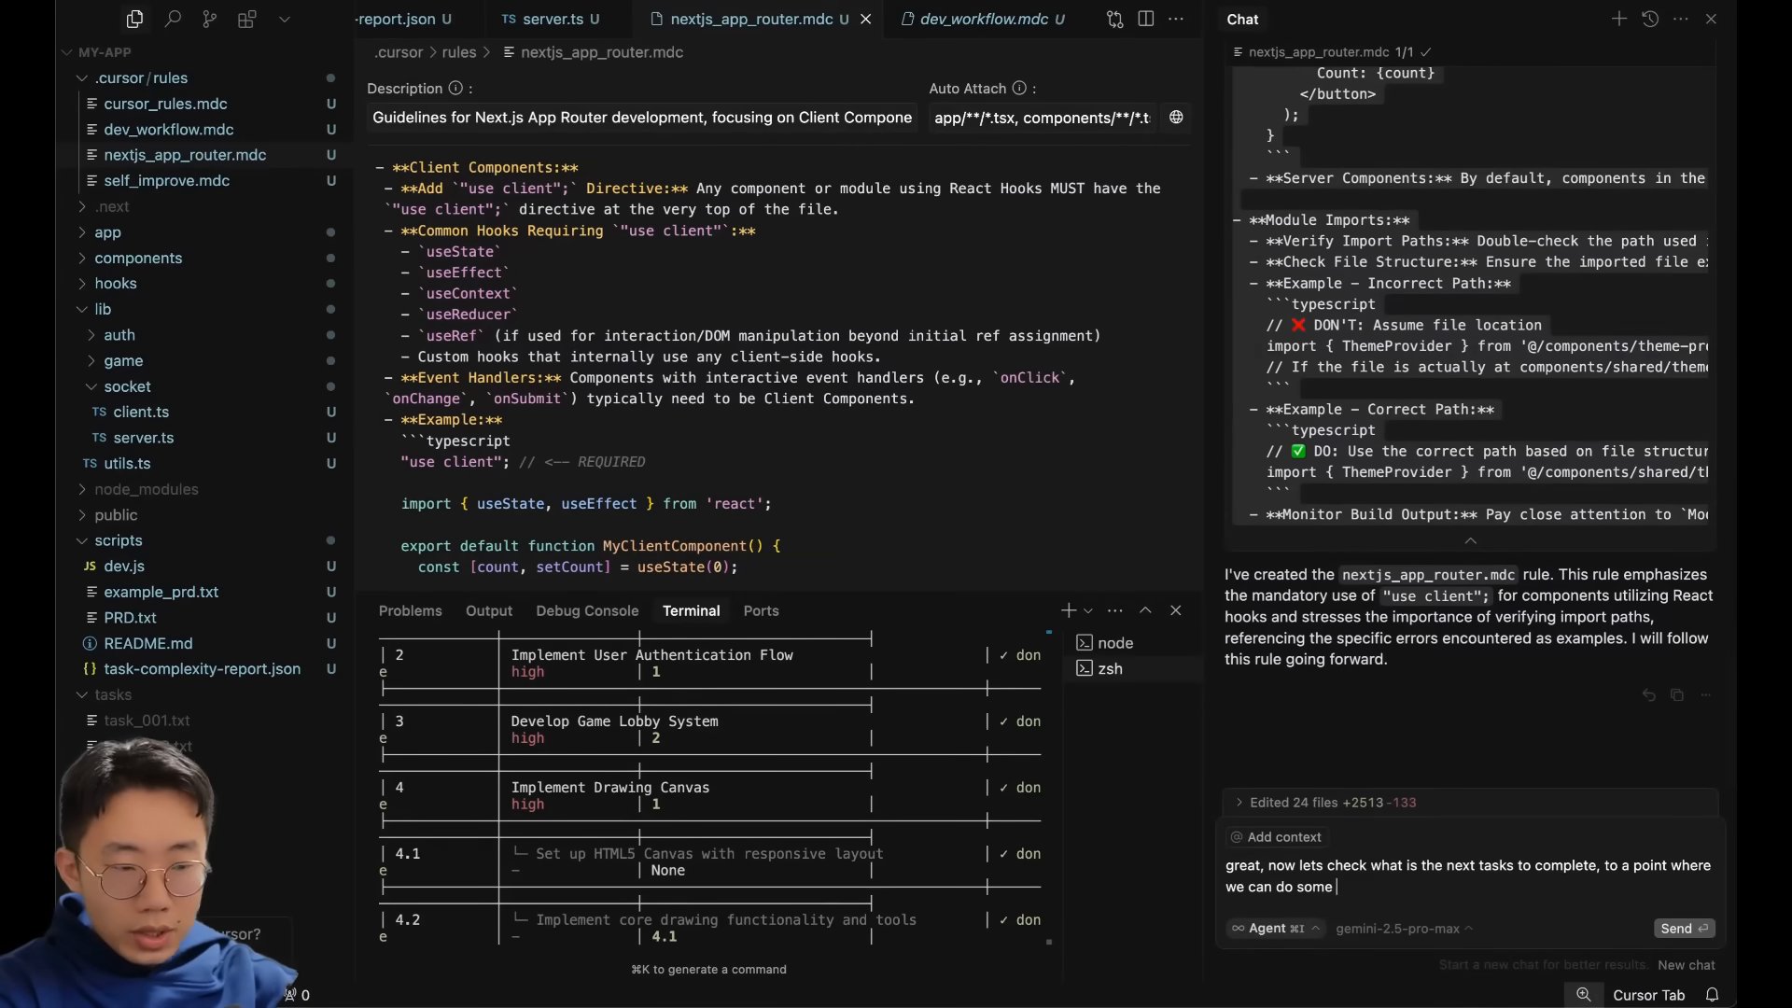
type("quikc testing of the d")
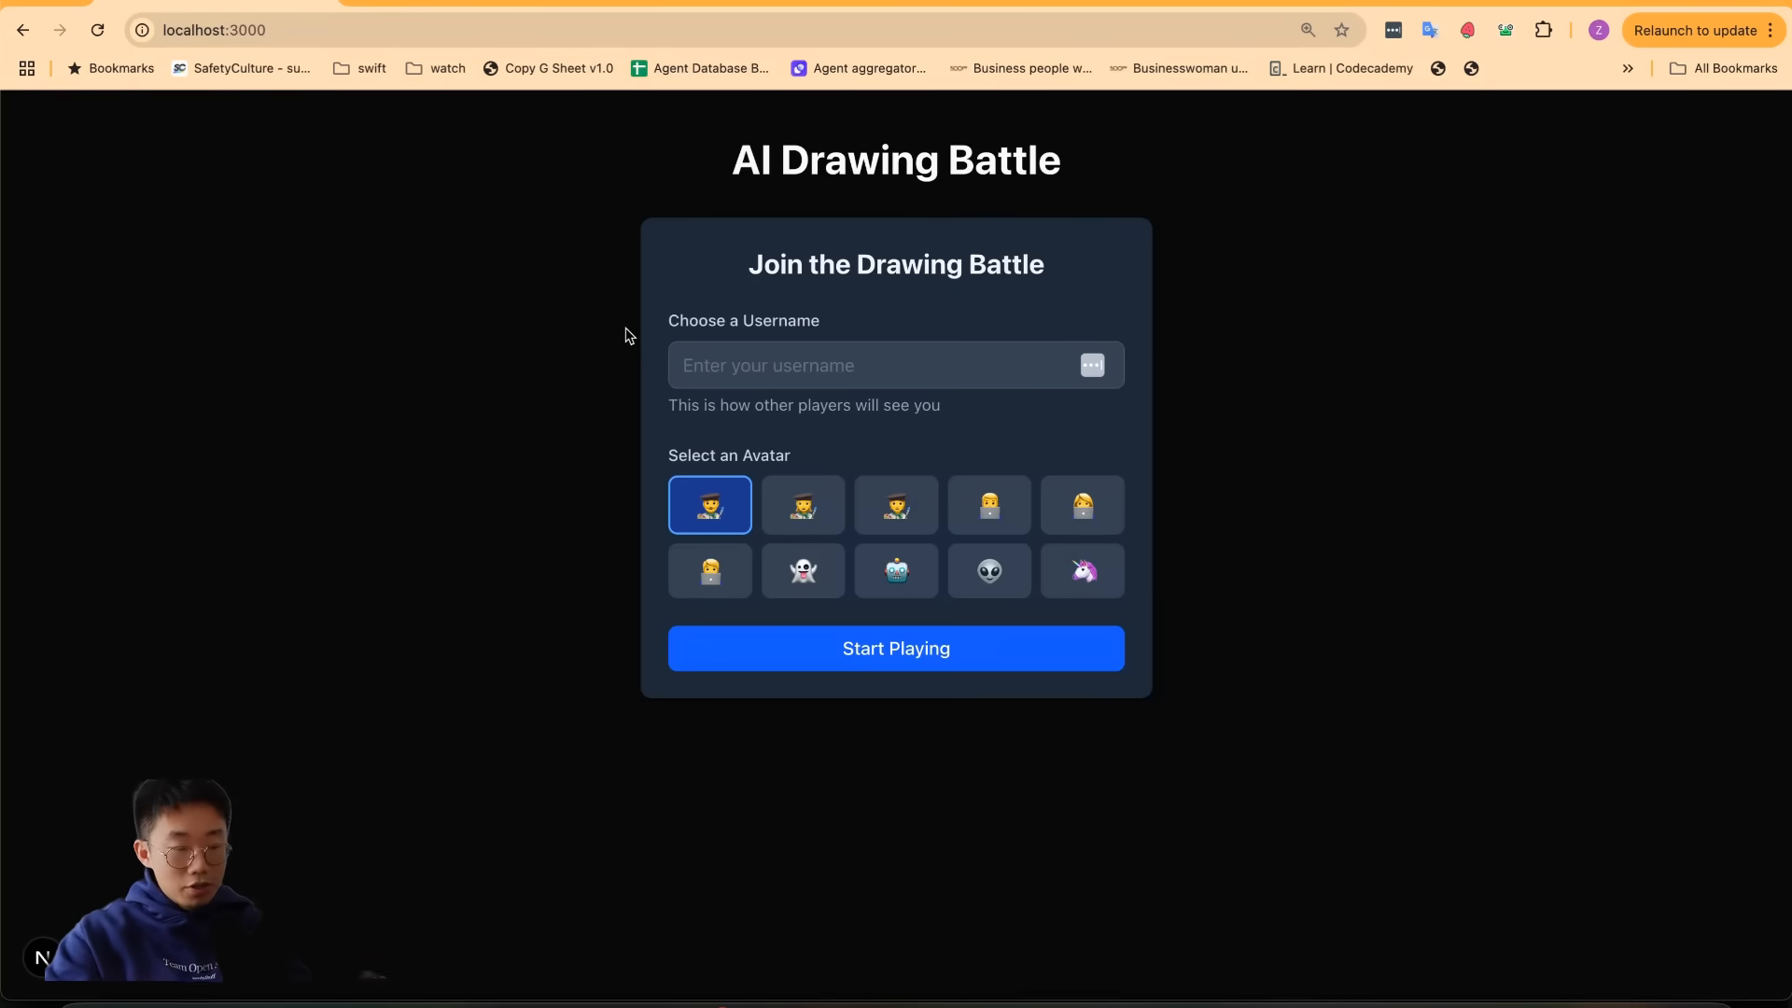
Step: Create Jason's room with a 30-second round time and join it as shirley from a second window
left_click(868, 364)
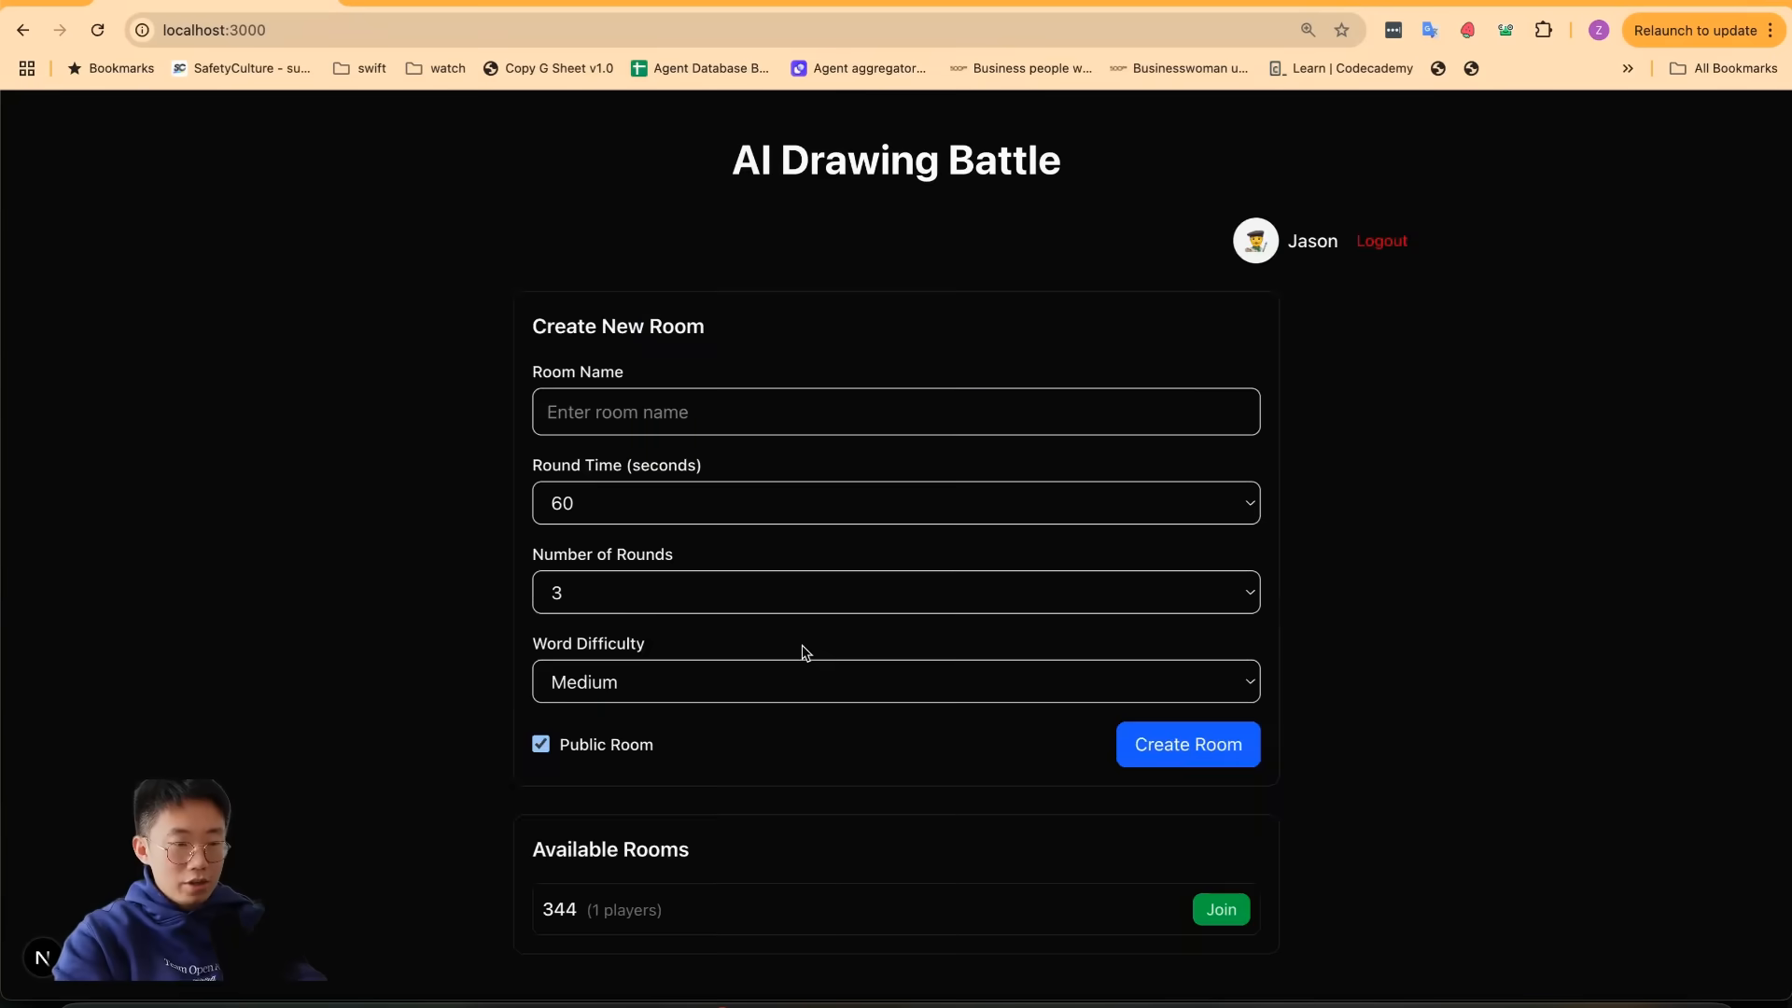
left_click(894, 411)
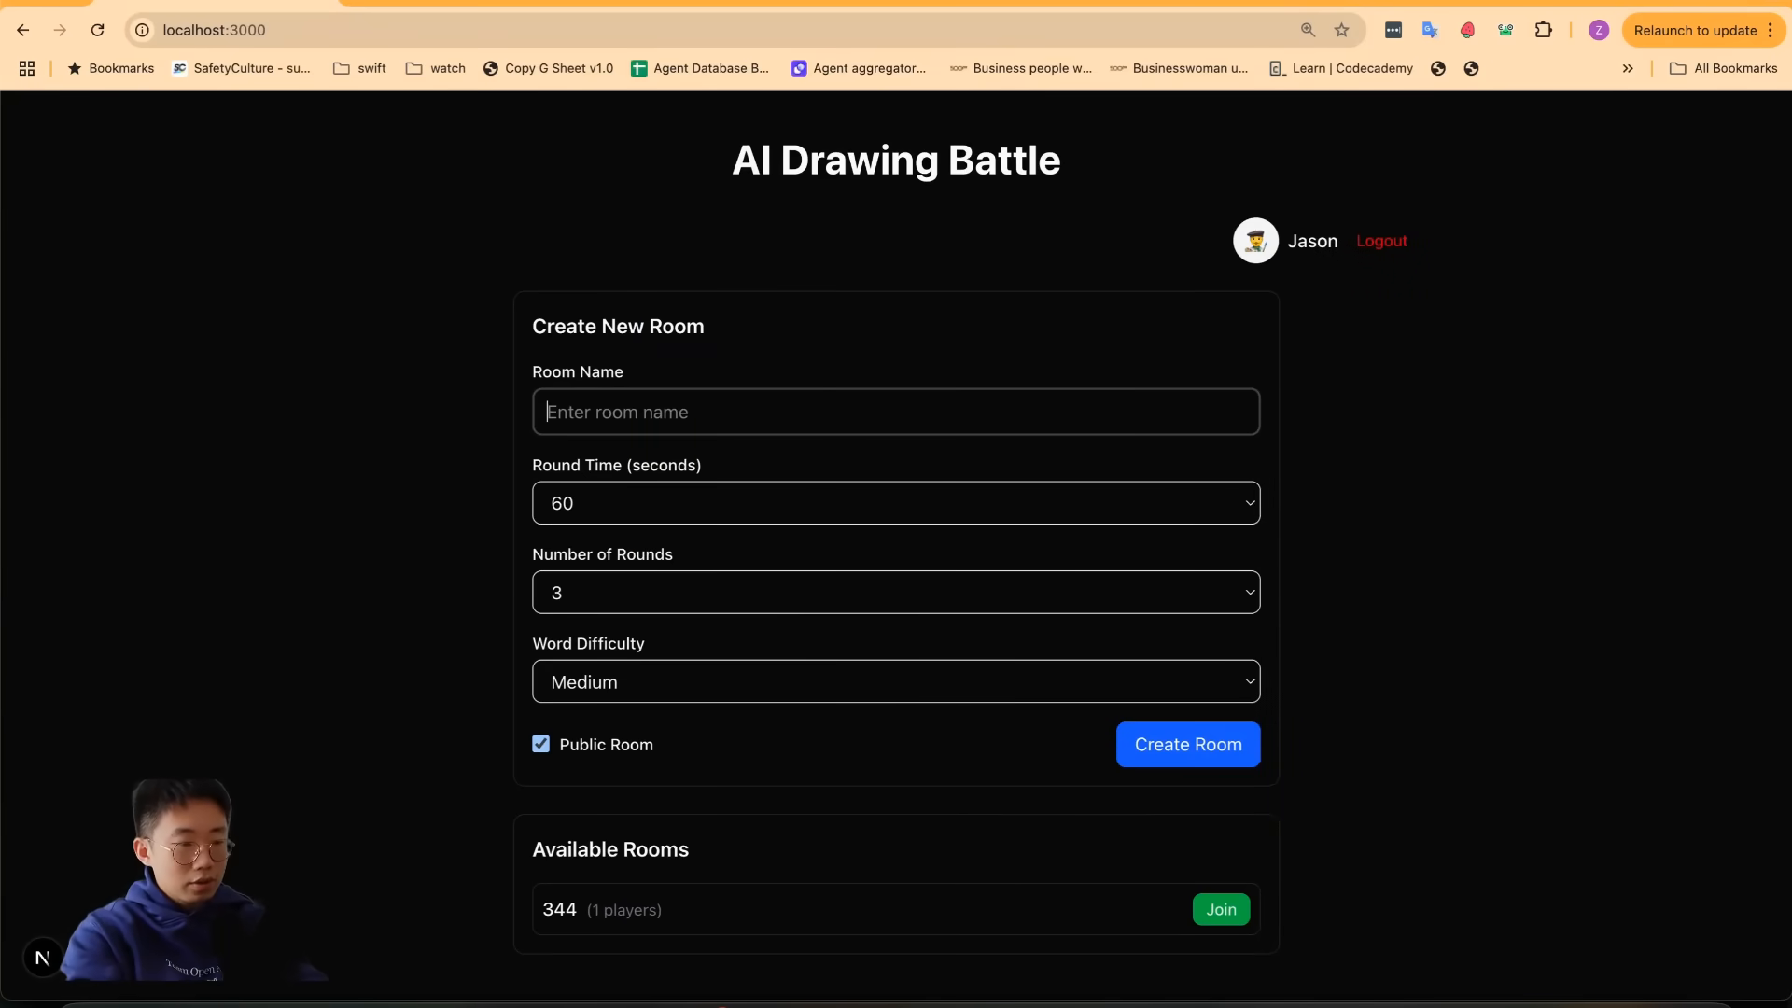
left_click(894, 502)
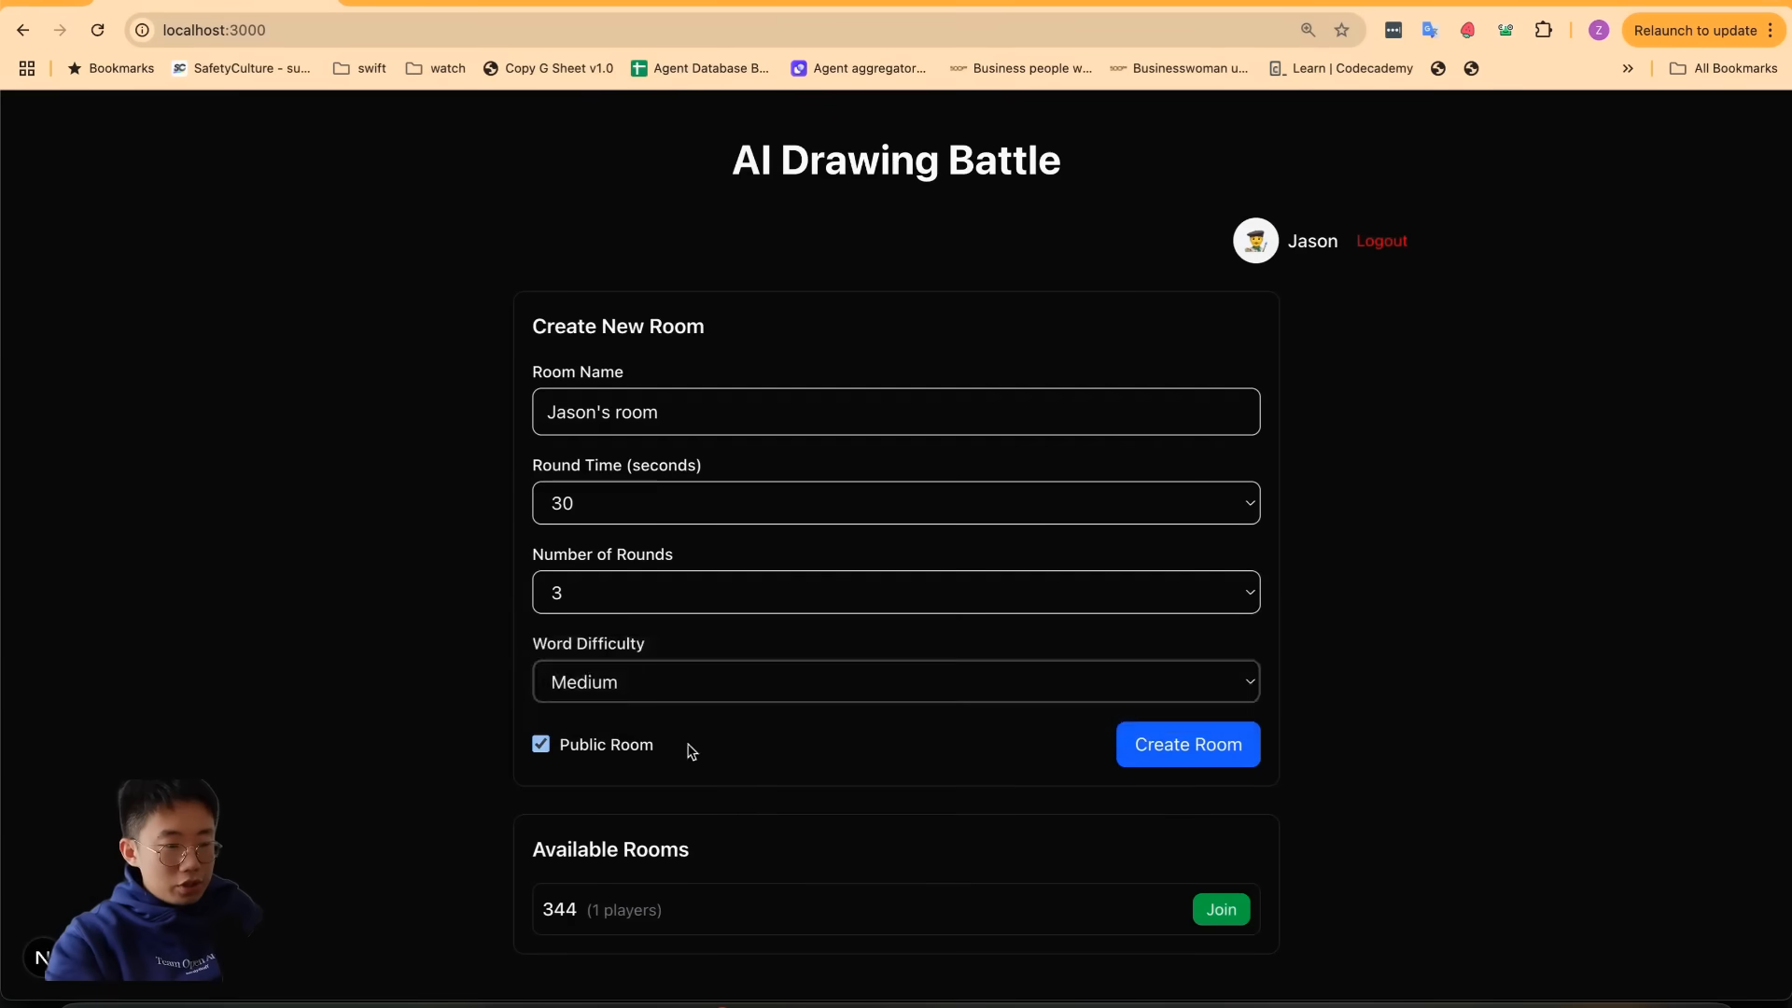
left_click(1188, 745)
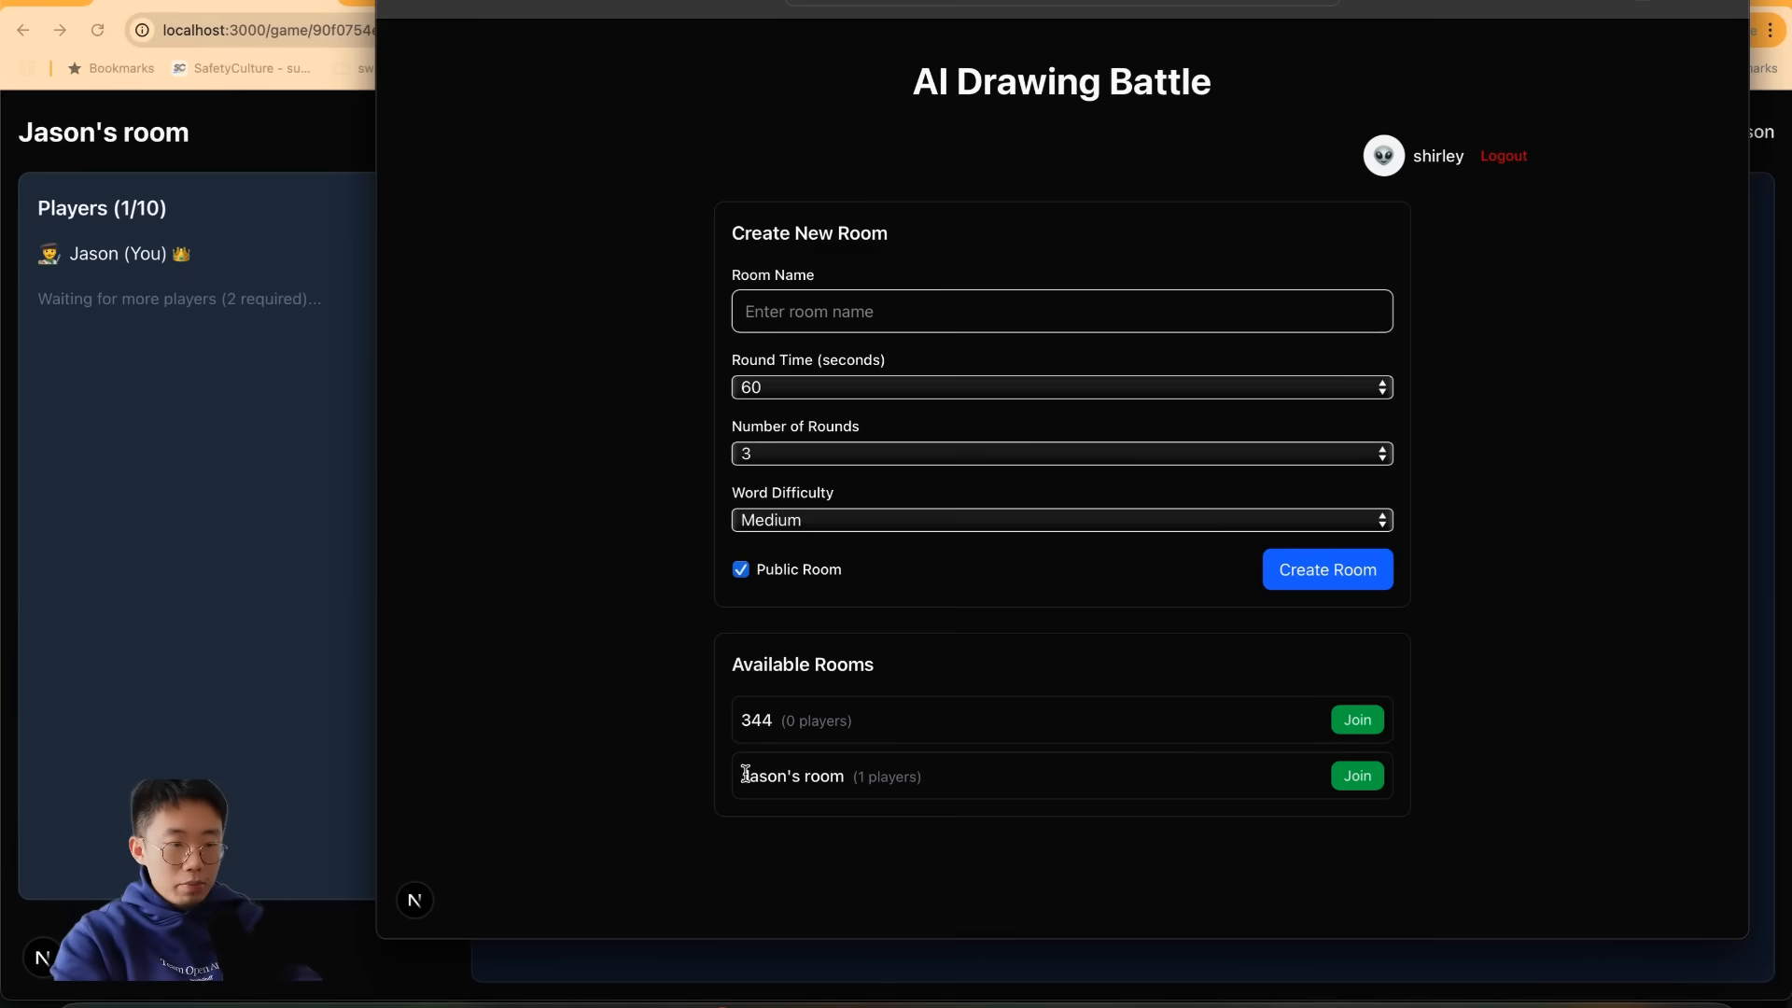
left_click(1356, 776)
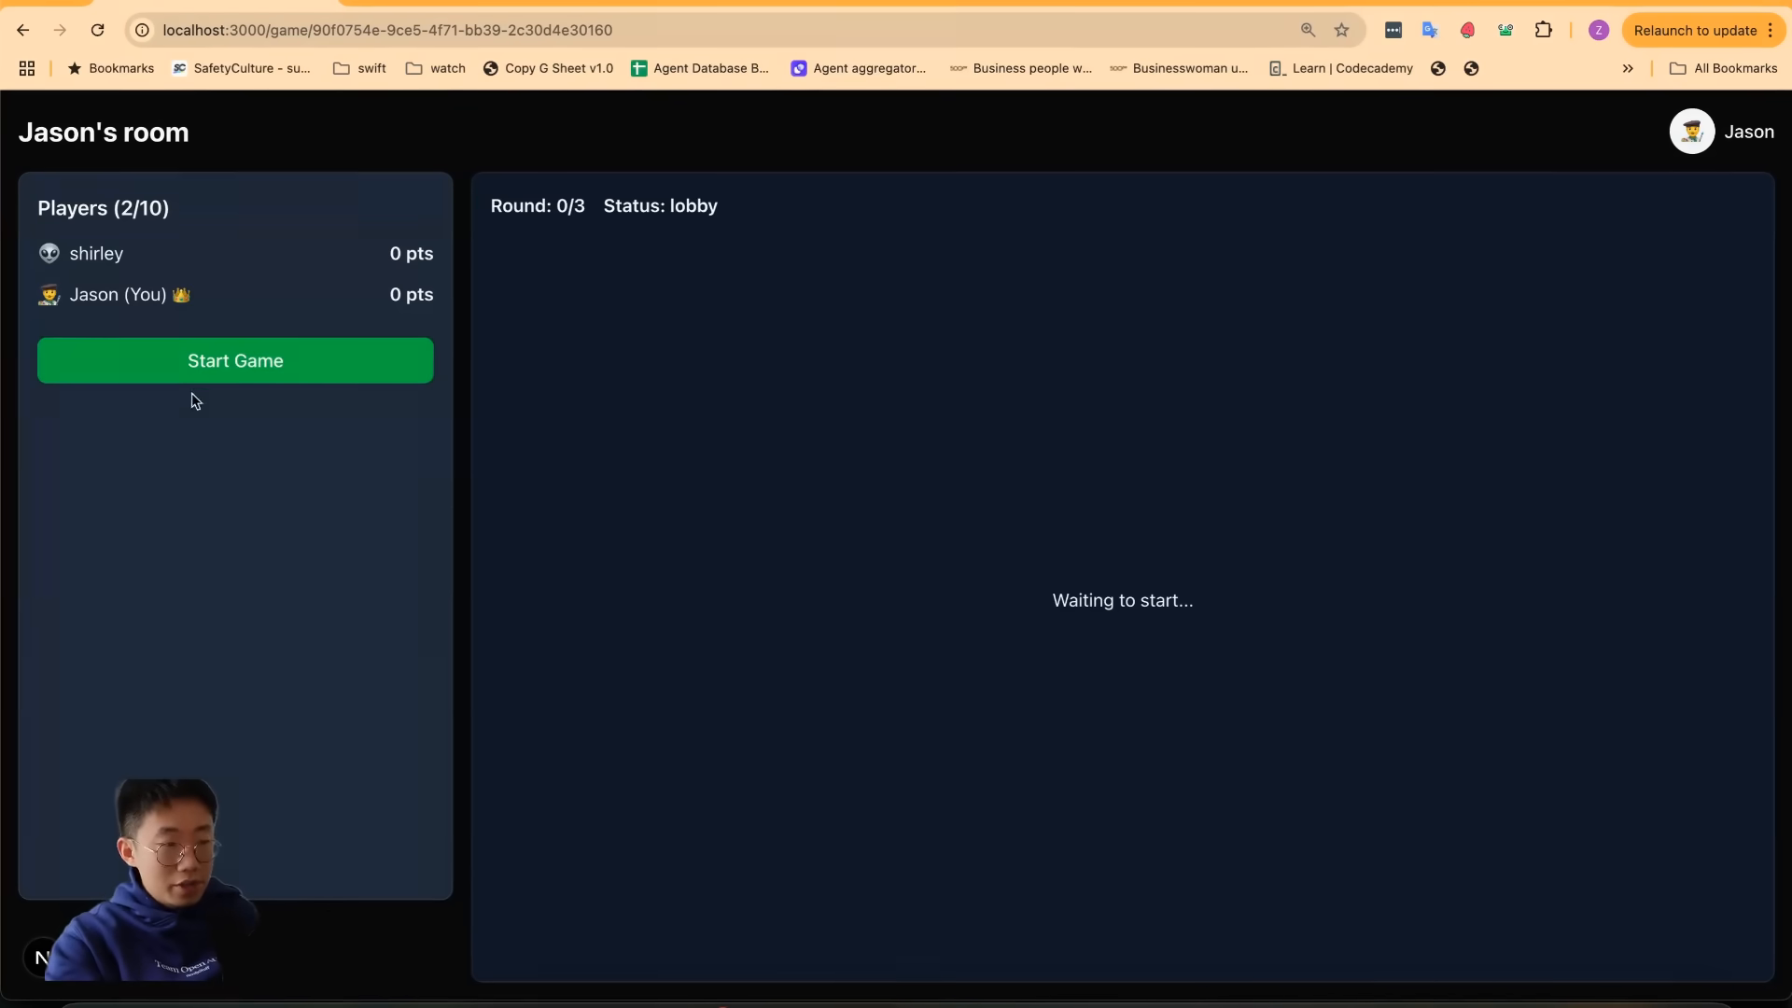
Step: Start the game with both players and view Round 1 results: Jason 20, shirley 10
left_click(235, 360)
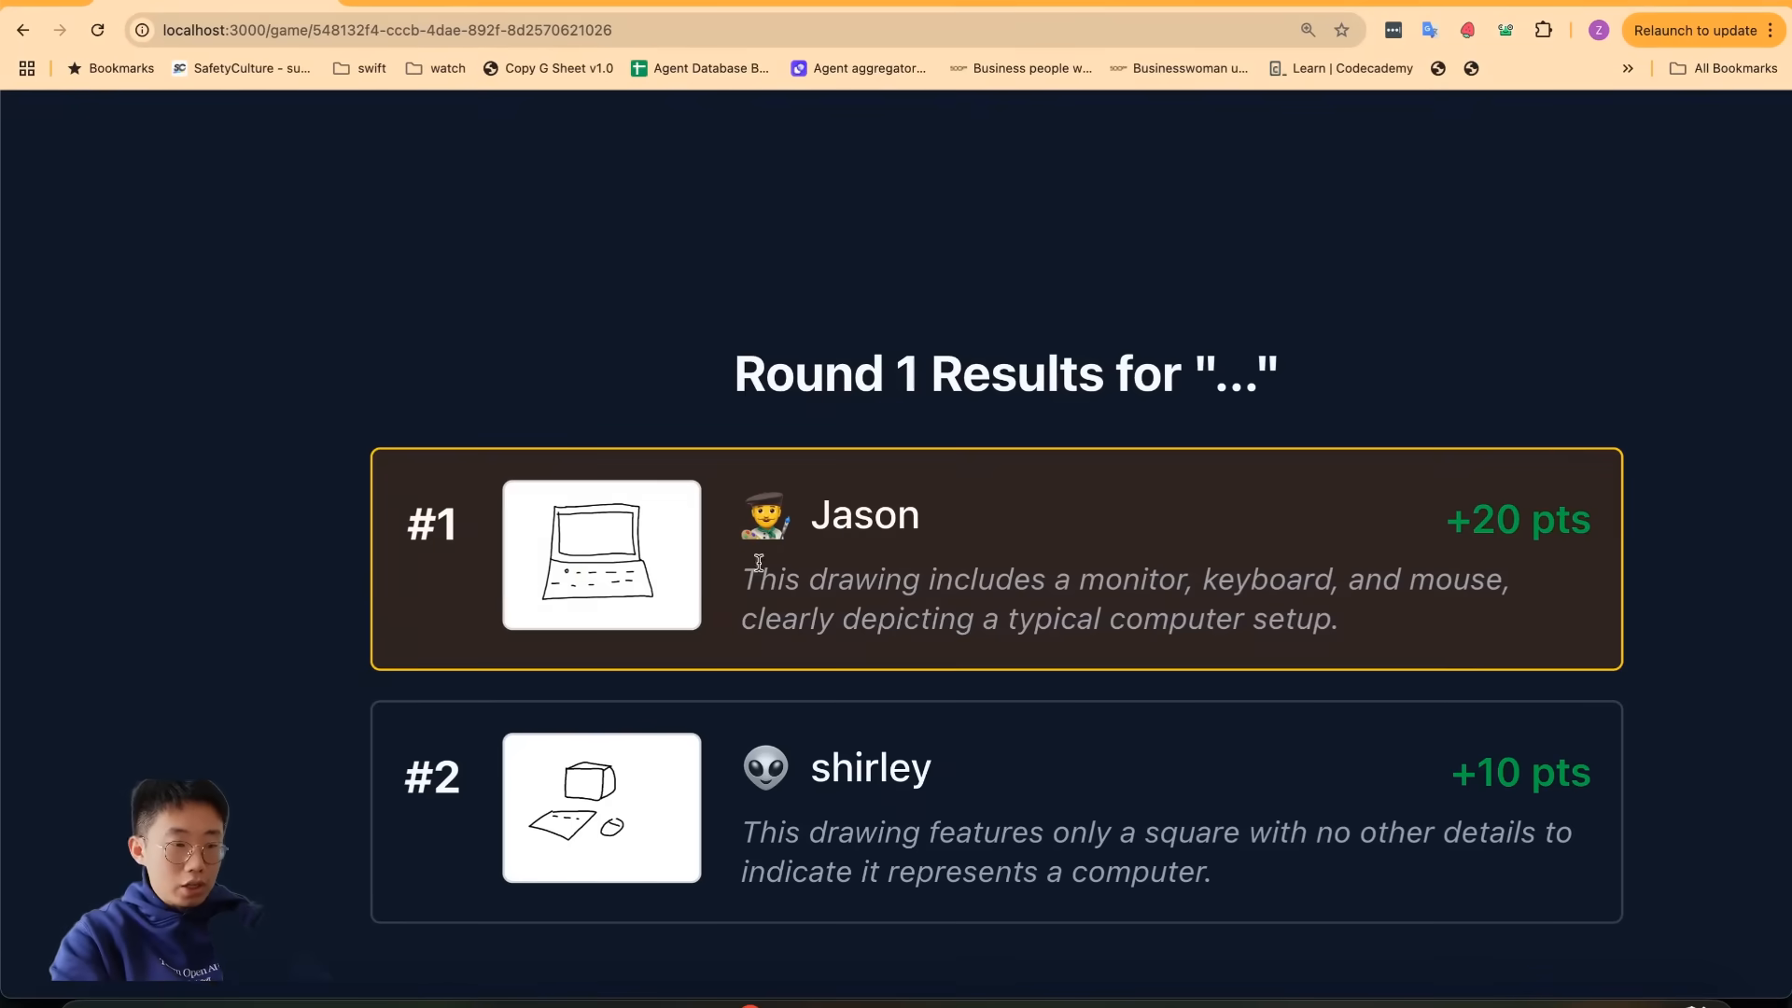
mouse_move(822, 573)
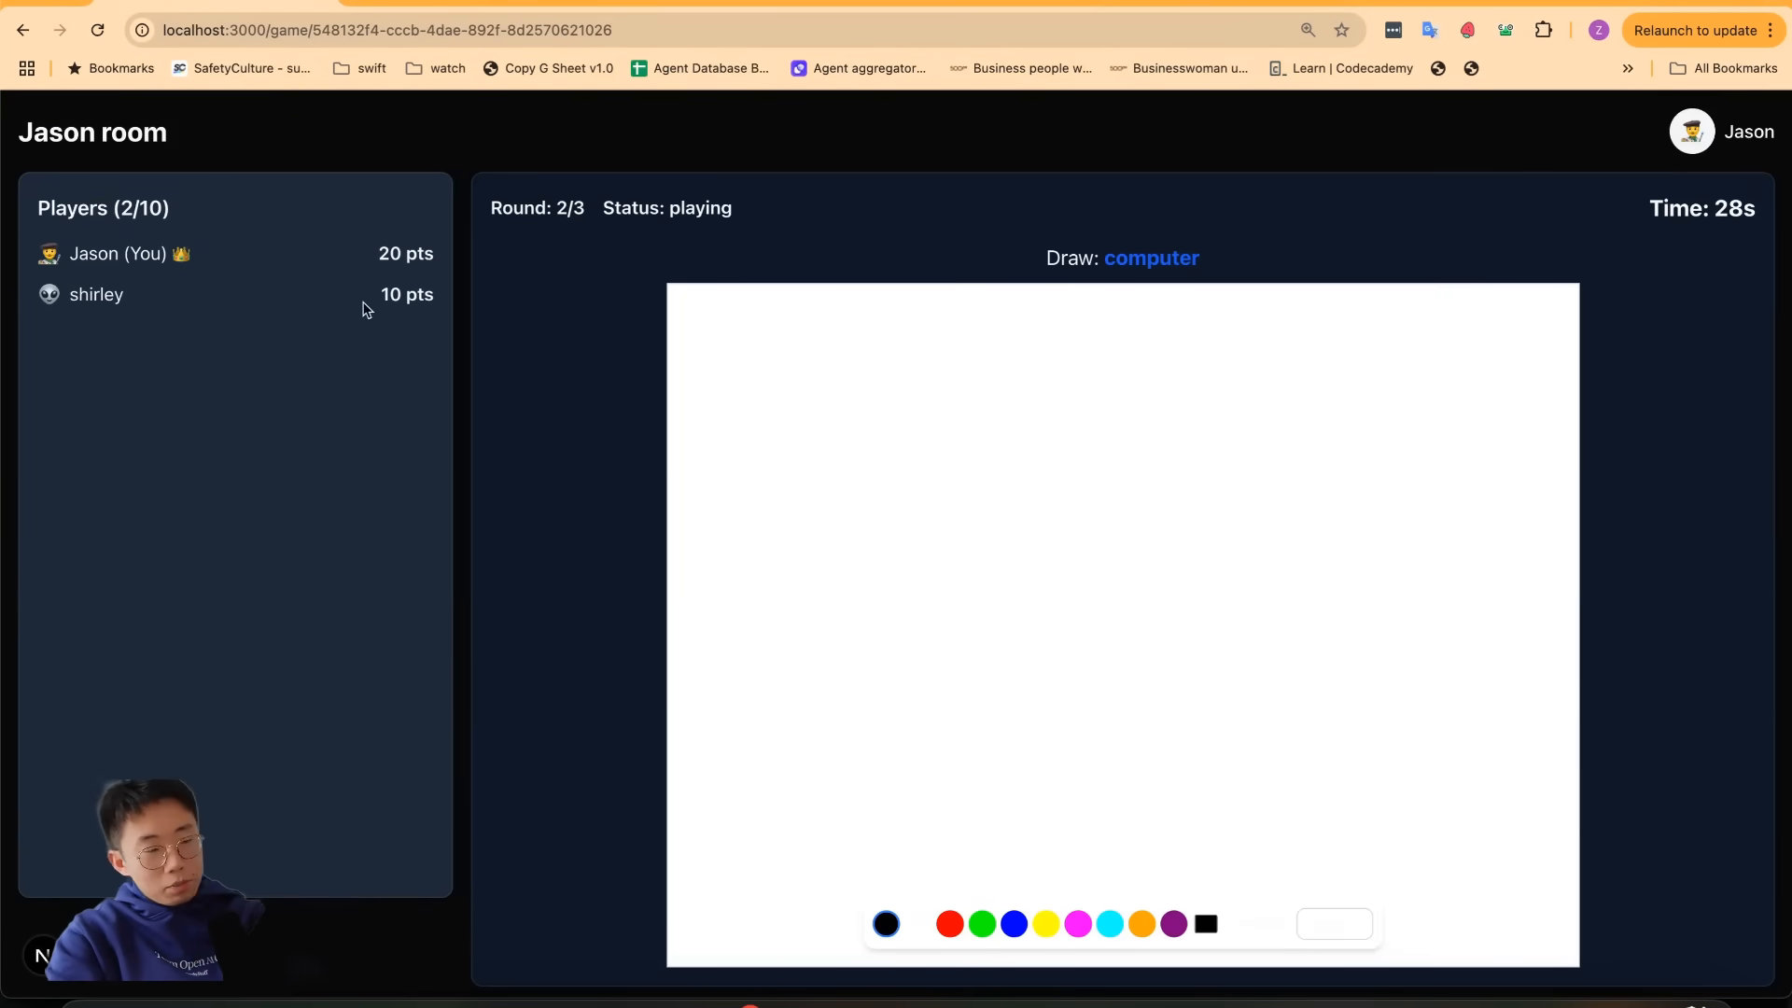
mouse_move(756, 334)
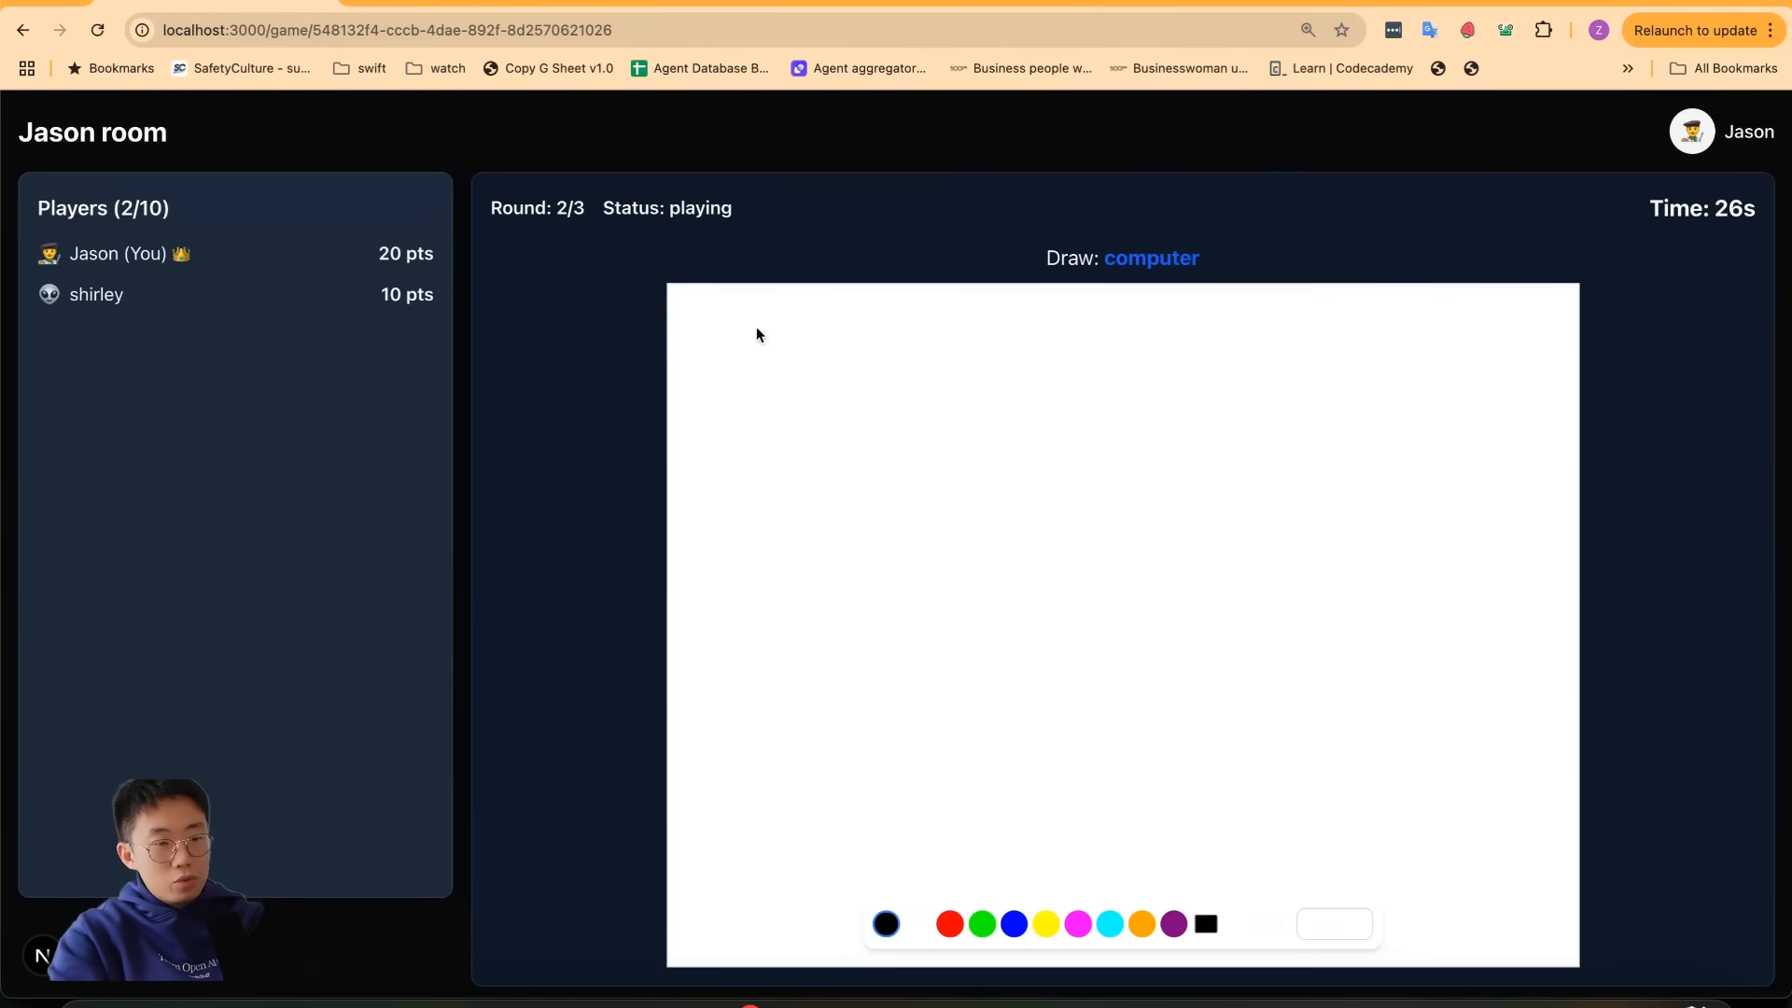
mouse_move(510, 405)
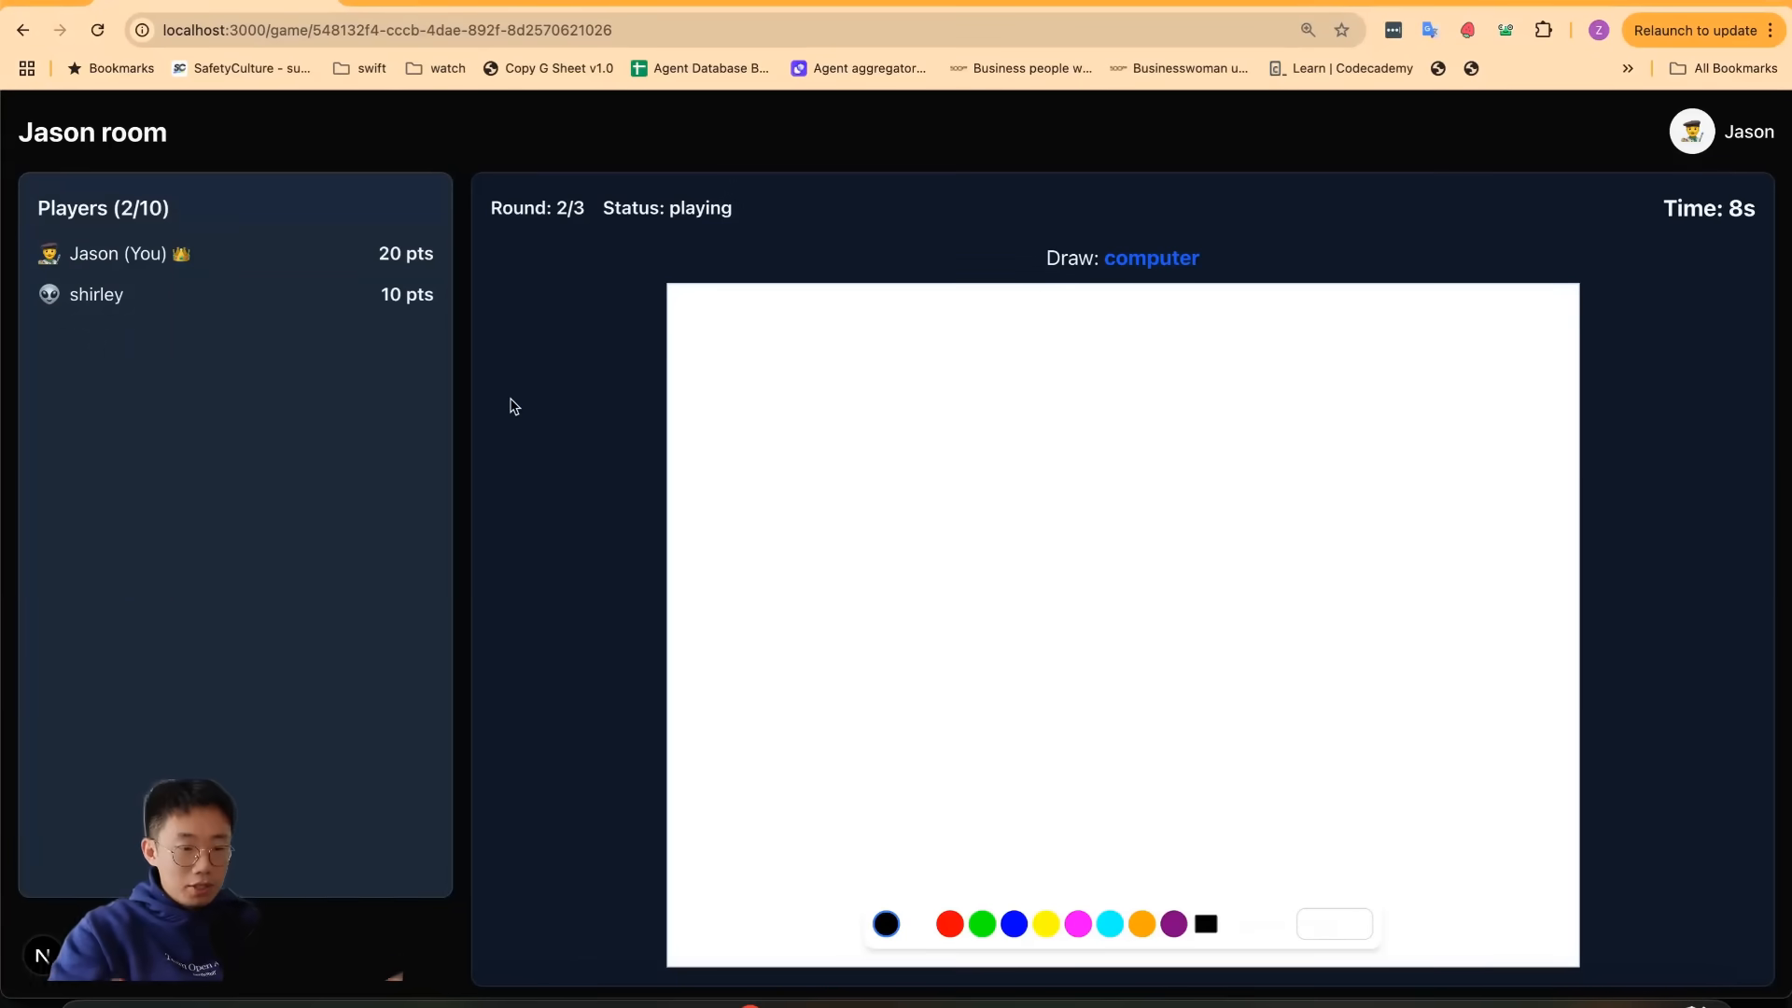
left_click(23, 30)
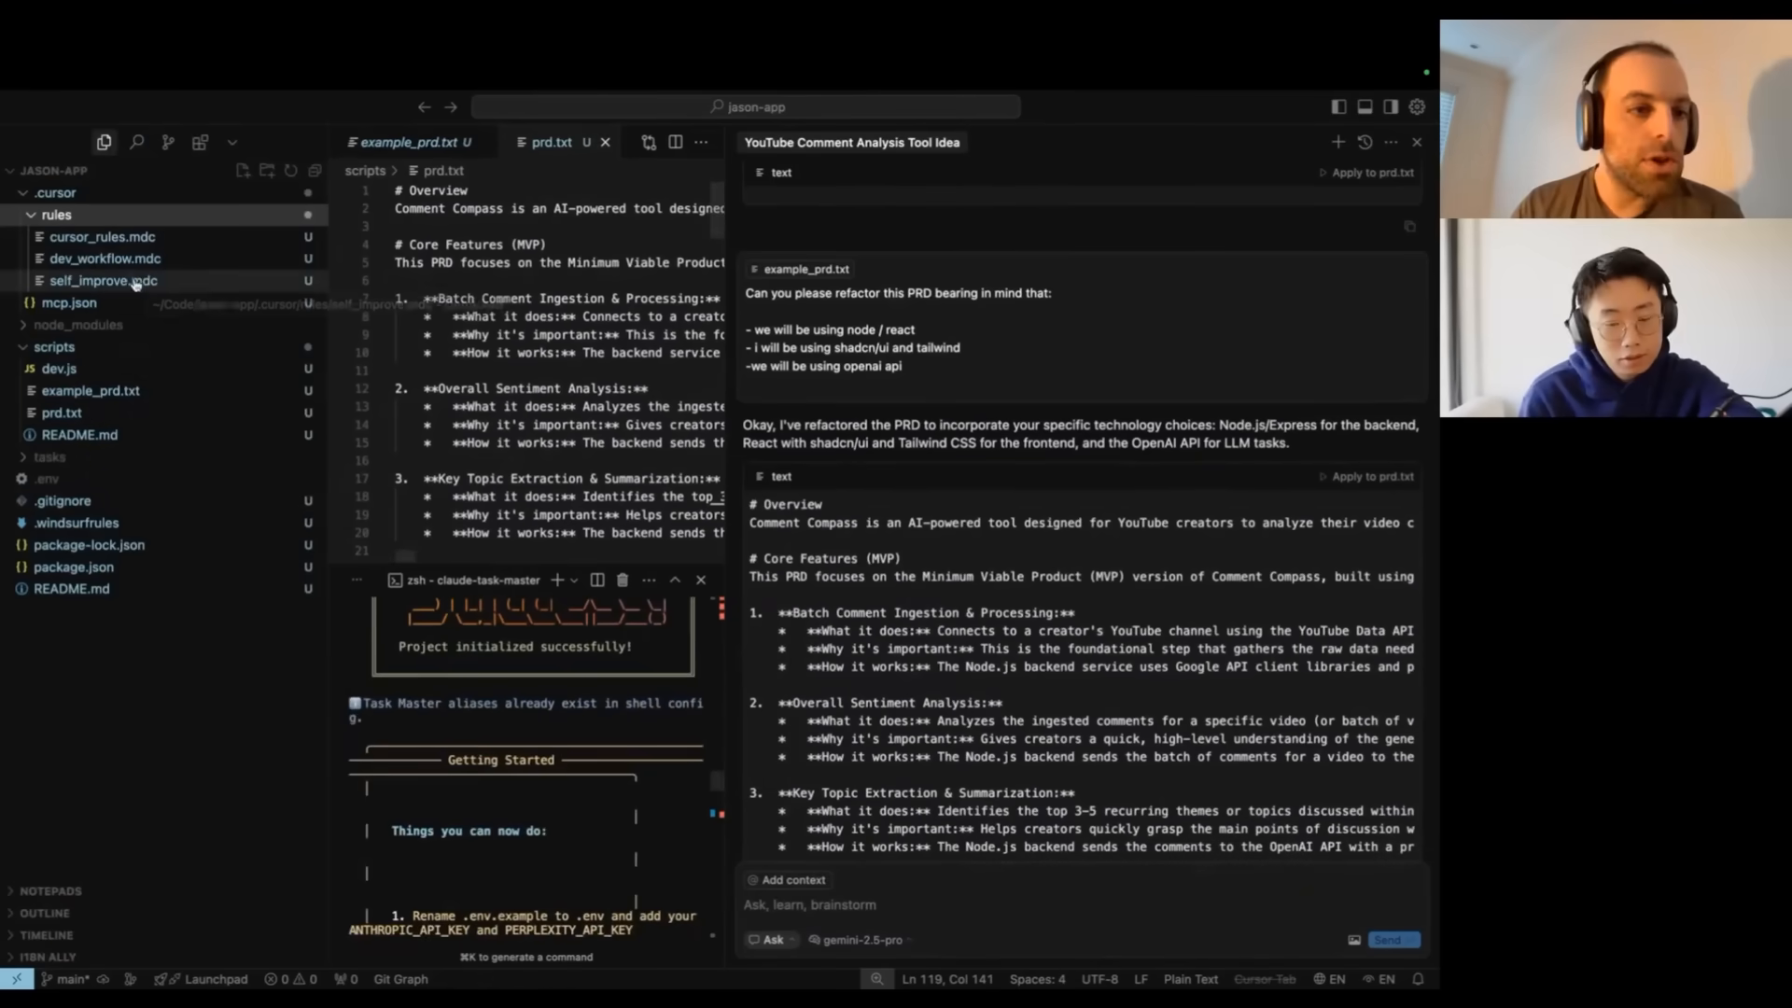
Step: Open dev_workflow.mdc from .cursor/rules in the jason-app project
left_click(103, 257)
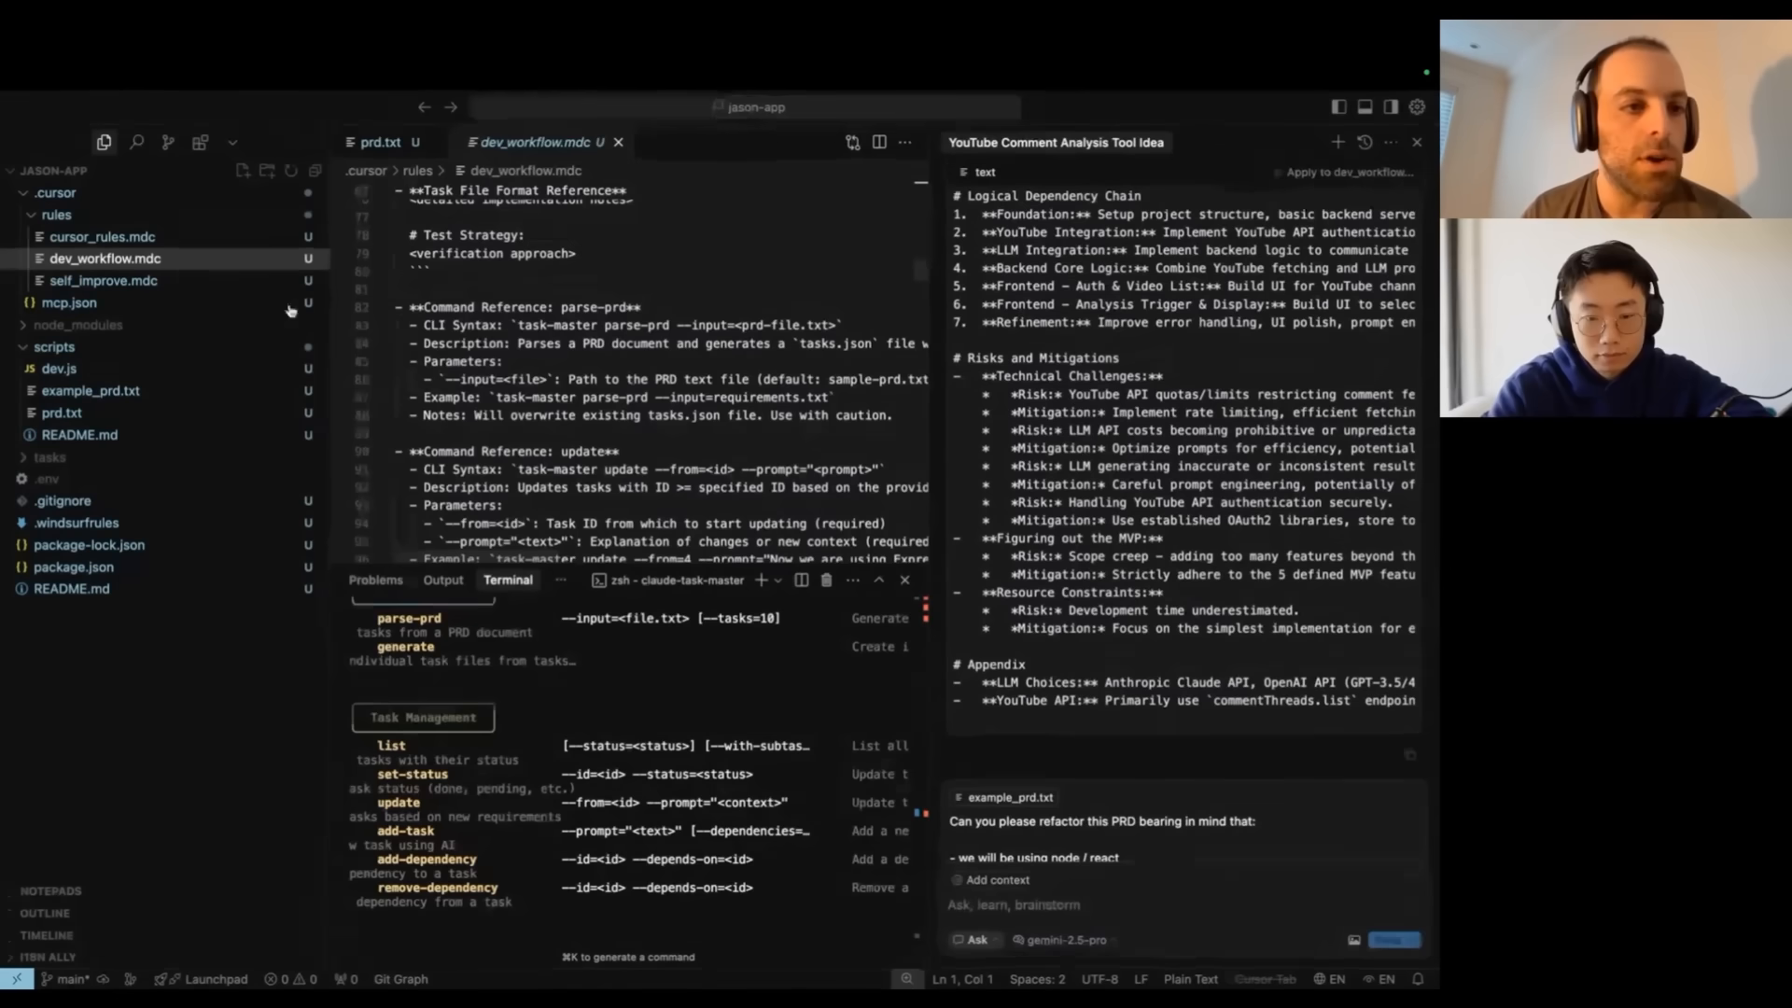
left_click(101, 237)
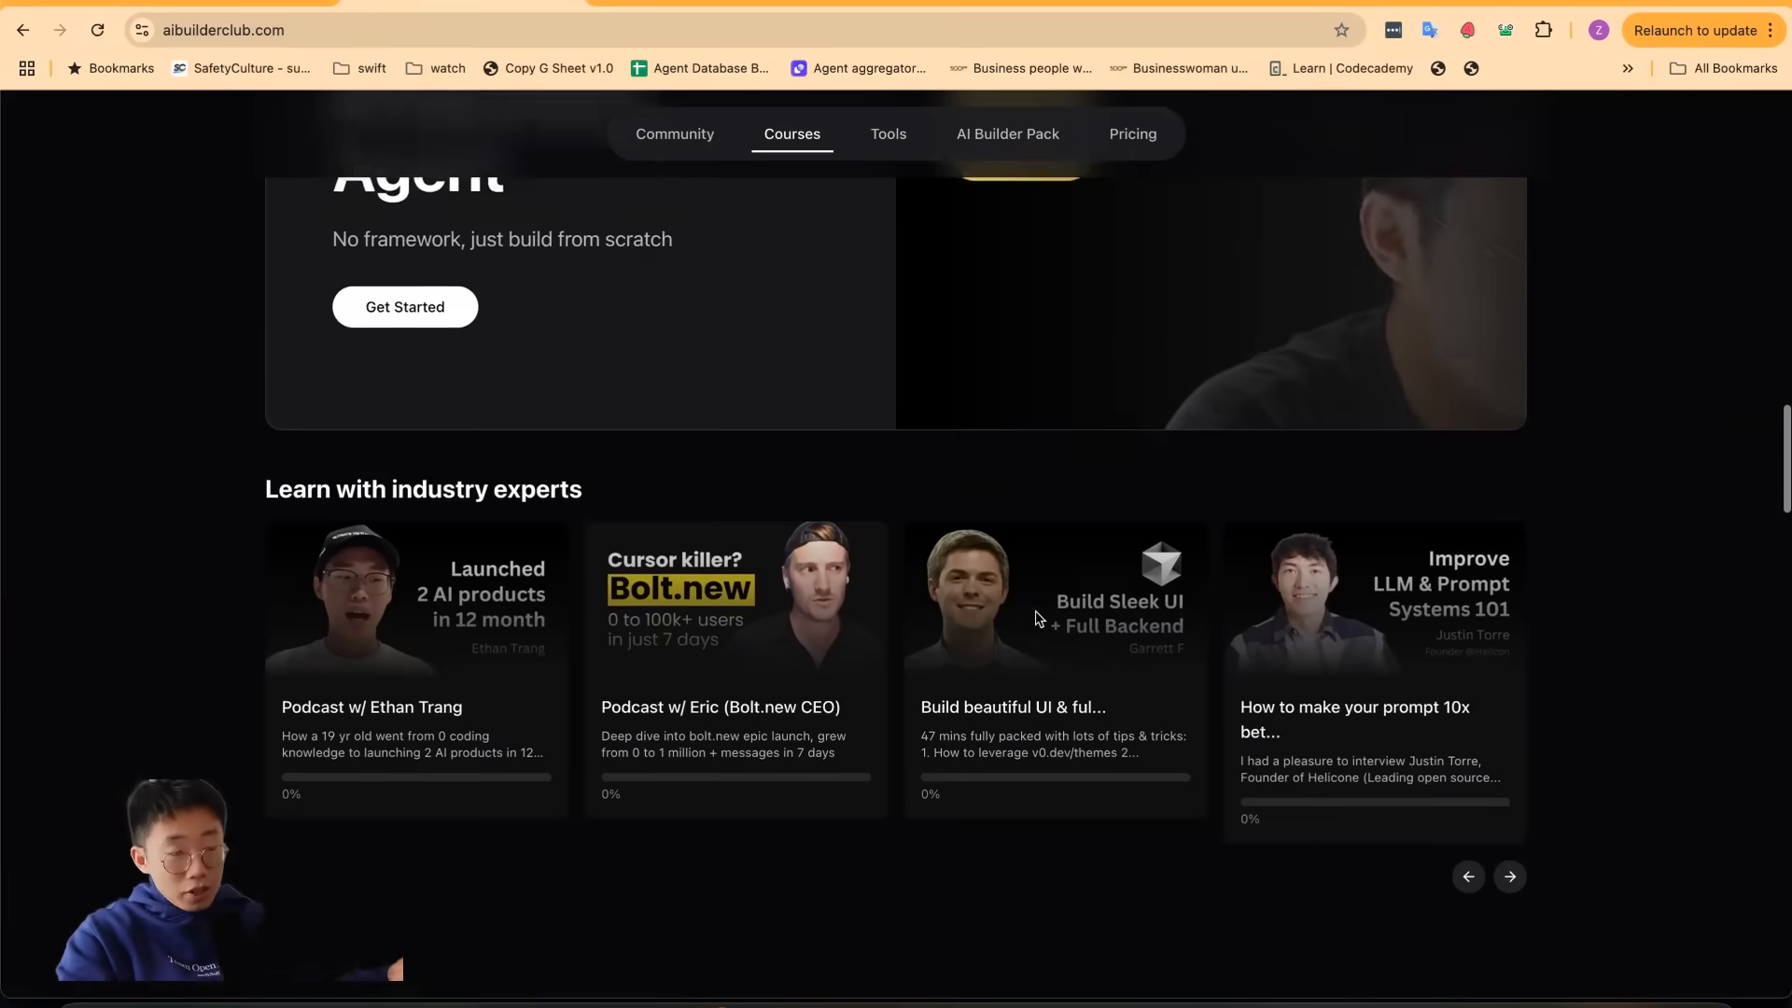
Step: Scroll the aibuilderclub.com homepage to the Premium Tools section with Sass Launch Kit and 10xCoder.dev
scroll("down", 3)
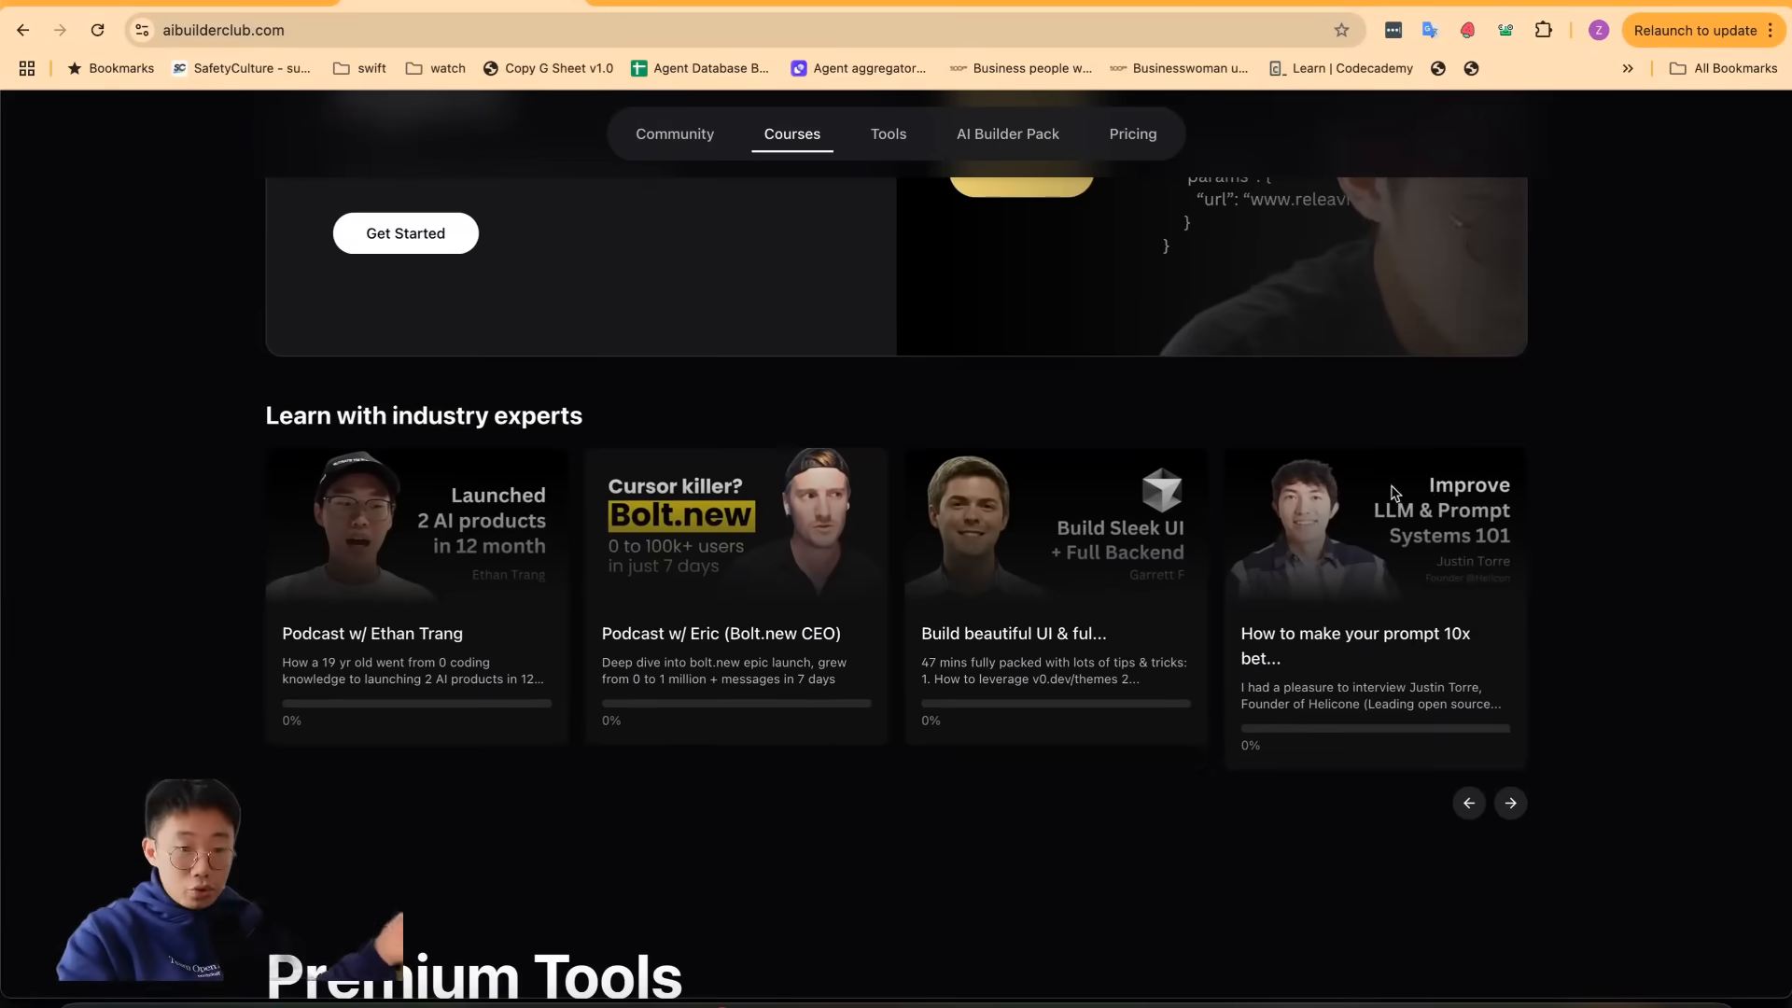
mouse_move(1382, 868)
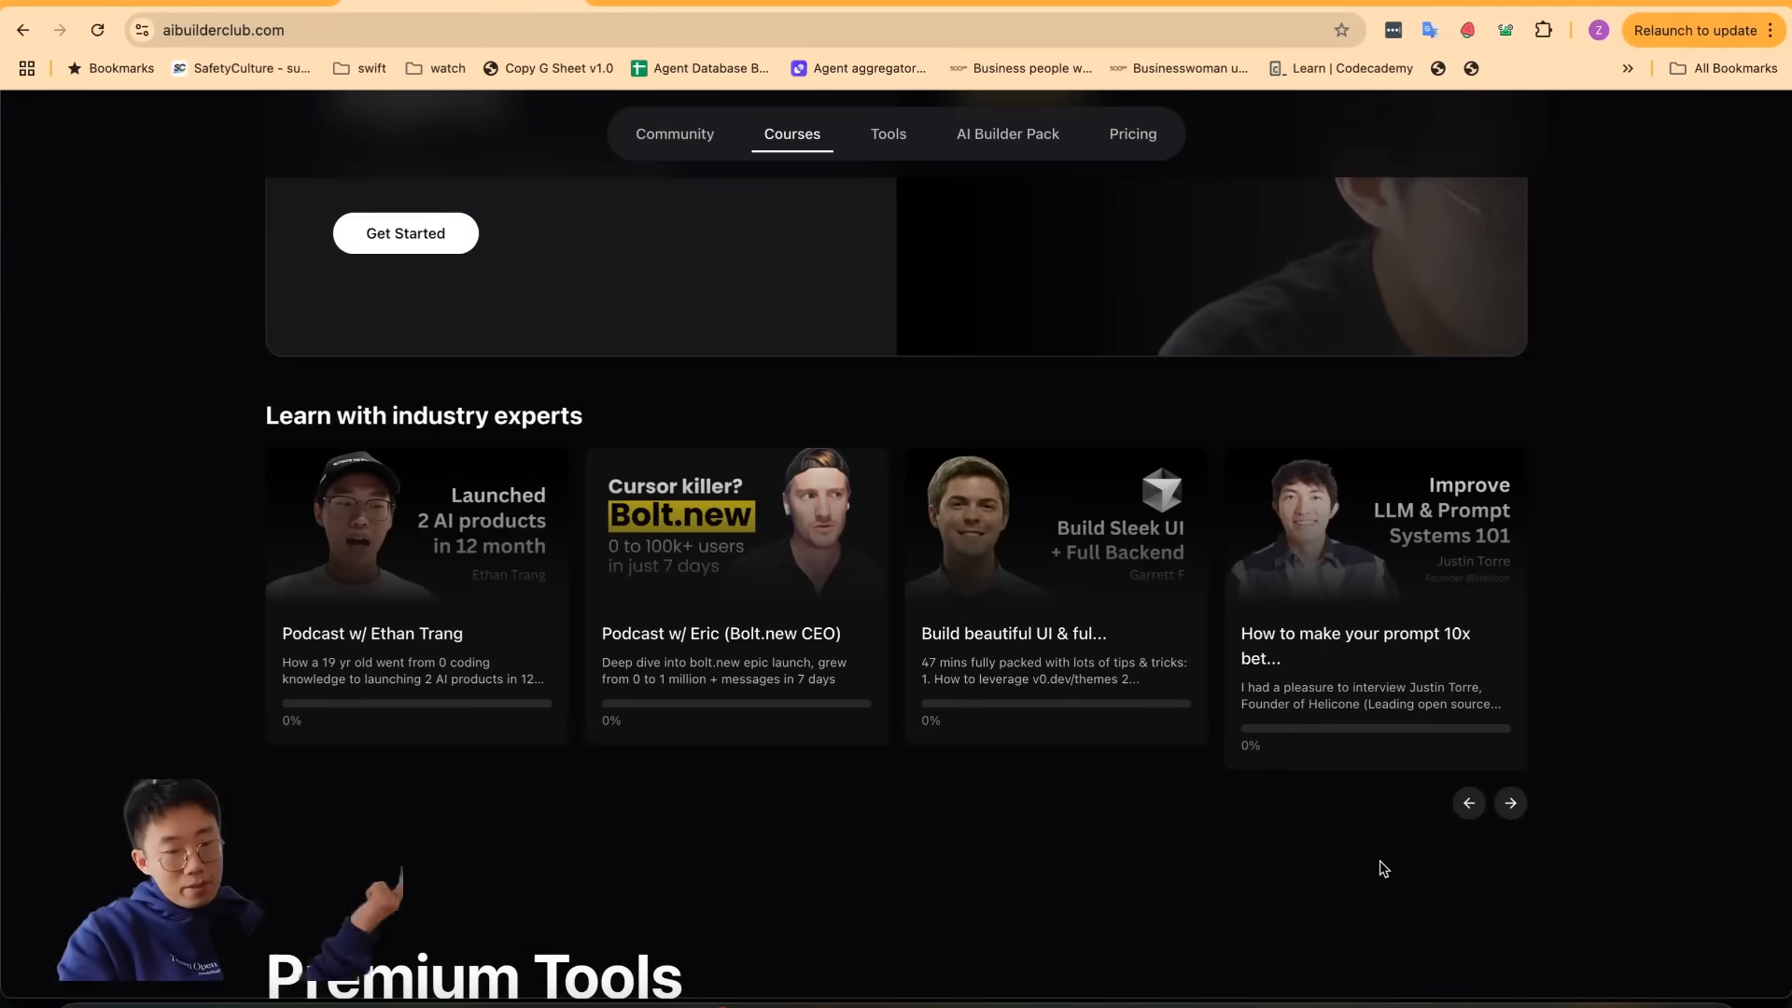
scroll("down", 3)
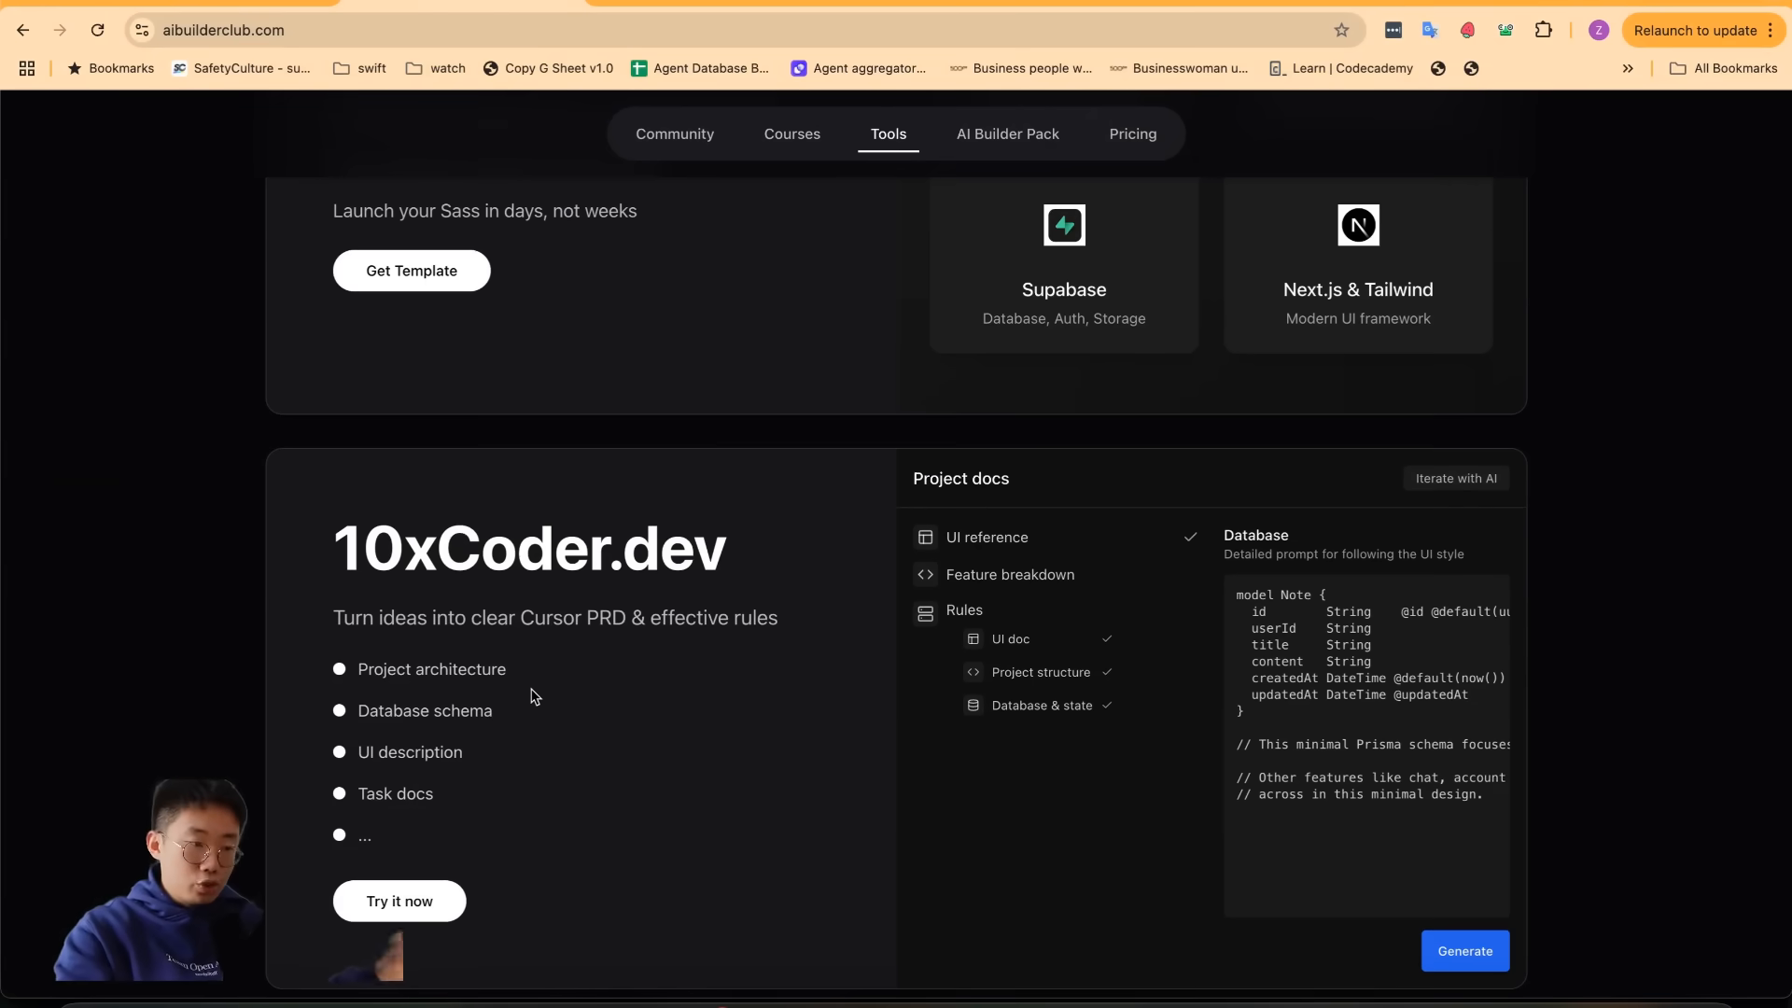
scroll("up", 3)
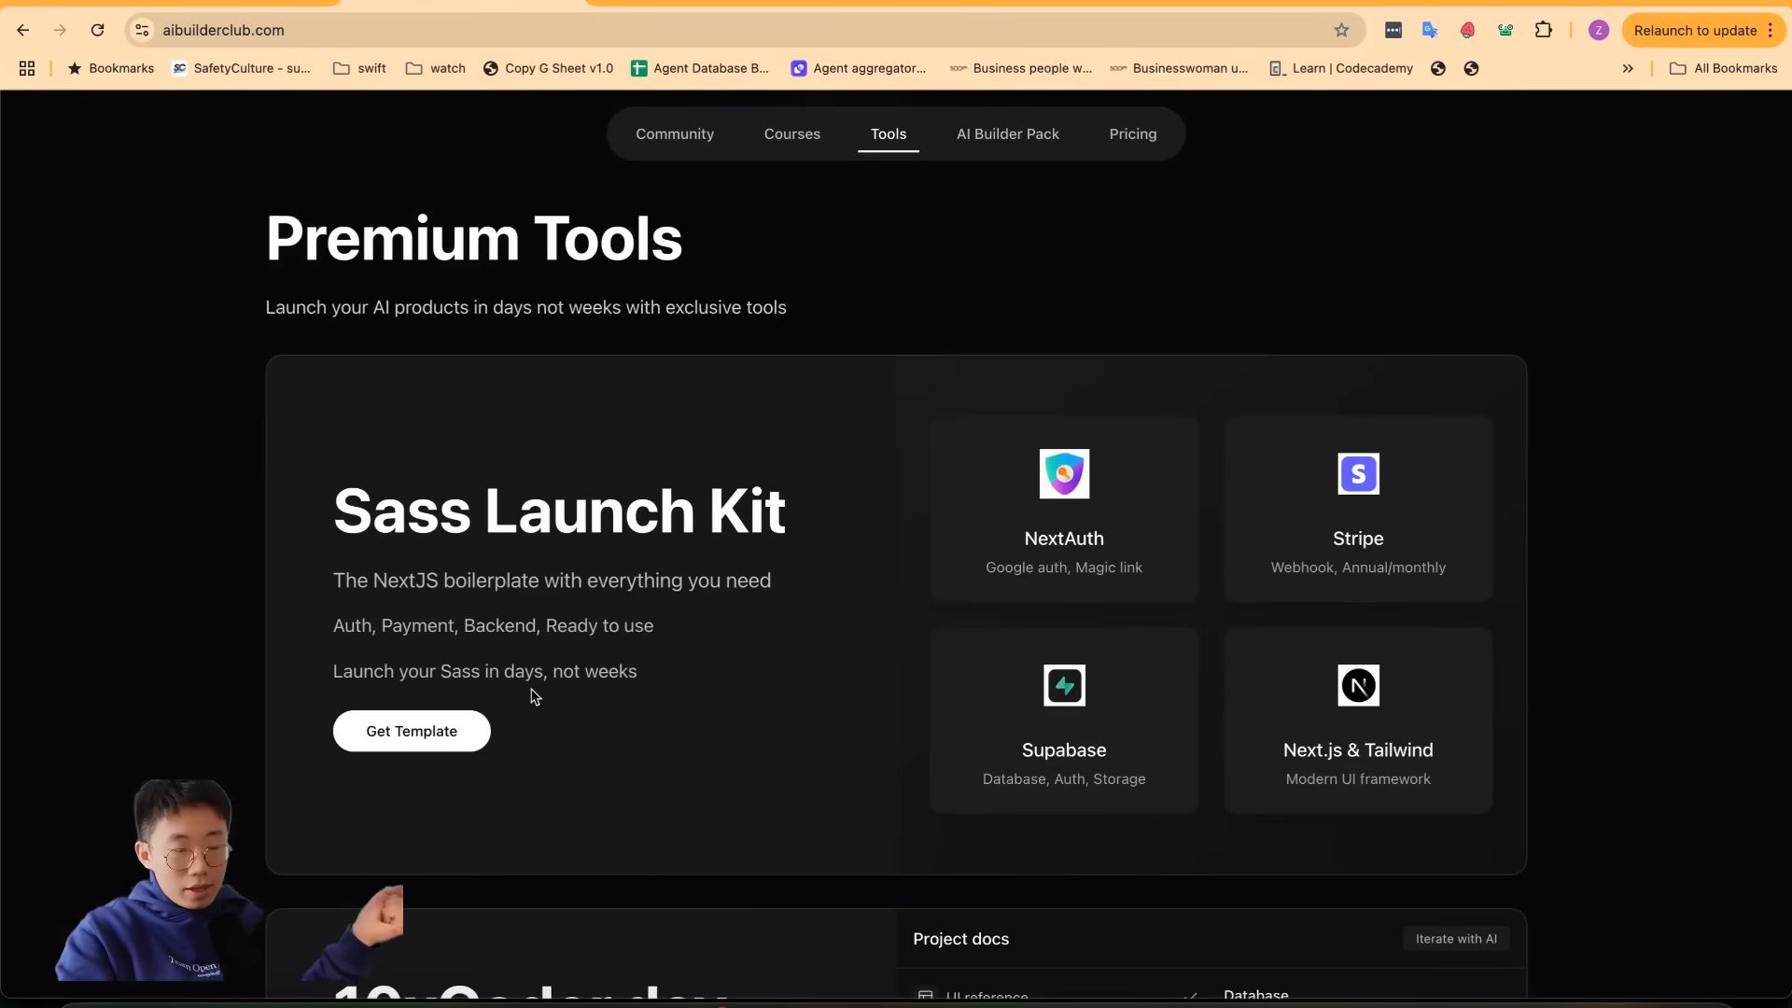
mouse_move(1059, 556)
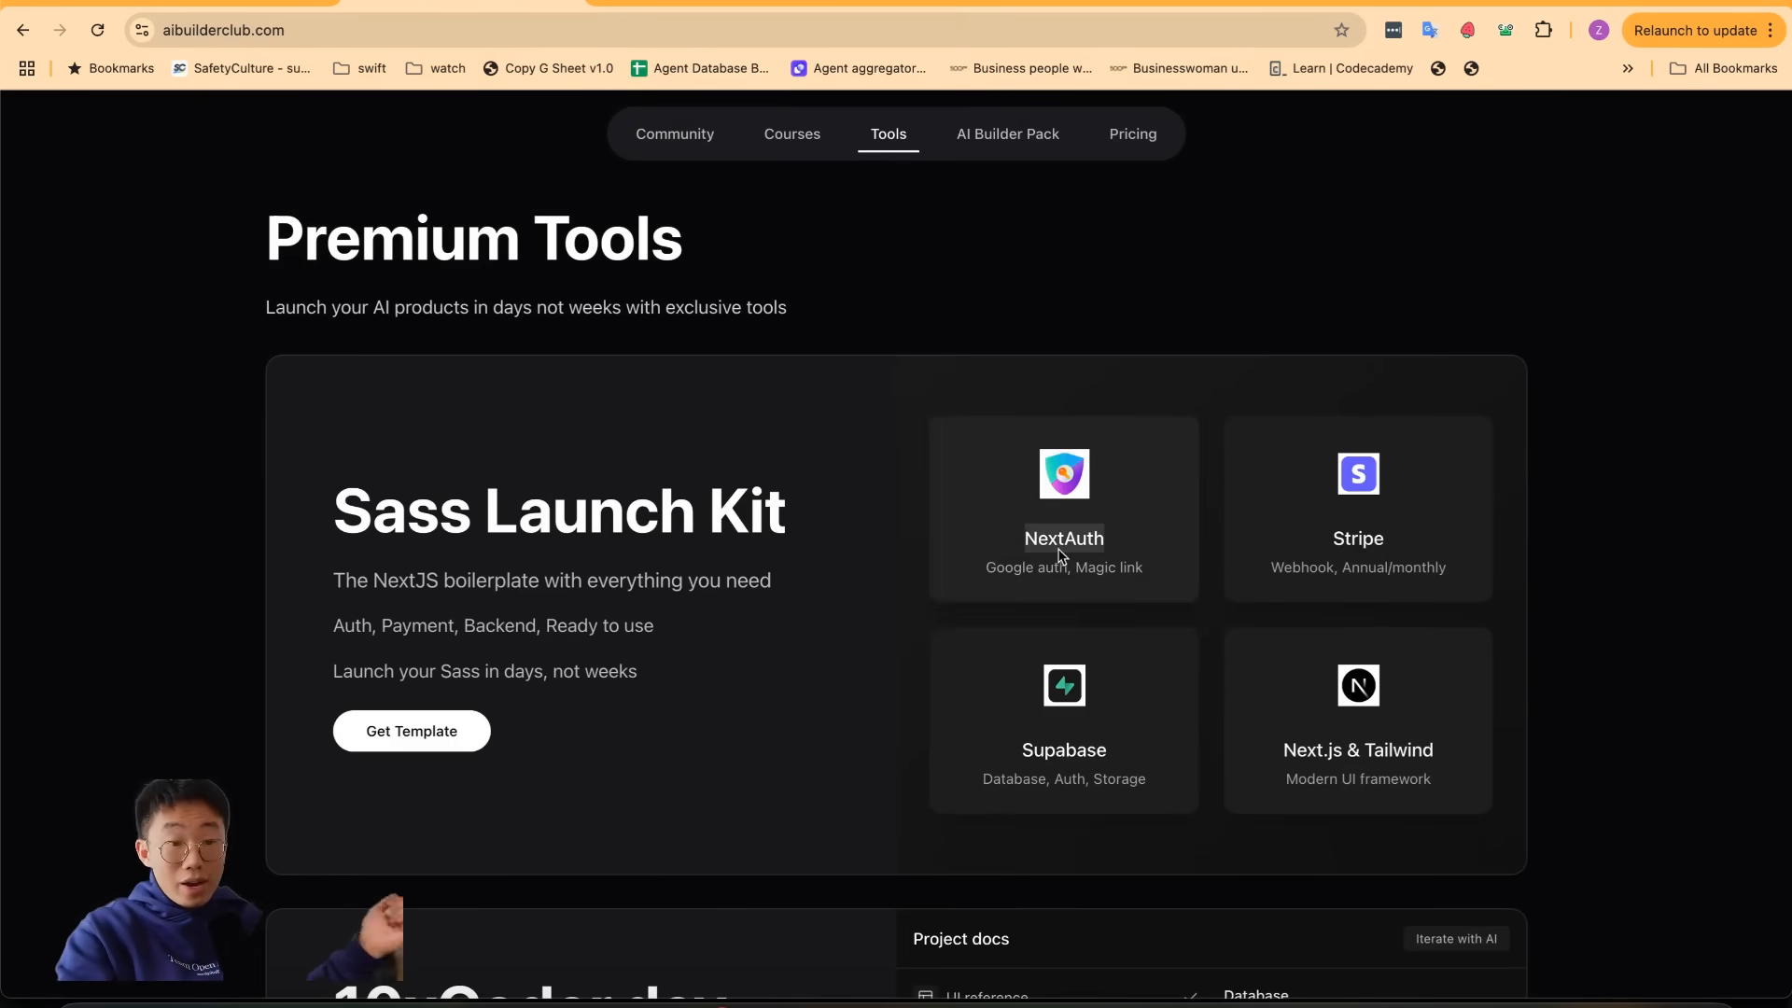